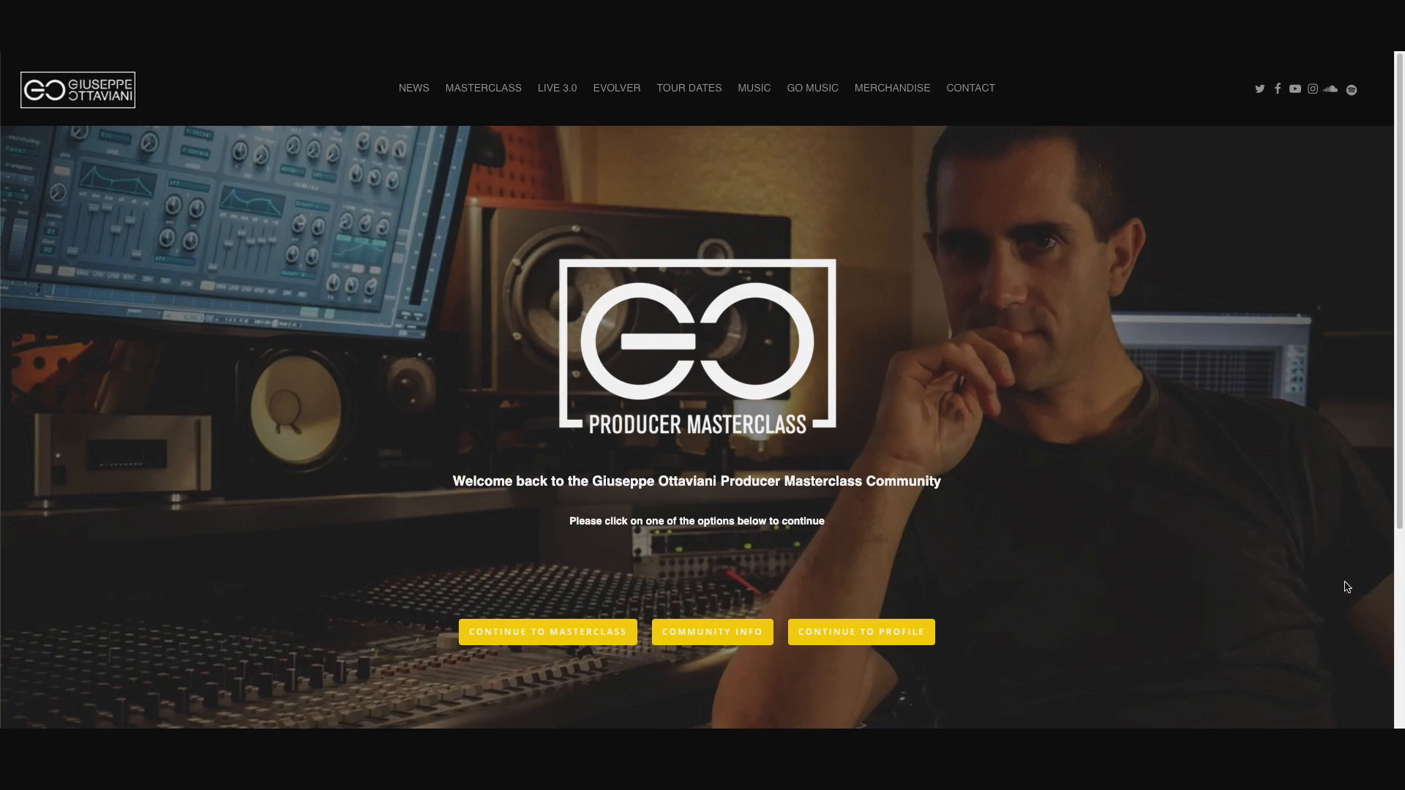
mouse_move(1374, 528)
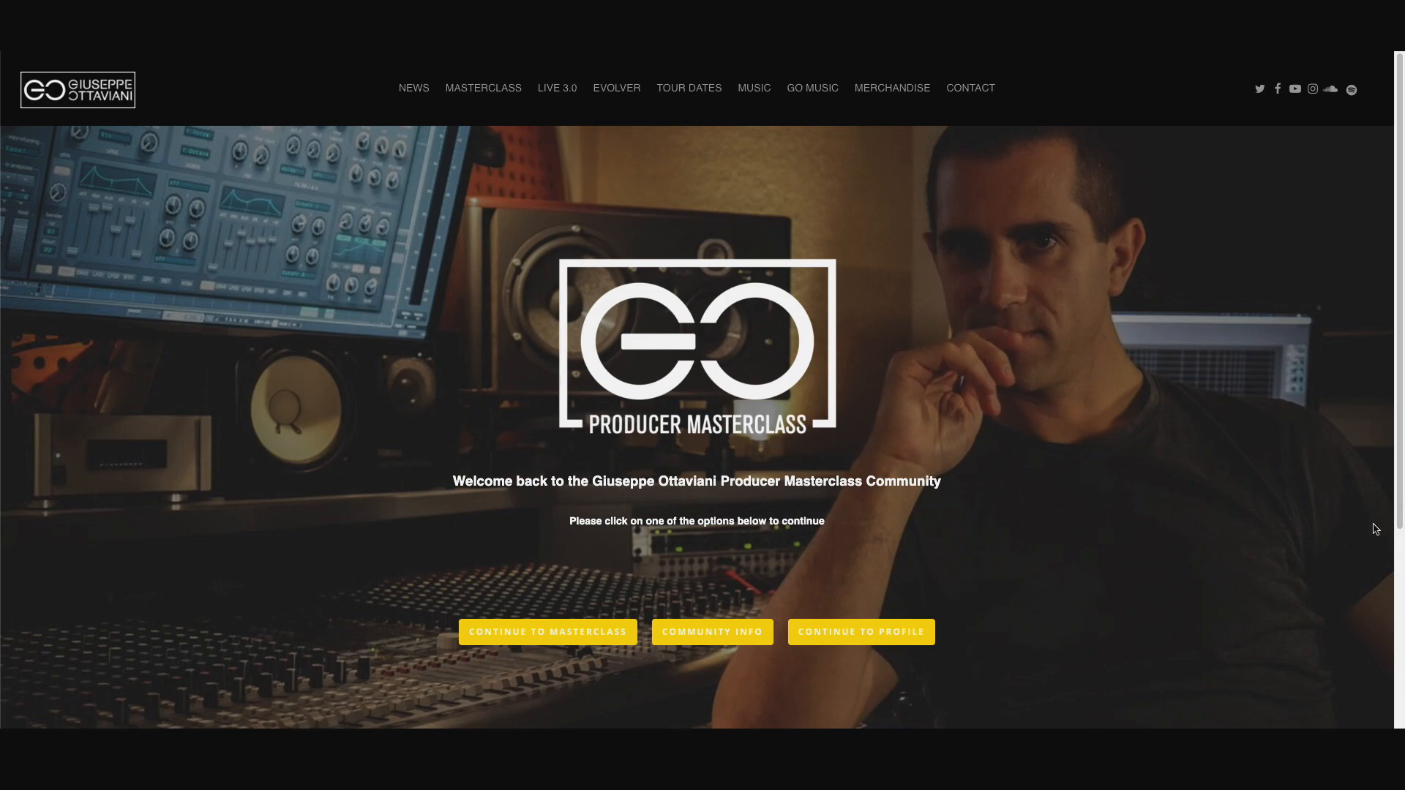
mouse_move(1346, 608)
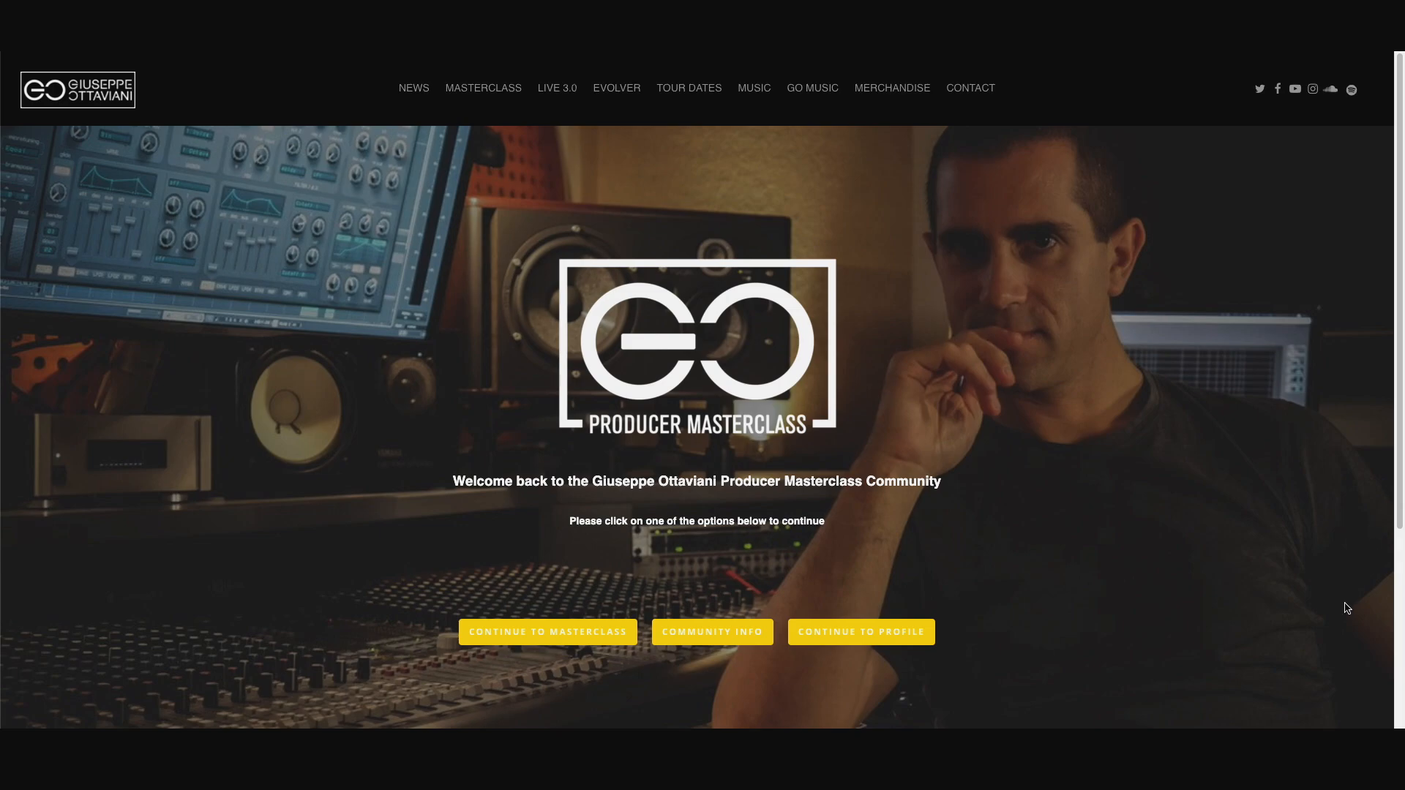
mouse_move(997, 575)
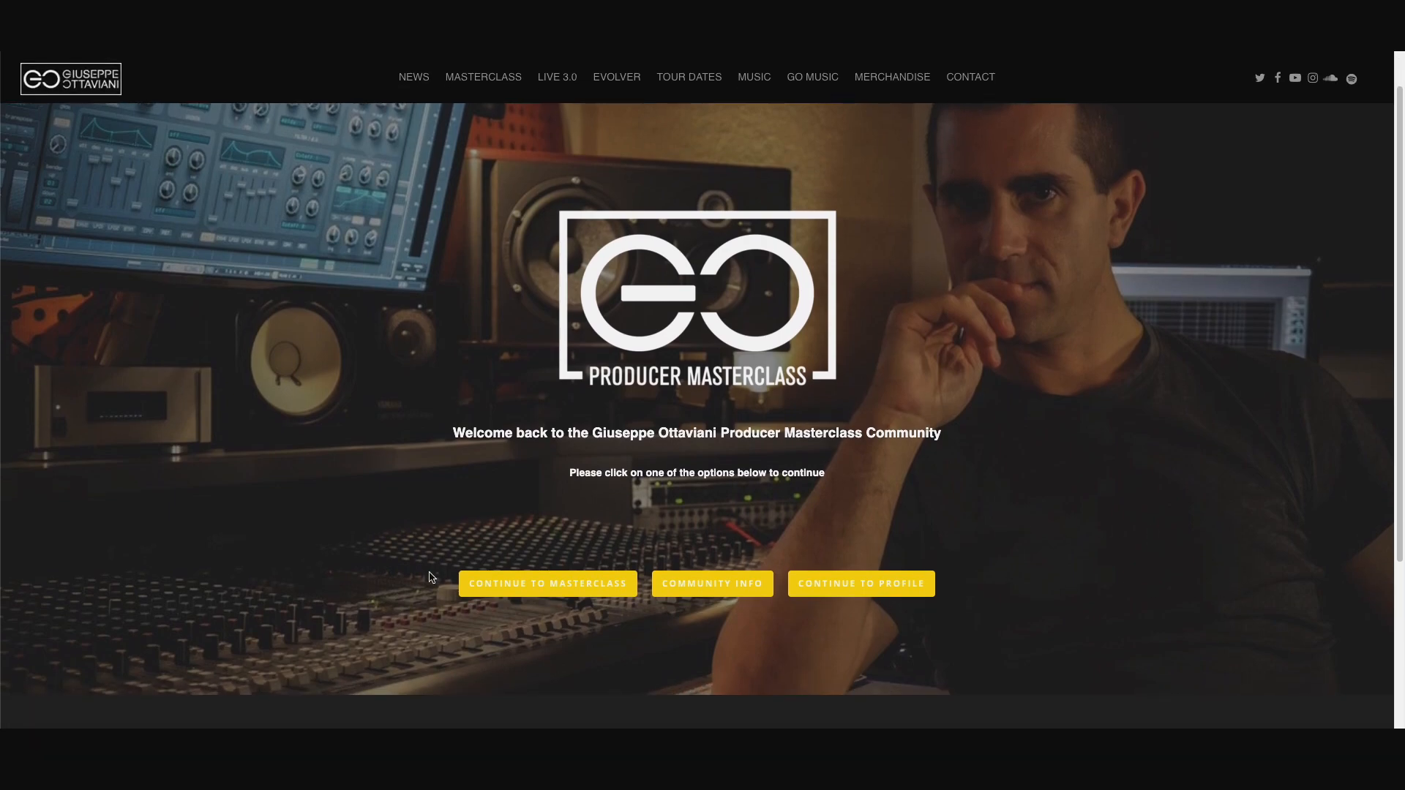
mouse_move(515, 627)
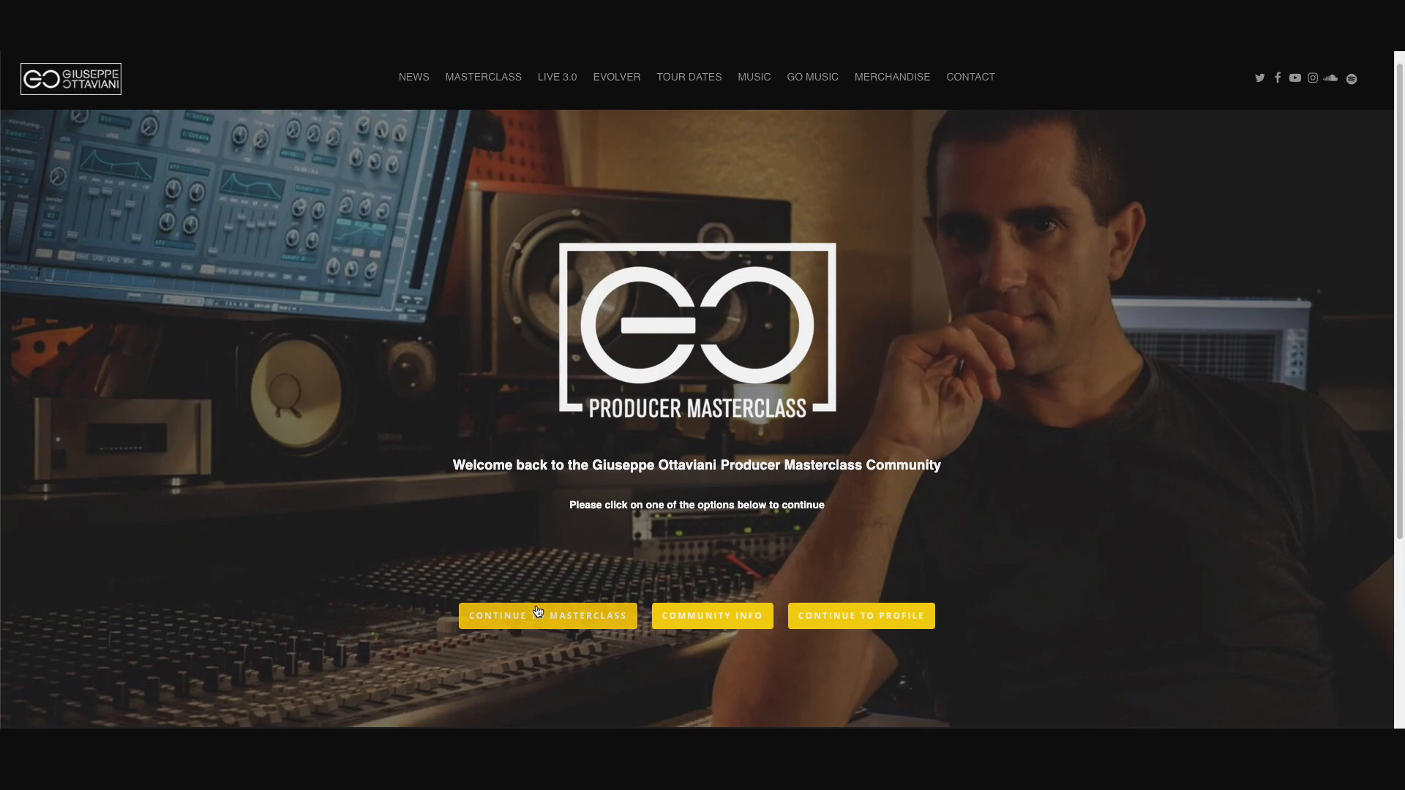
mouse_move(777, 687)
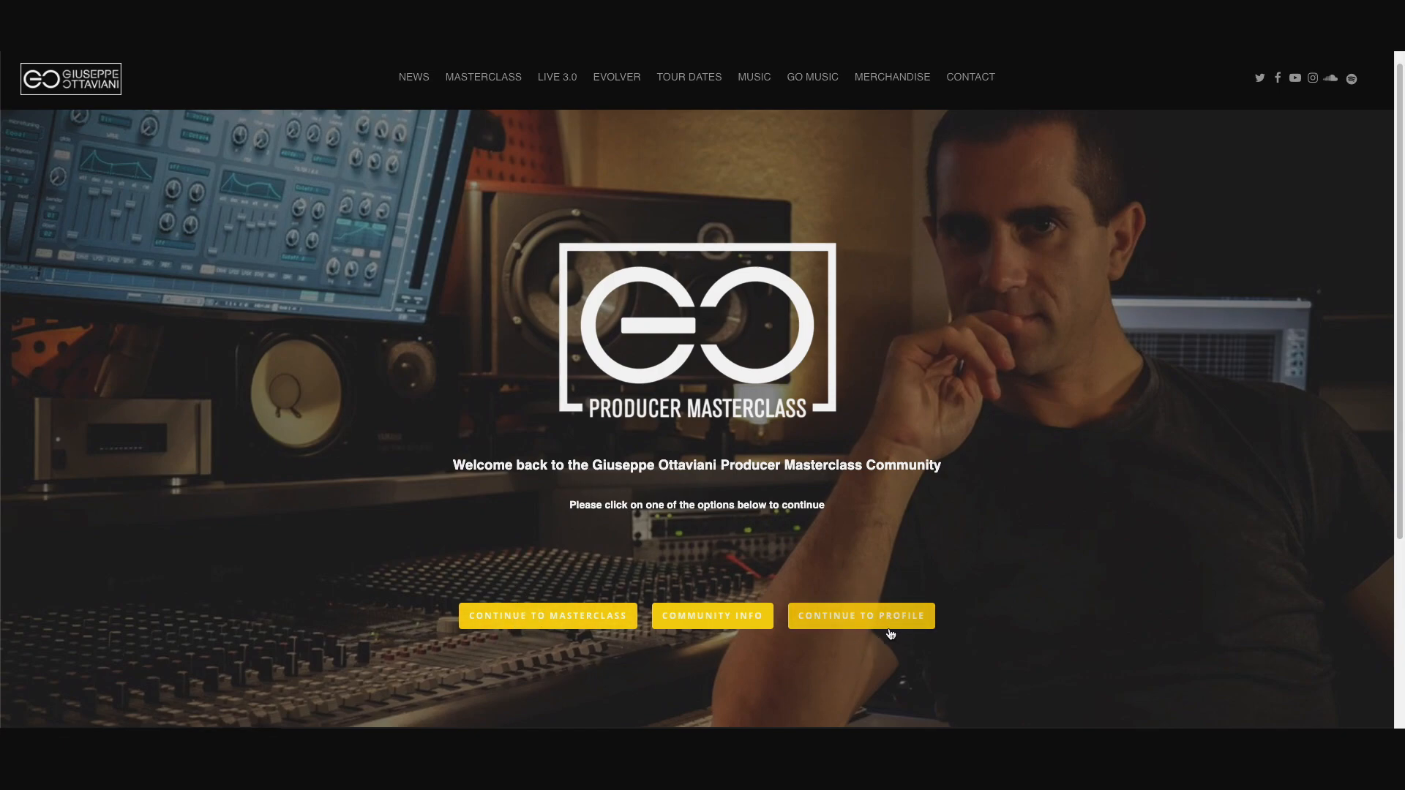
mouse_move(890, 644)
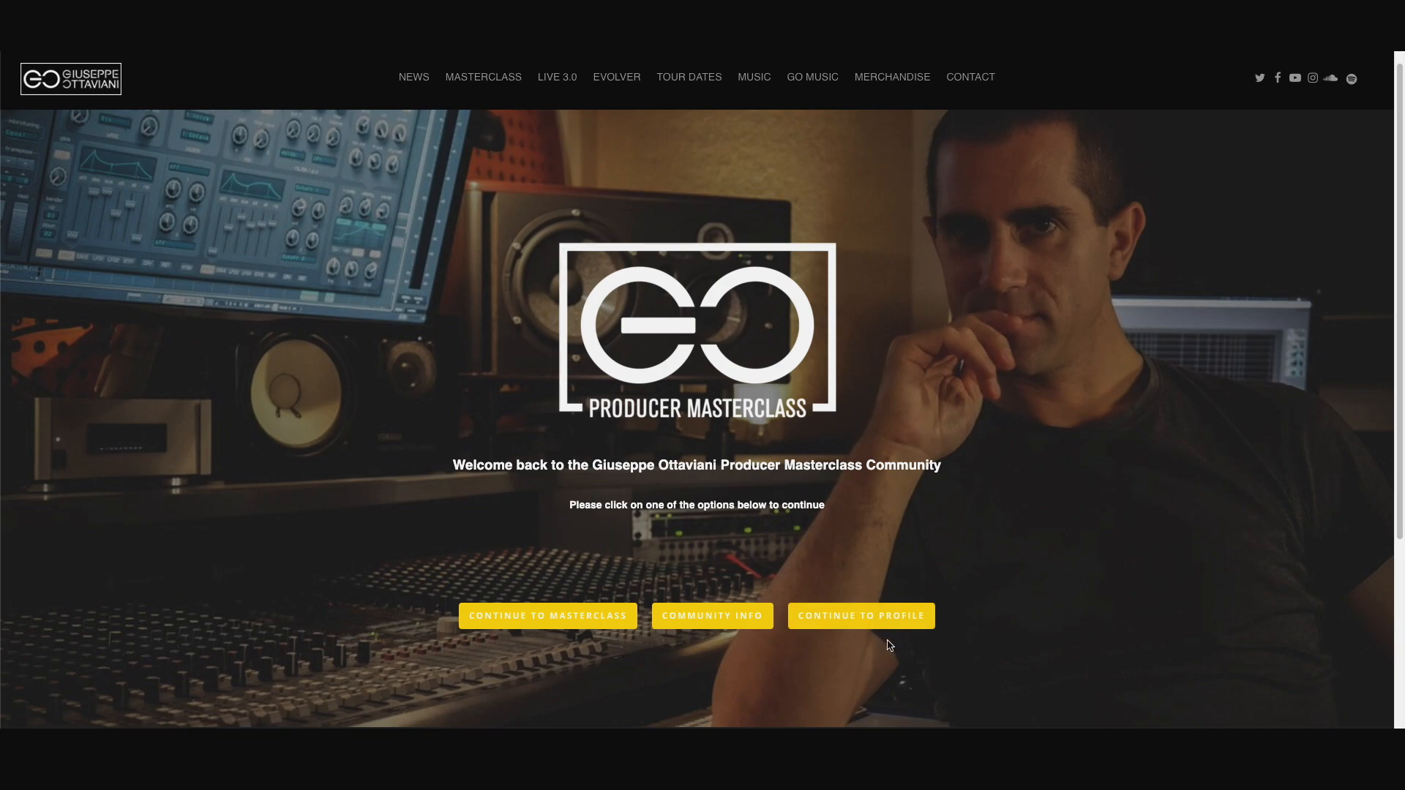
mouse_move(859, 624)
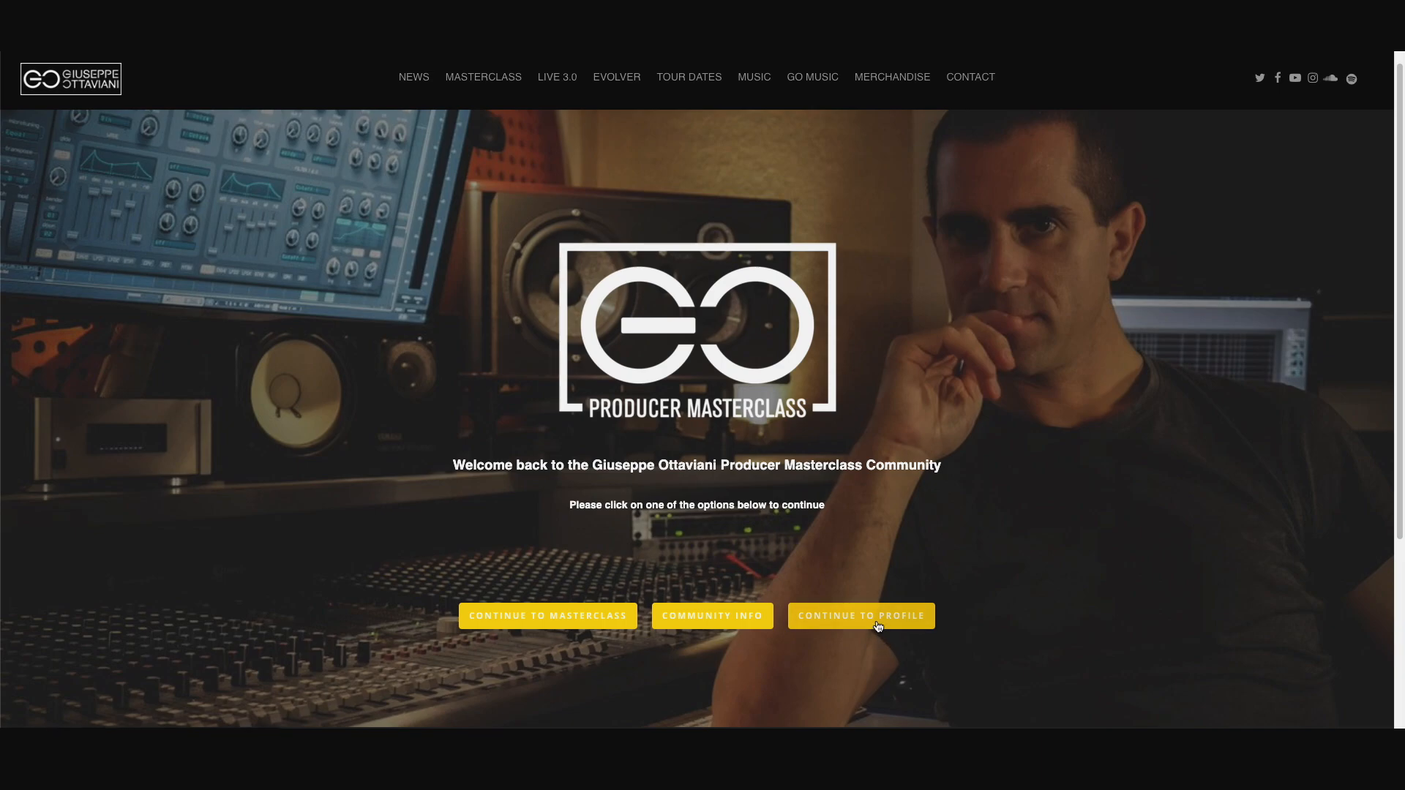
- Open your profile and scroll through About Me, Skills, Quote, Video, My Groups and Friends
click(859, 616)
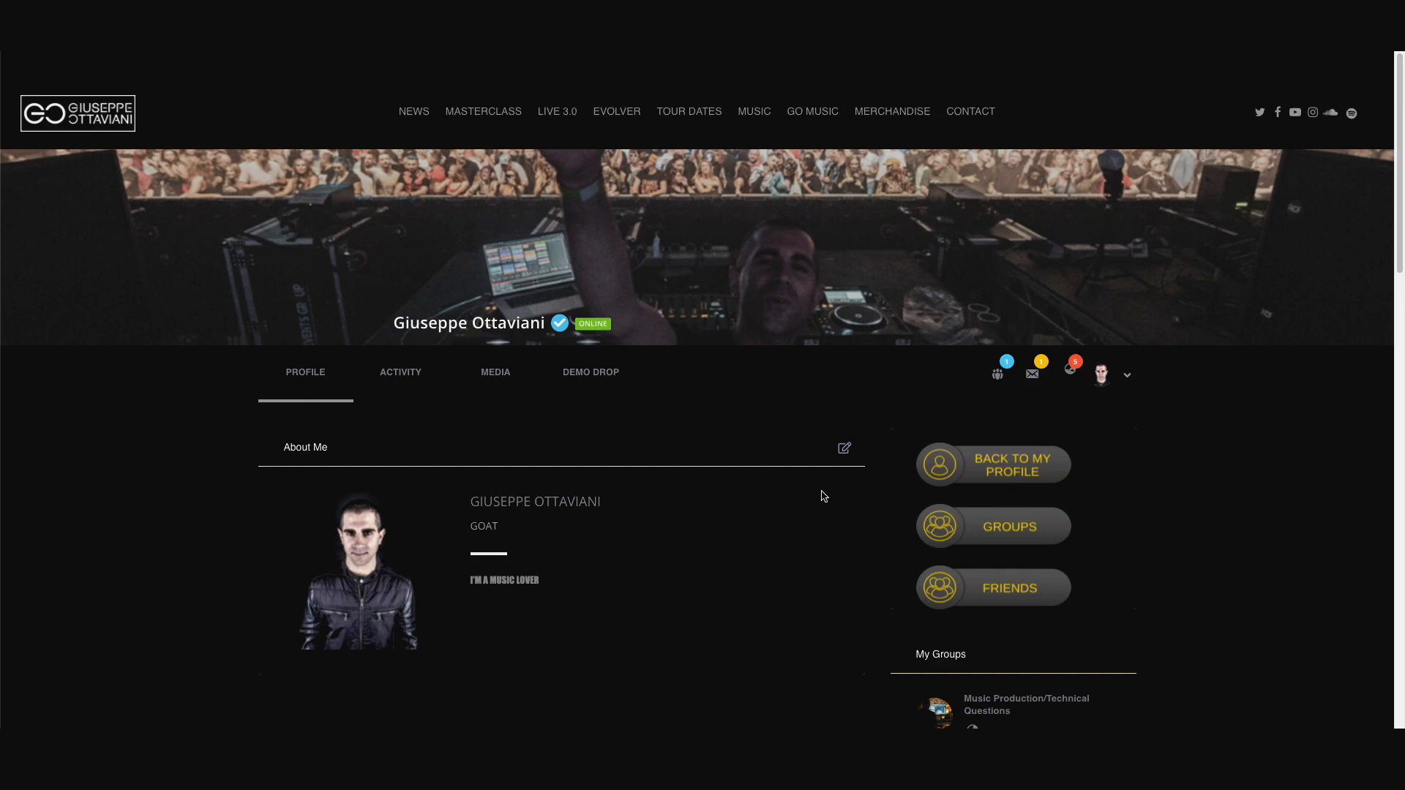
mouse_move(820, 506)
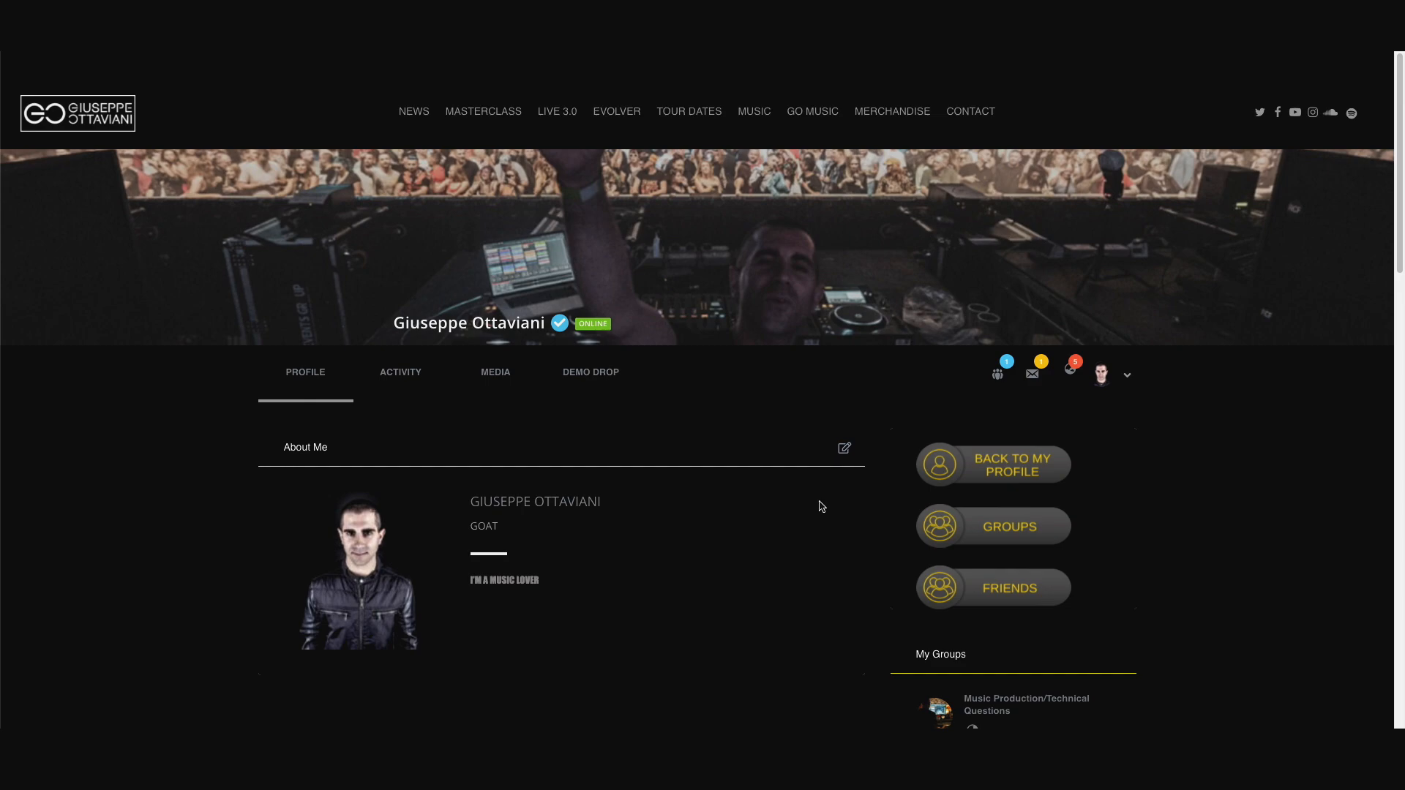
mouse_move(807, 476)
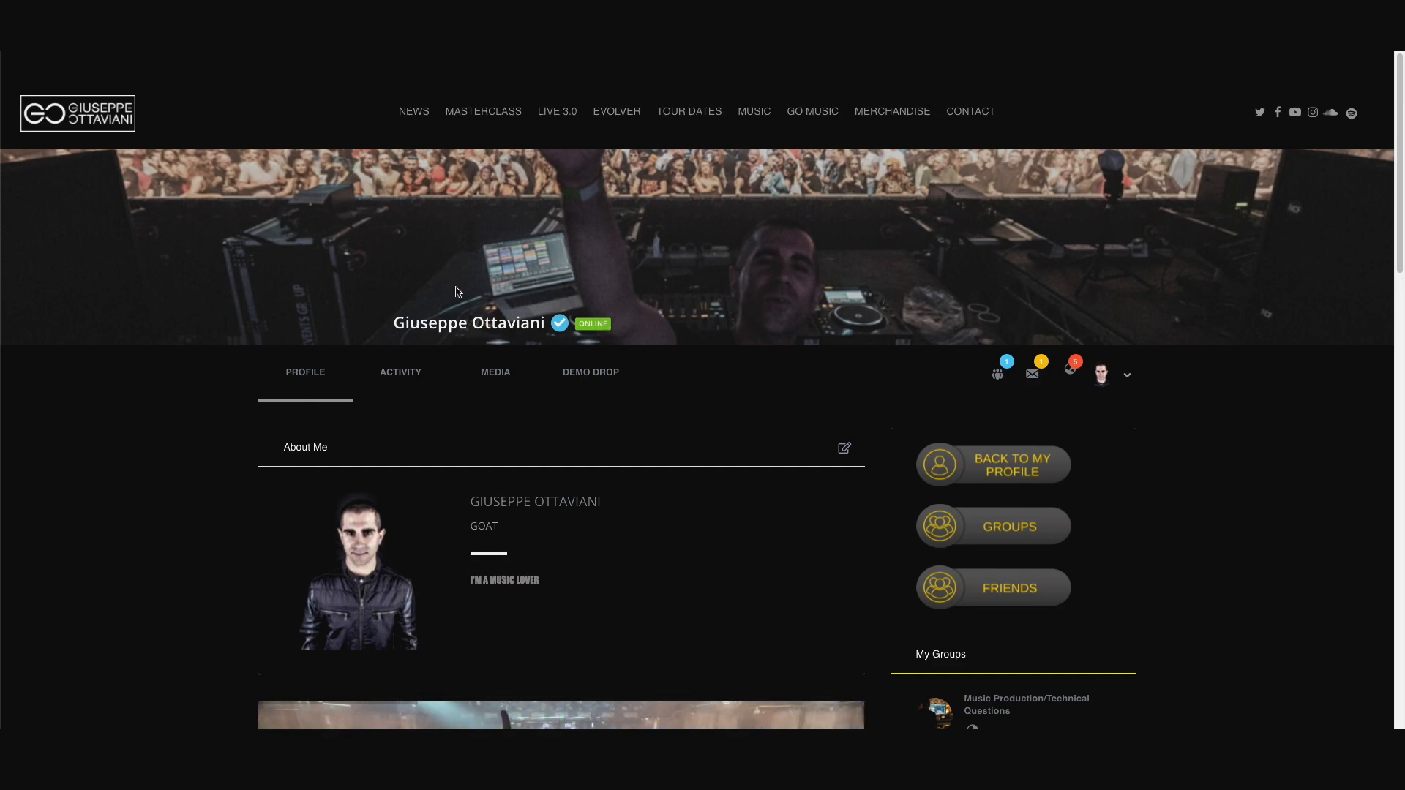
mouse_move(762, 234)
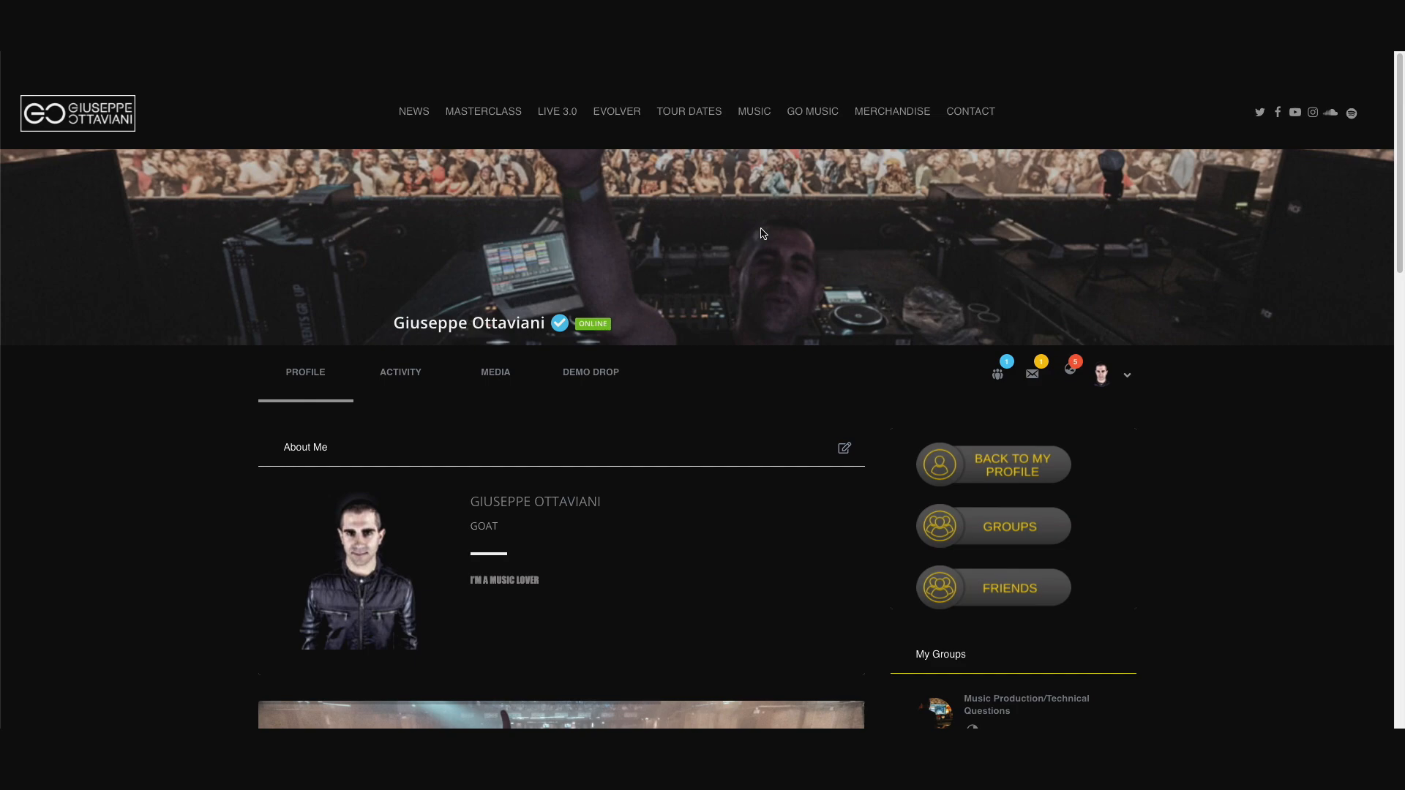
scroll(down, 3)
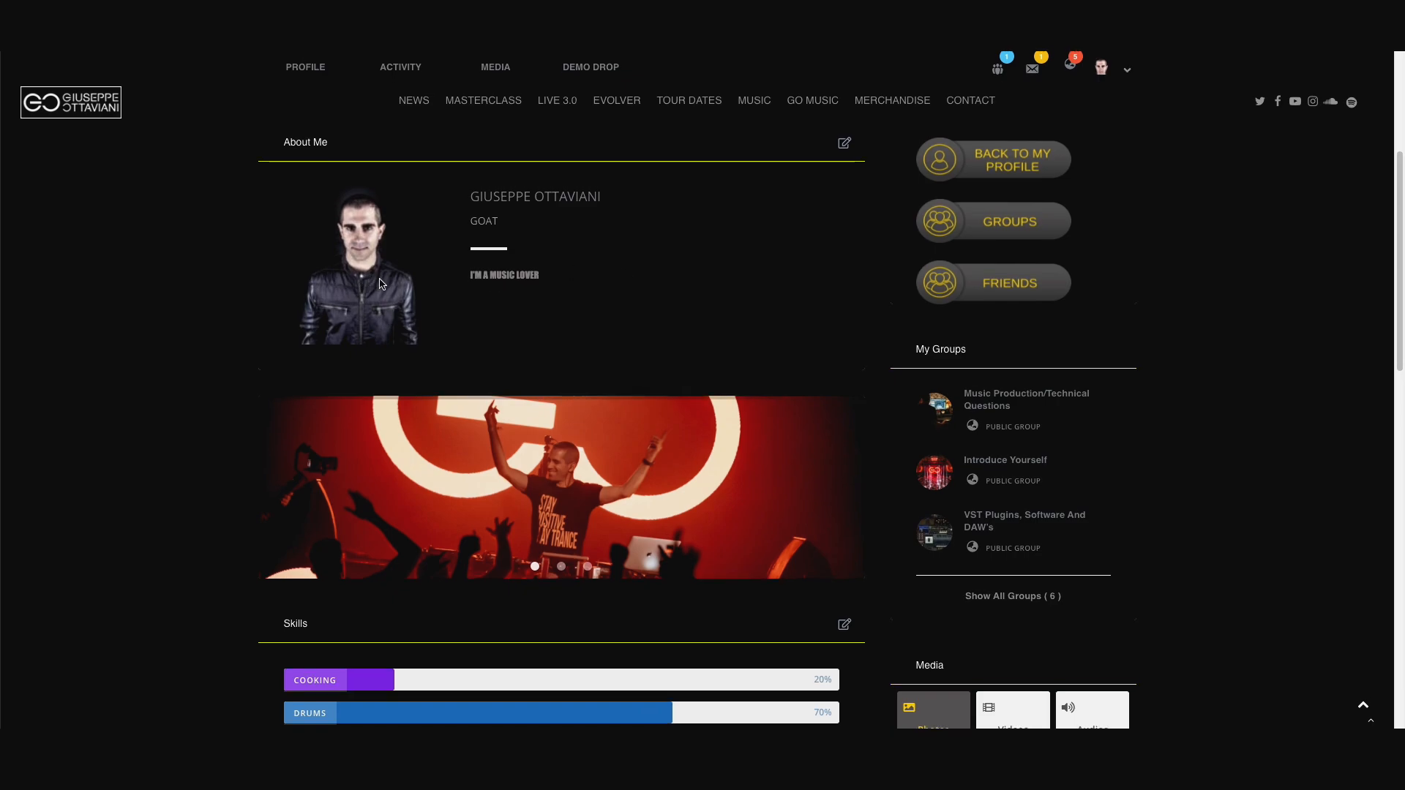
scroll(down, 3)
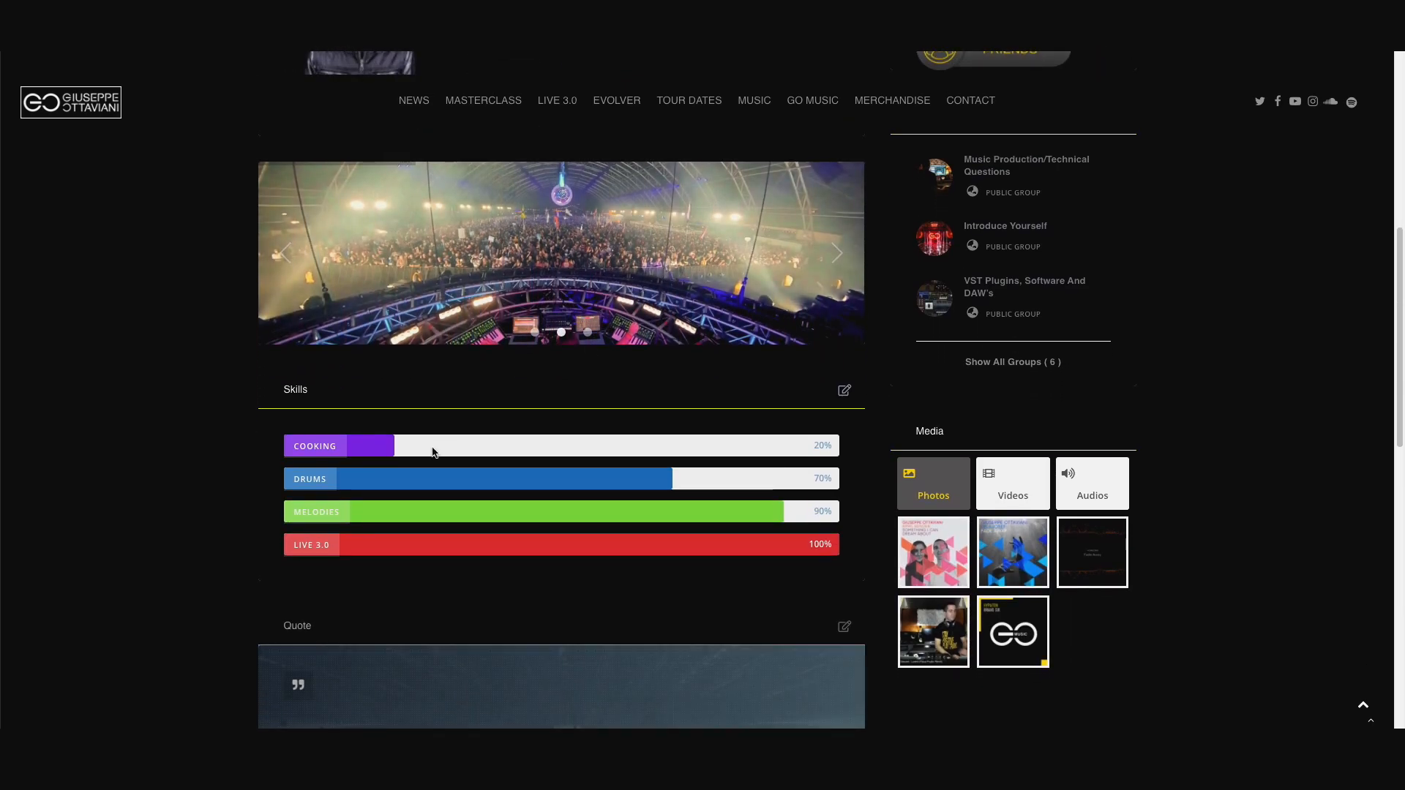
scroll(down, 3)
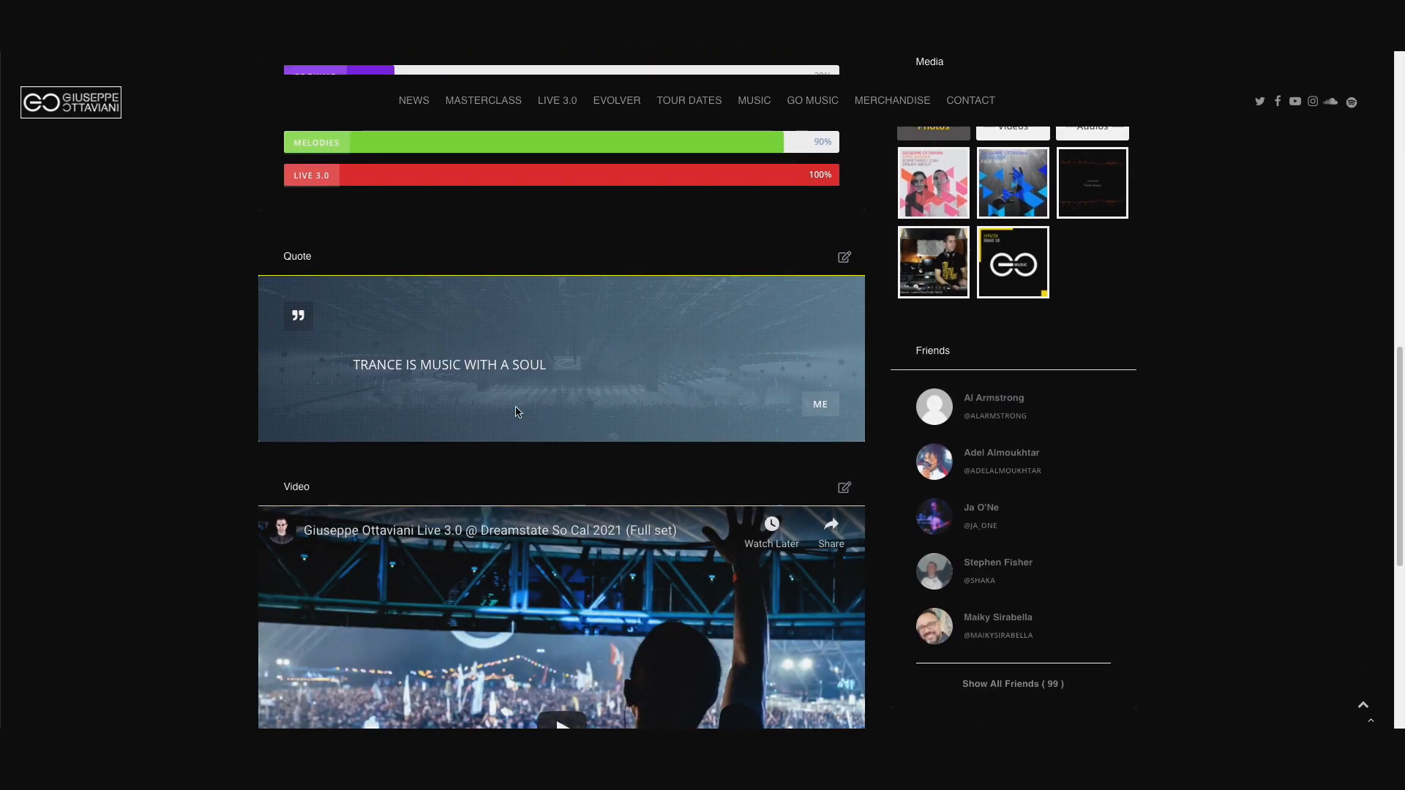
scroll(down, 3)
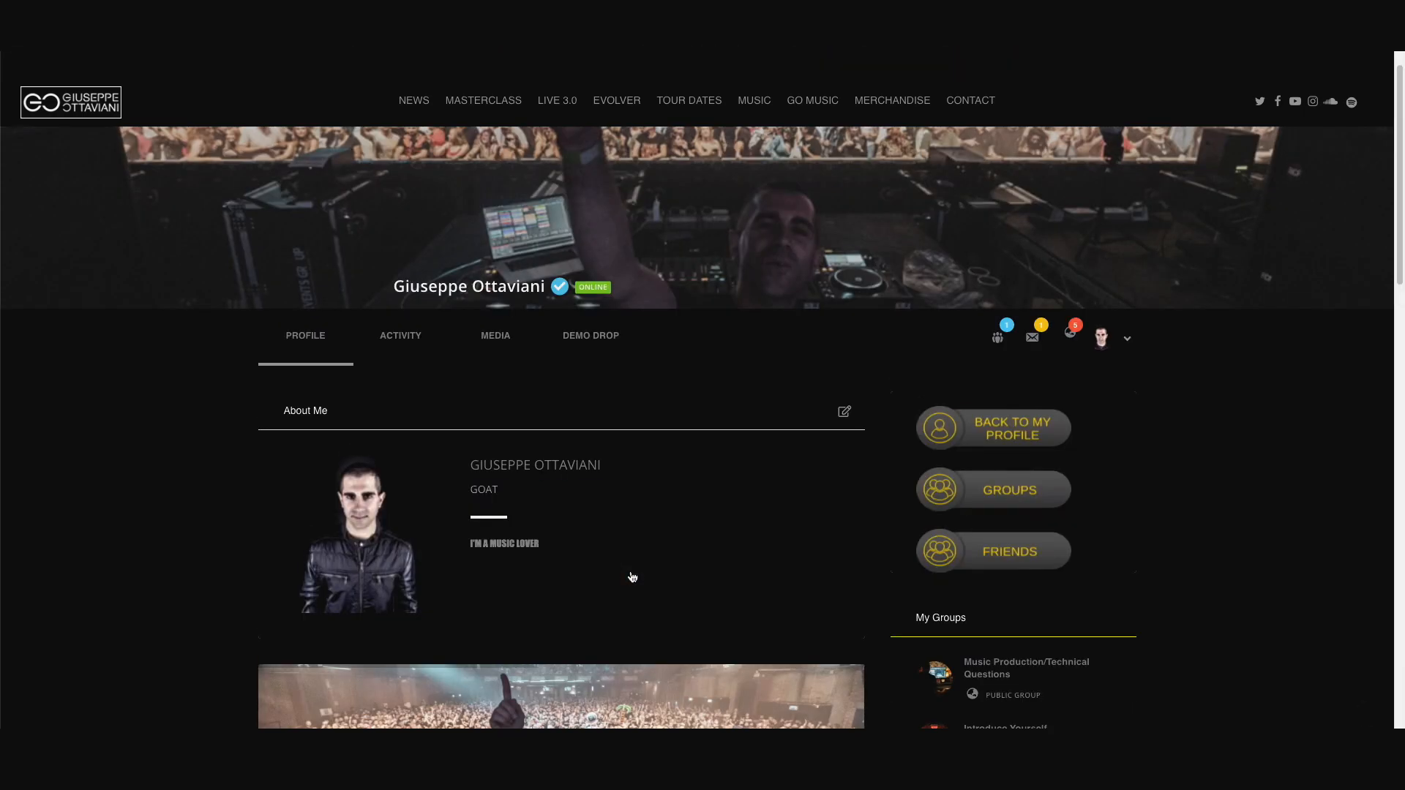
mouse_move(785, 519)
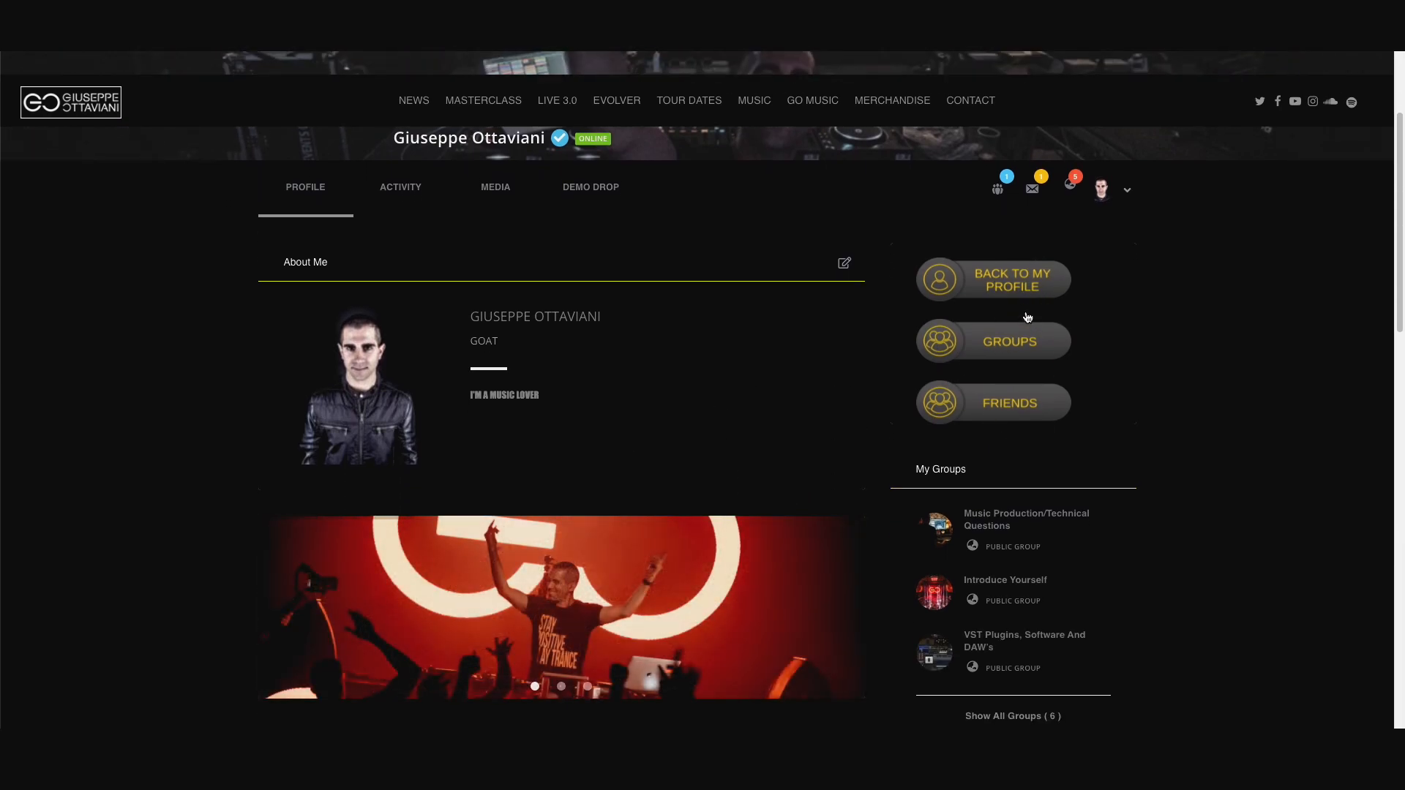
mouse_move(1020, 289)
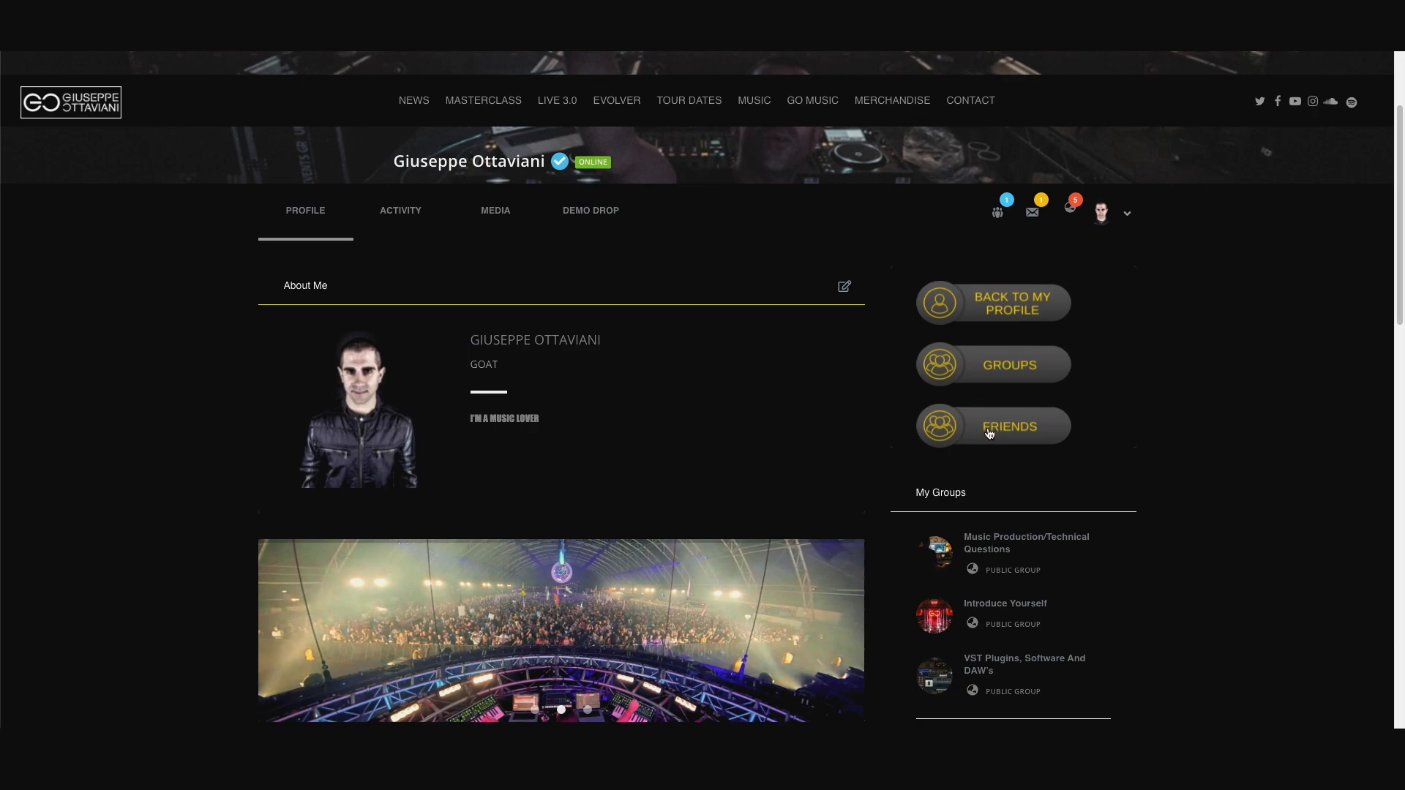
scroll(up, 3)
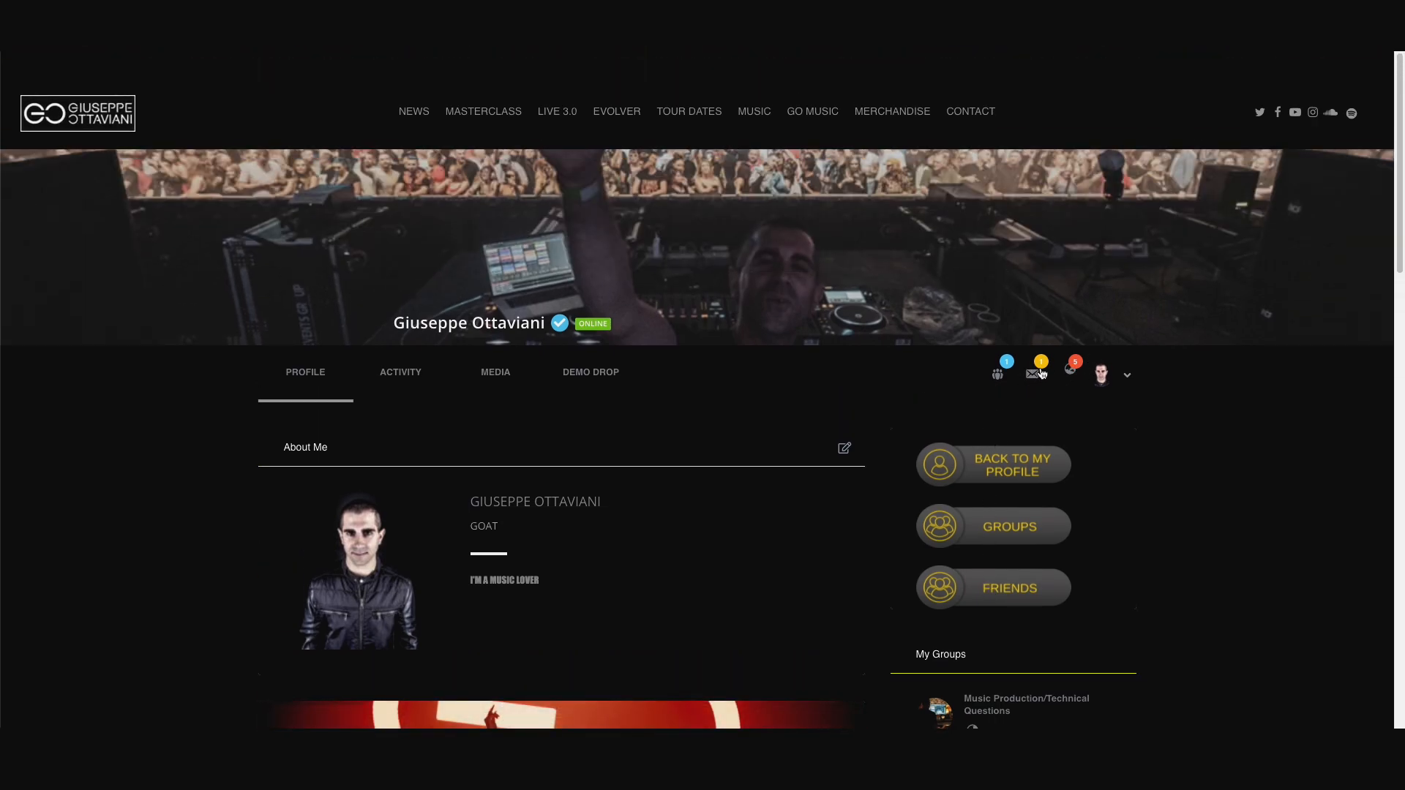
mouse_move(997, 374)
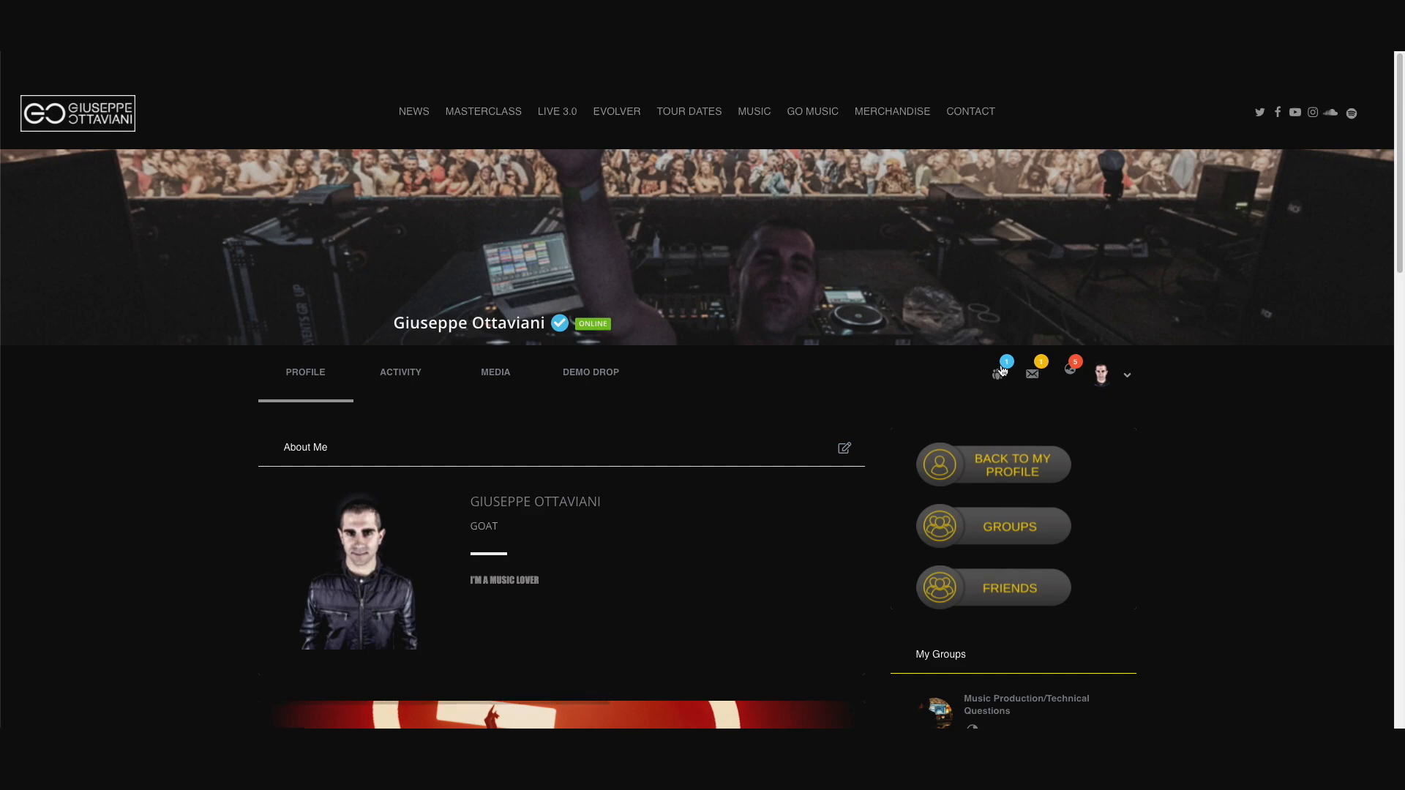
mouse_move(754, 472)
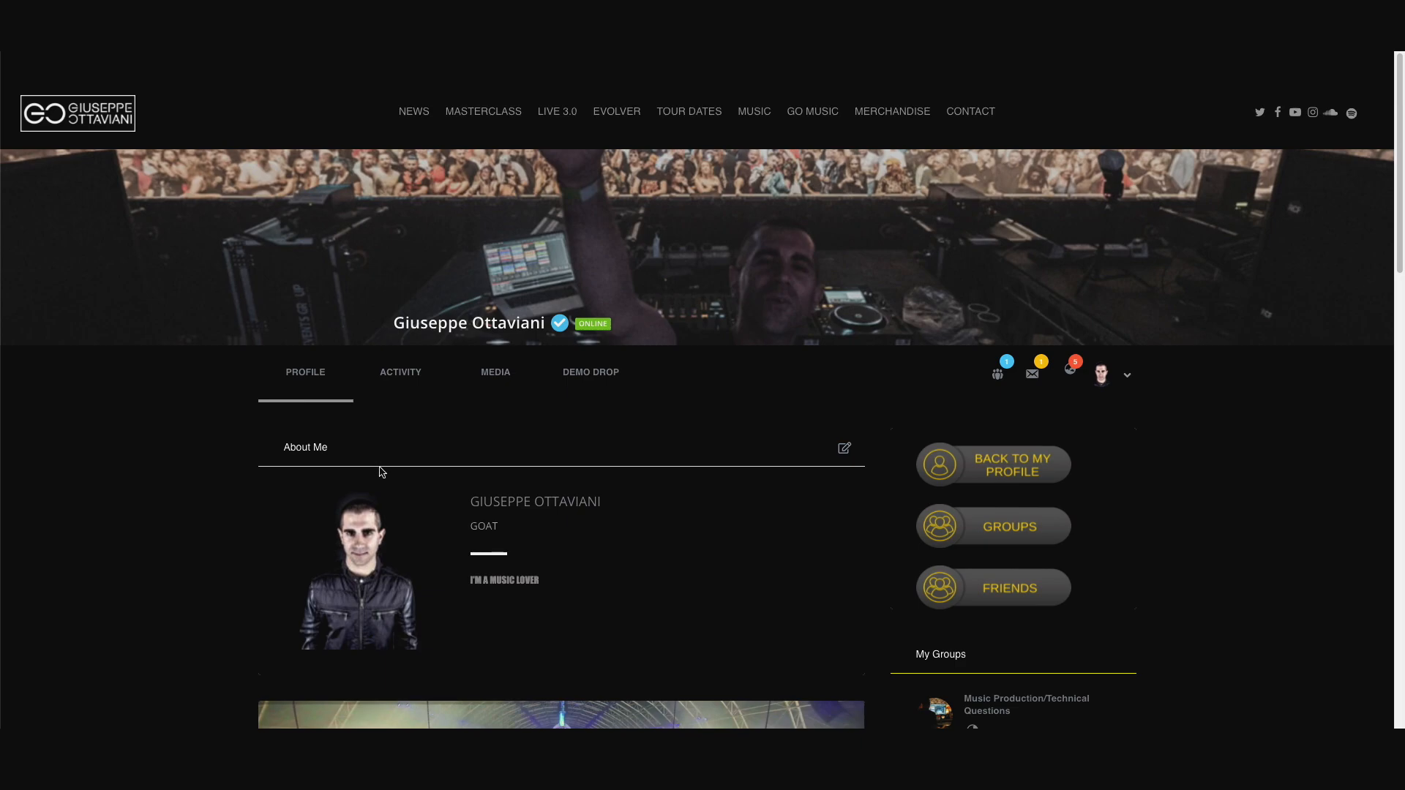
- Open the profile's Personal activity feed and skim the recent posts
click(400, 373)
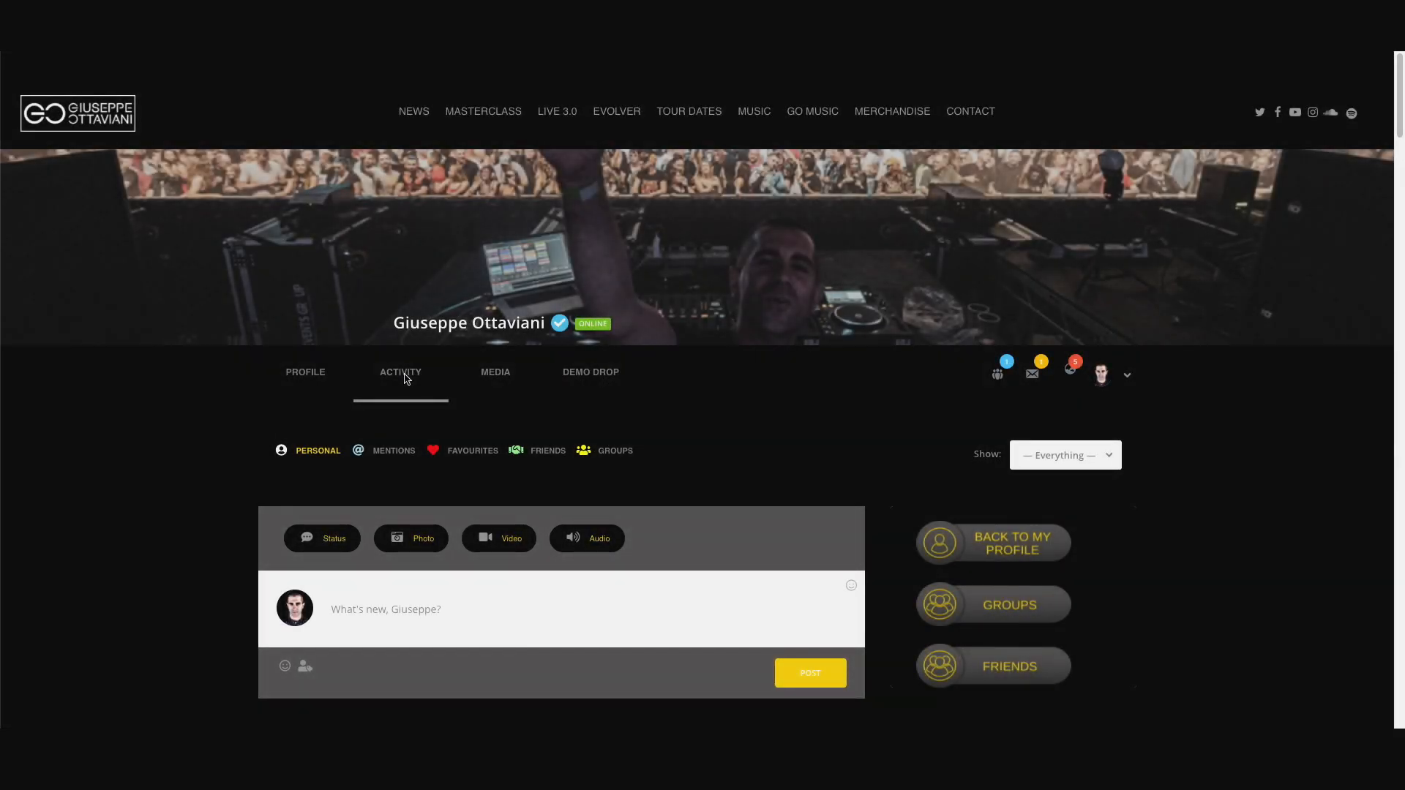
scroll(down, 3)
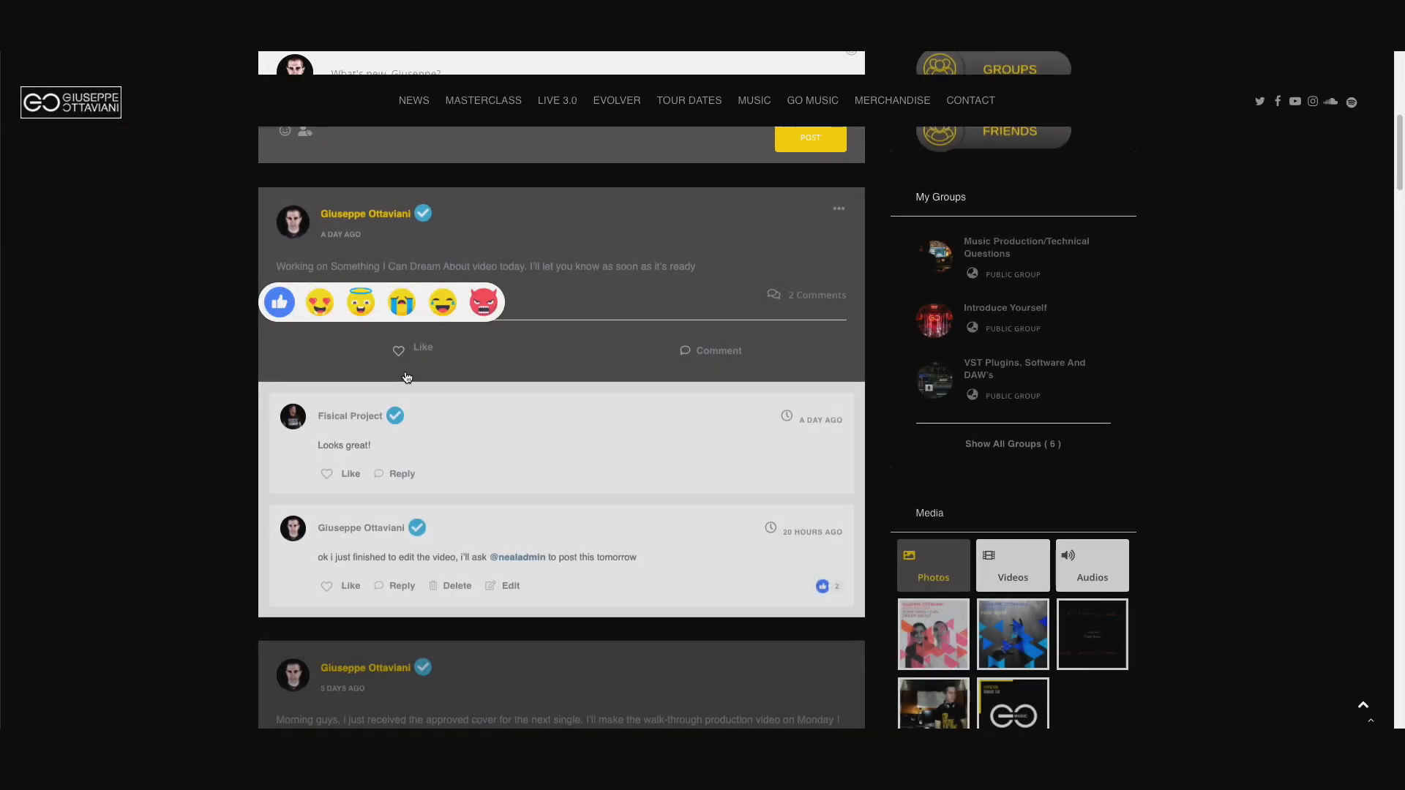
scroll(up, 3)
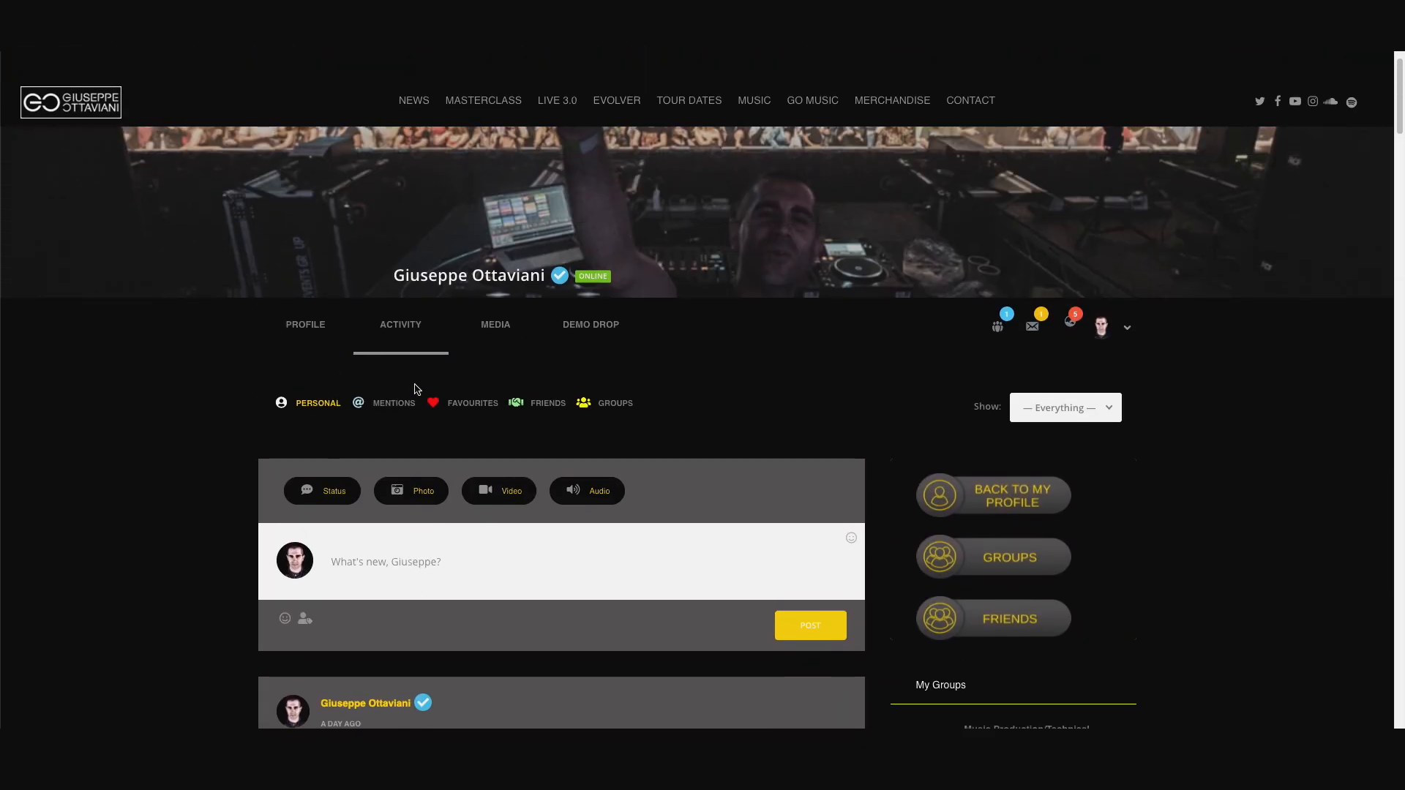
scroll(up, 3)
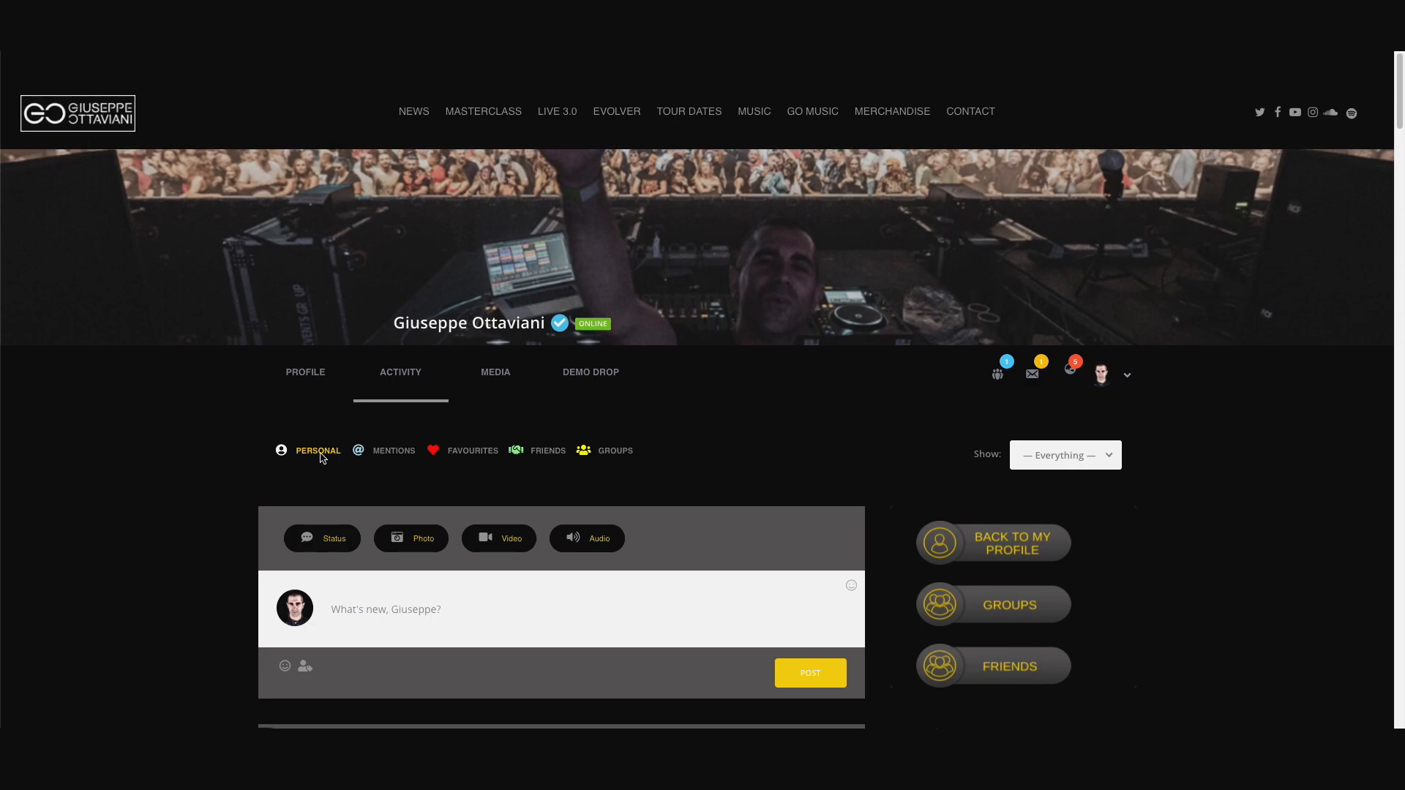
scroll(down, 3)
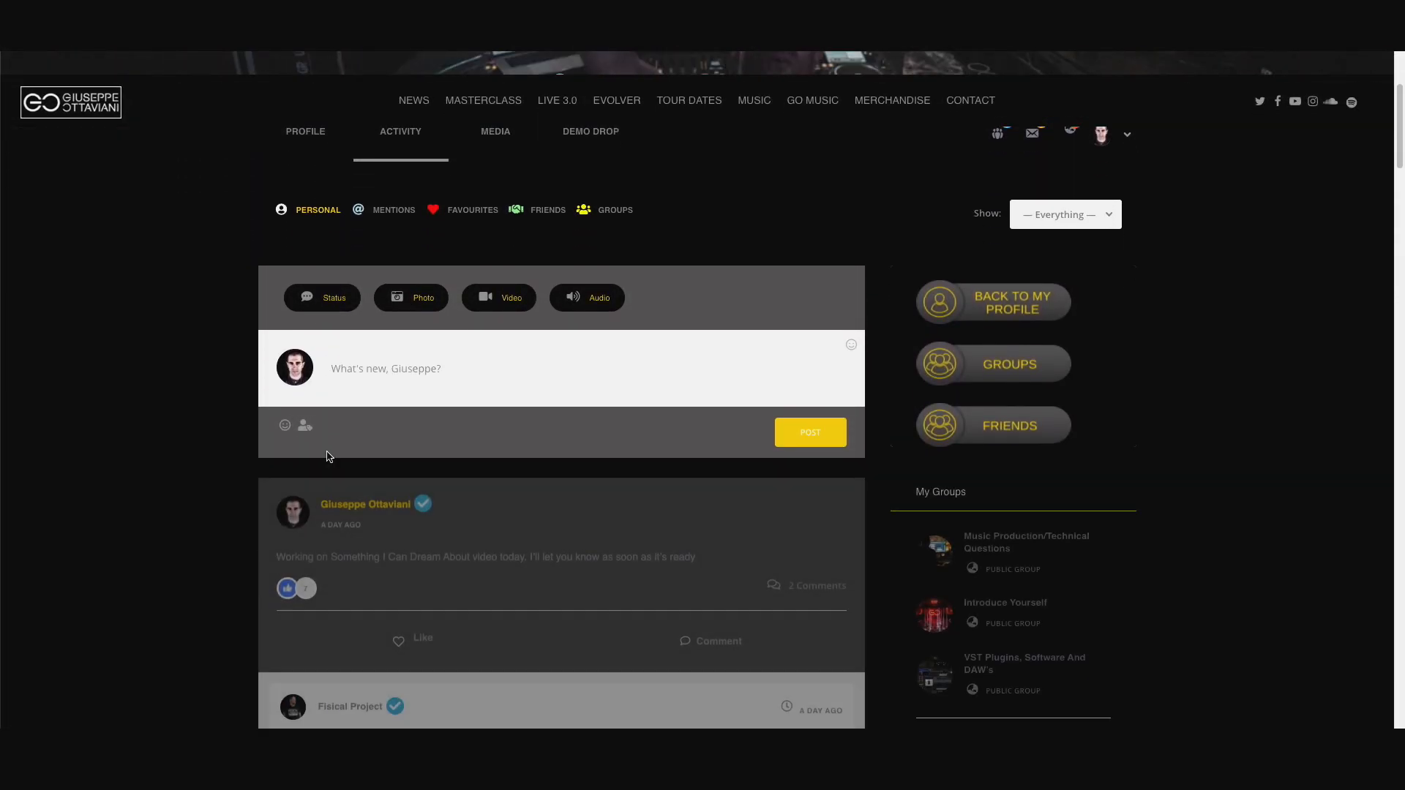
scroll(up, 3)
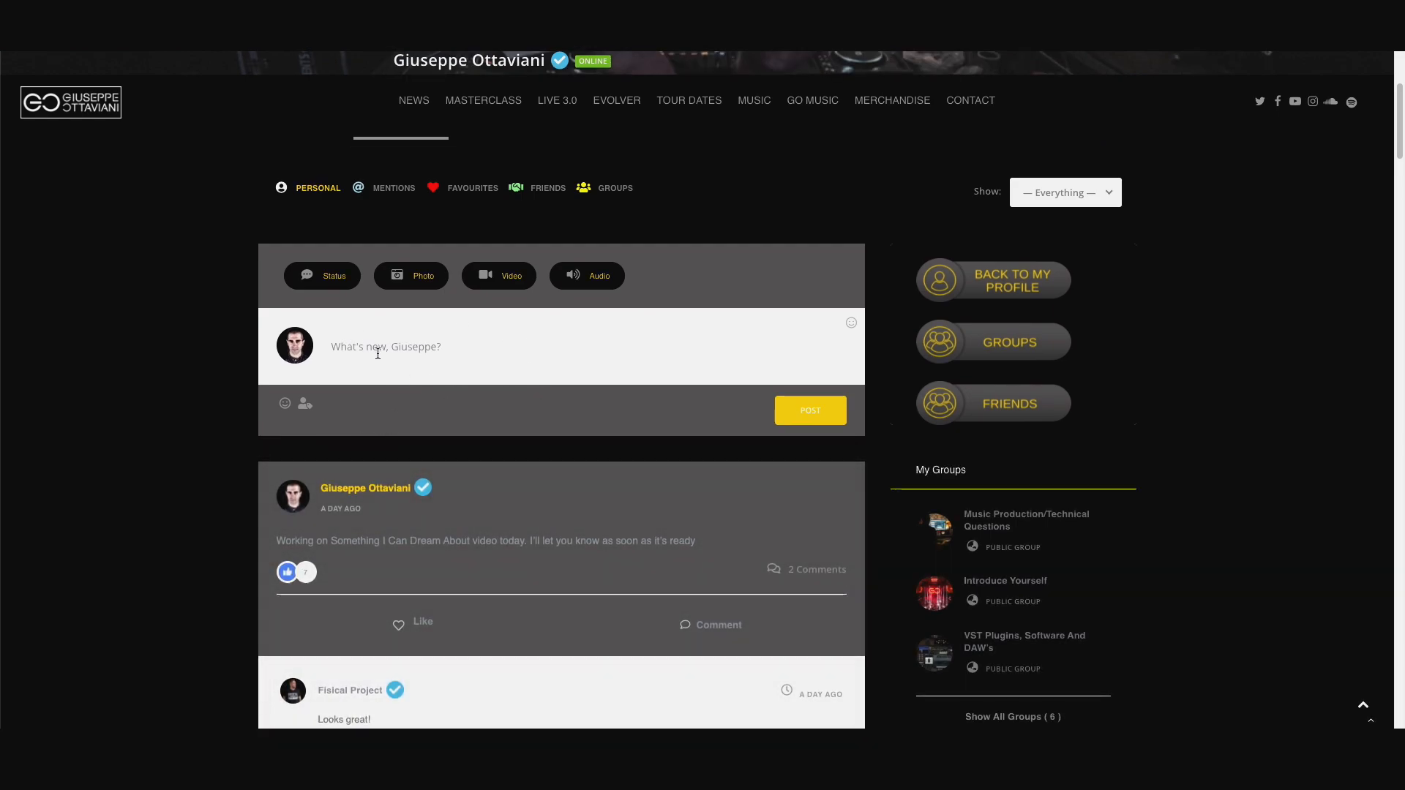
mouse_move(398, 294)
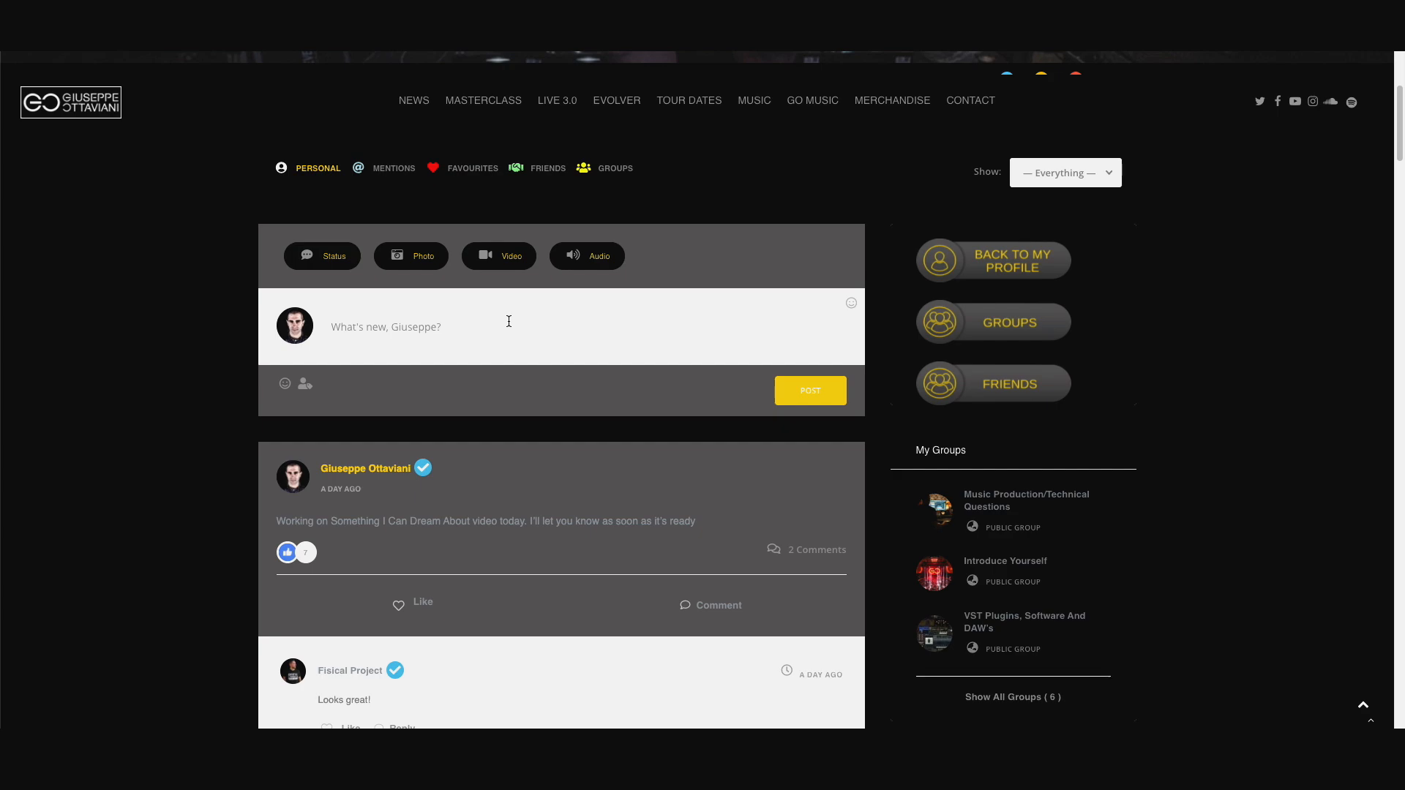
mouse_move(491, 318)
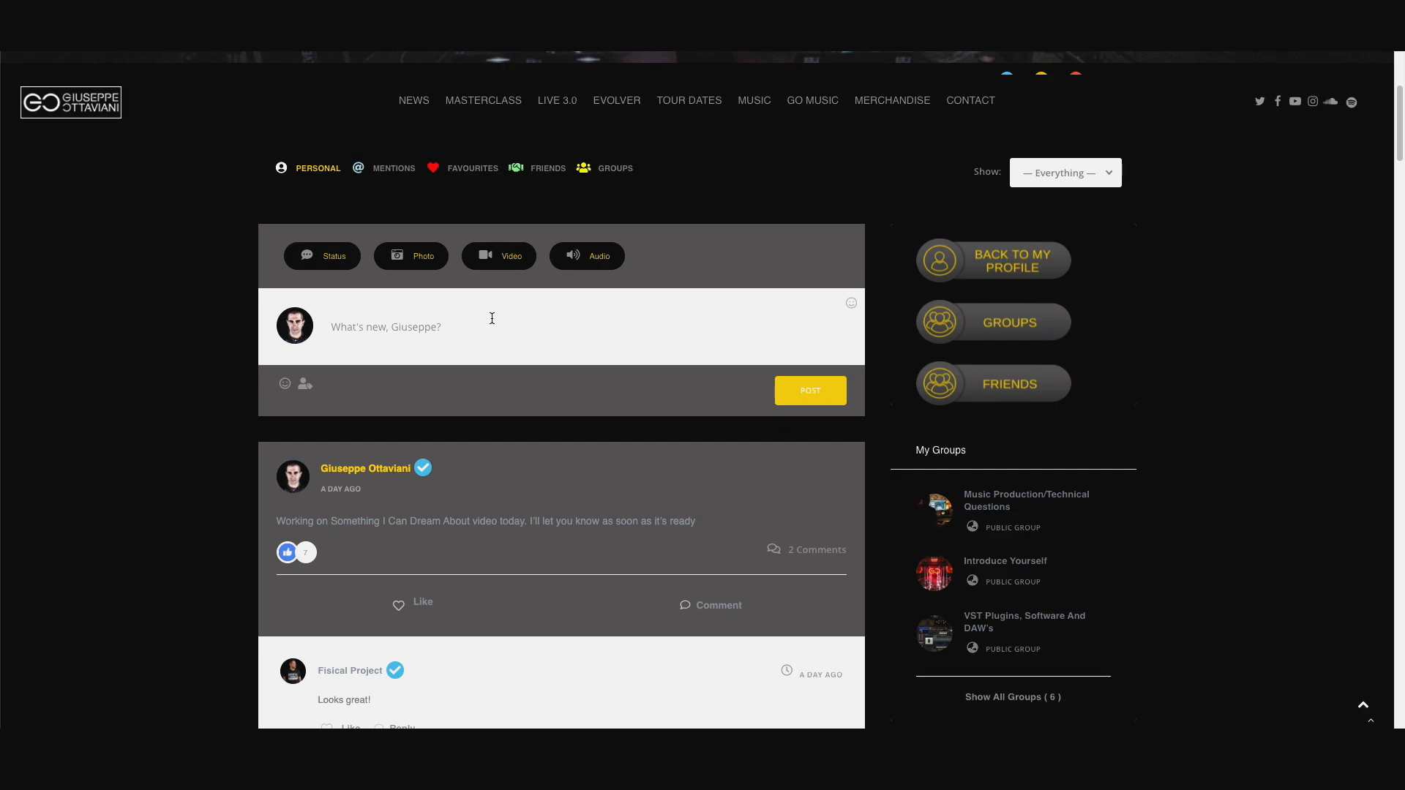
scroll(up, 3)
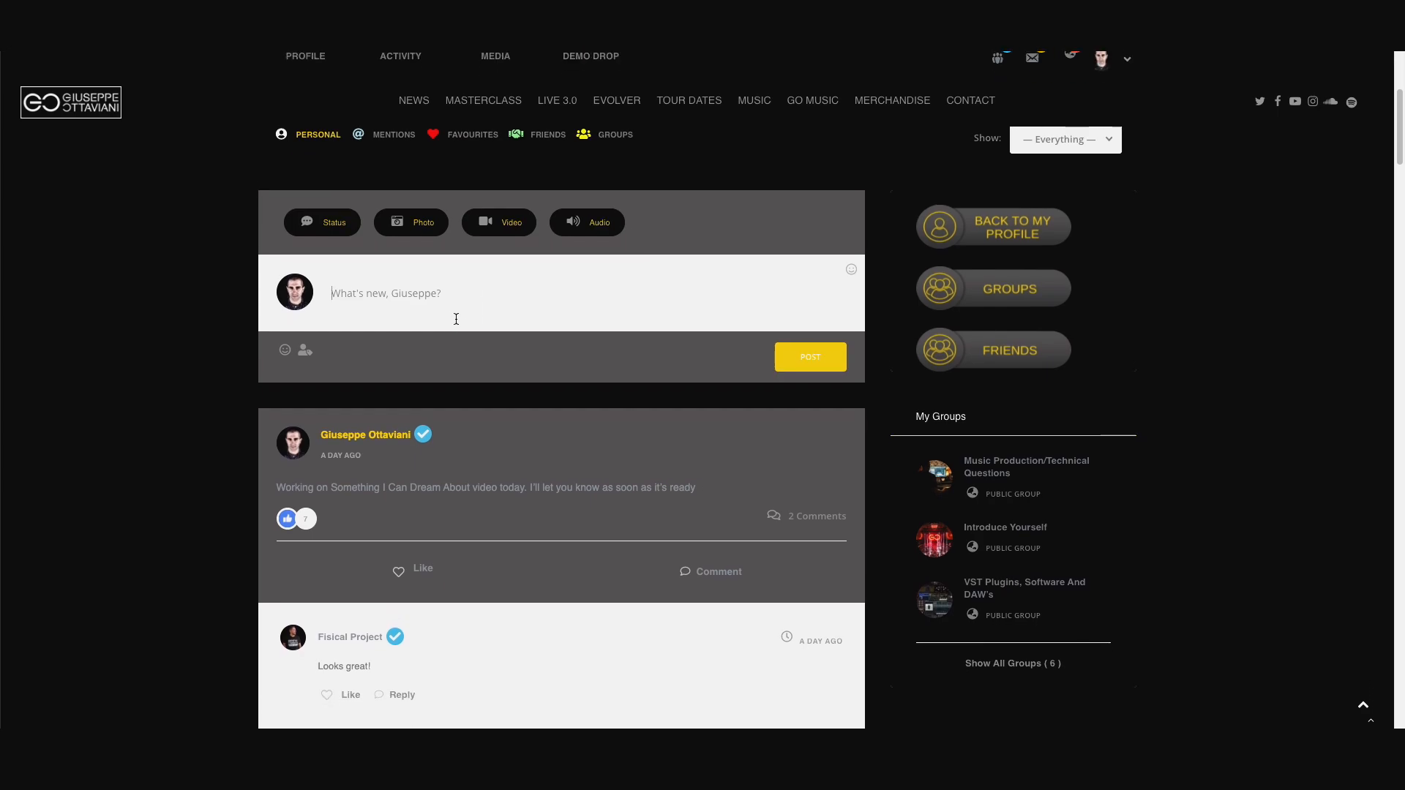
- Scroll down to the studio video post and show all 8 of its comments
scroll(down, 3)
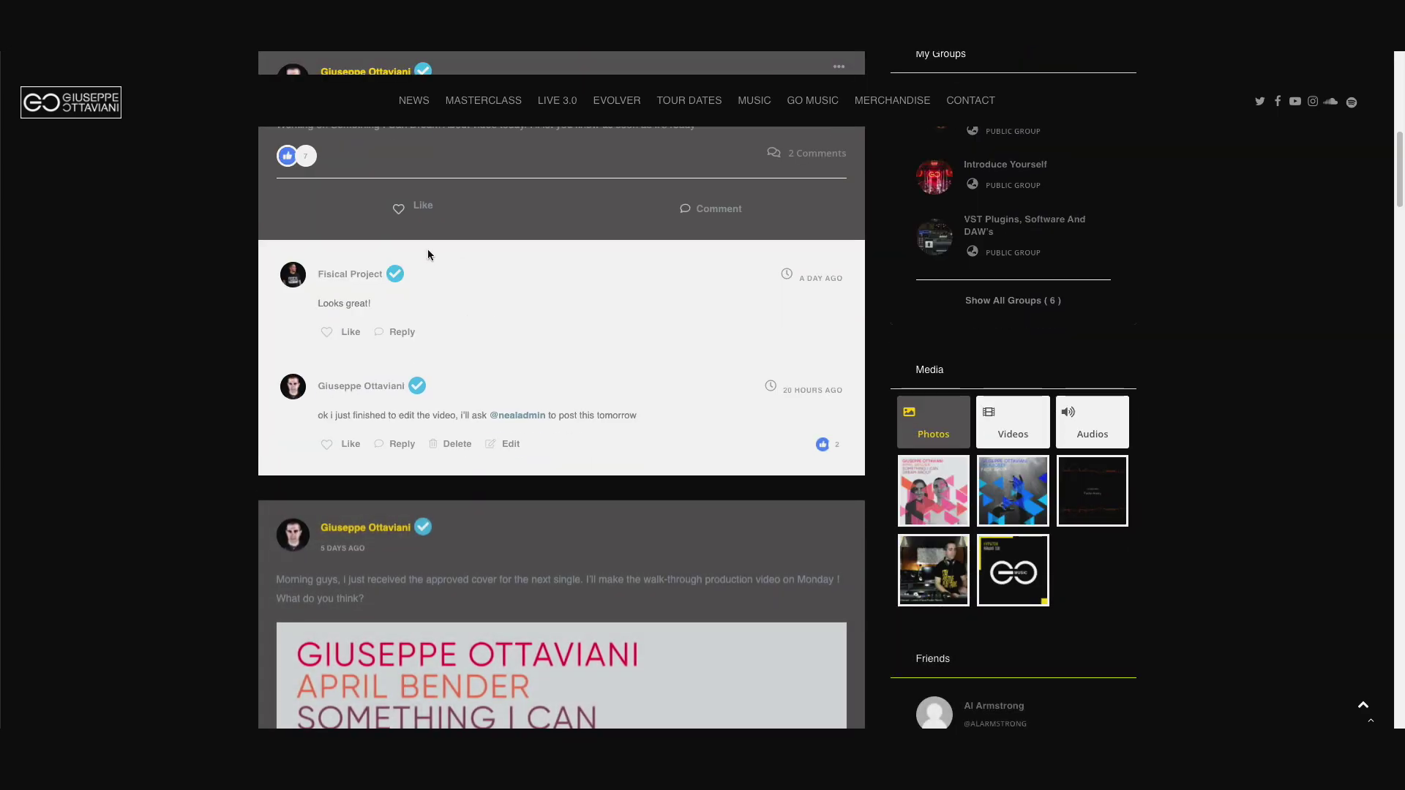
scroll(down, 3)
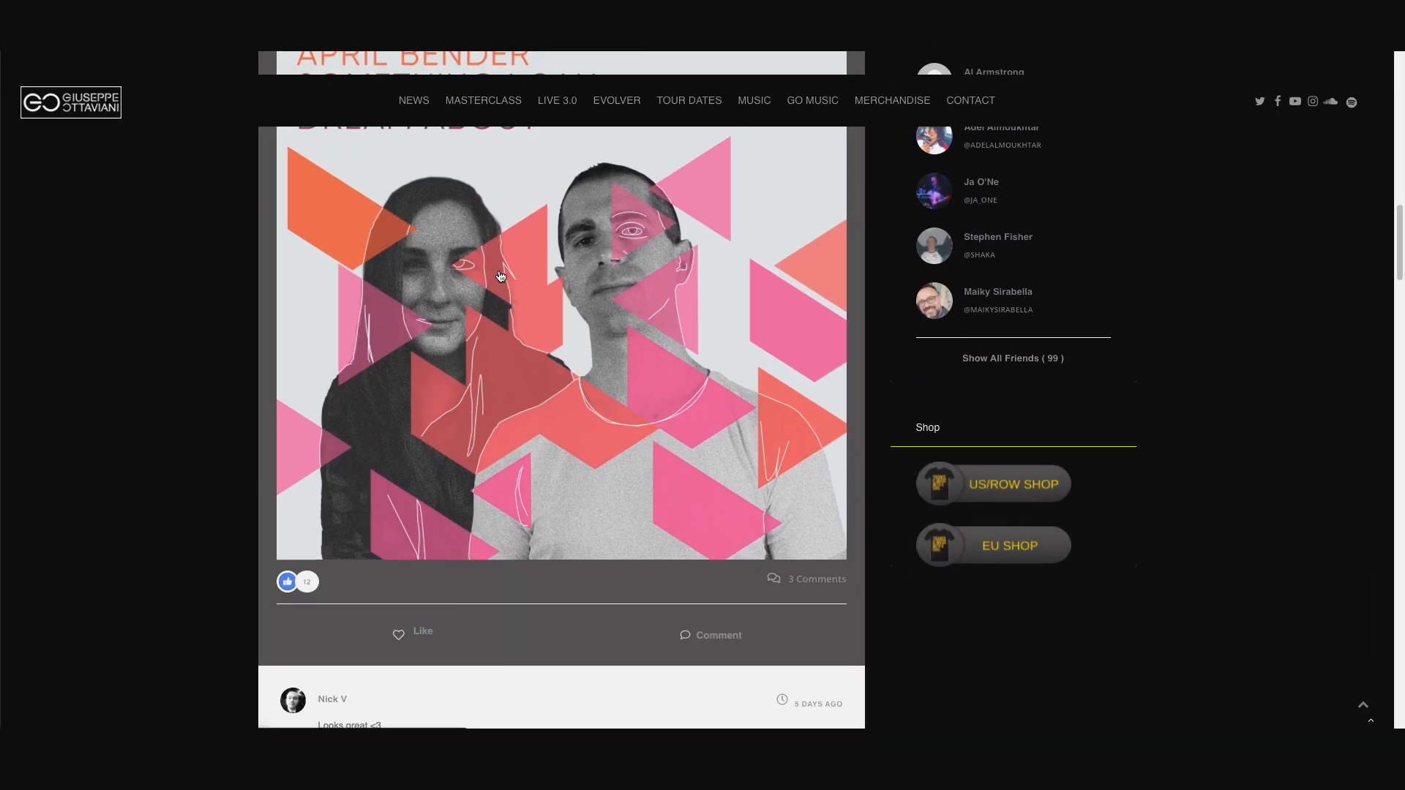
scroll(down, 3)
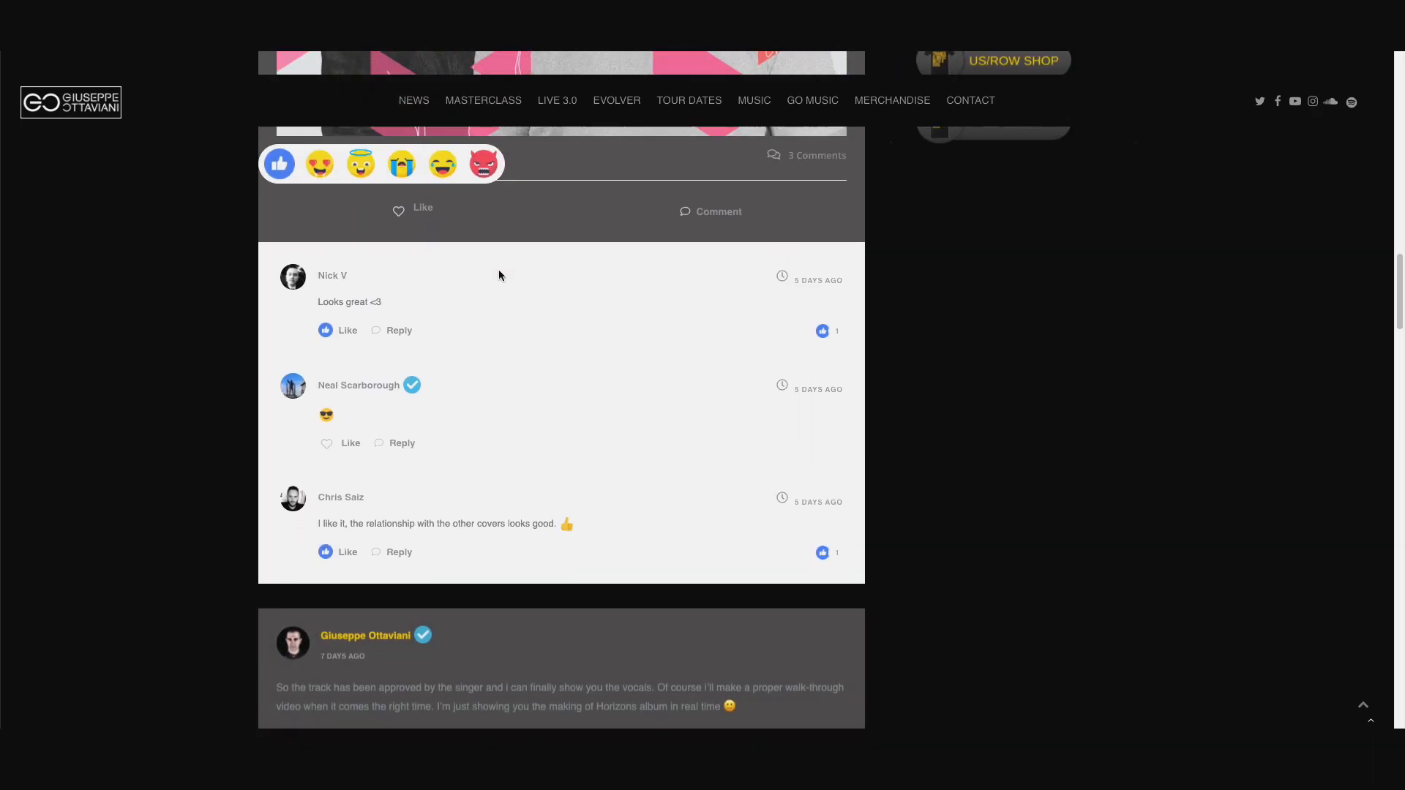
scroll(down, 3)
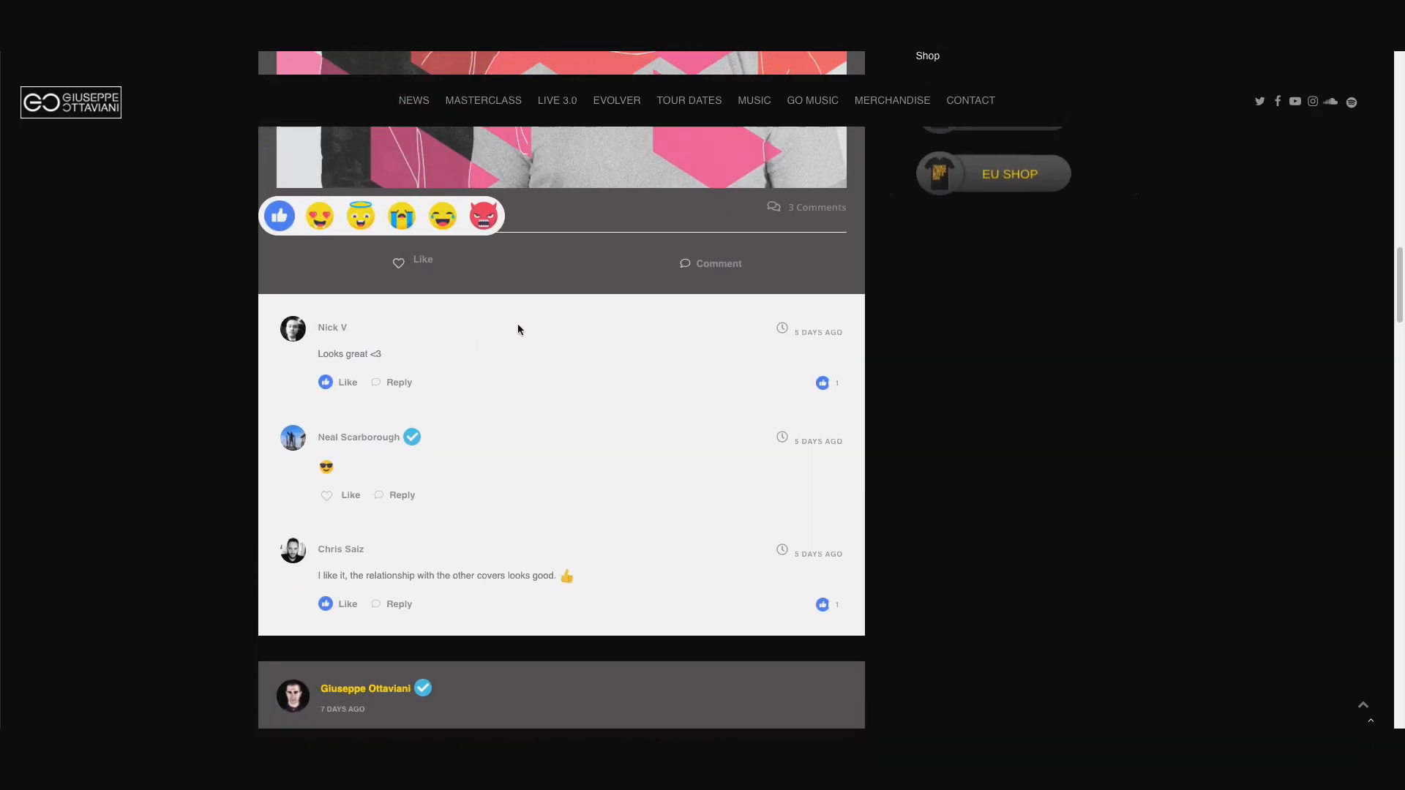
scroll(down, 3)
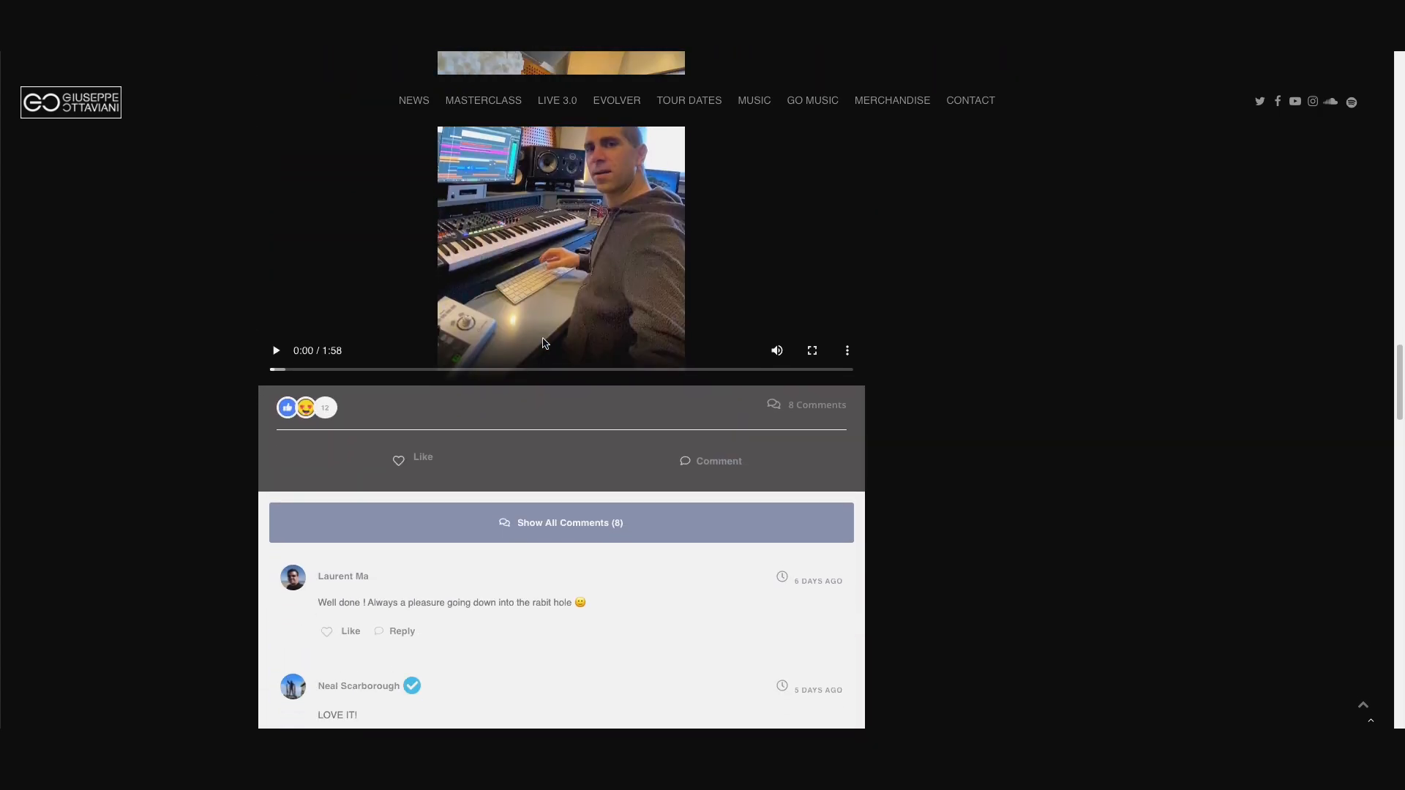
scroll(down, 3)
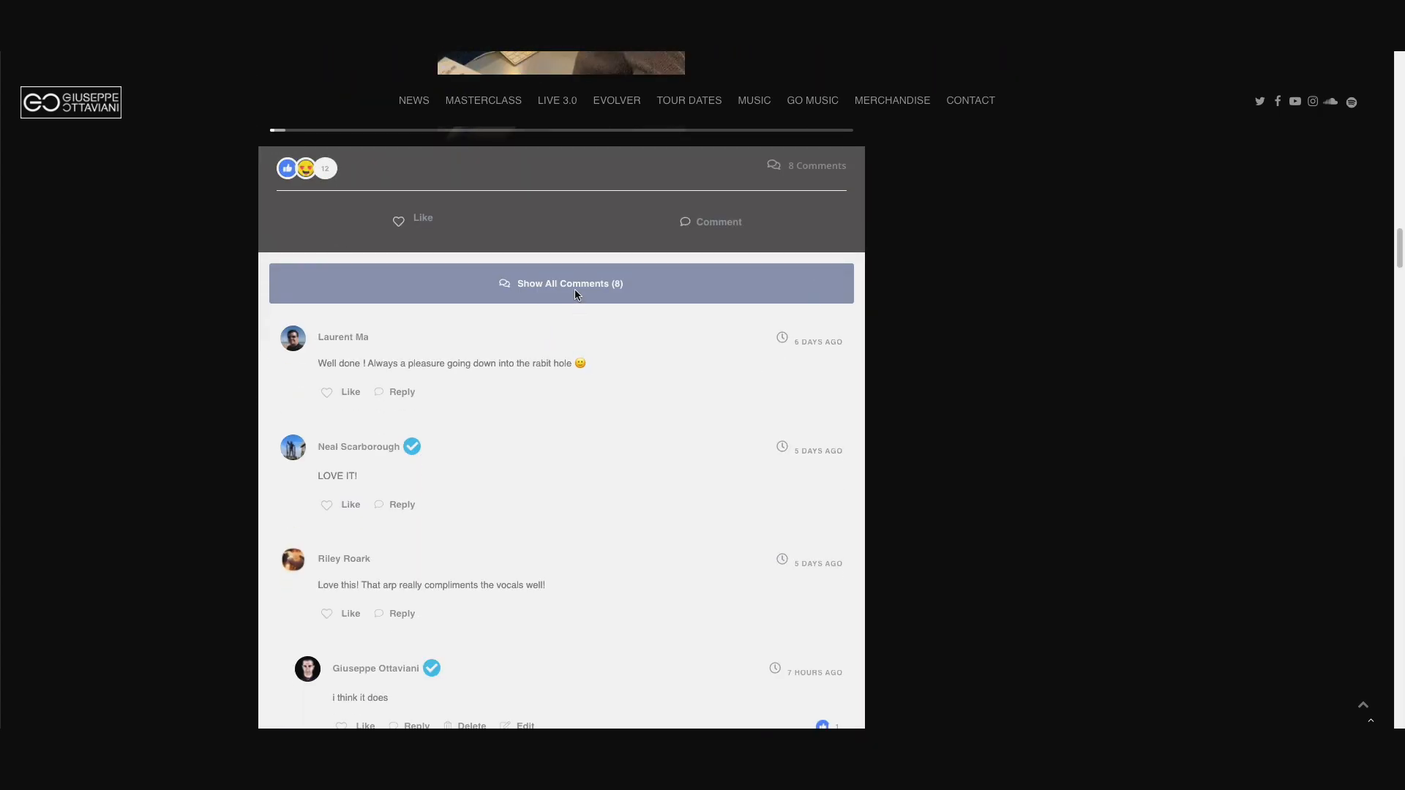
click(569, 283)
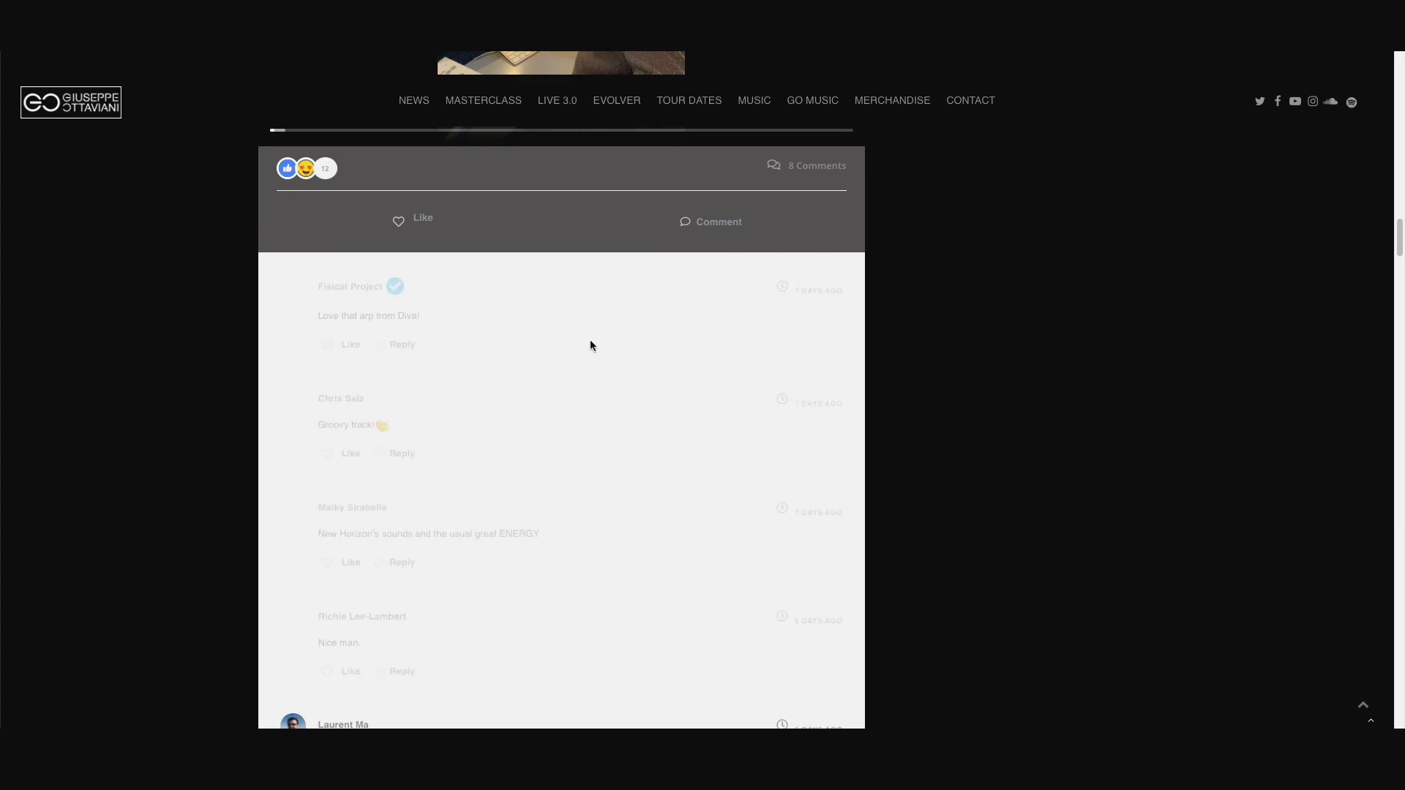
scroll(down, 3)
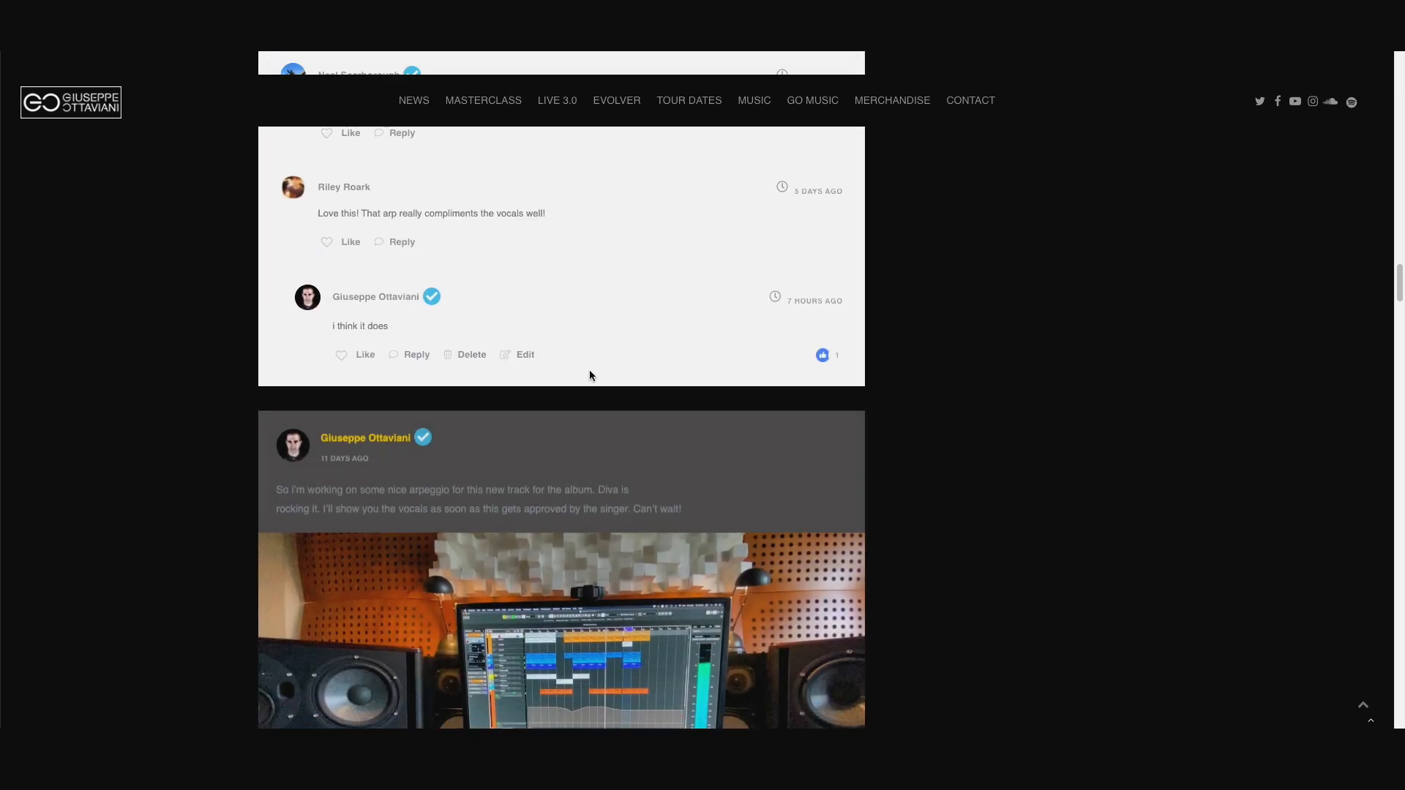
scroll(up, 3)
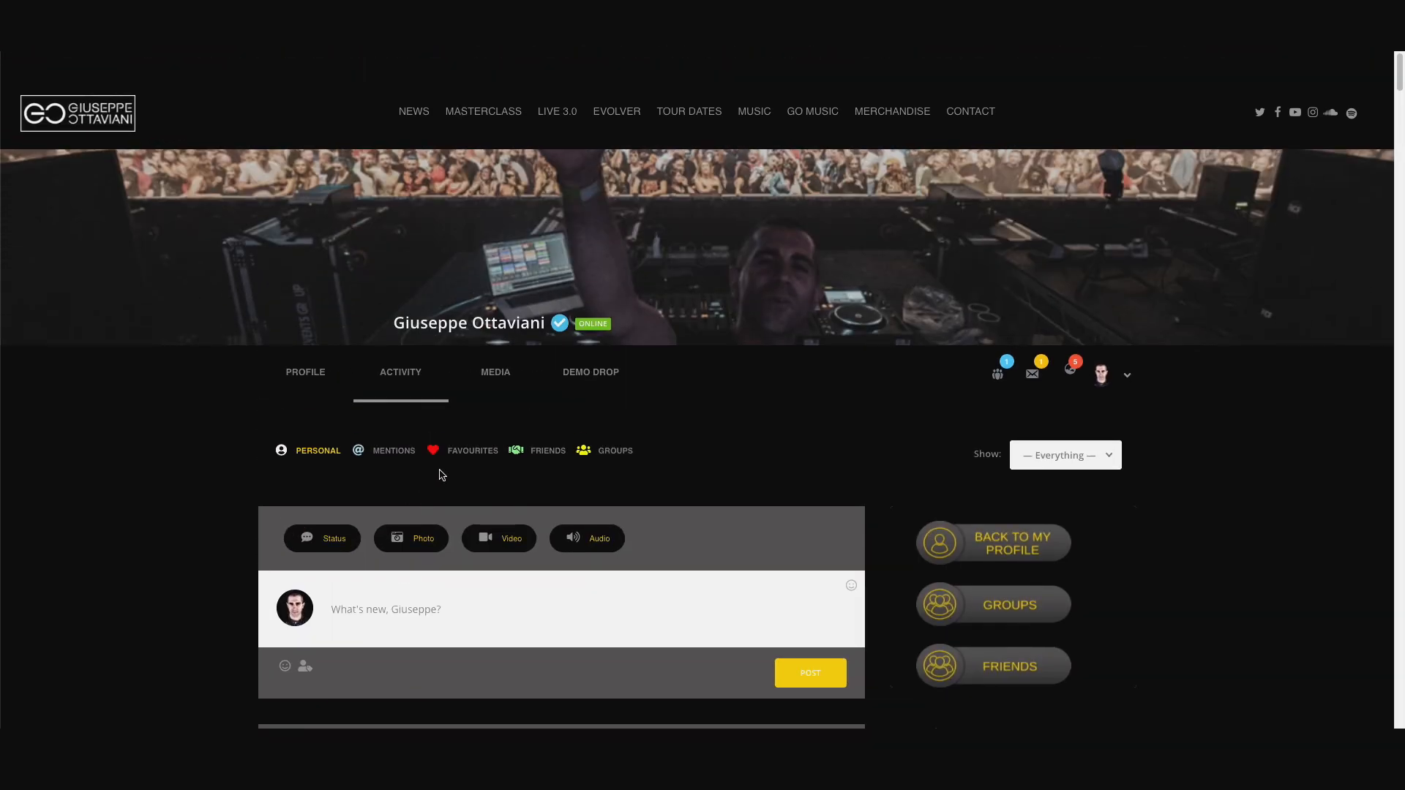
- Filter the activity feed to Mentions and scroll through posts tagging Giuseppe
click(392, 450)
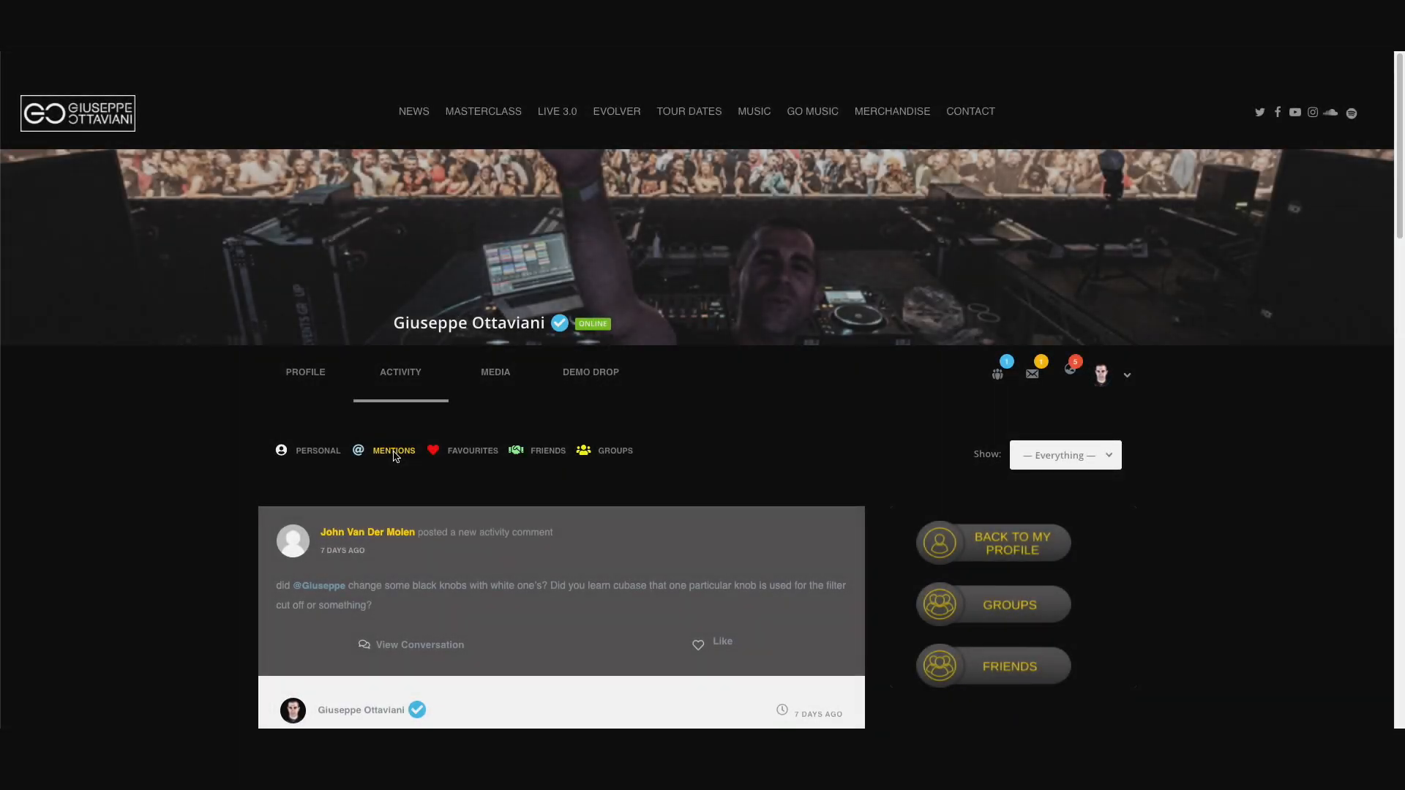
scroll(down, 3)
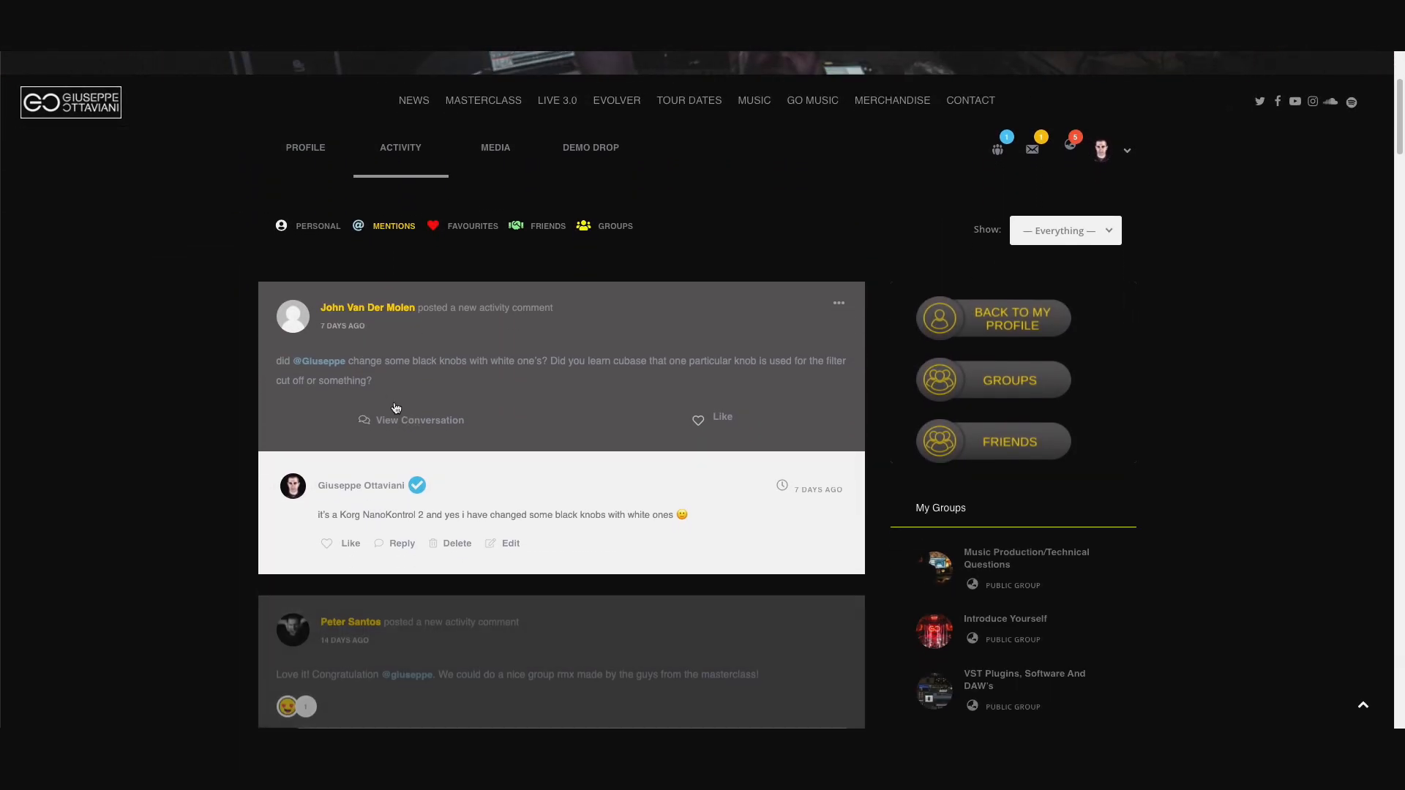
scroll(down, 3)
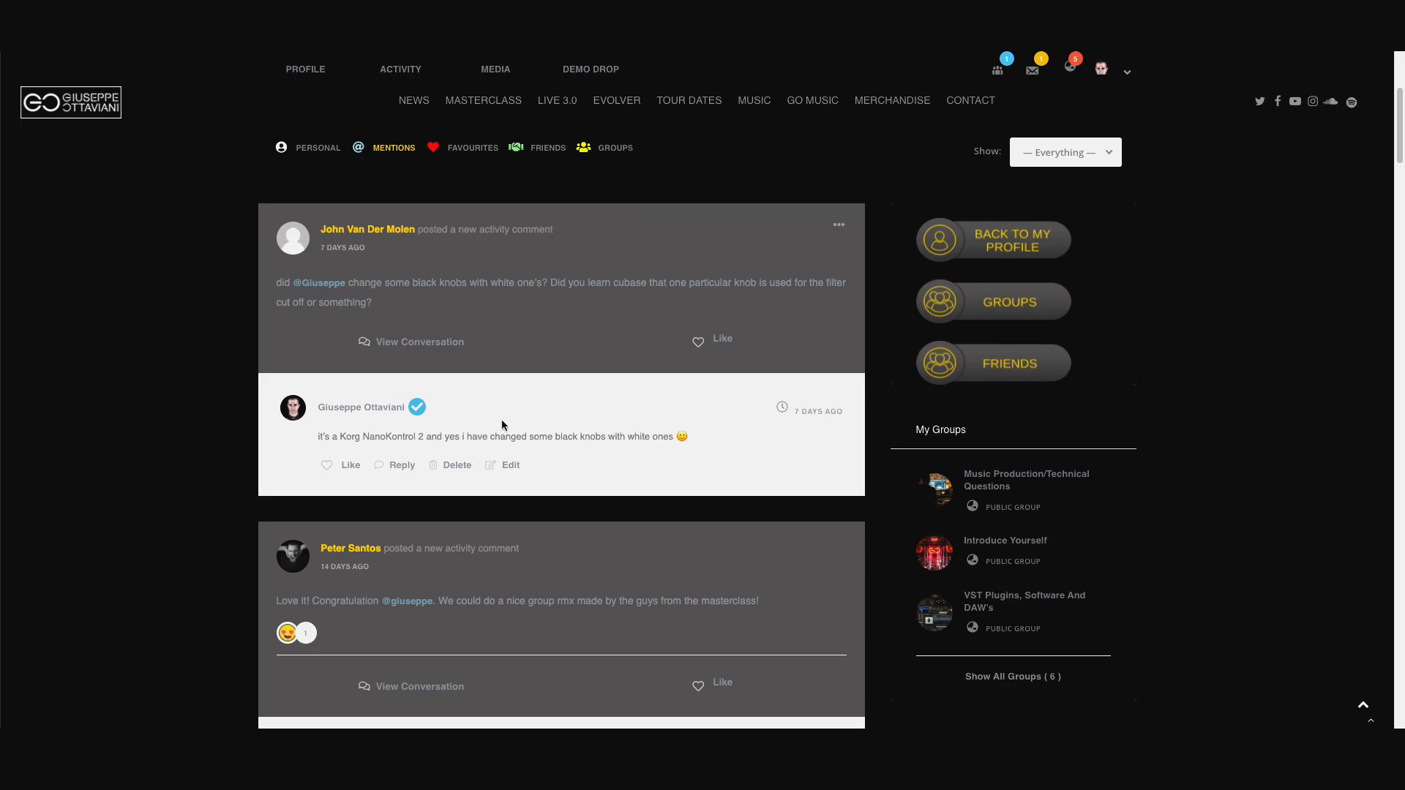
scroll(down, 3)
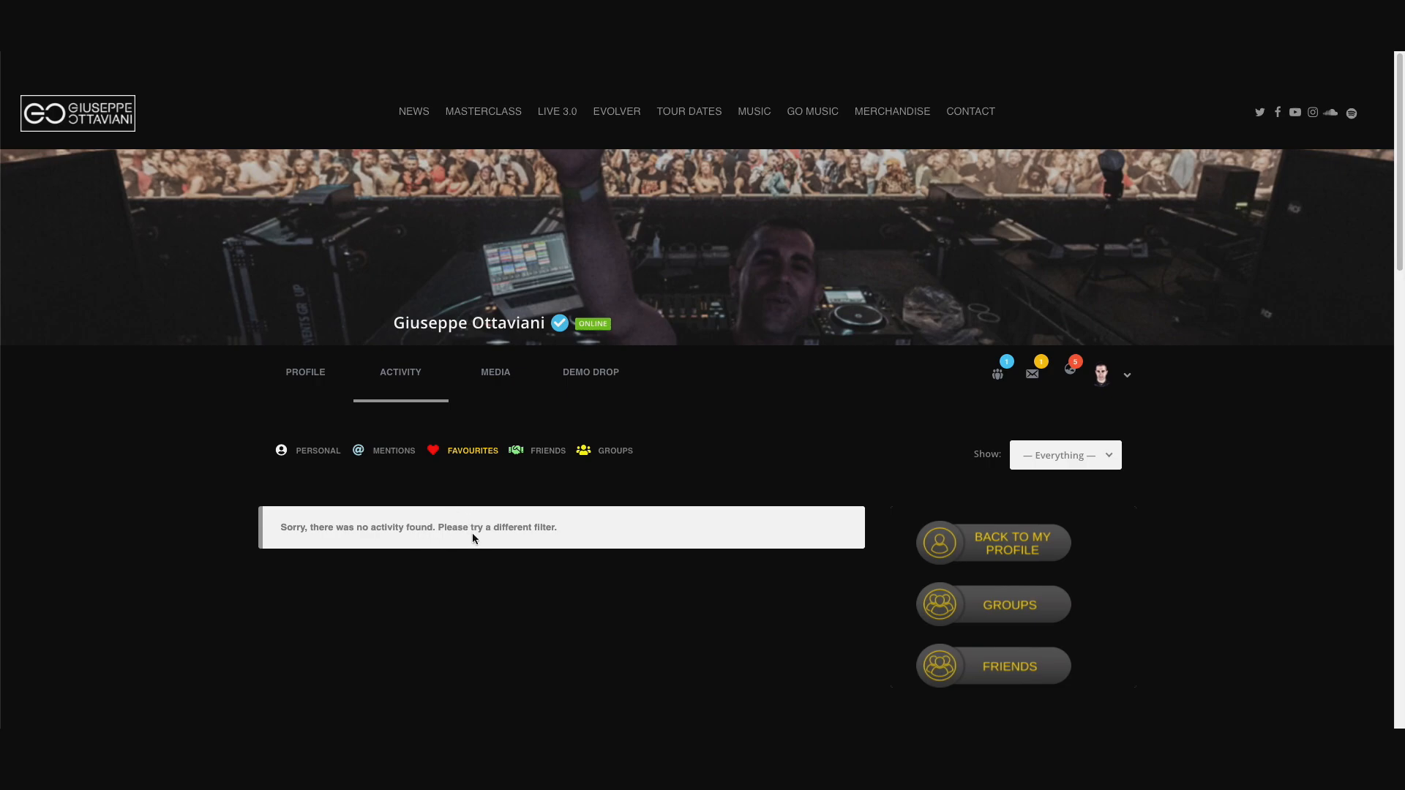
mouse_move(550, 453)
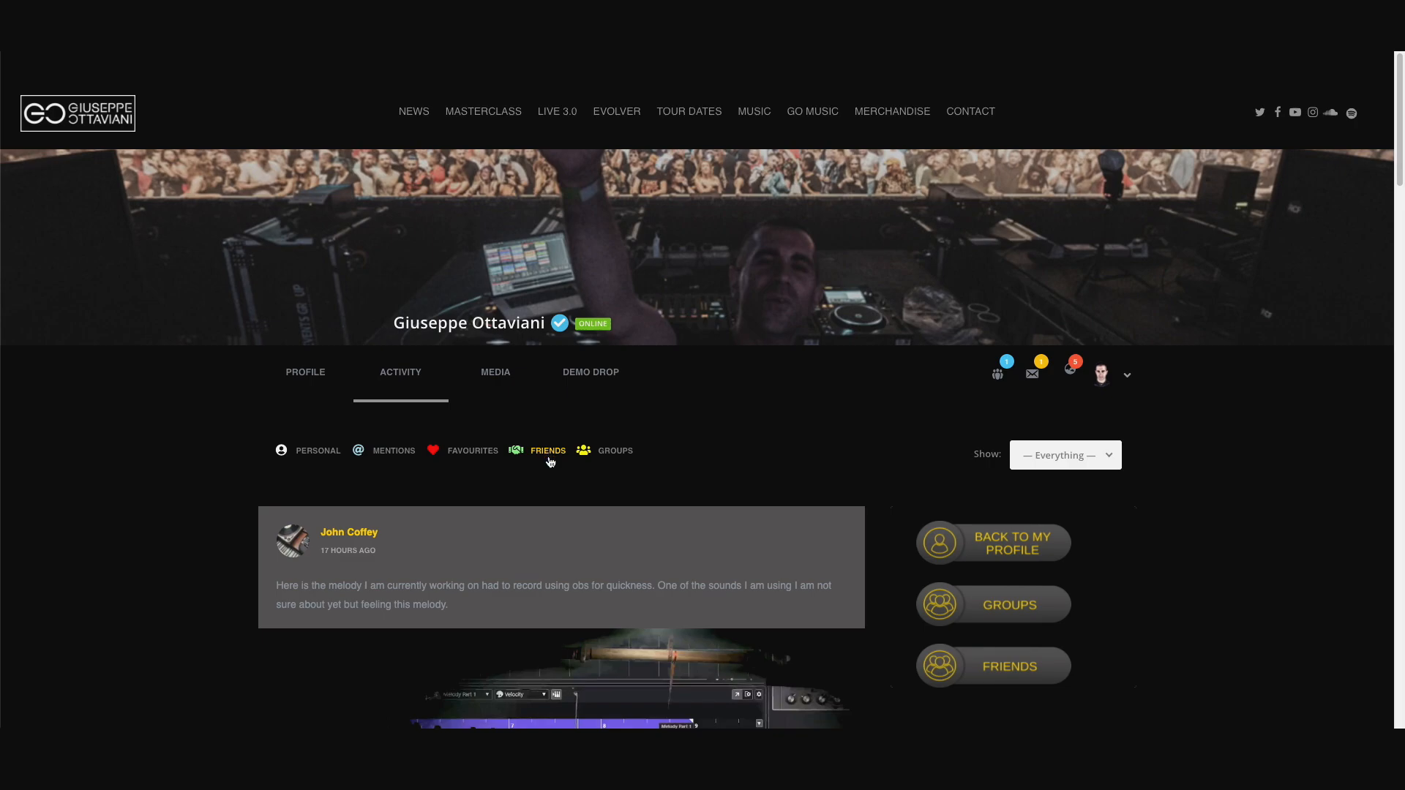
- Scroll through the Friends feed's group posts and questions, then return to the top
scroll(down, 3)
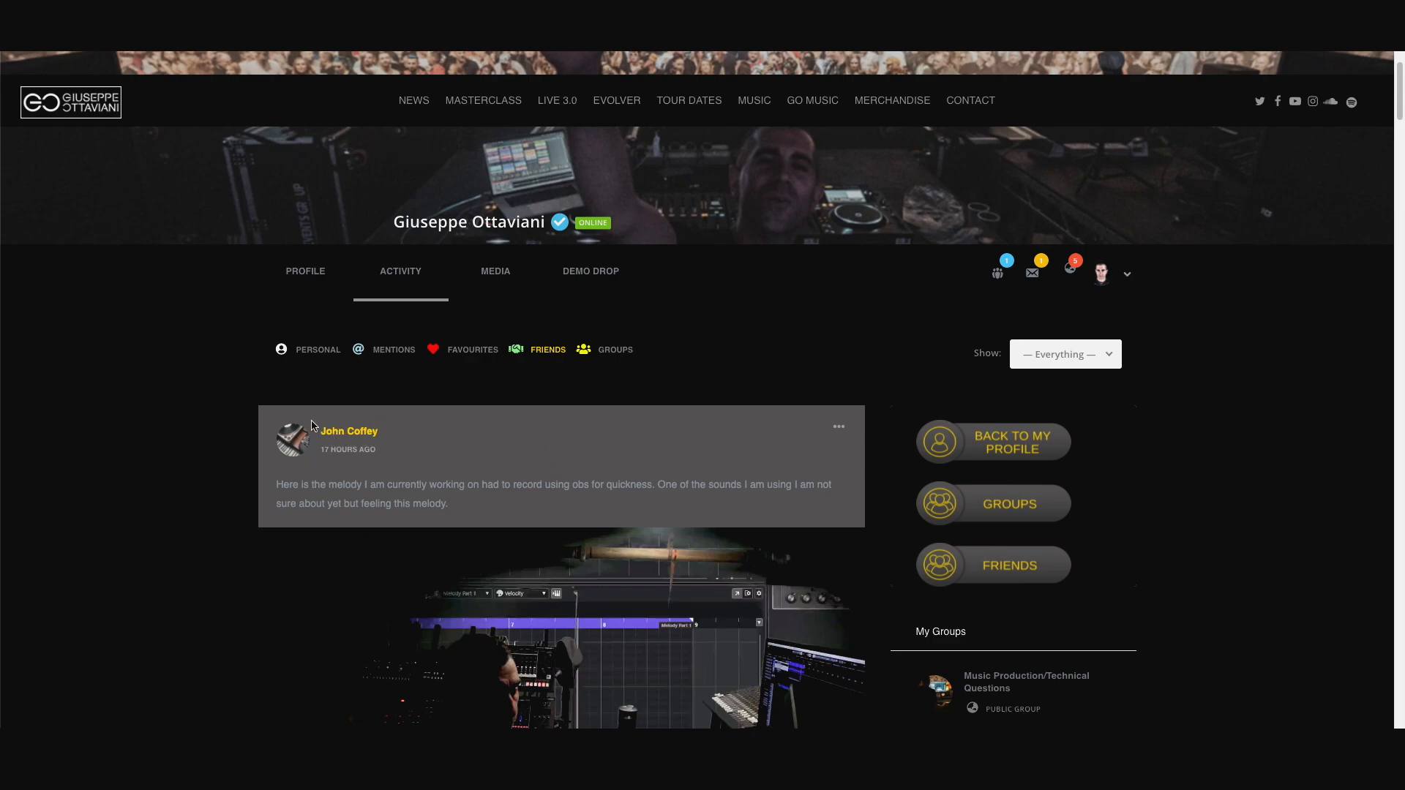
scroll(down, 3)
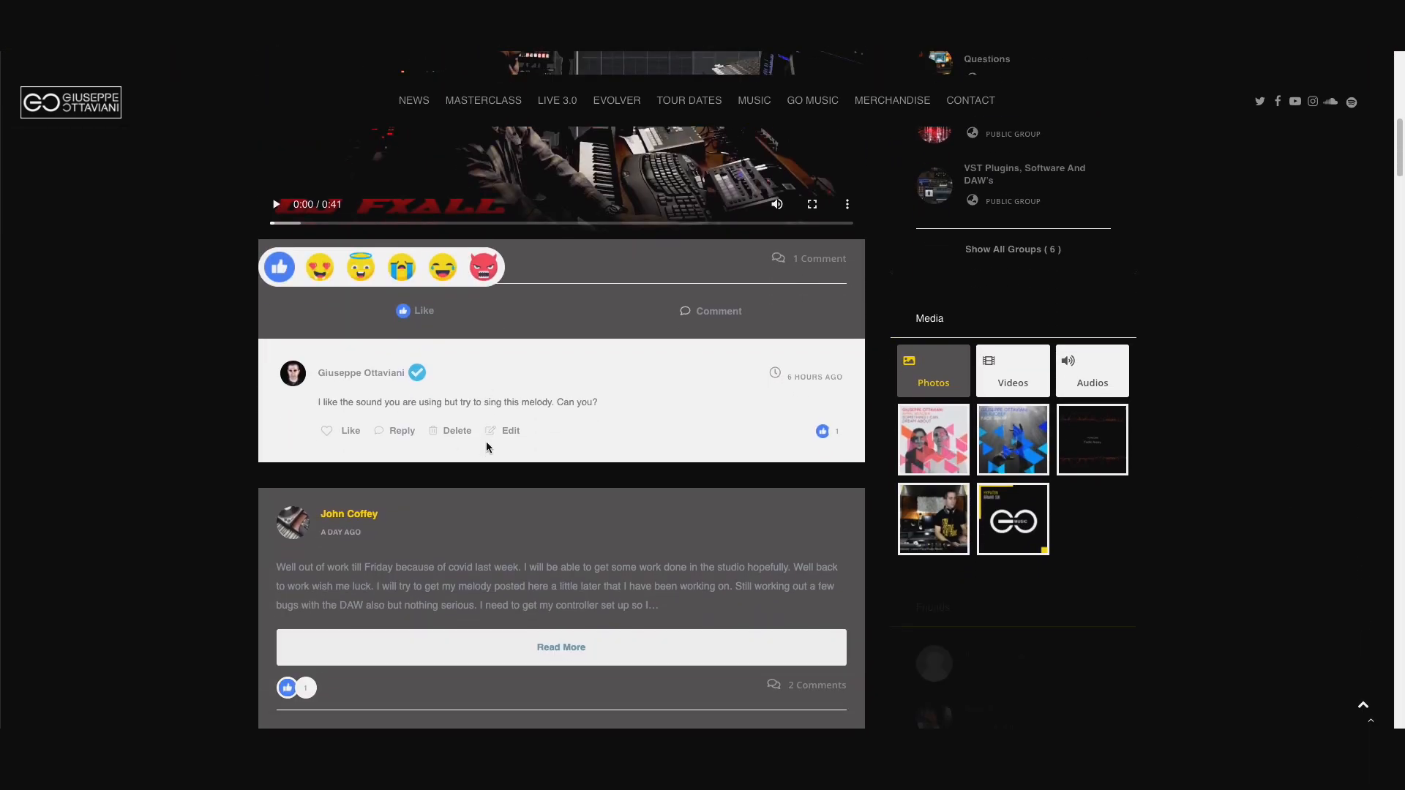
scroll(down, 3)
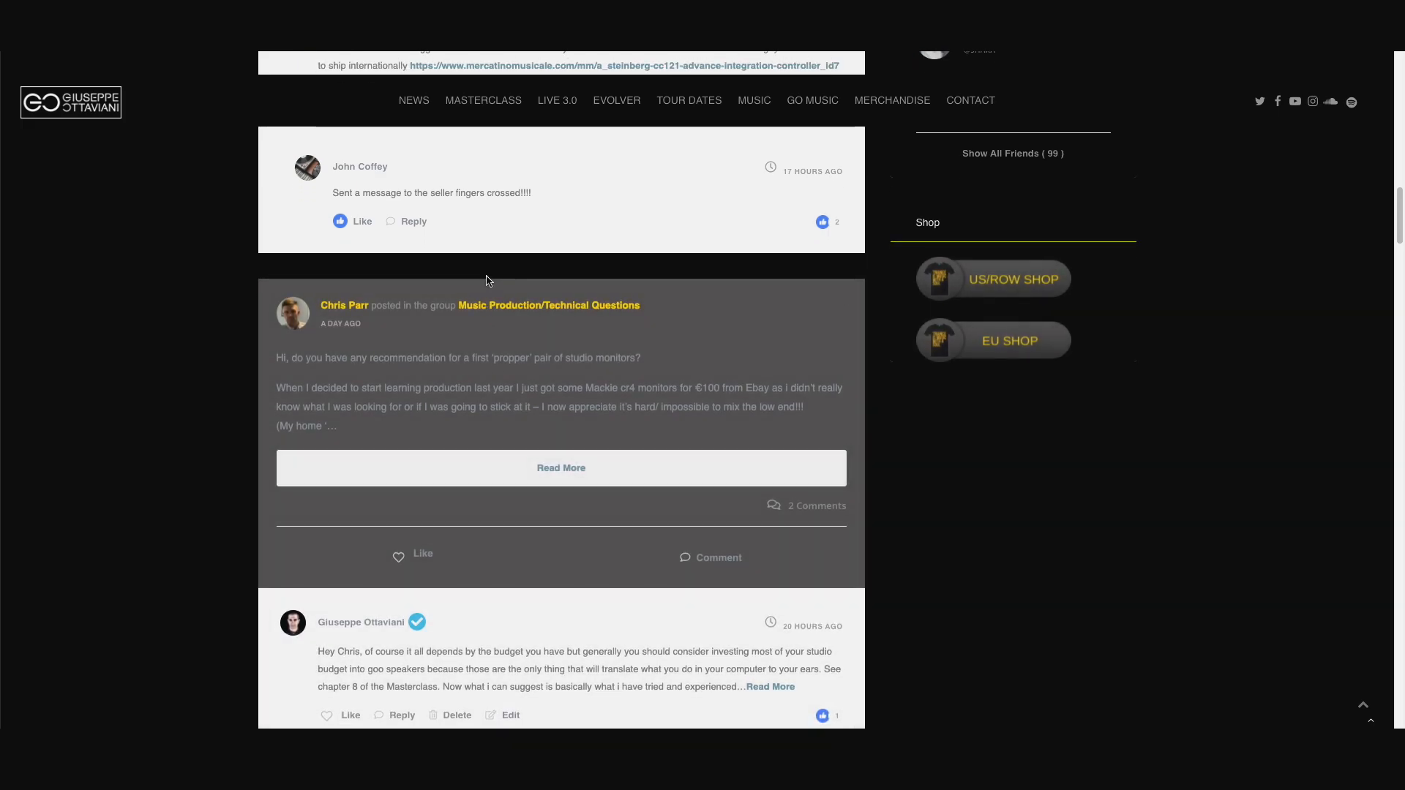
mouse_move(517, 345)
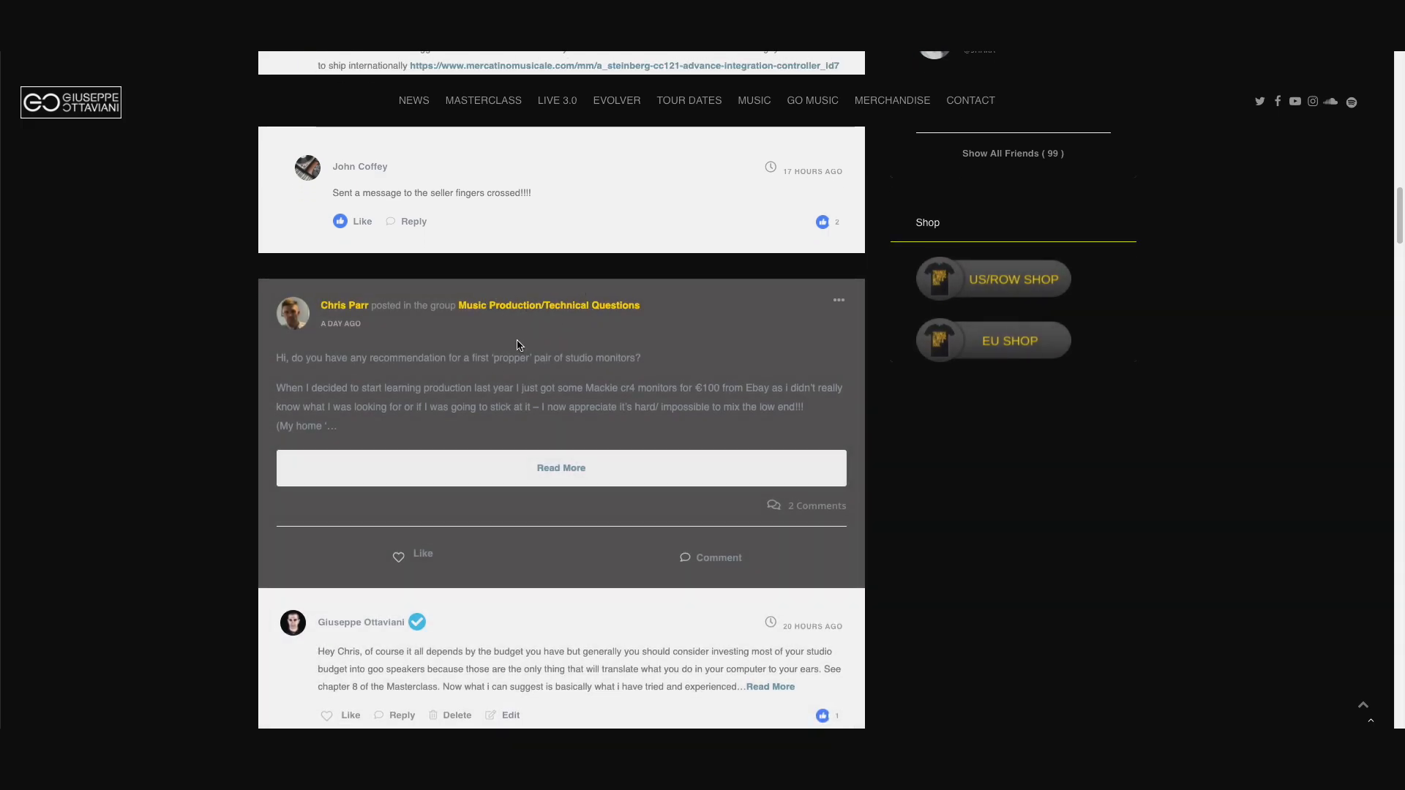
scroll(up, 3)
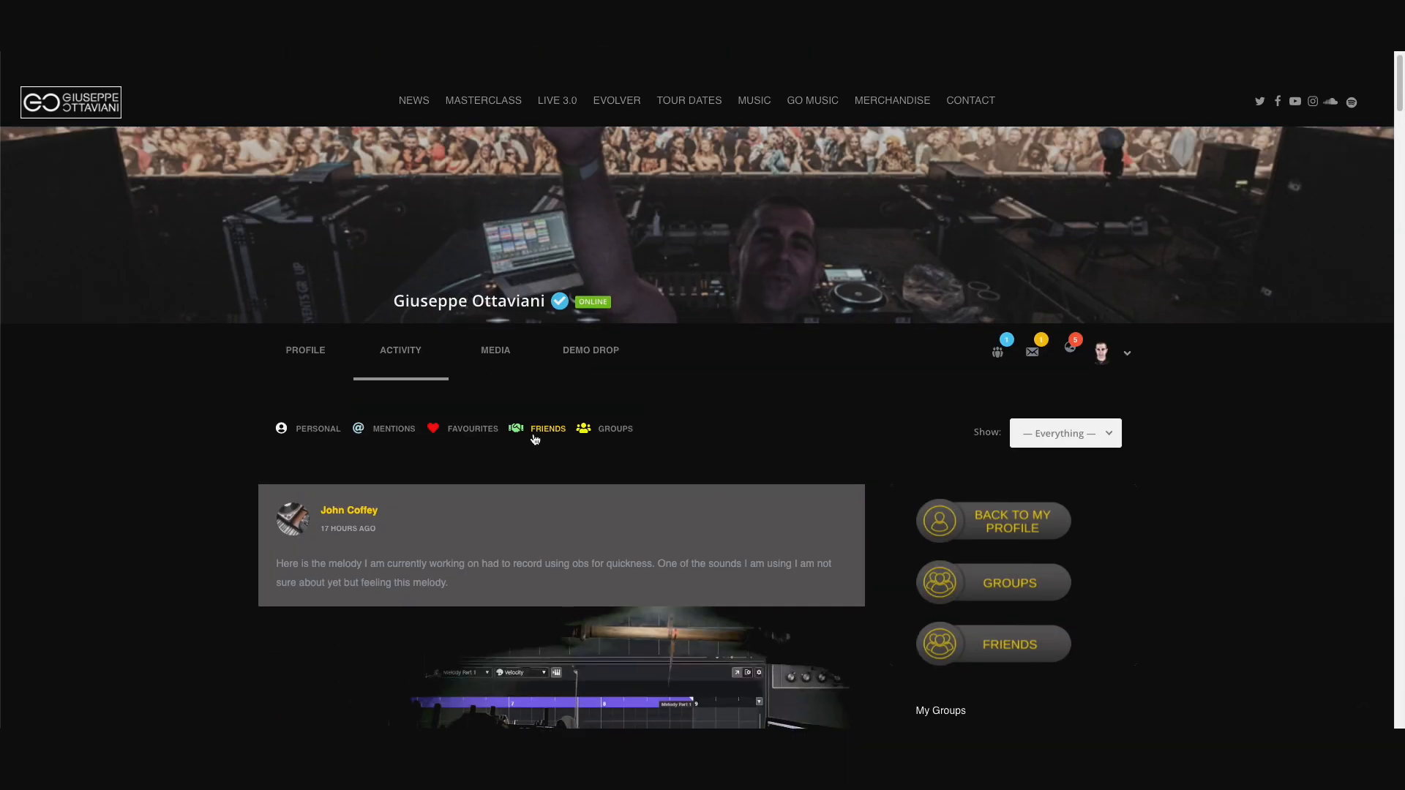
mouse_move(550, 440)
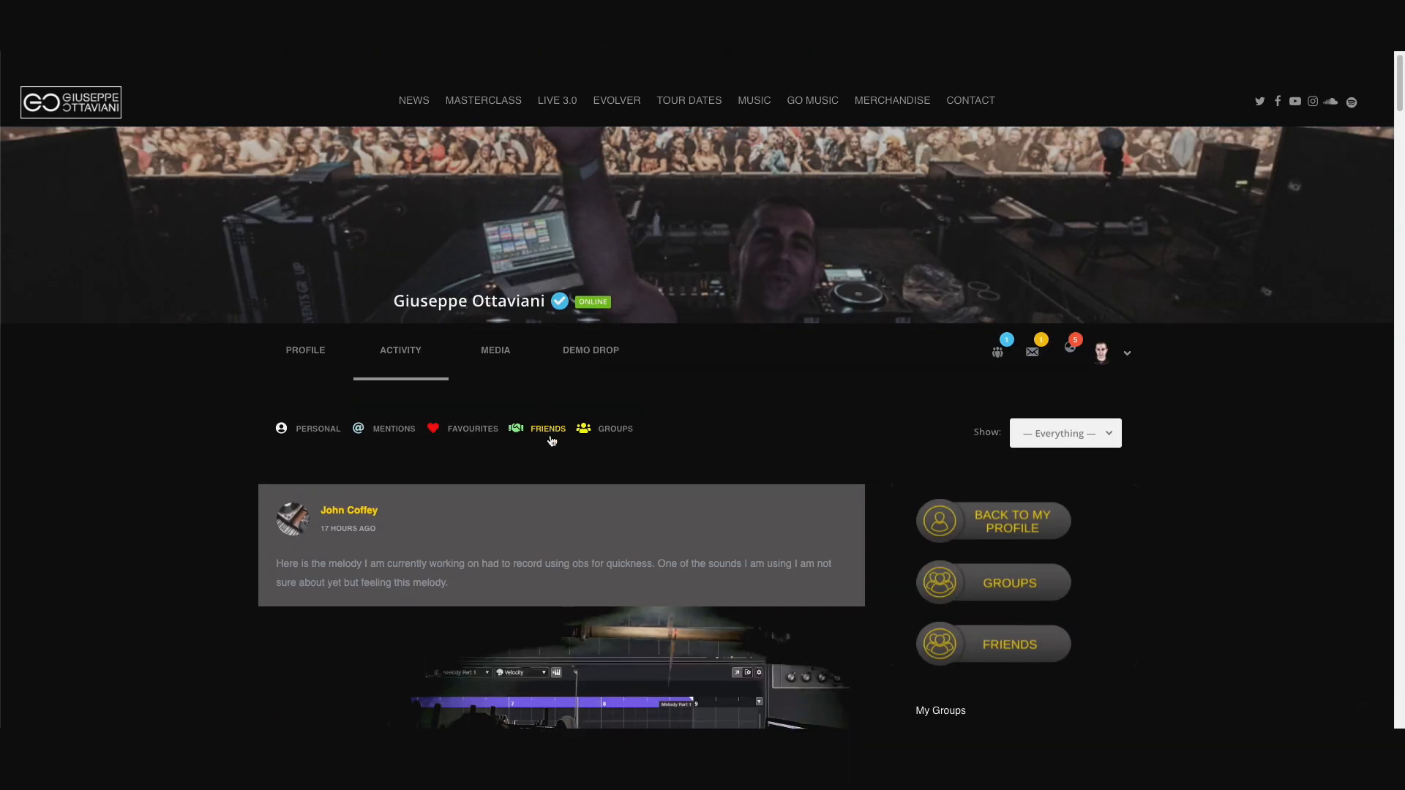
scroll(down, 3)
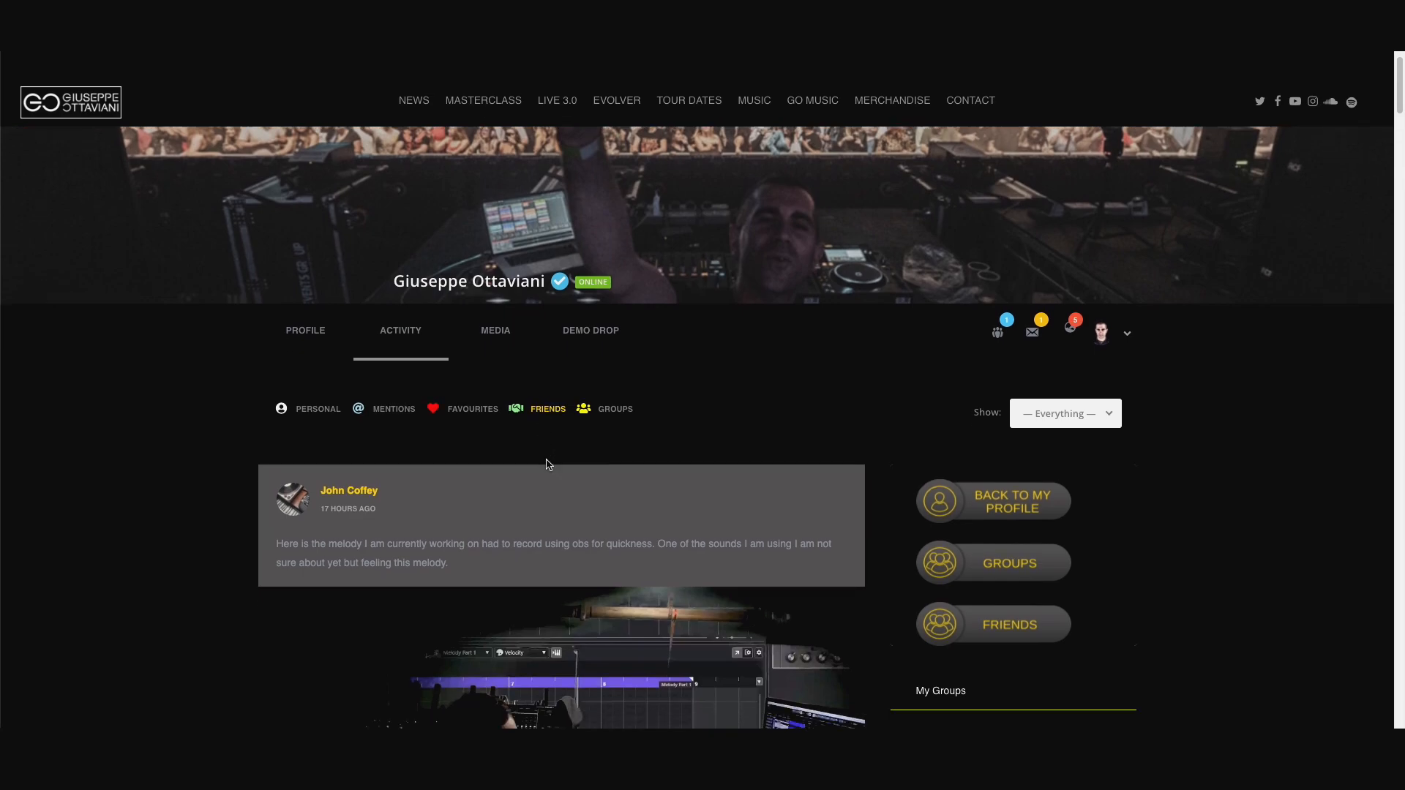
scroll(down, 3)
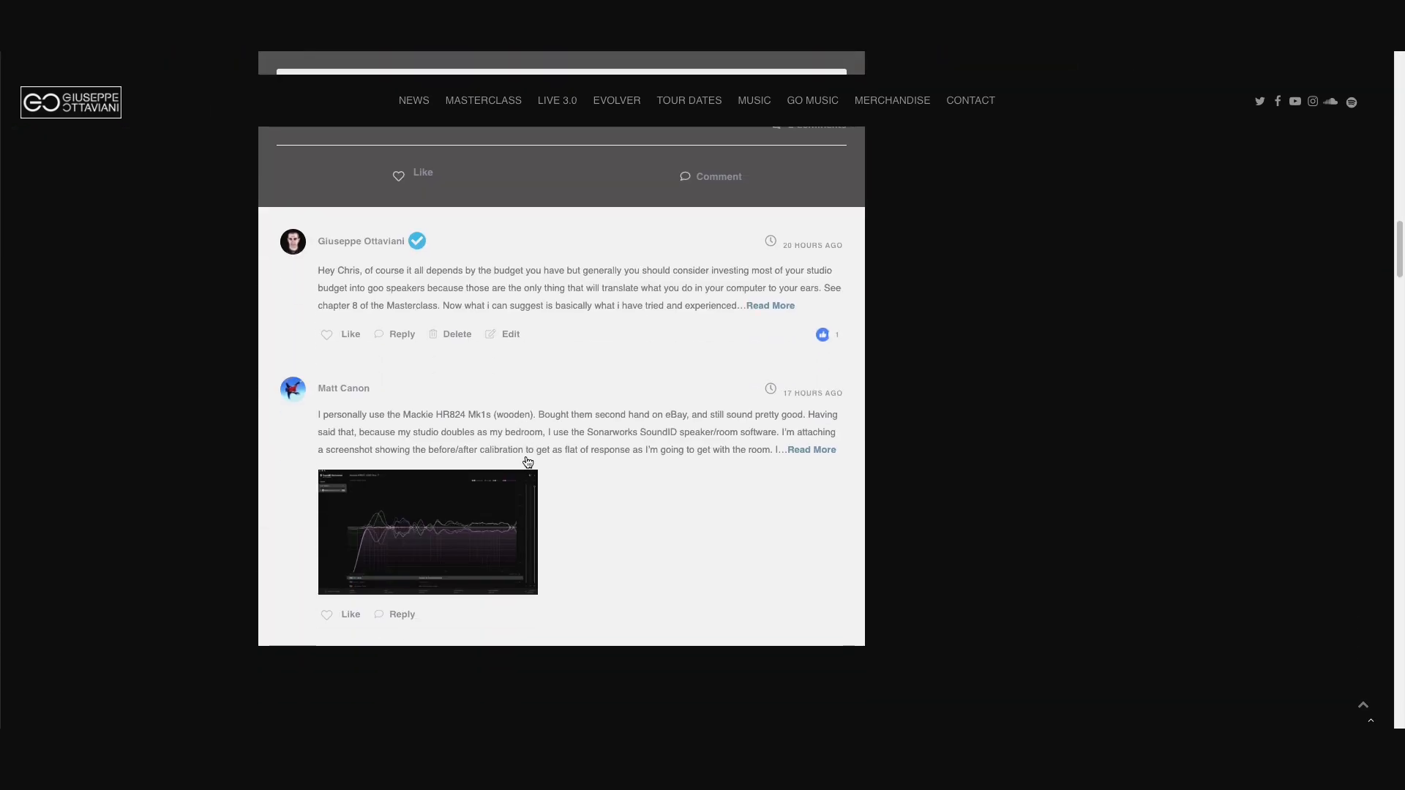
scroll(down, 3)
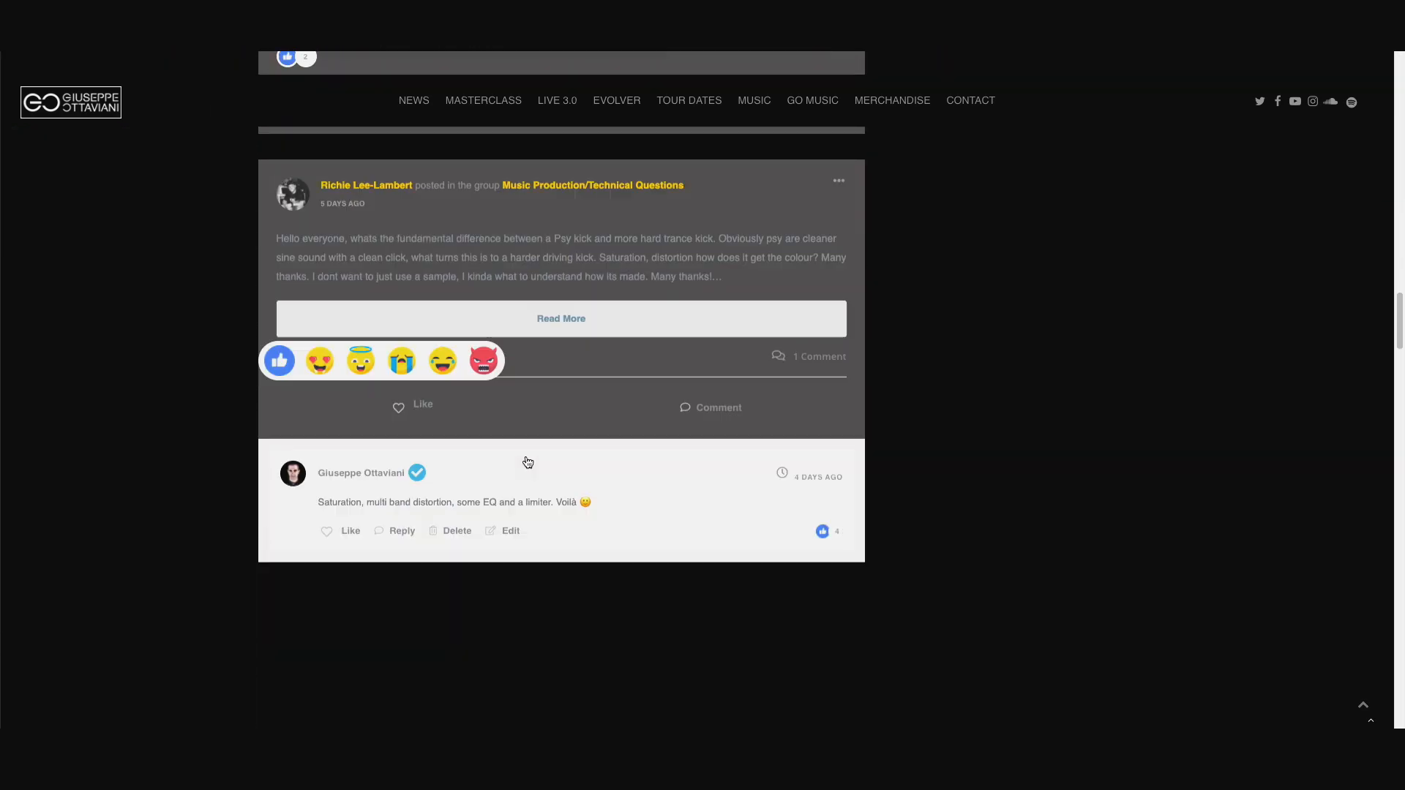
scroll(down, 3)
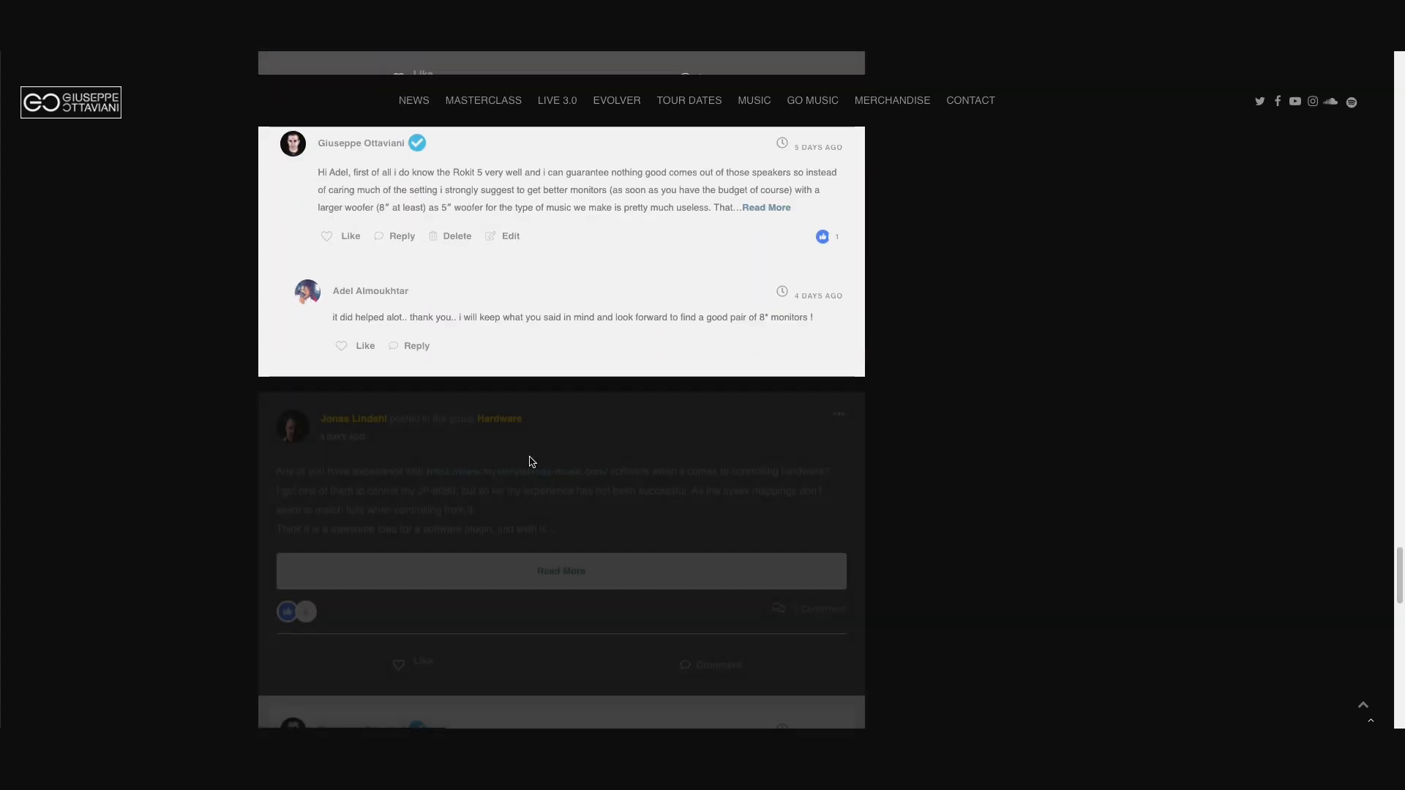
scroll(up, 3)
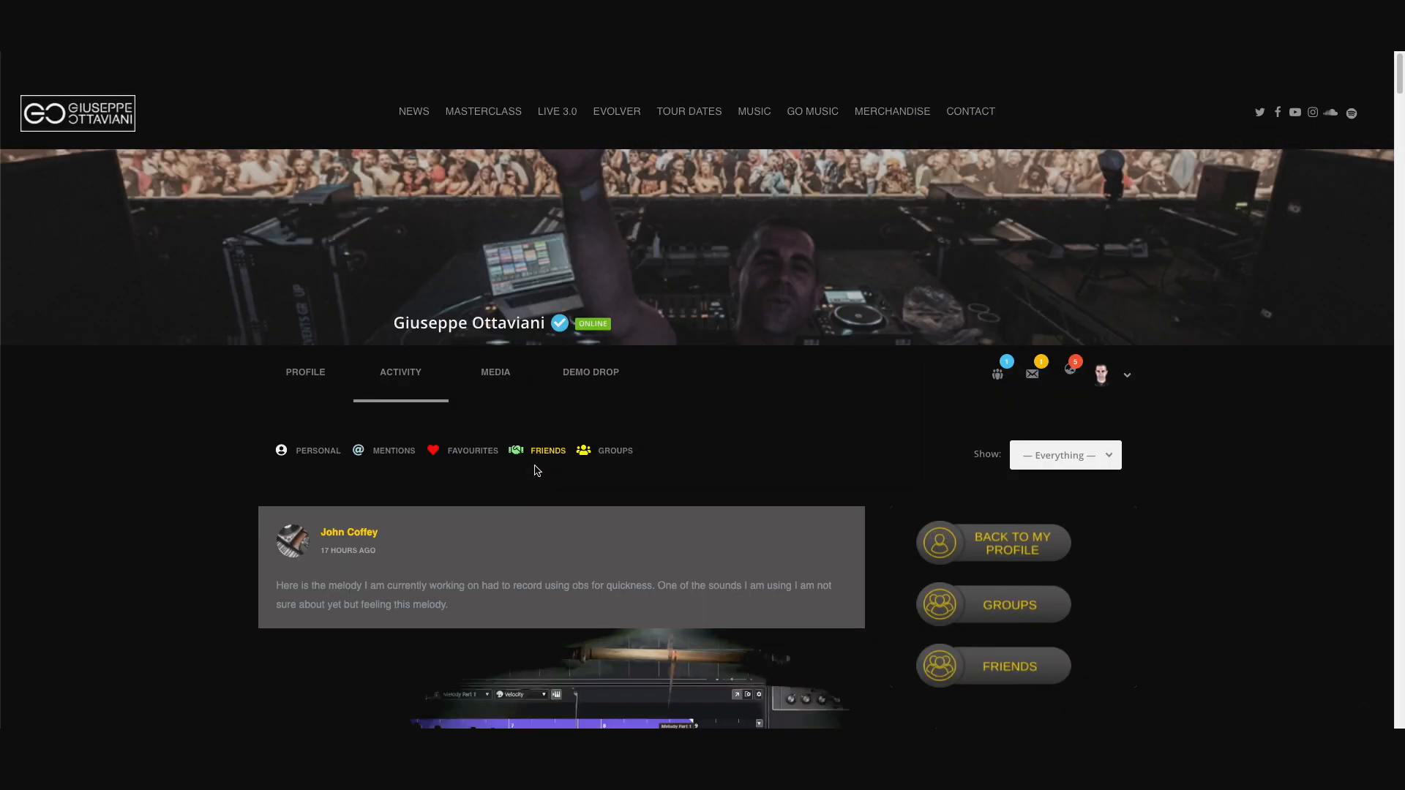
mouse_move(542, 457)
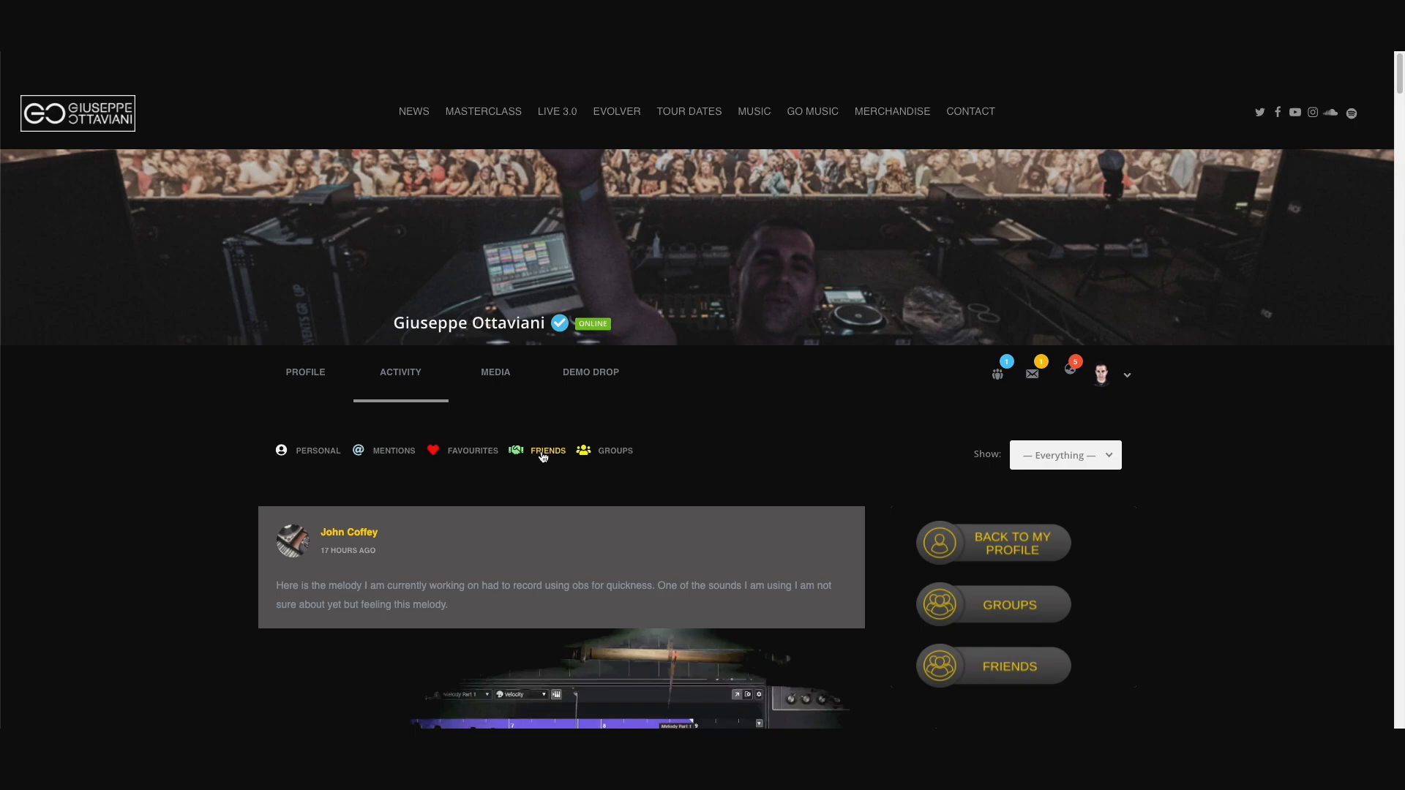
- Apply the Friends filter on the Activity tab and scroll through friends' posts
click(614, 450)
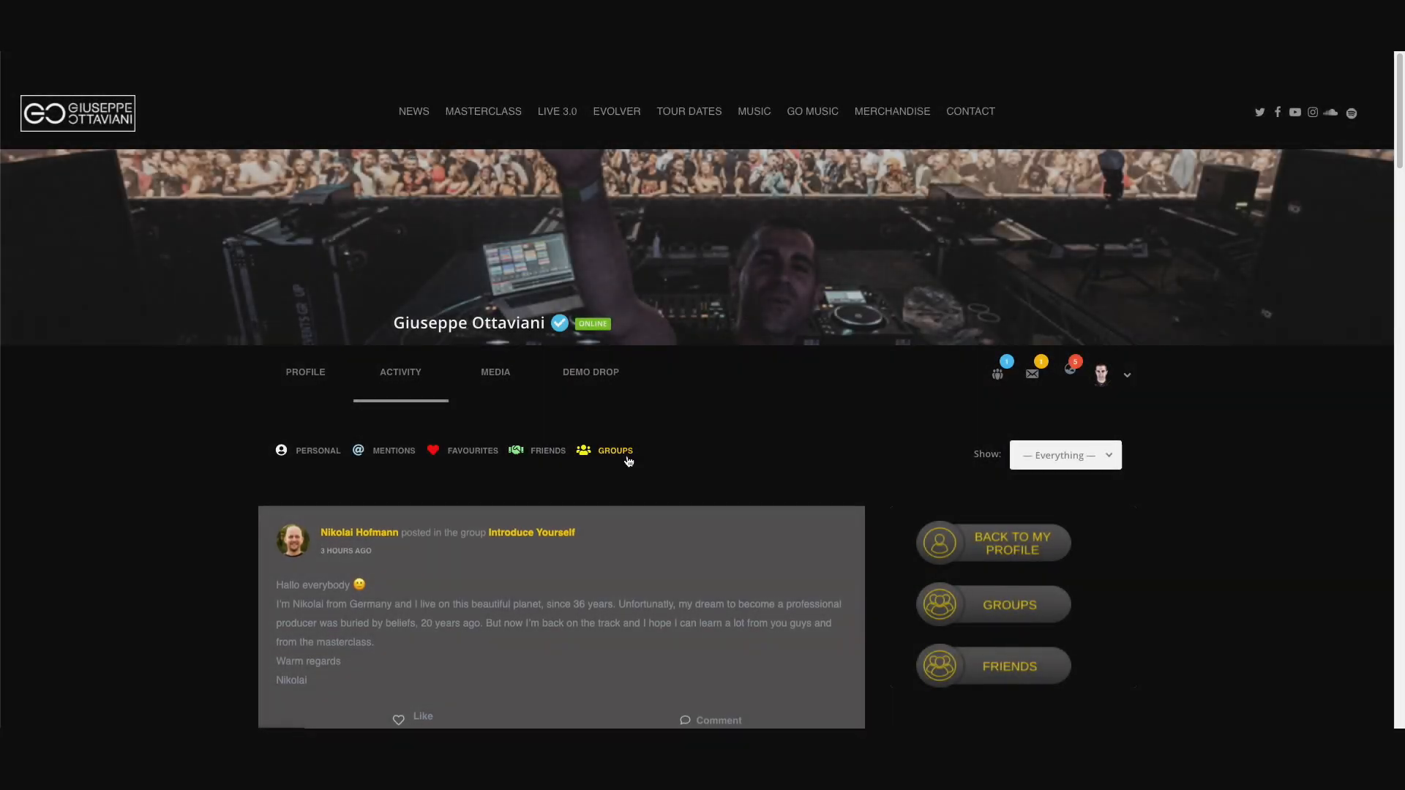
scroll(down, 3)
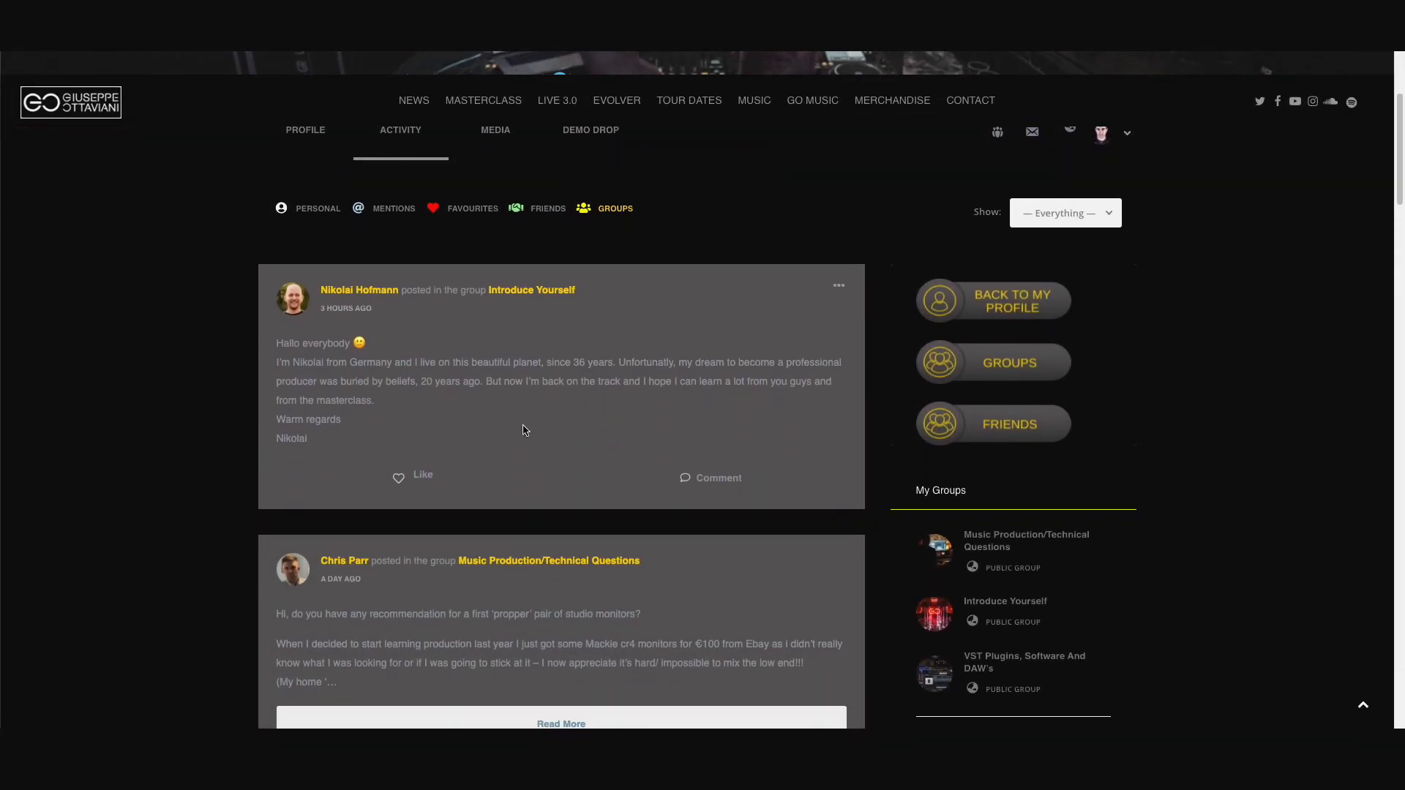
scroll(down, 3)
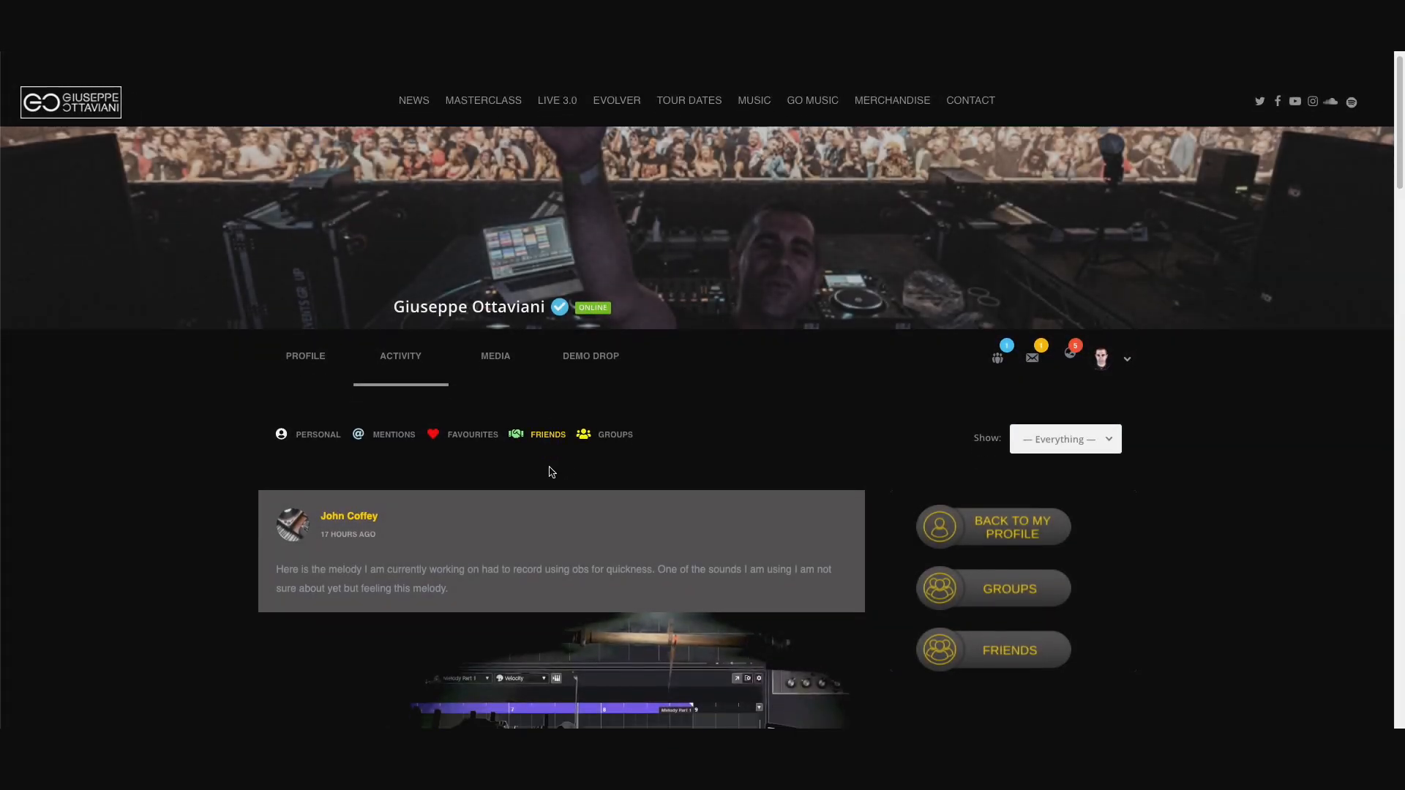
scroll(down, 3)
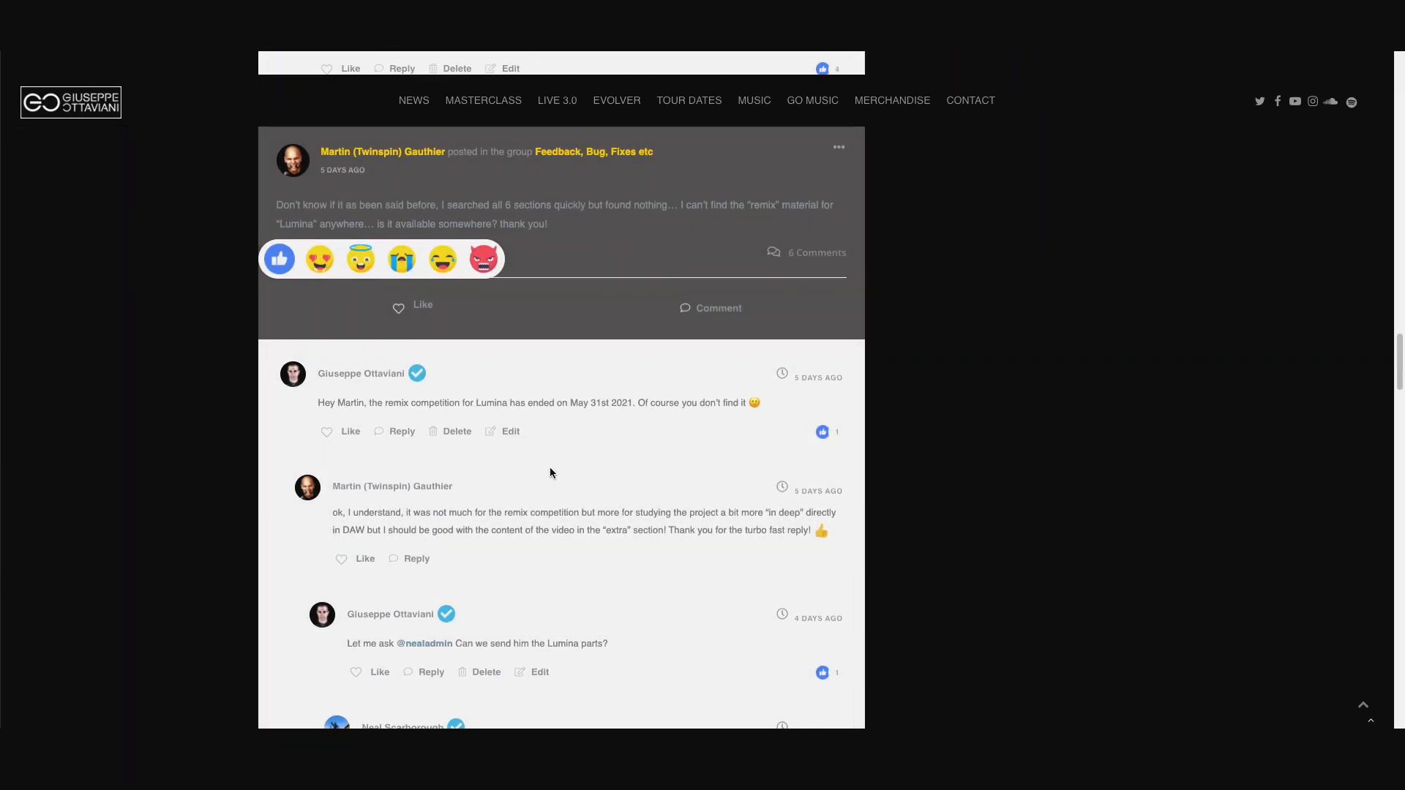
scroll(down, 3)
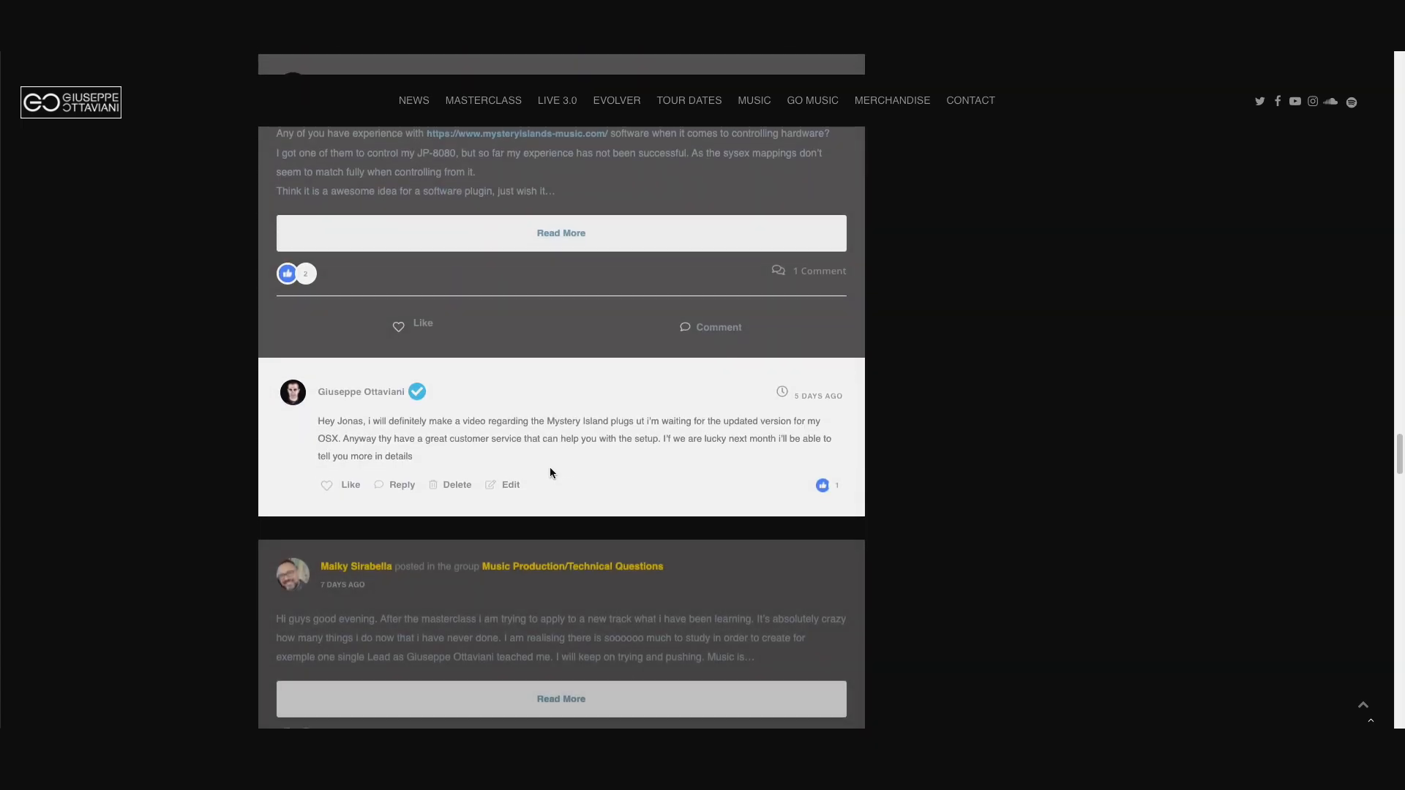
scroll(down, 3)
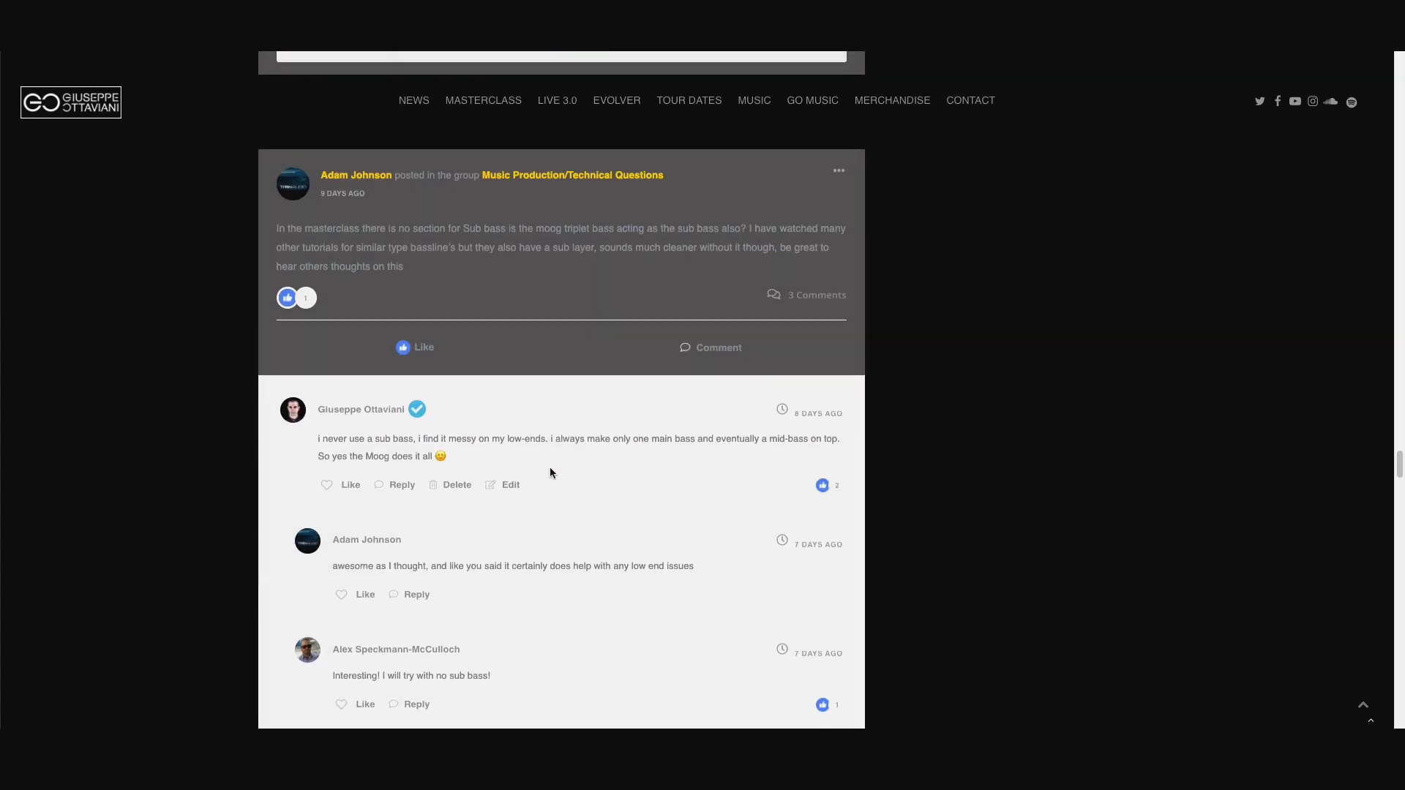
scroll(down, 3)
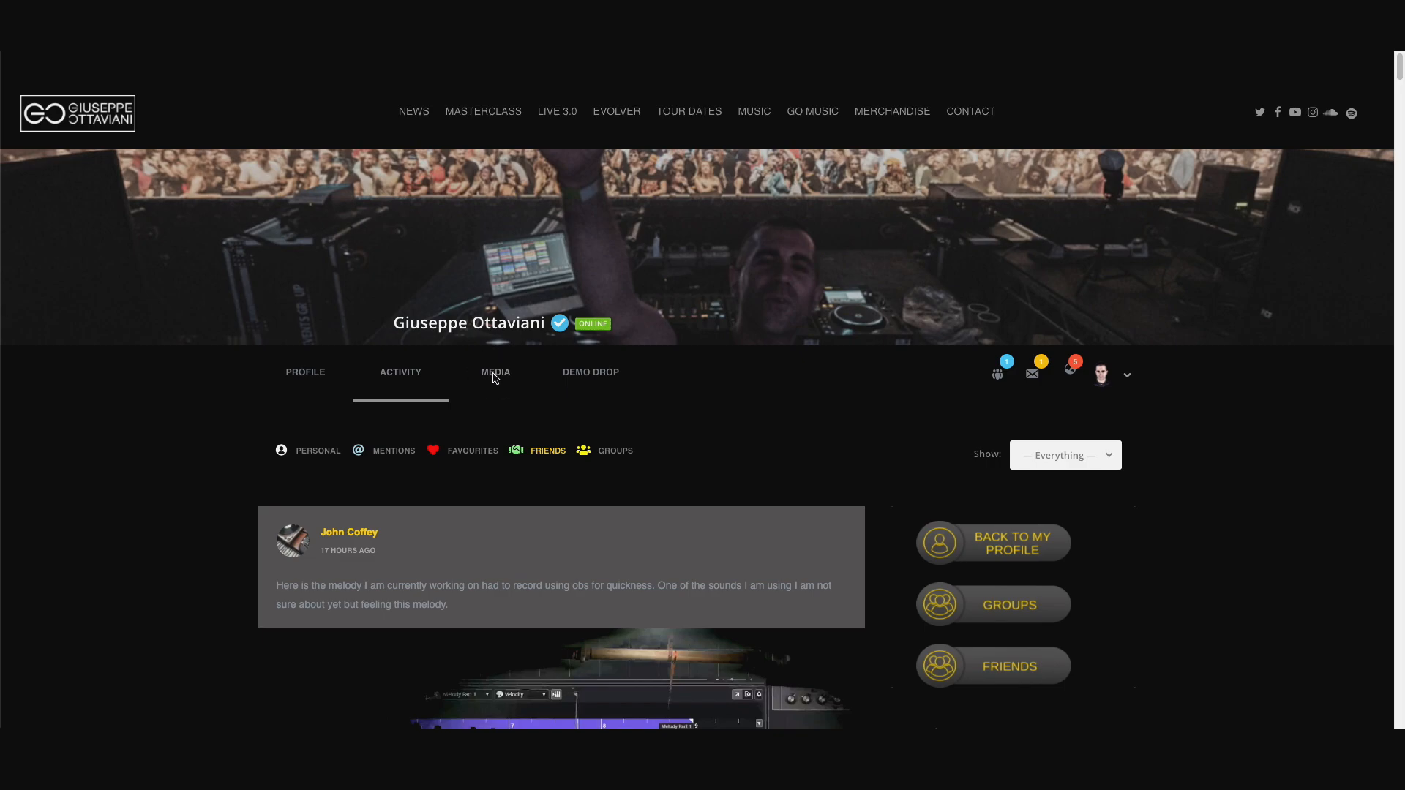
- Open the profile's Media tab and browse the uploaded photos such as album covers
click(495, 372)
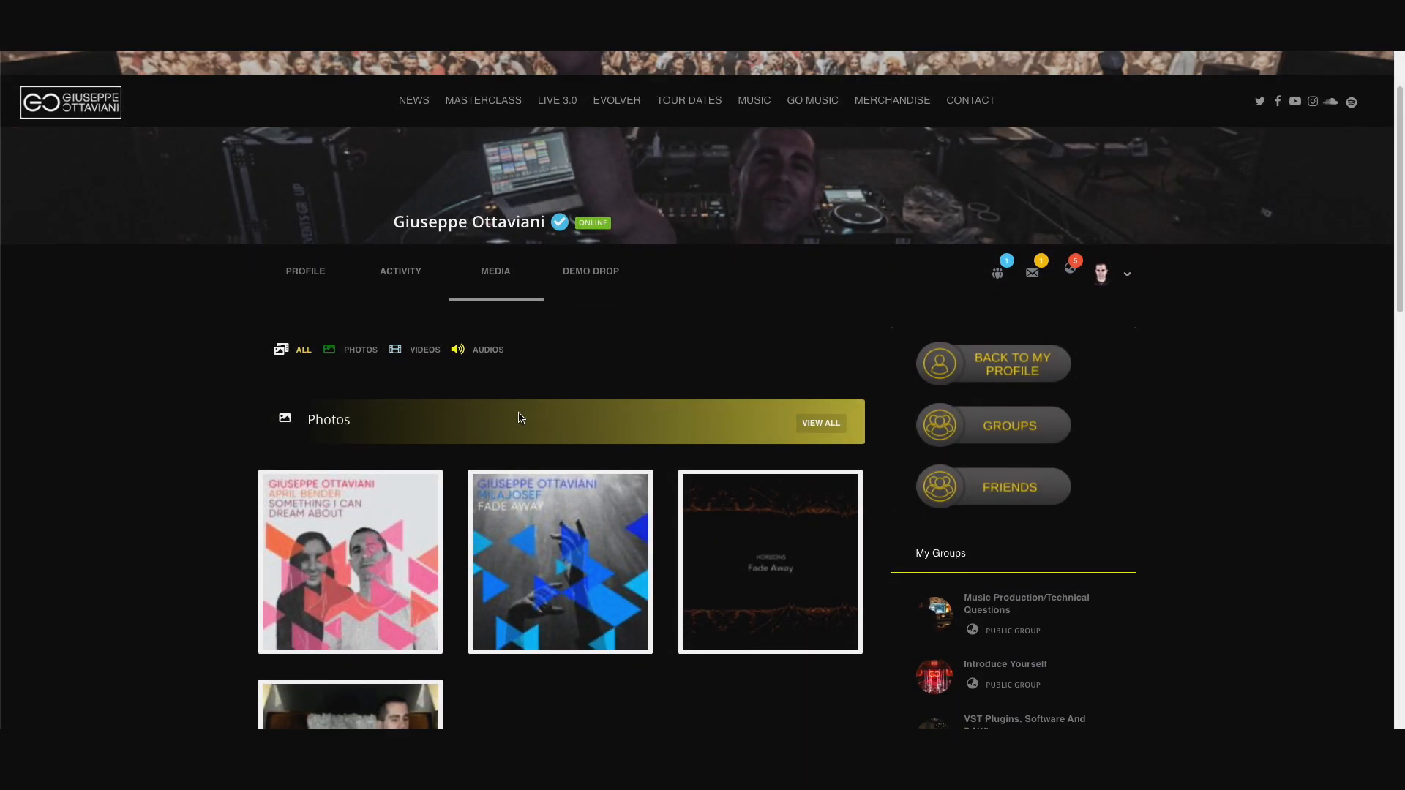
scroll(down, 3)
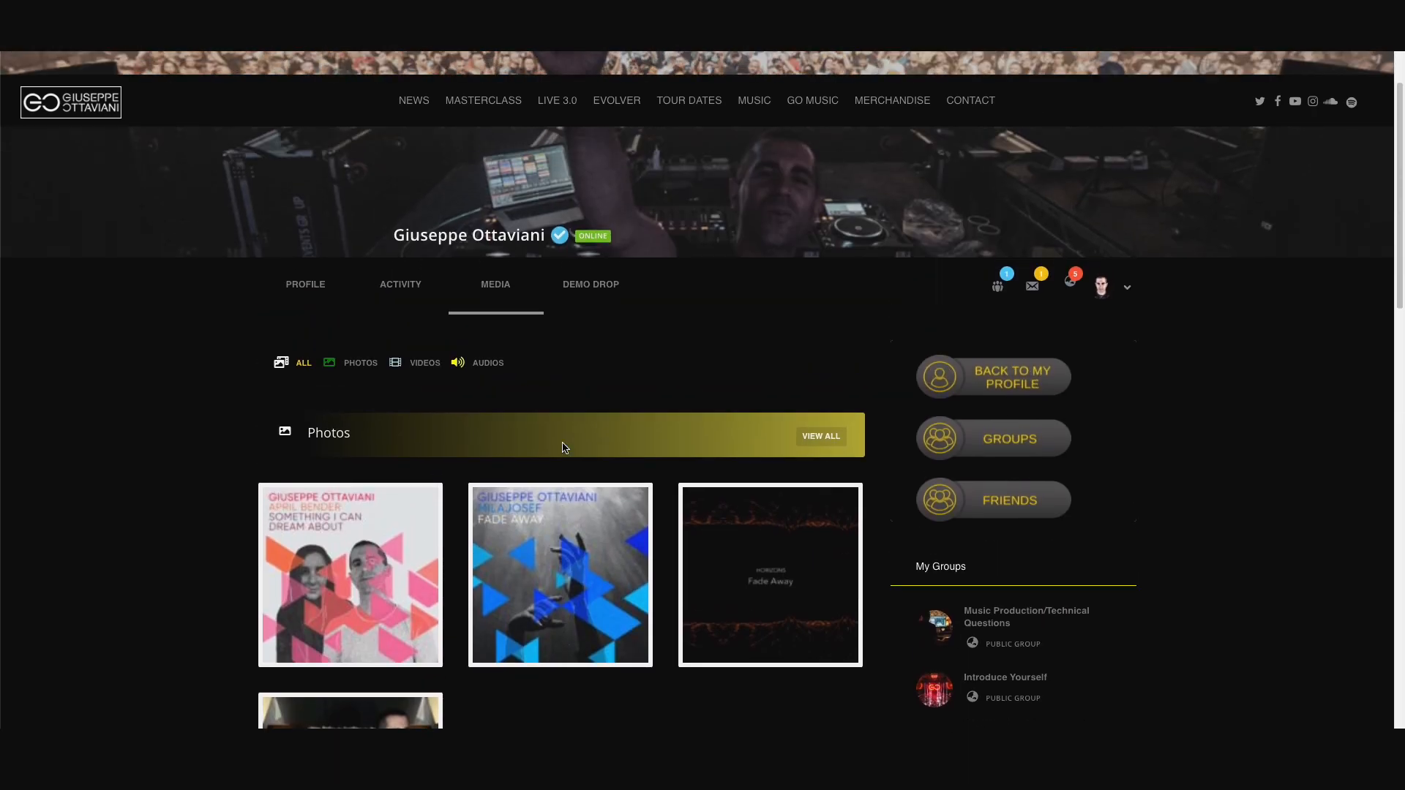
scroll(up, 3)
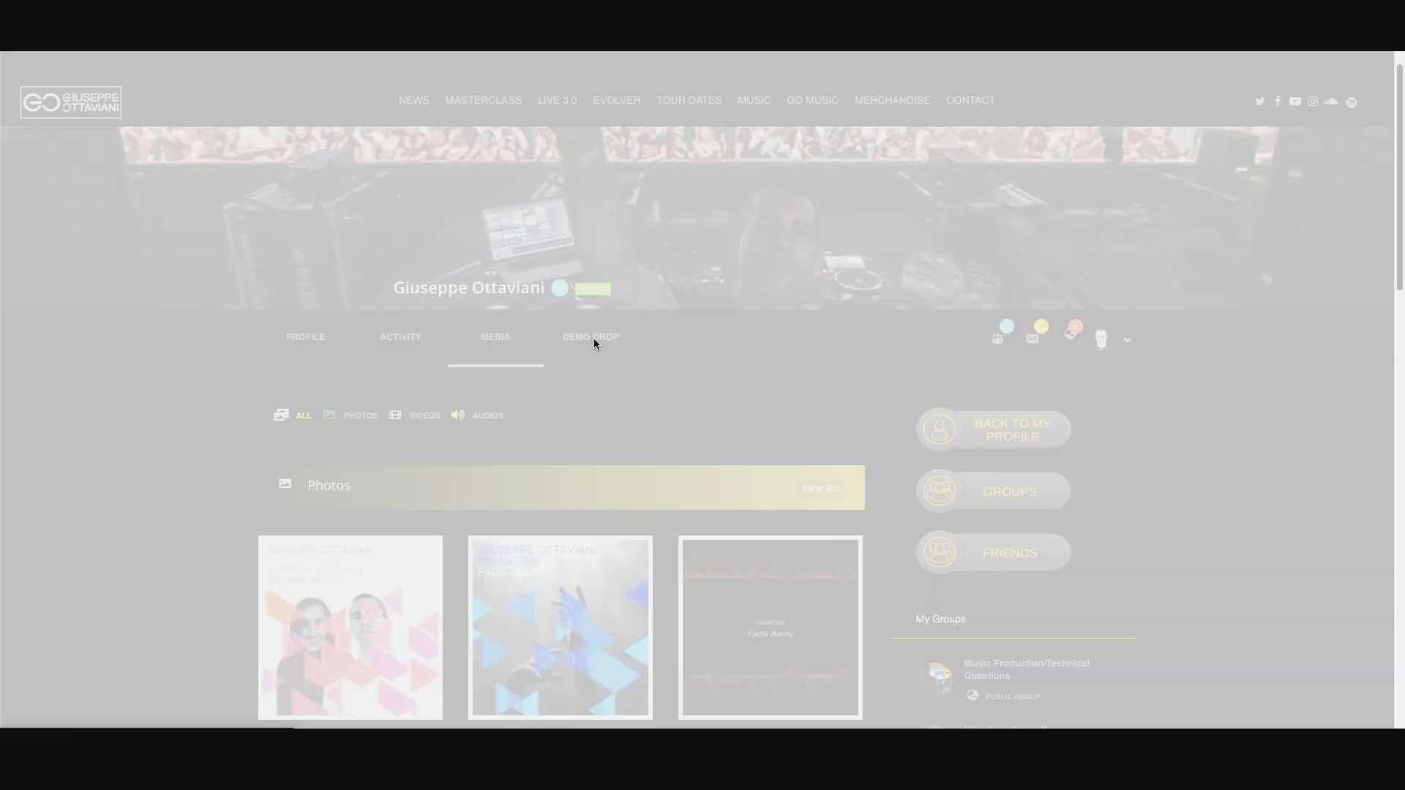
- Open Demo Drop and review the track, link, comments fields and Submit button
click(589, 335)
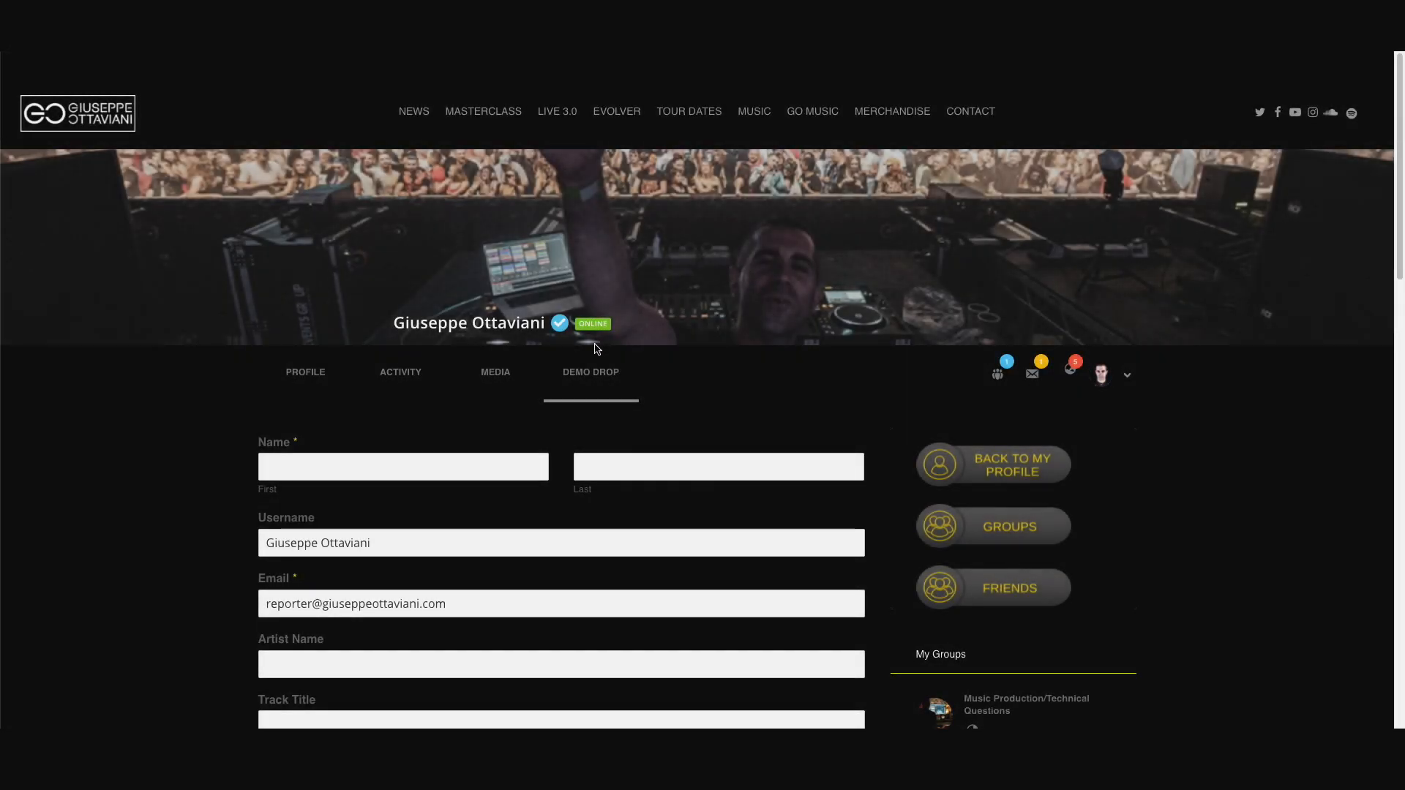
scroll(down, 3)
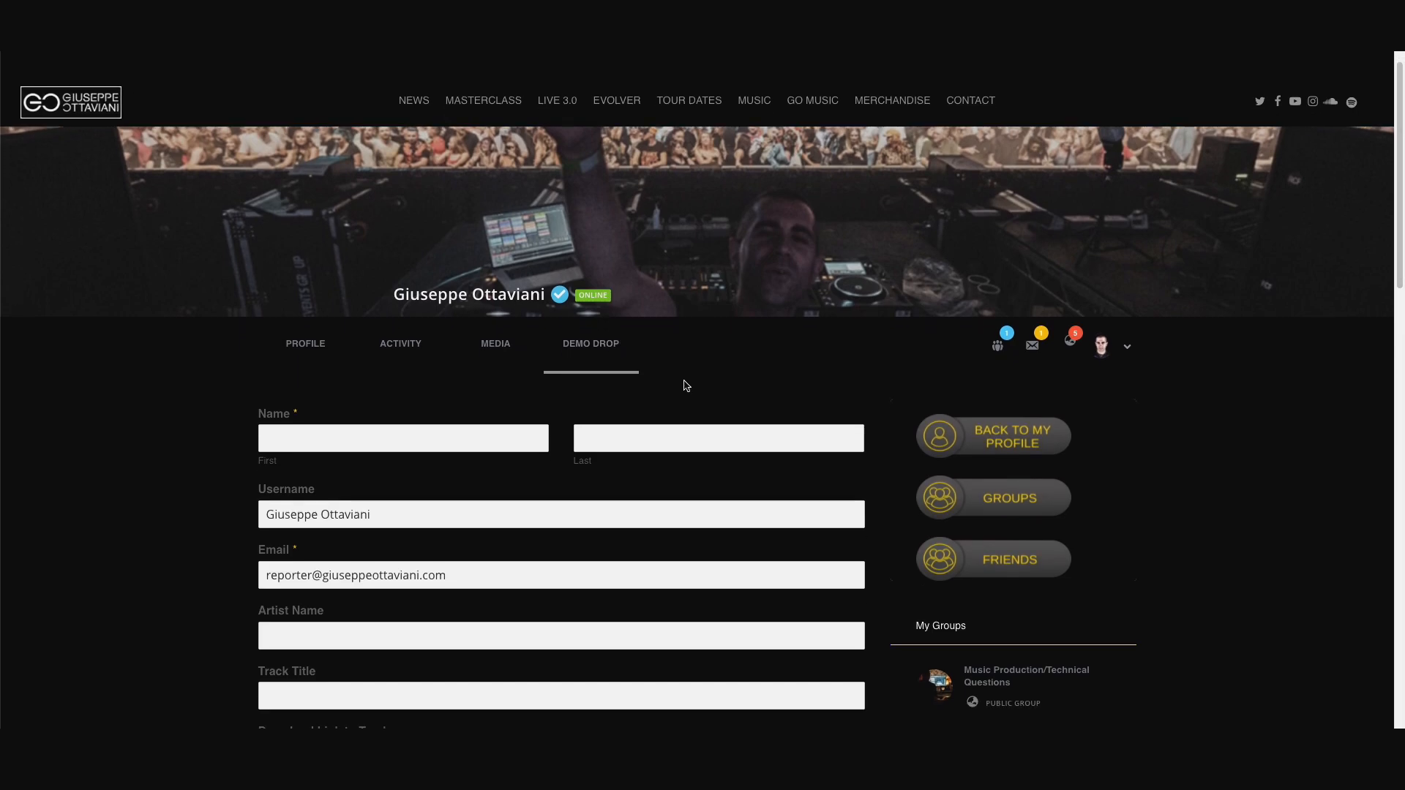
scroll(down, 3)
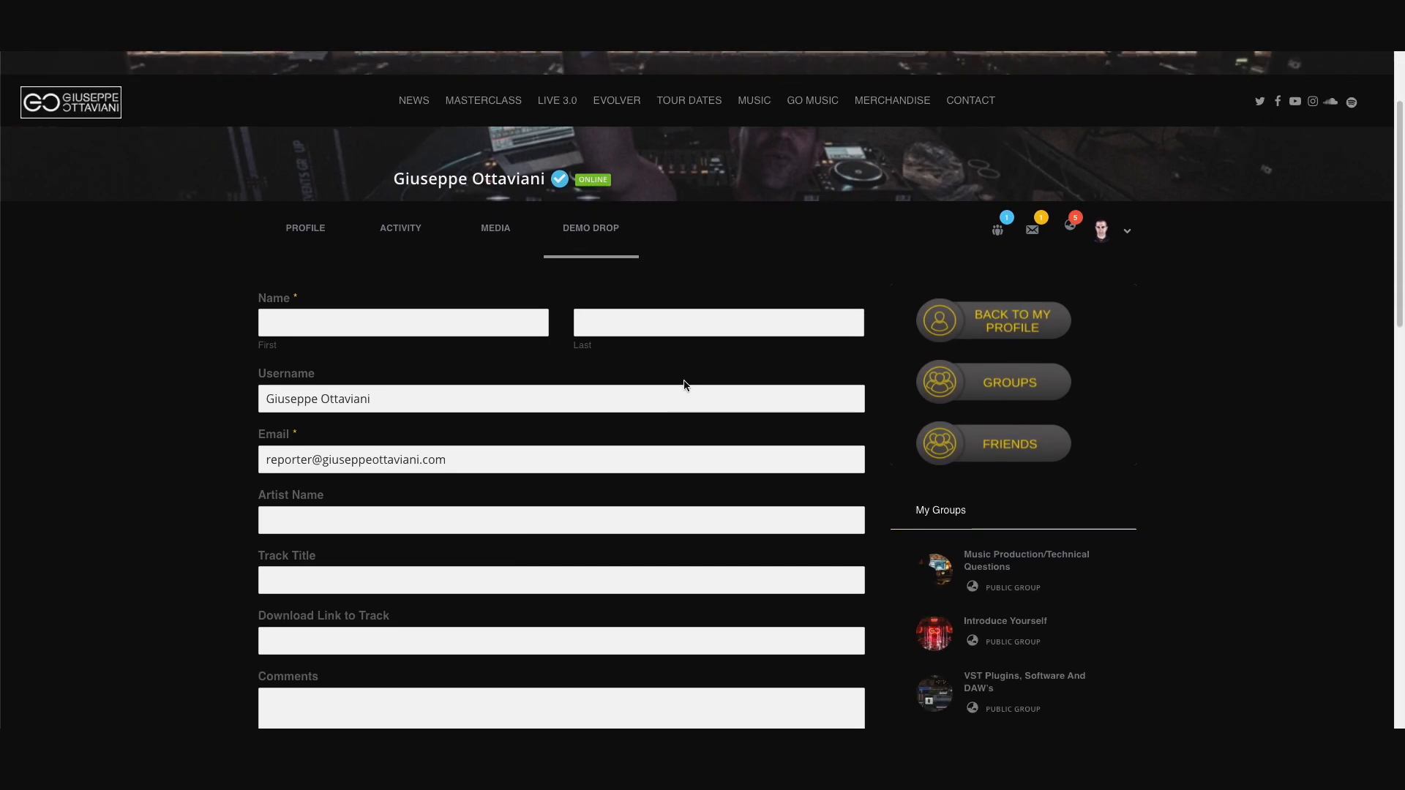
scroll(down, 3)
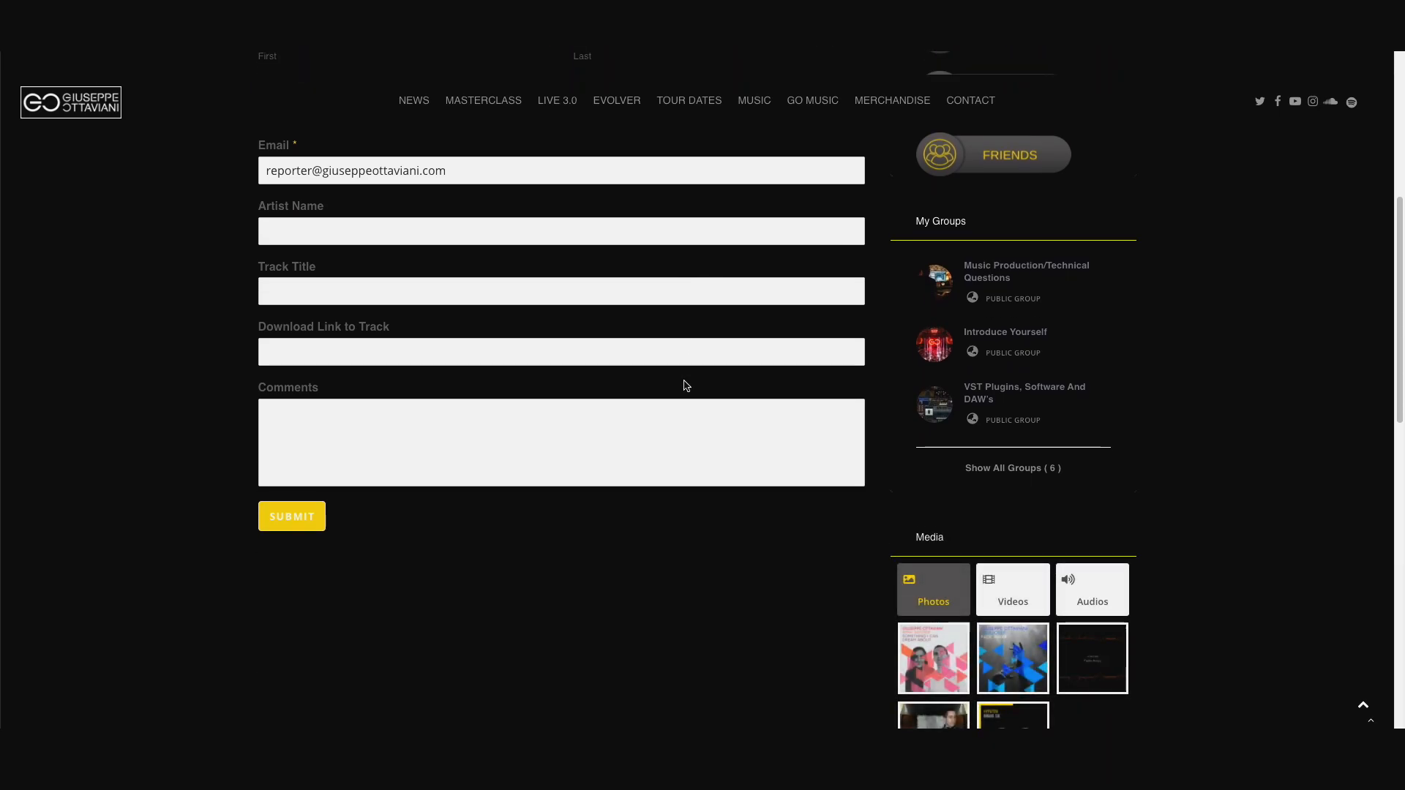
scroll(up, 3)
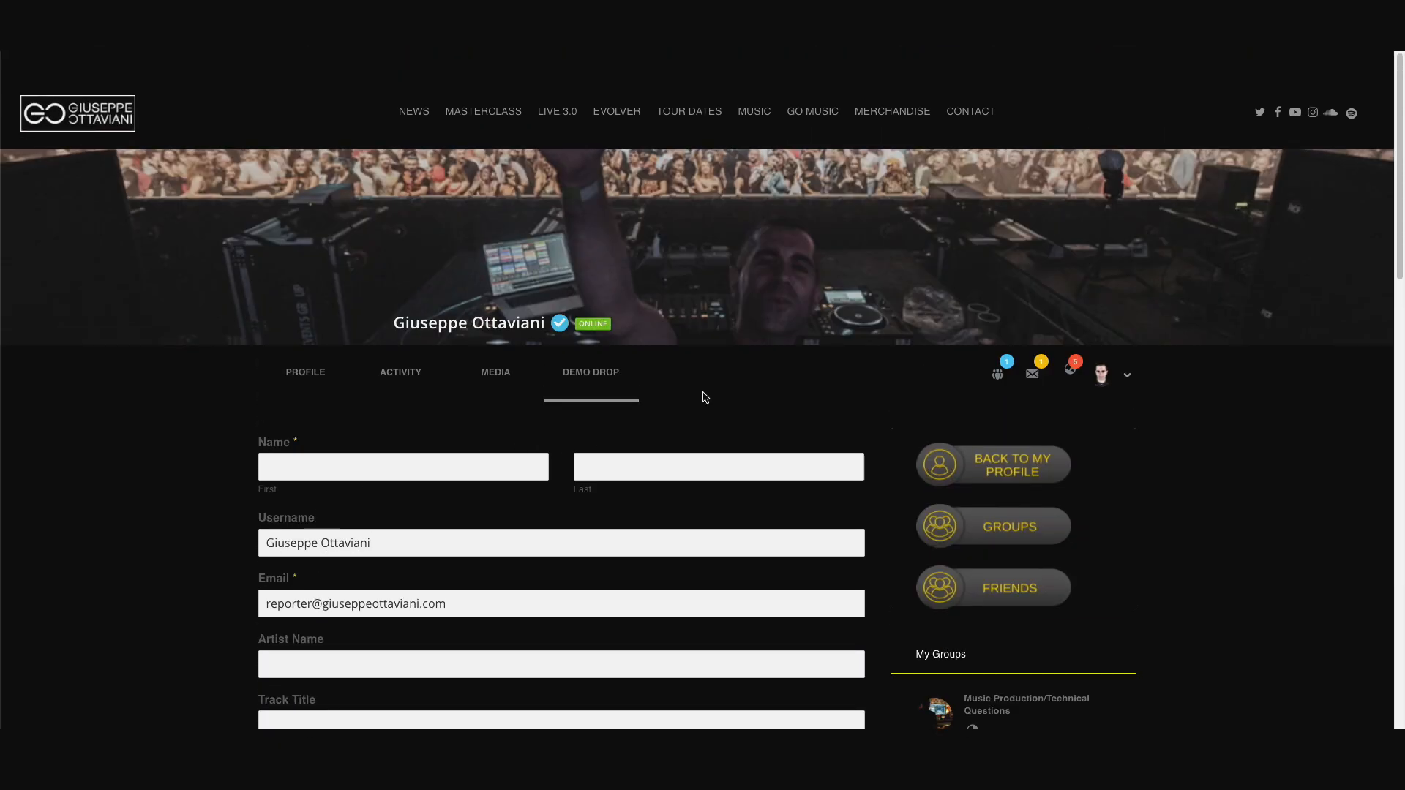
scroll(up, 3)
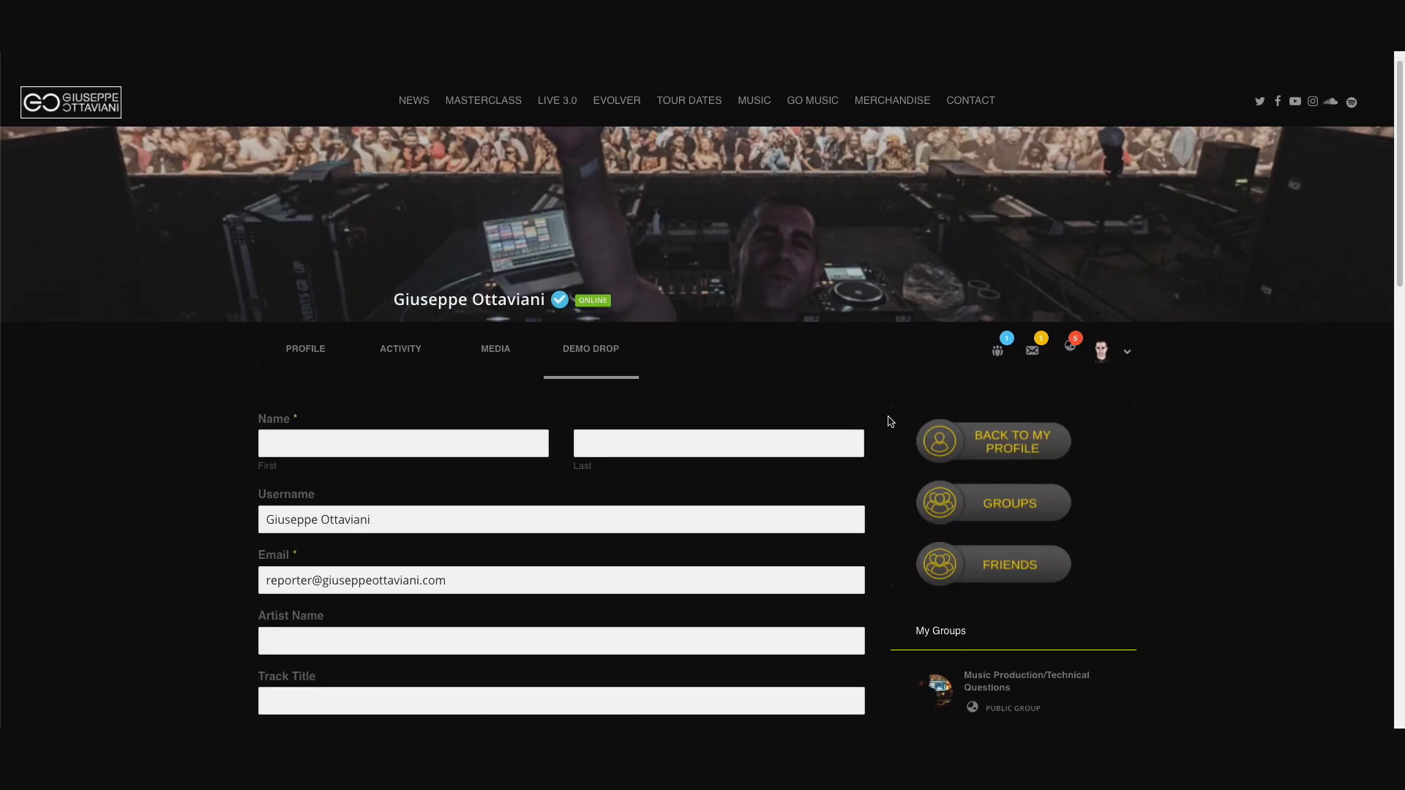
- Open Groups from the sidebar and scroll the grid of joined groups like Hardware
click(991, 502)
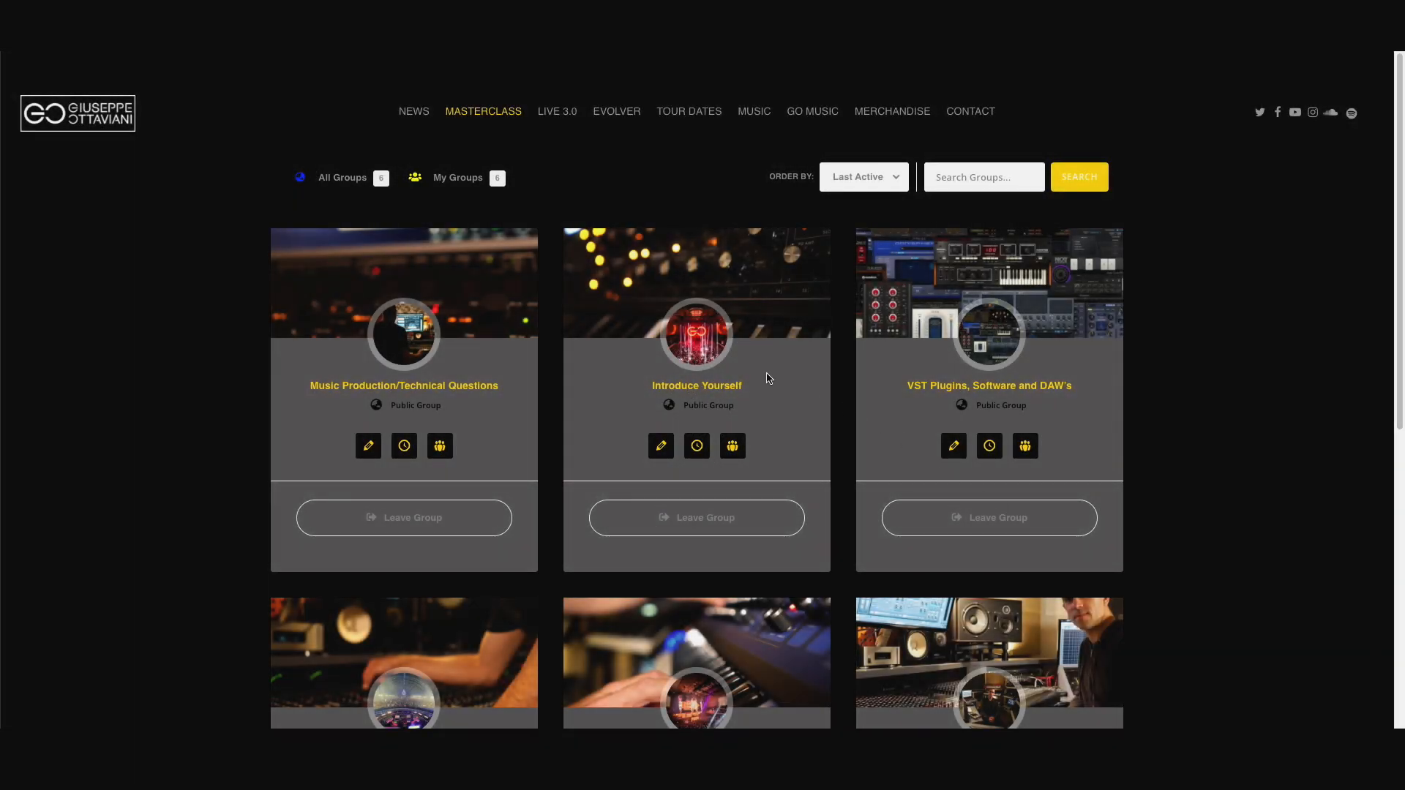
mouse_move(1148, 368)
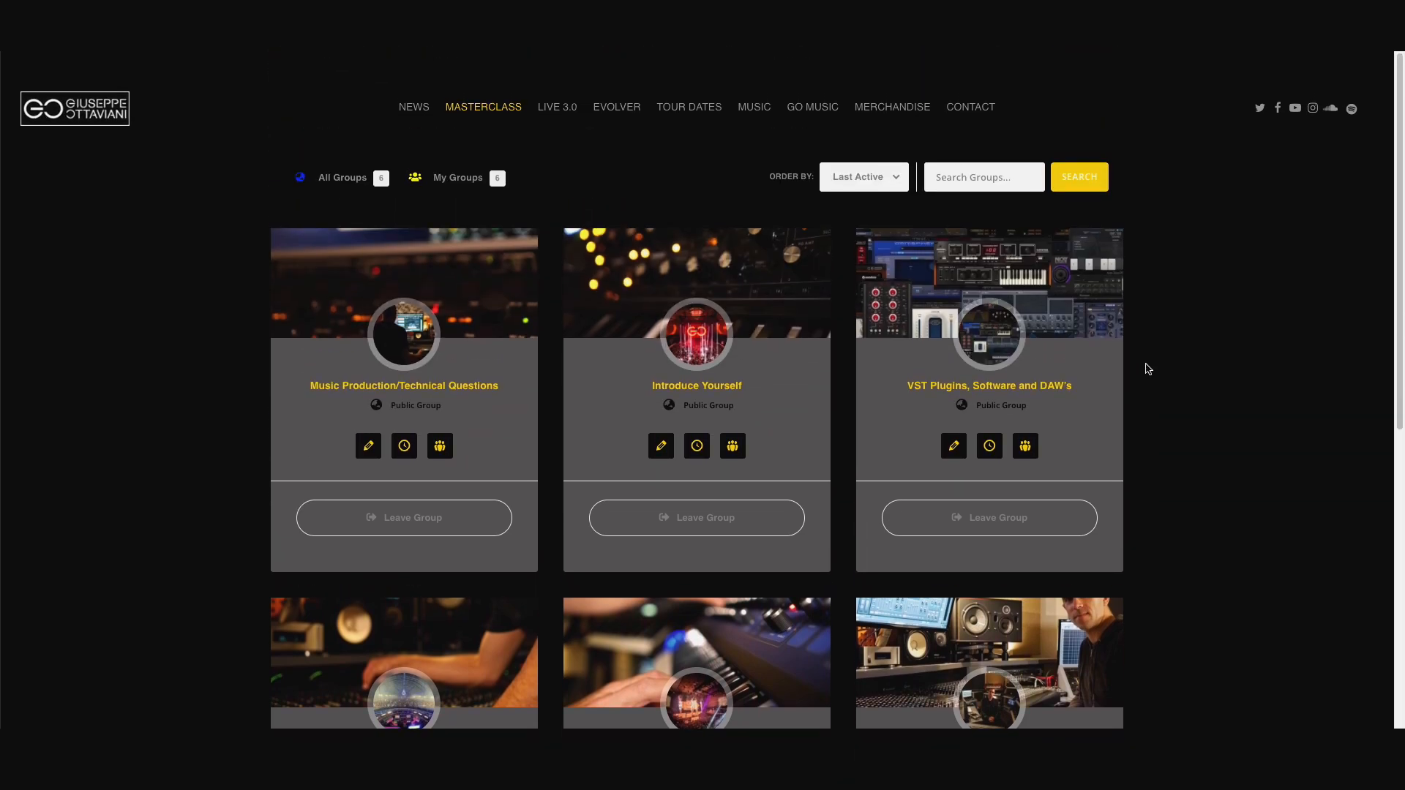
scroll(down, 3)
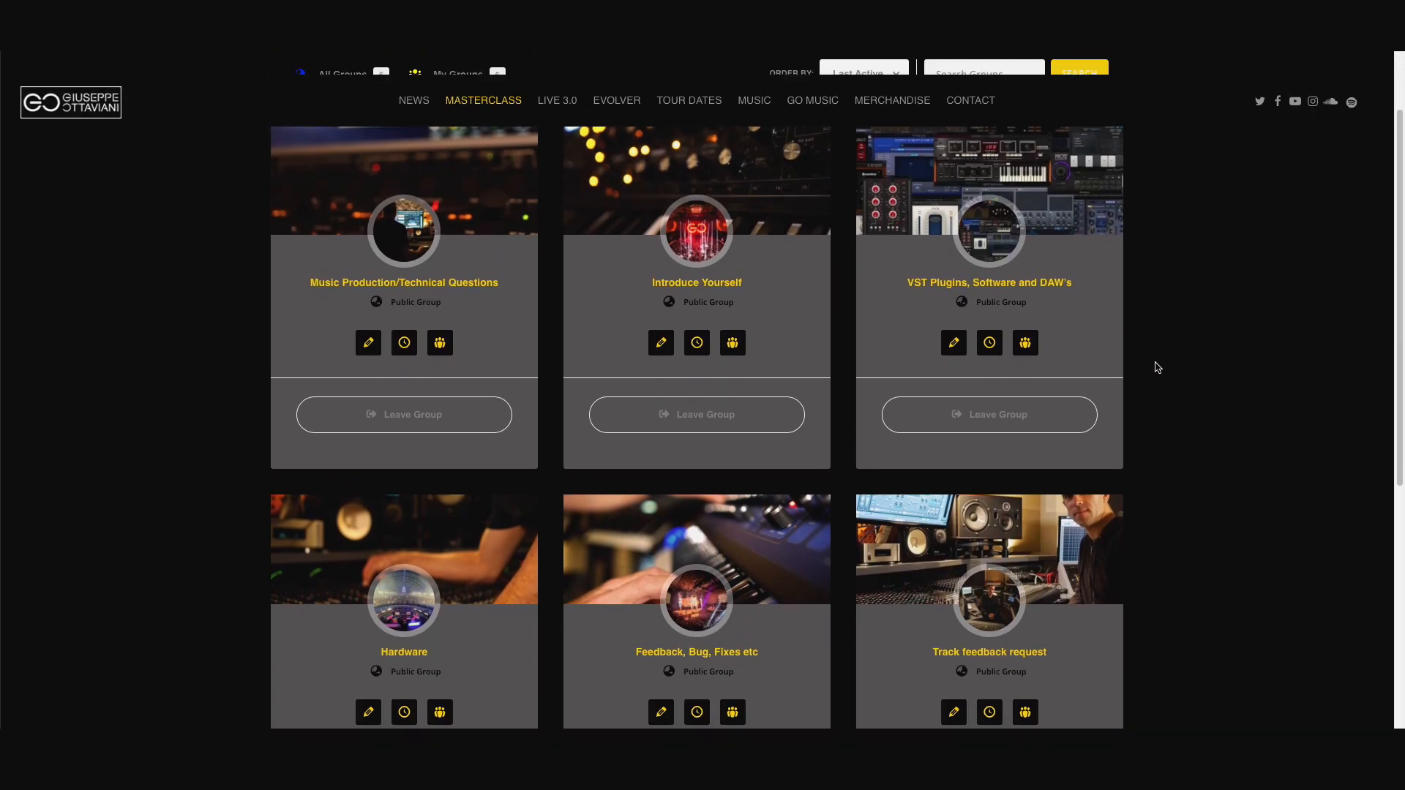
mouse_move(696, 264)
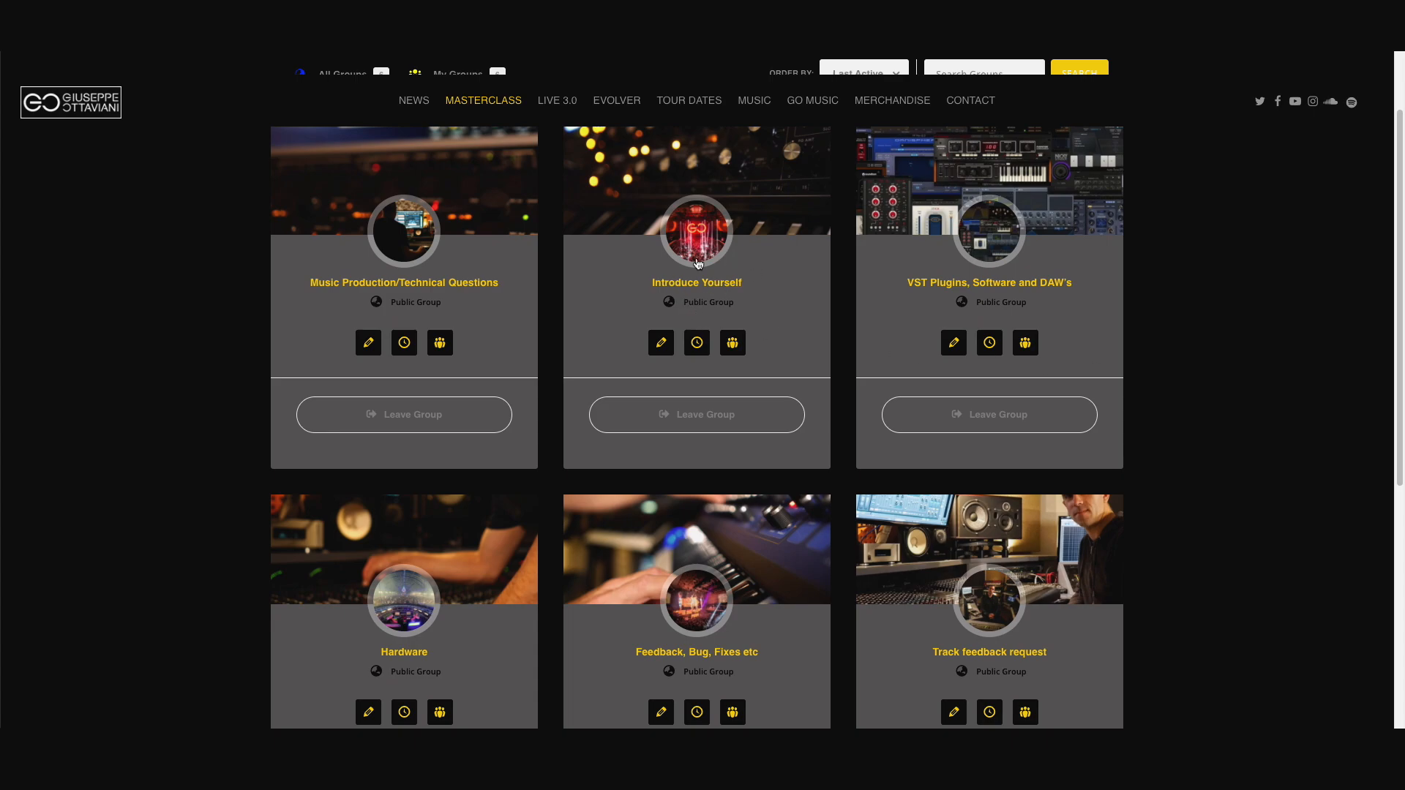
mouse_move(701, 286)
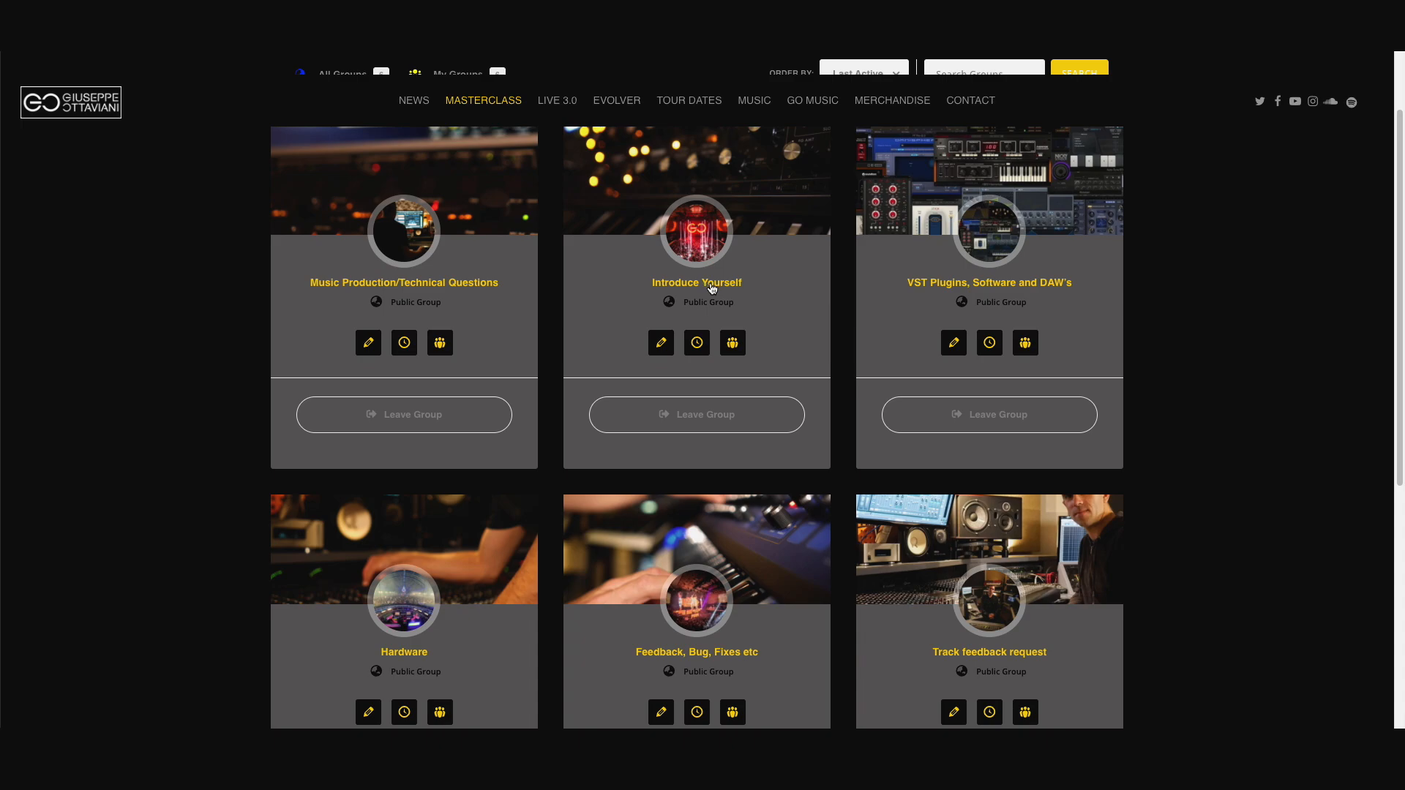
- Open the Introduce Yourself group and scroll through its member introductions
click(696, 283)
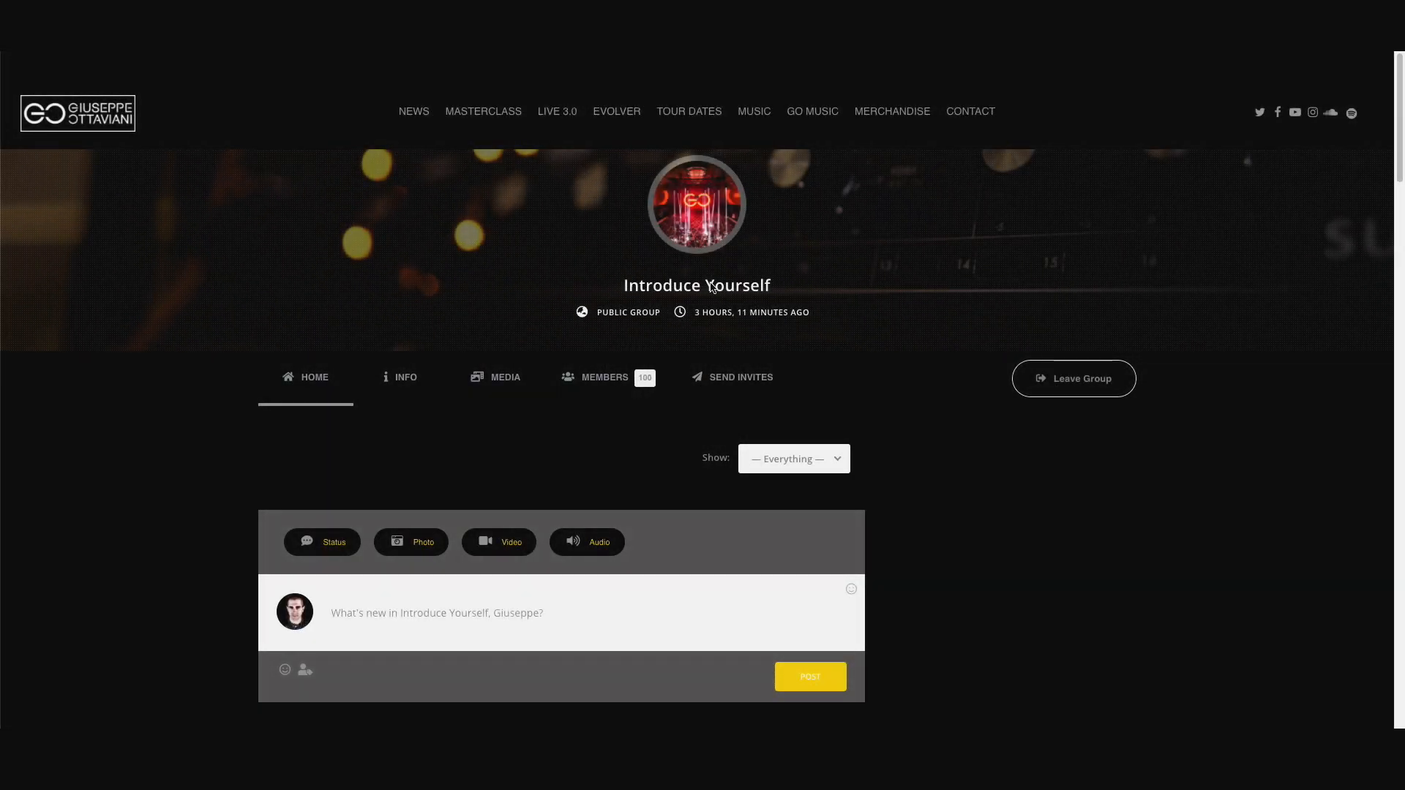
scroll(down, 3)
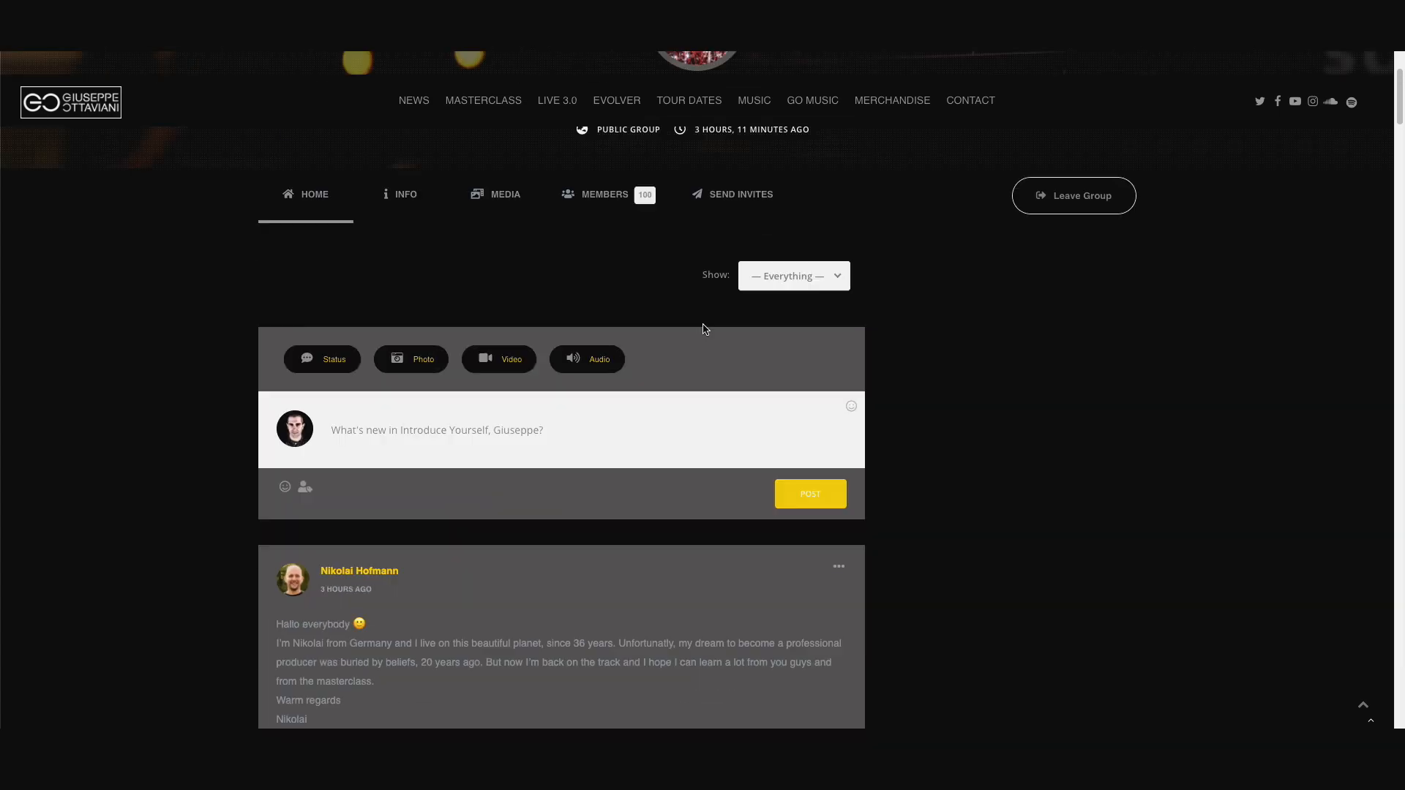
scroll(up, 3)
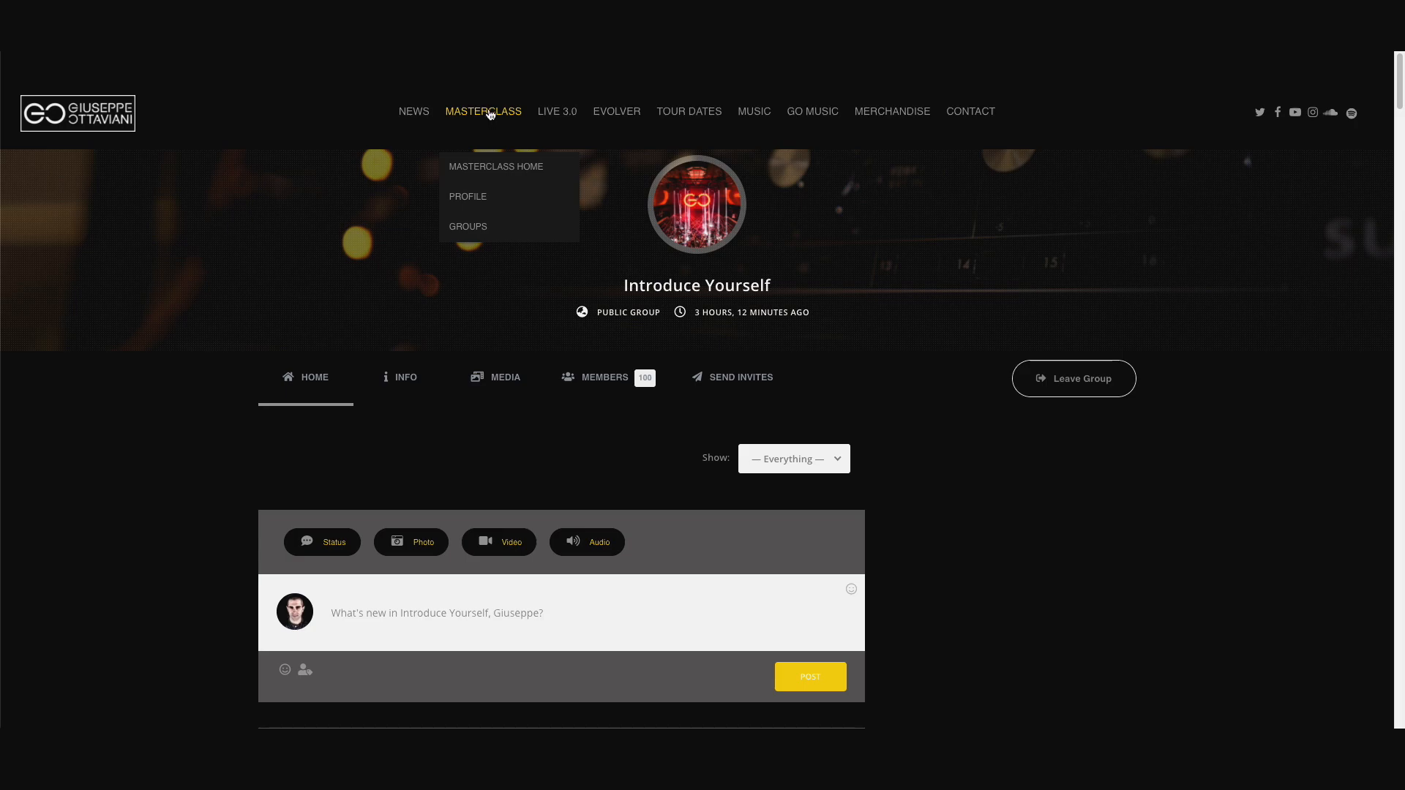
mouse_move(468, 196)
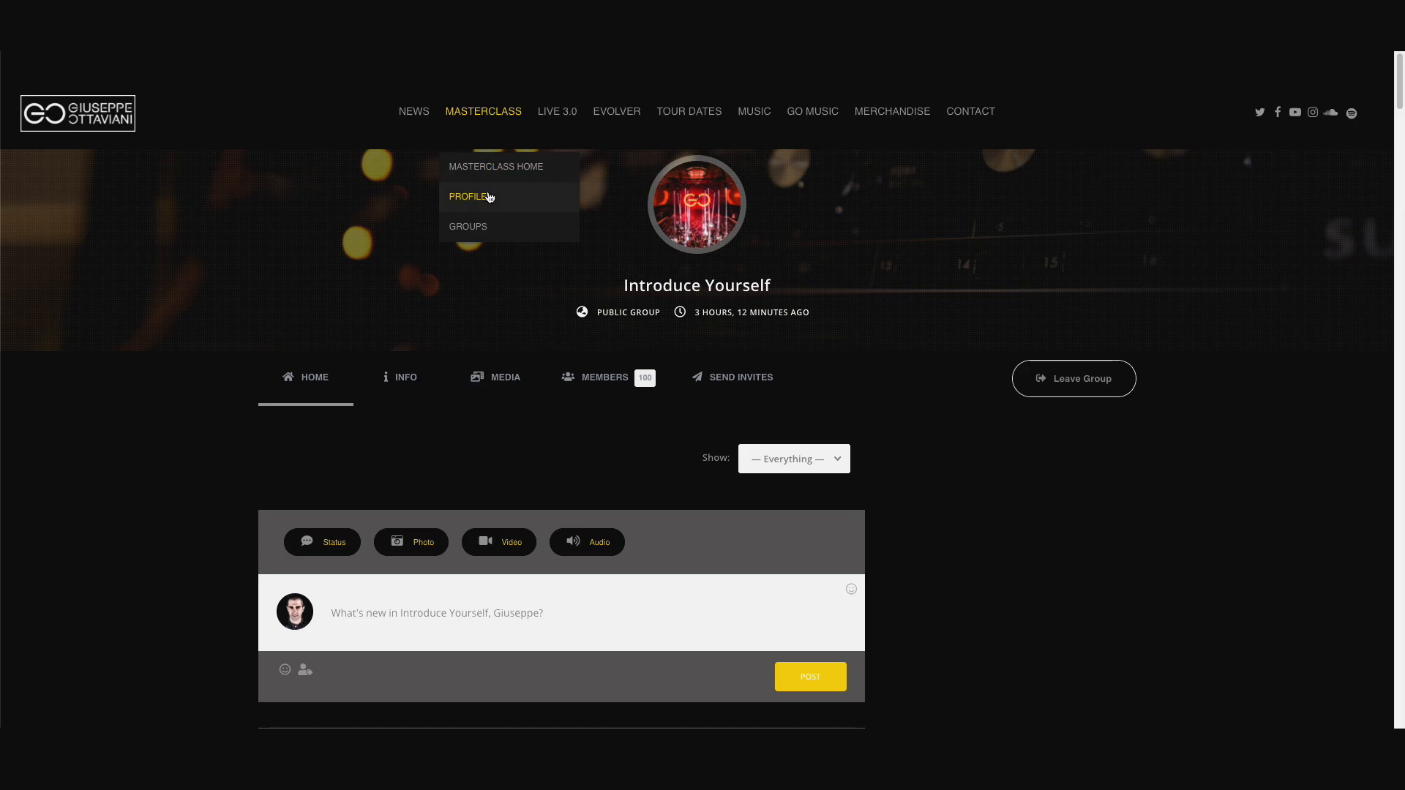
- Go back to the groups directory and scroll to the last row of six joined groups
click(467, 226)
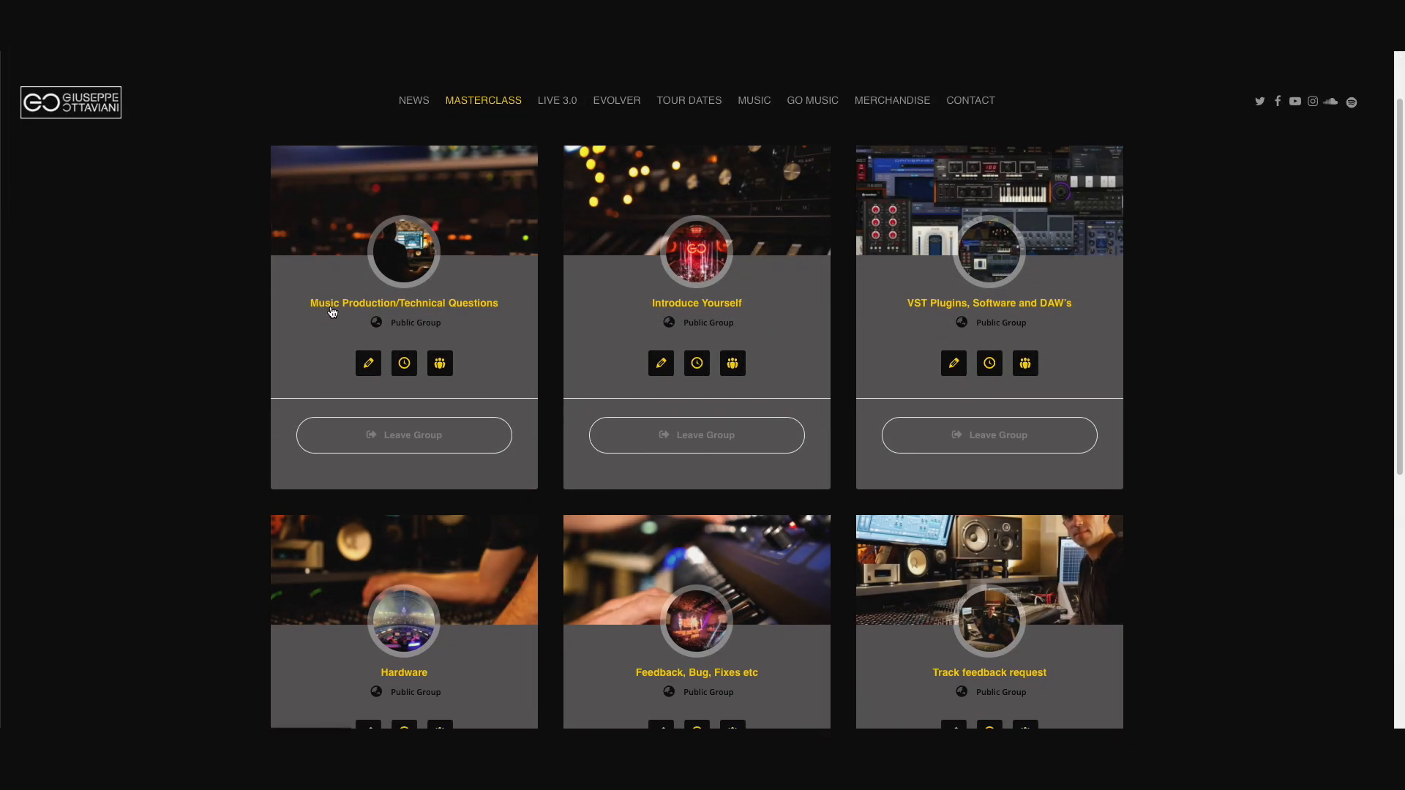
mouse_move(455, 308)
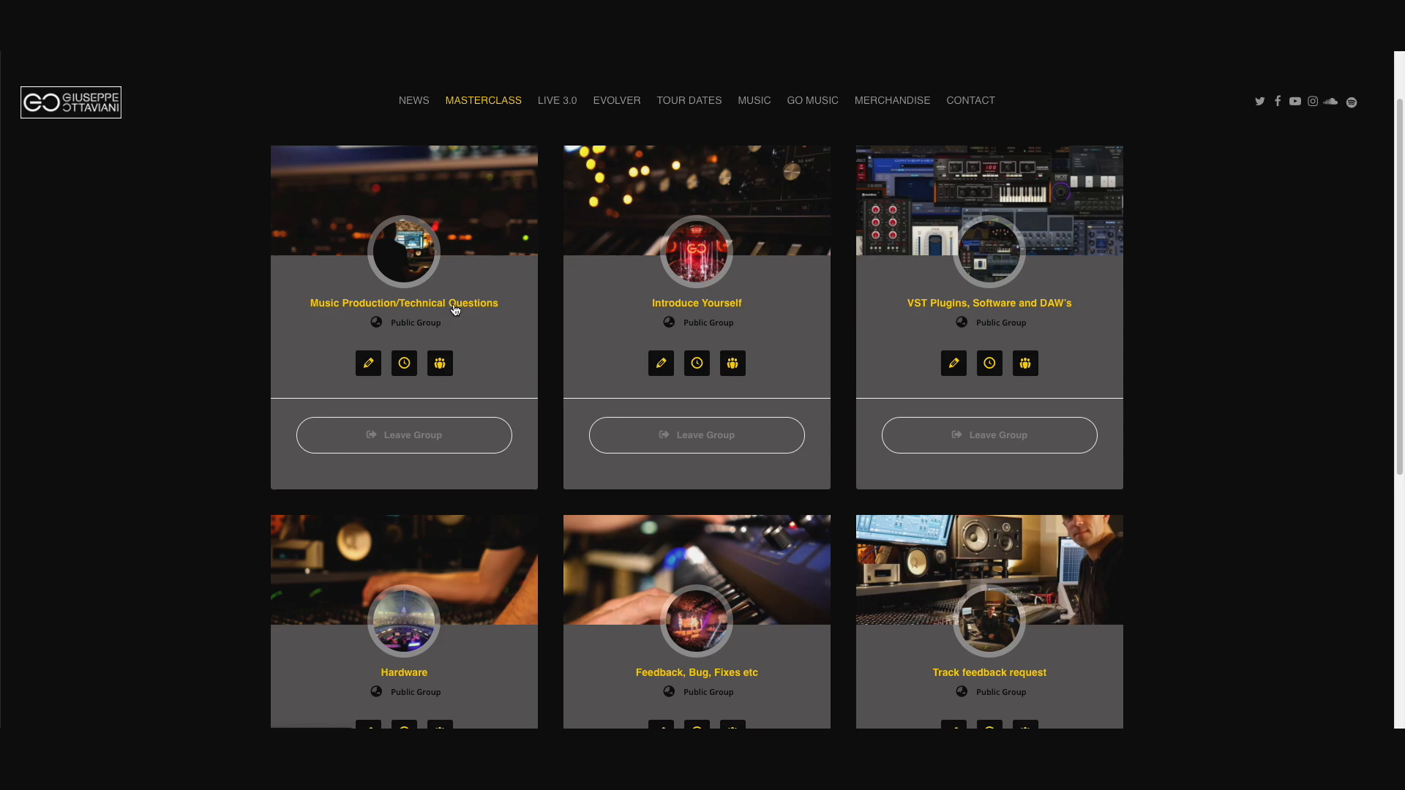
mouse_move(921, 308)
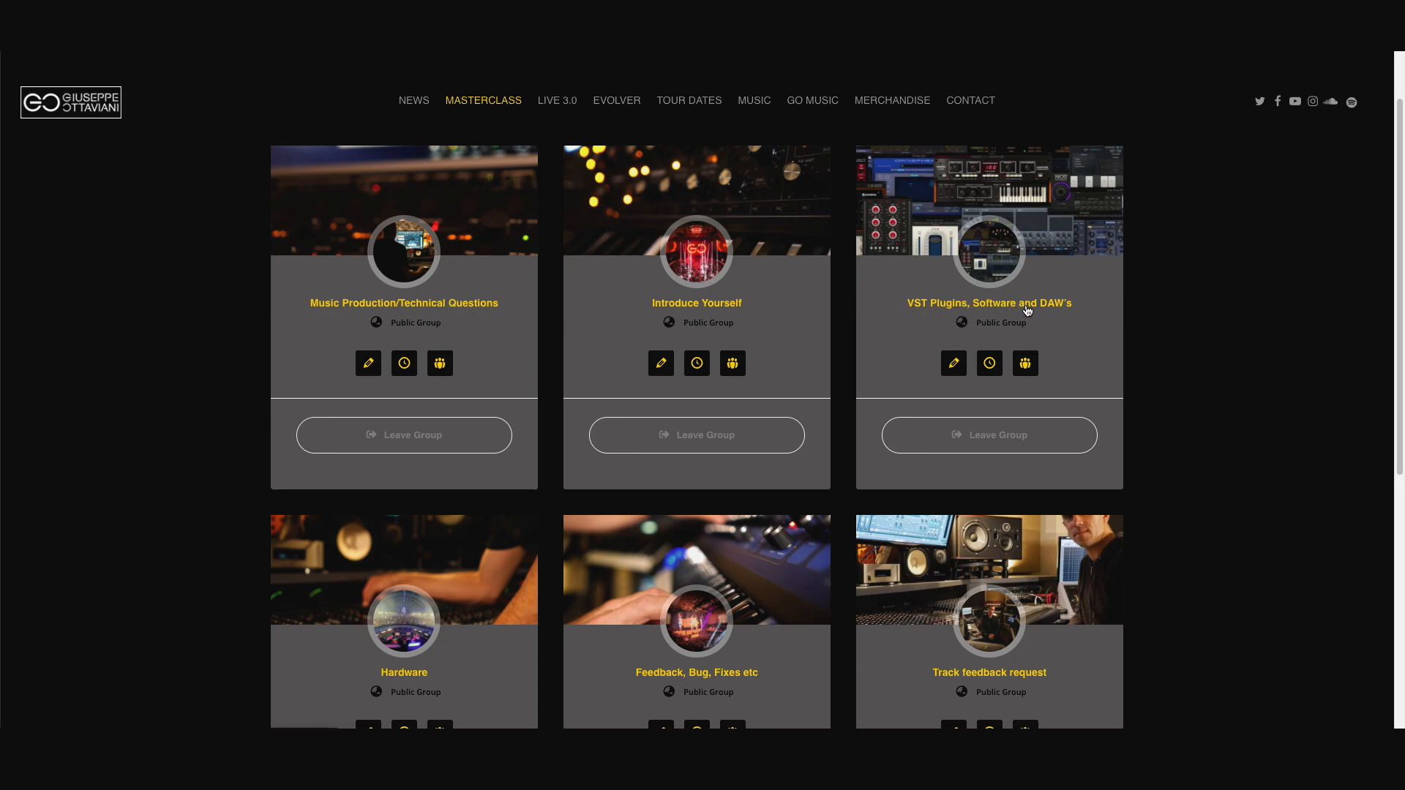
scroll(down, 3)
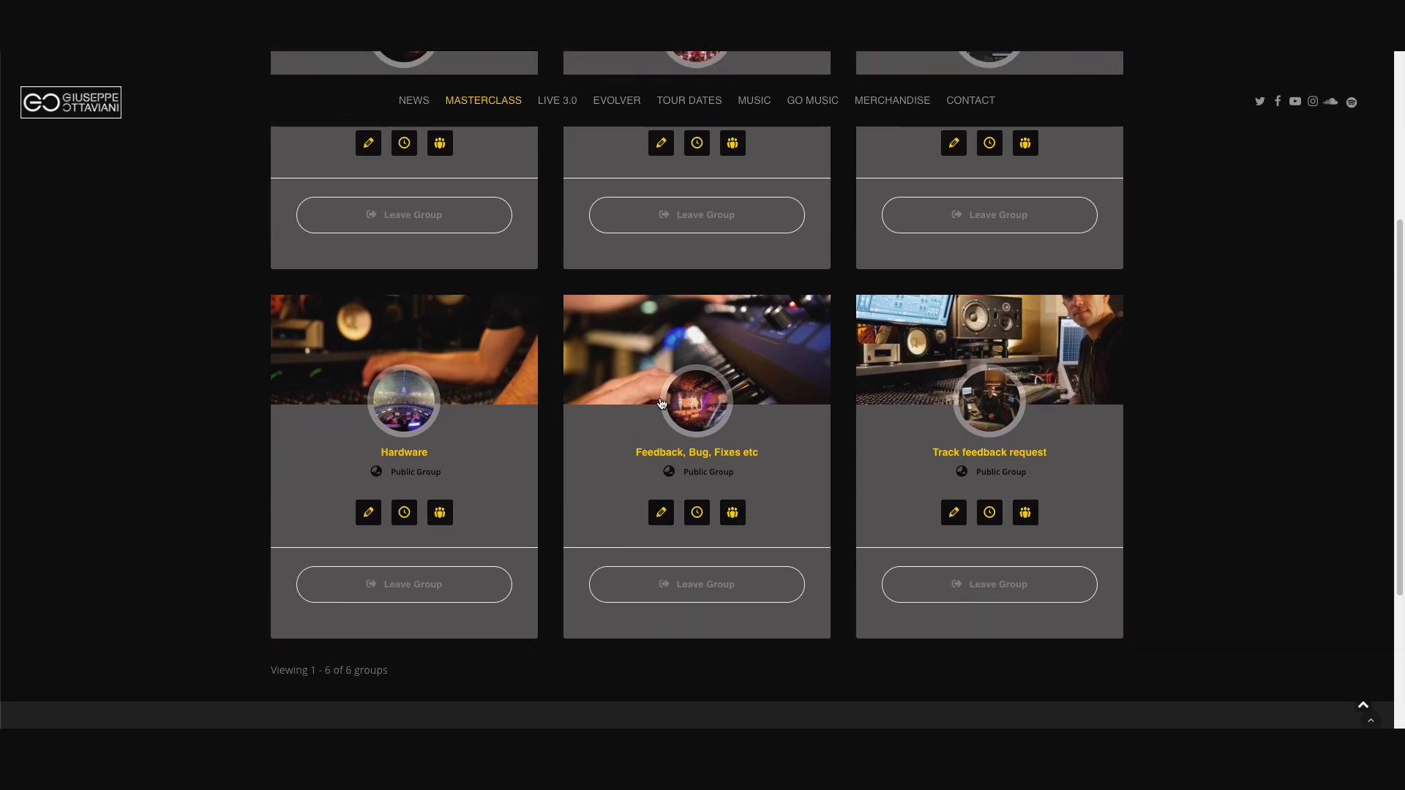
mouse_move(412, 462)
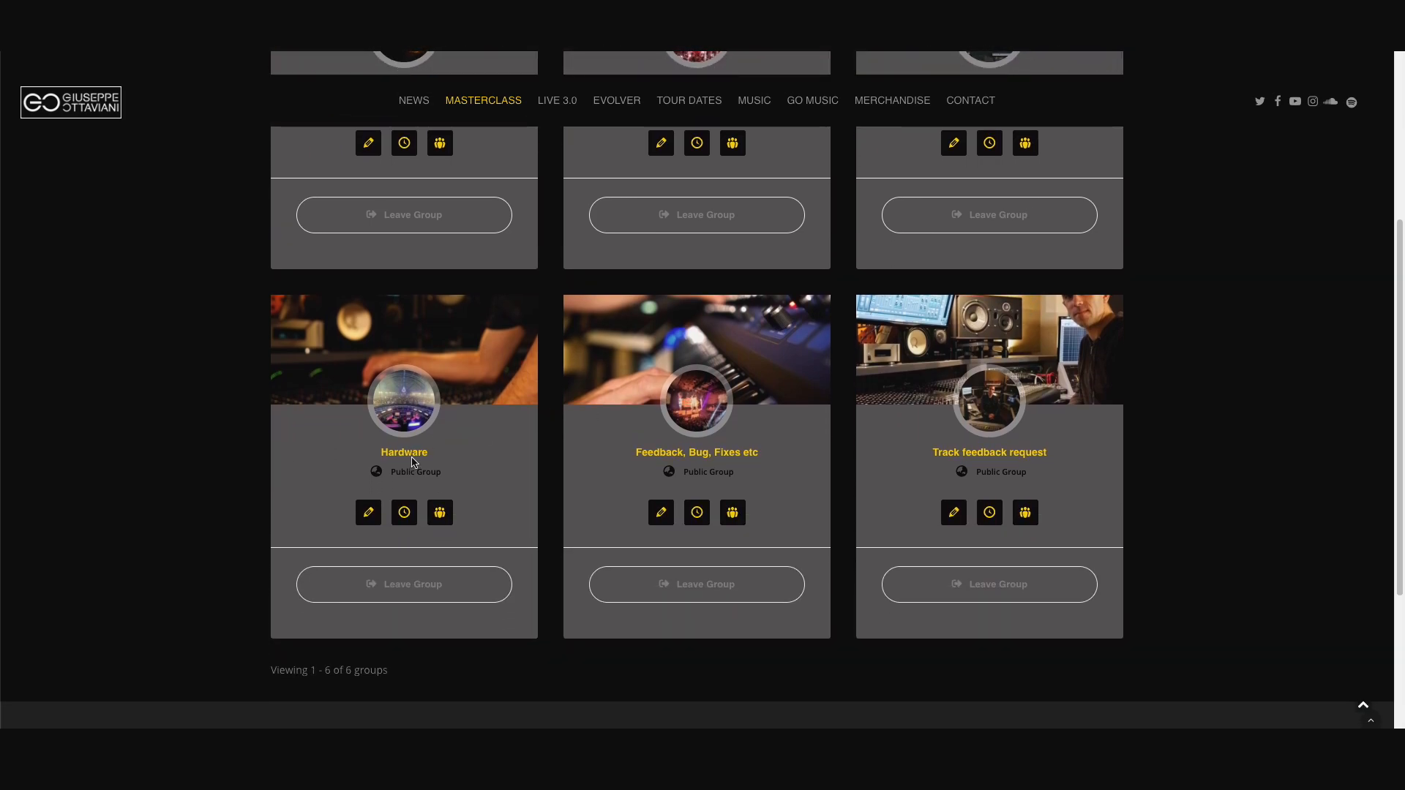
mouse_move(989, 455)
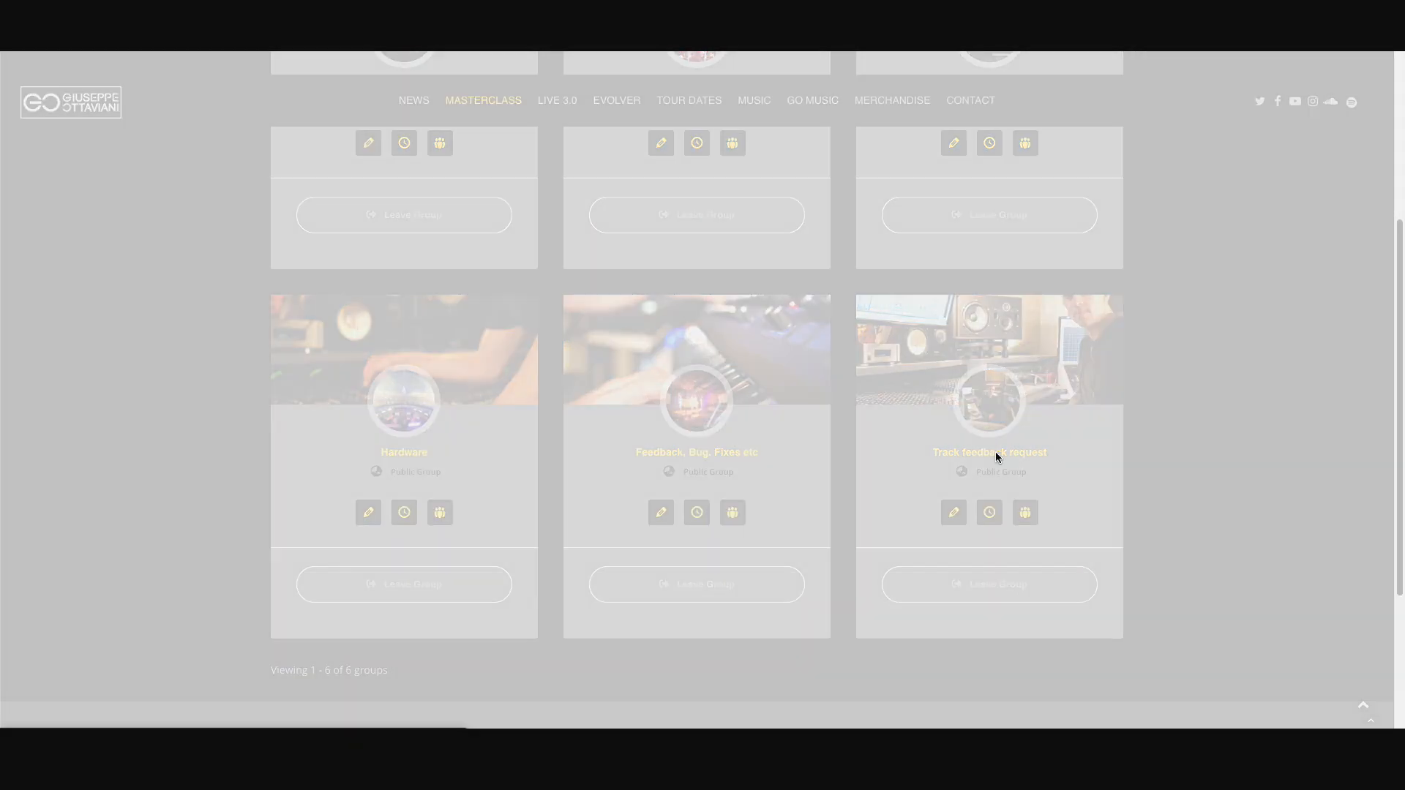
- Open the Track Feedback Request group and scroll through its shared tracks and feedback threads
click(988, 452)
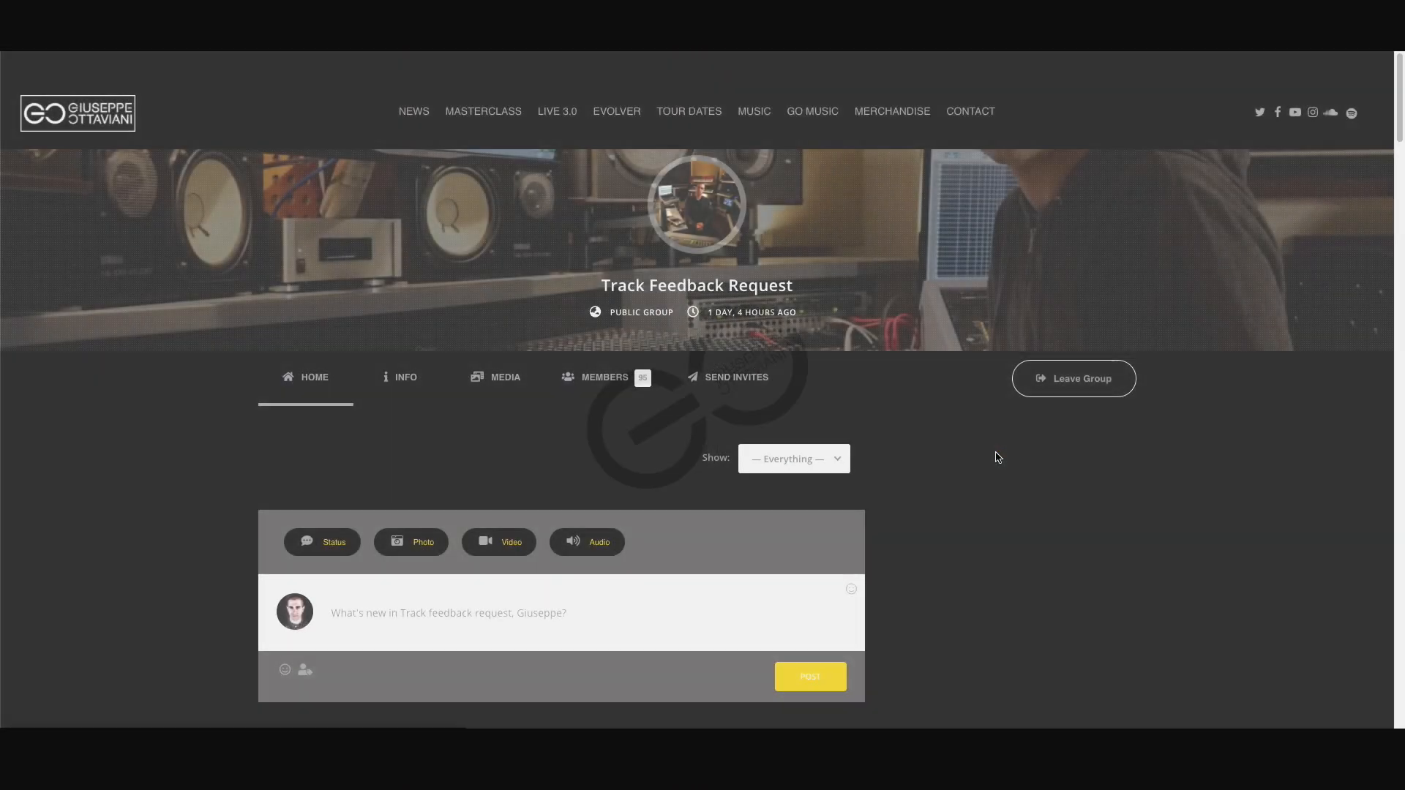
scroll(down, 3)
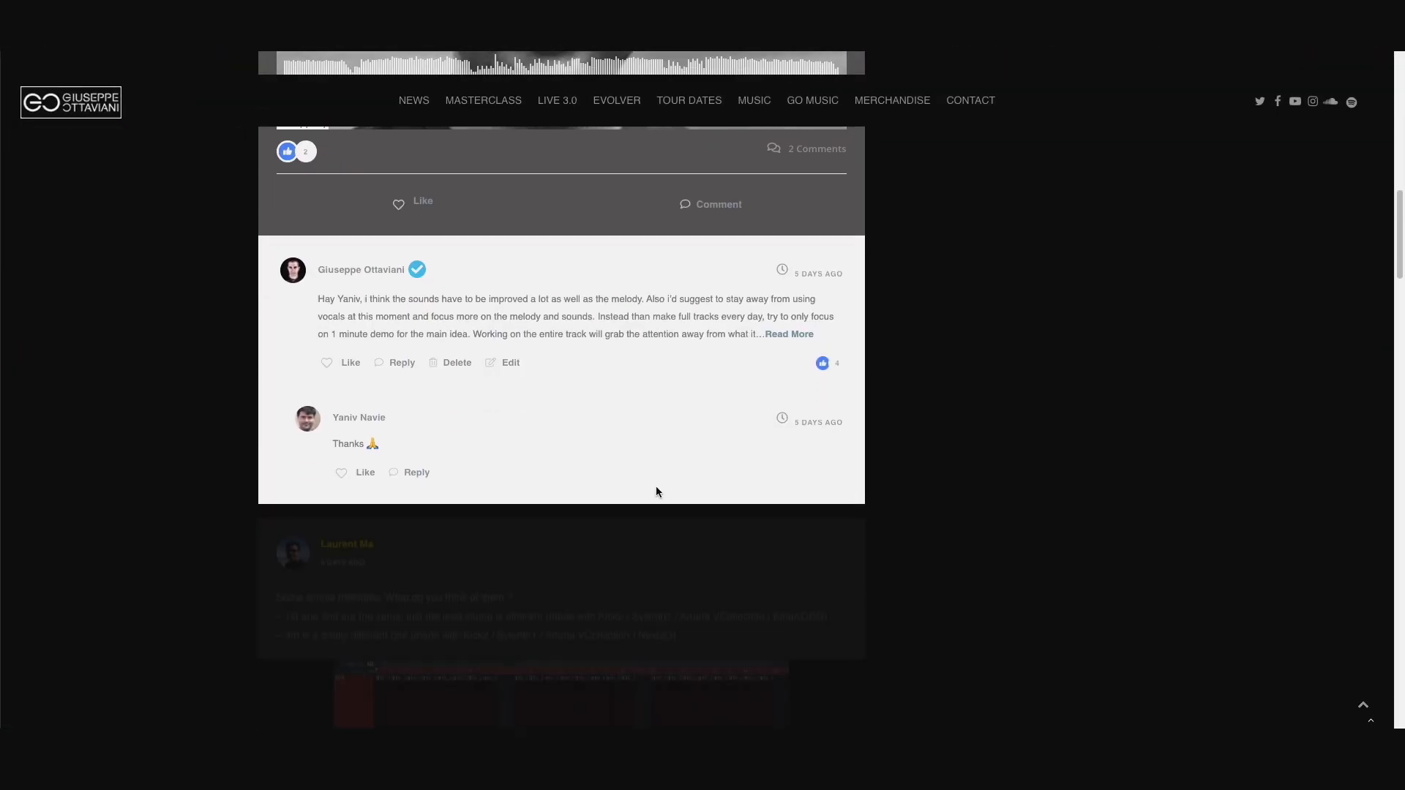
scroll(down, 3)
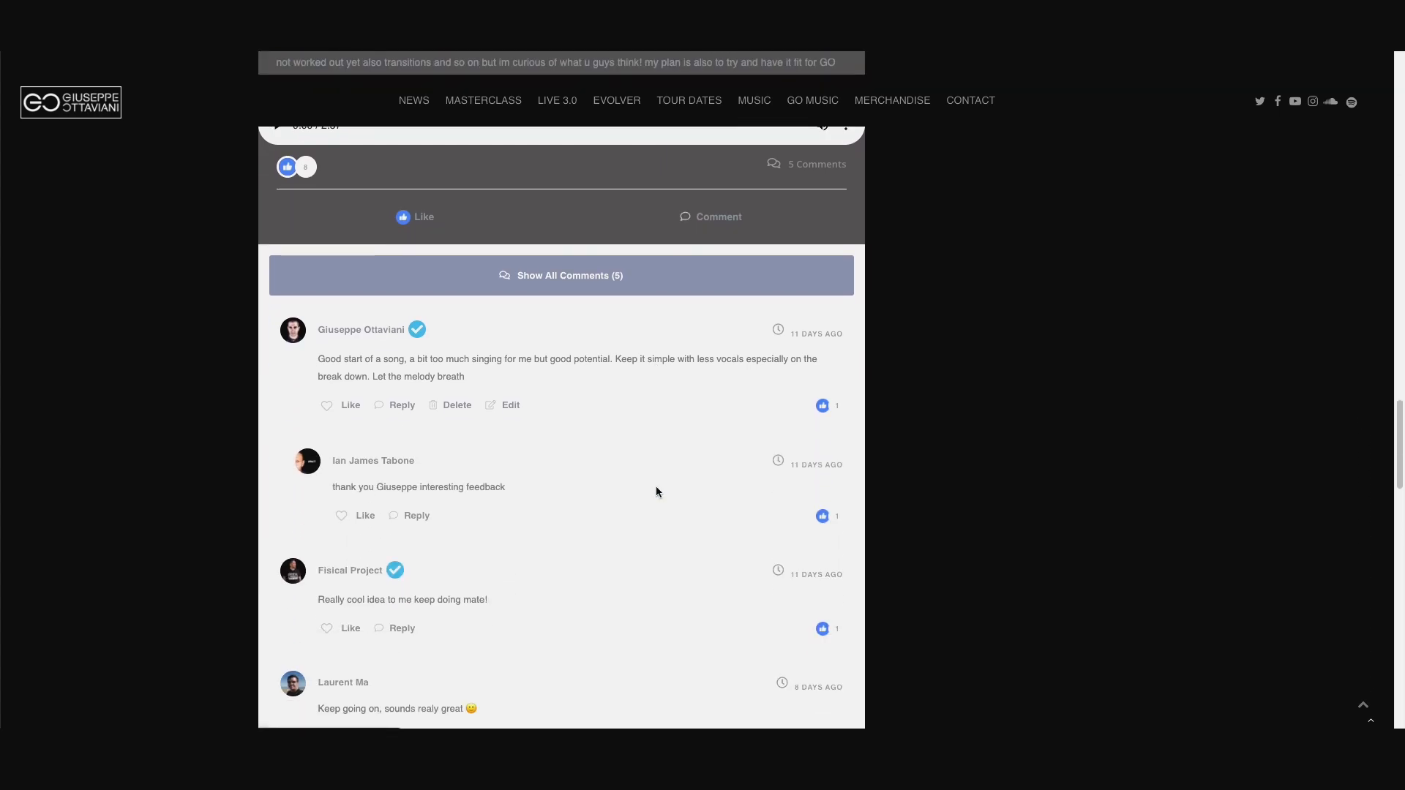
scroll(down, 3)
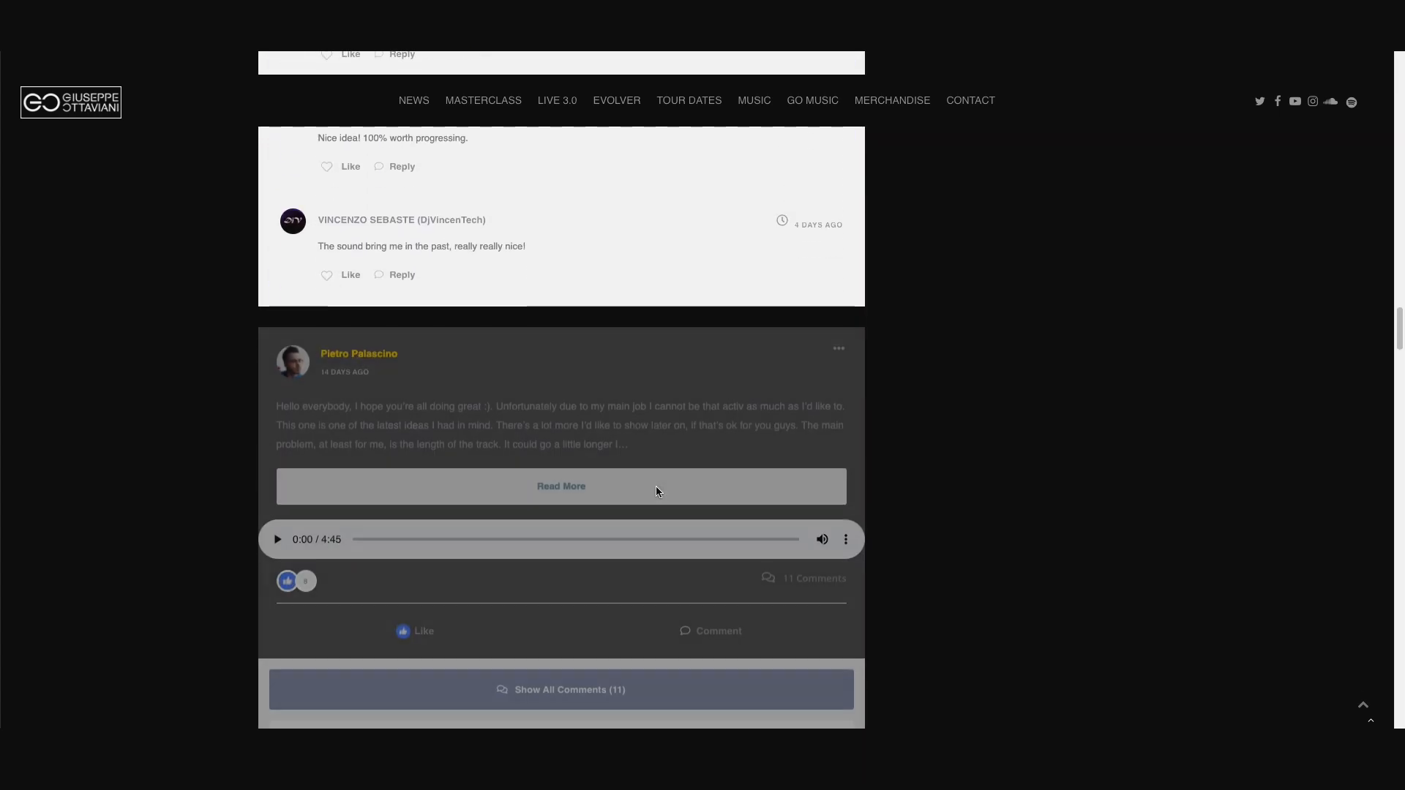
scroll(down, 3)
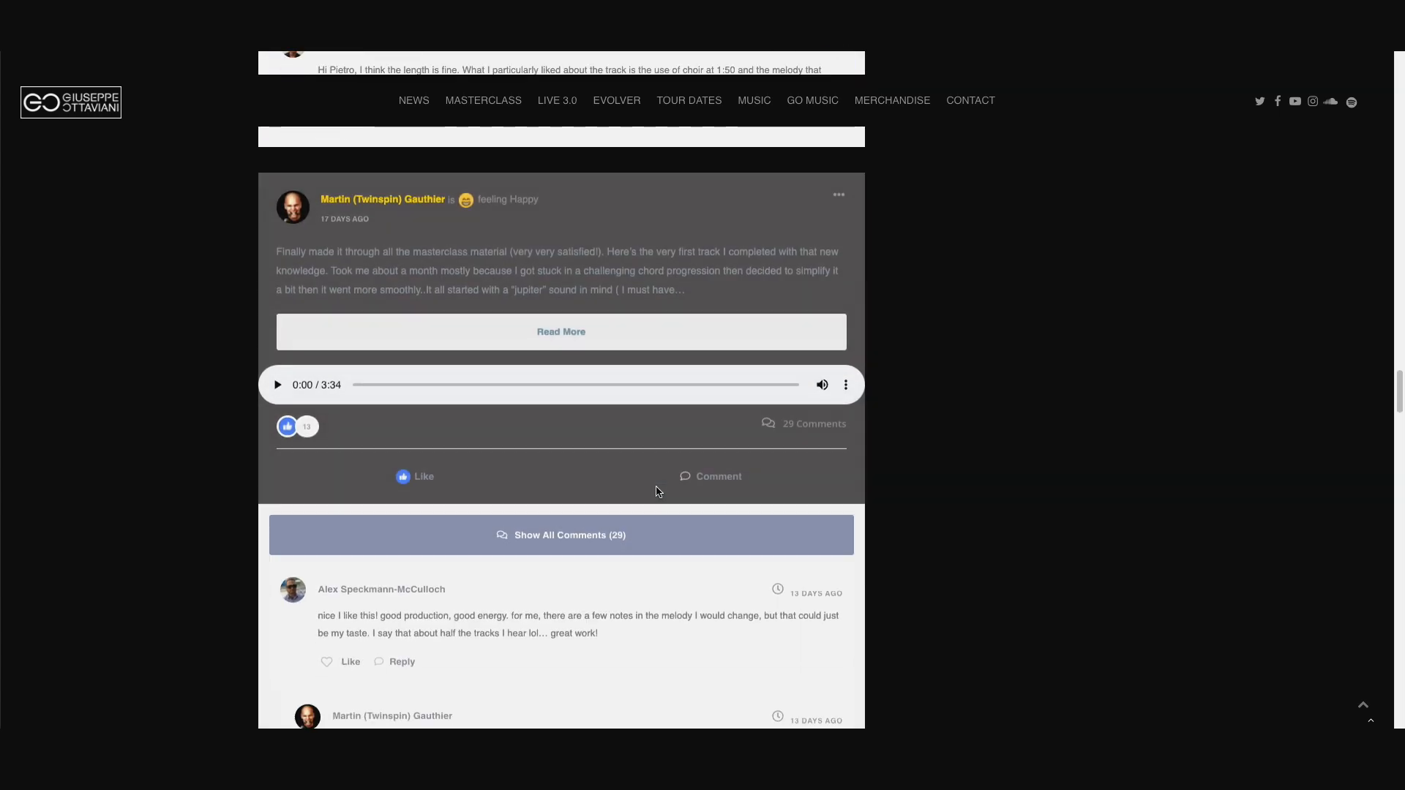
scroll(down, 3)
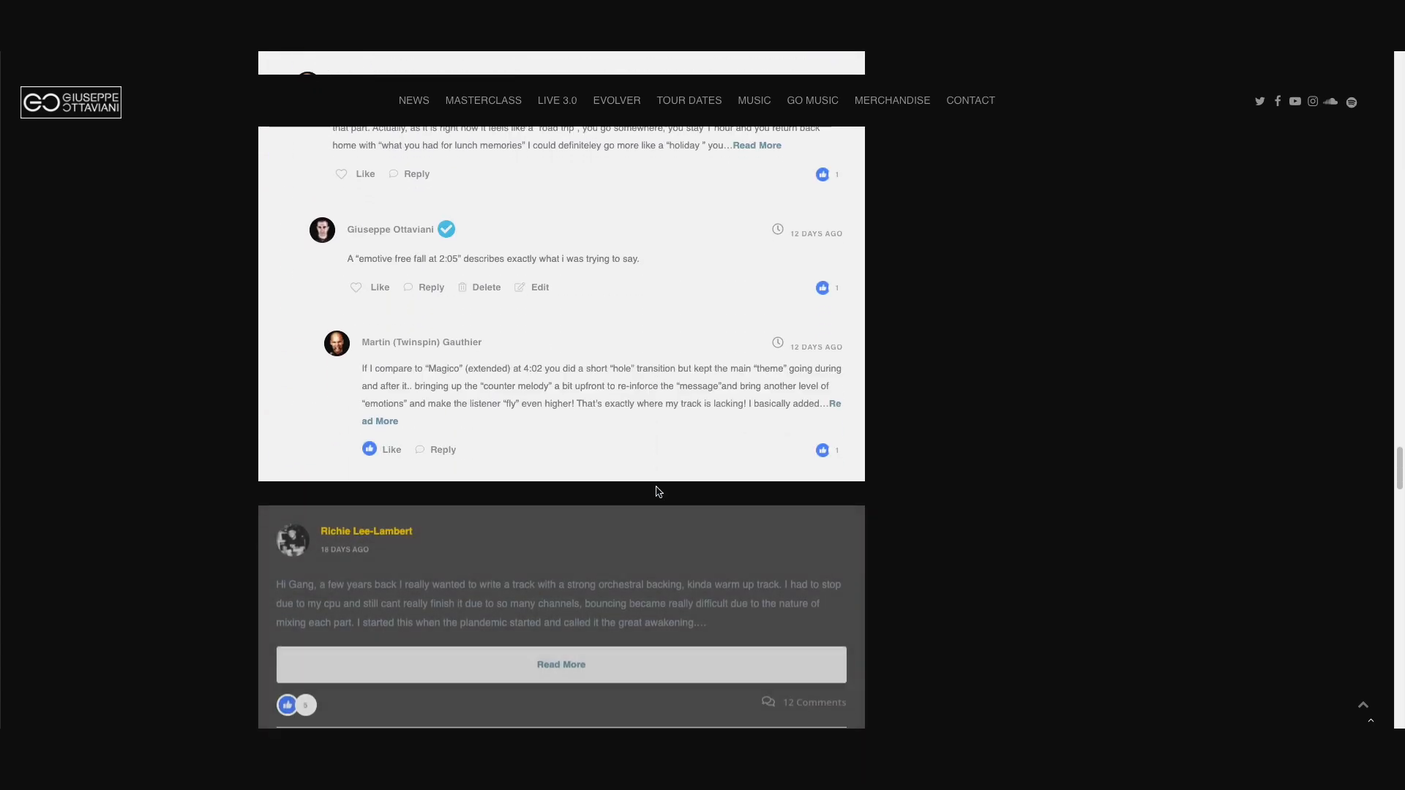
scroll(down, 3)
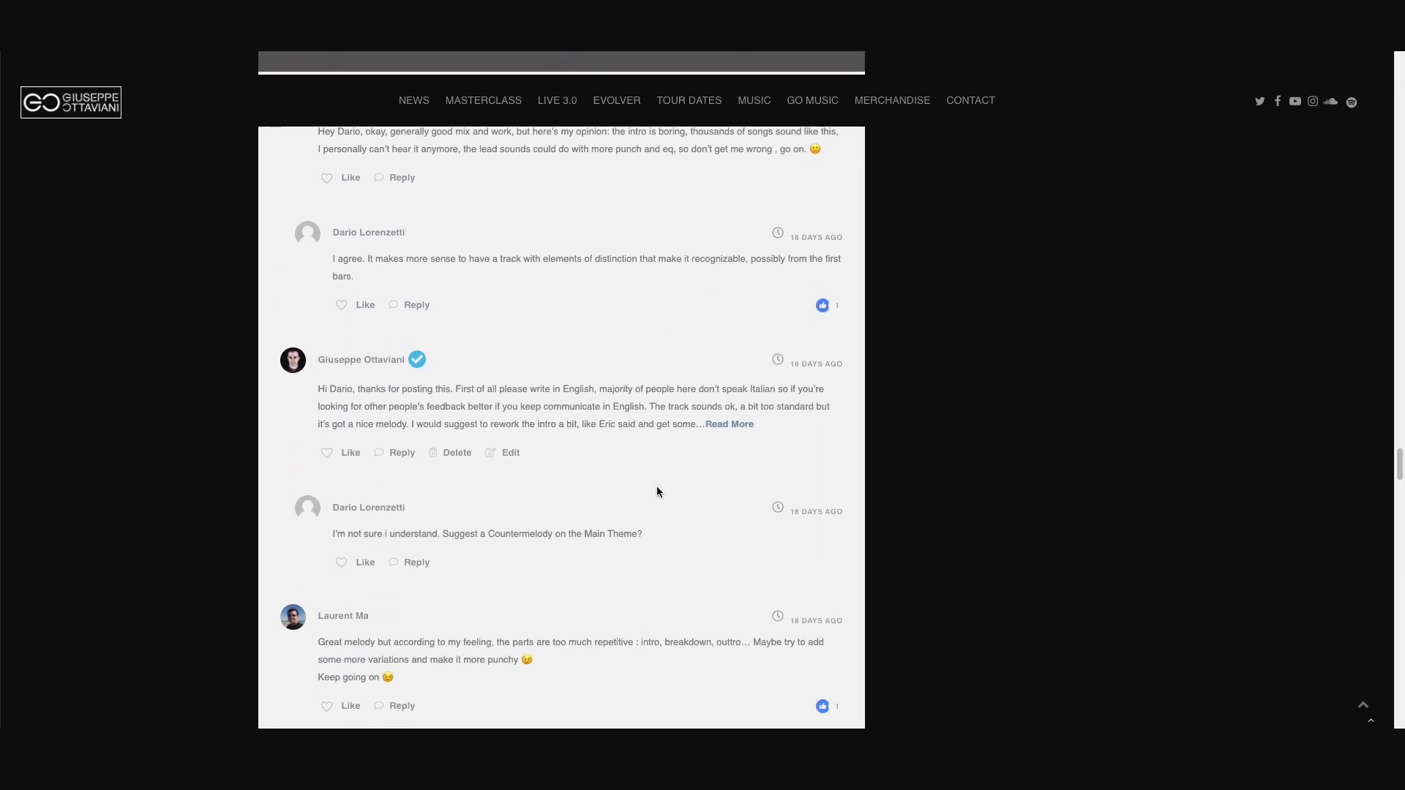
scroll(up, 3)
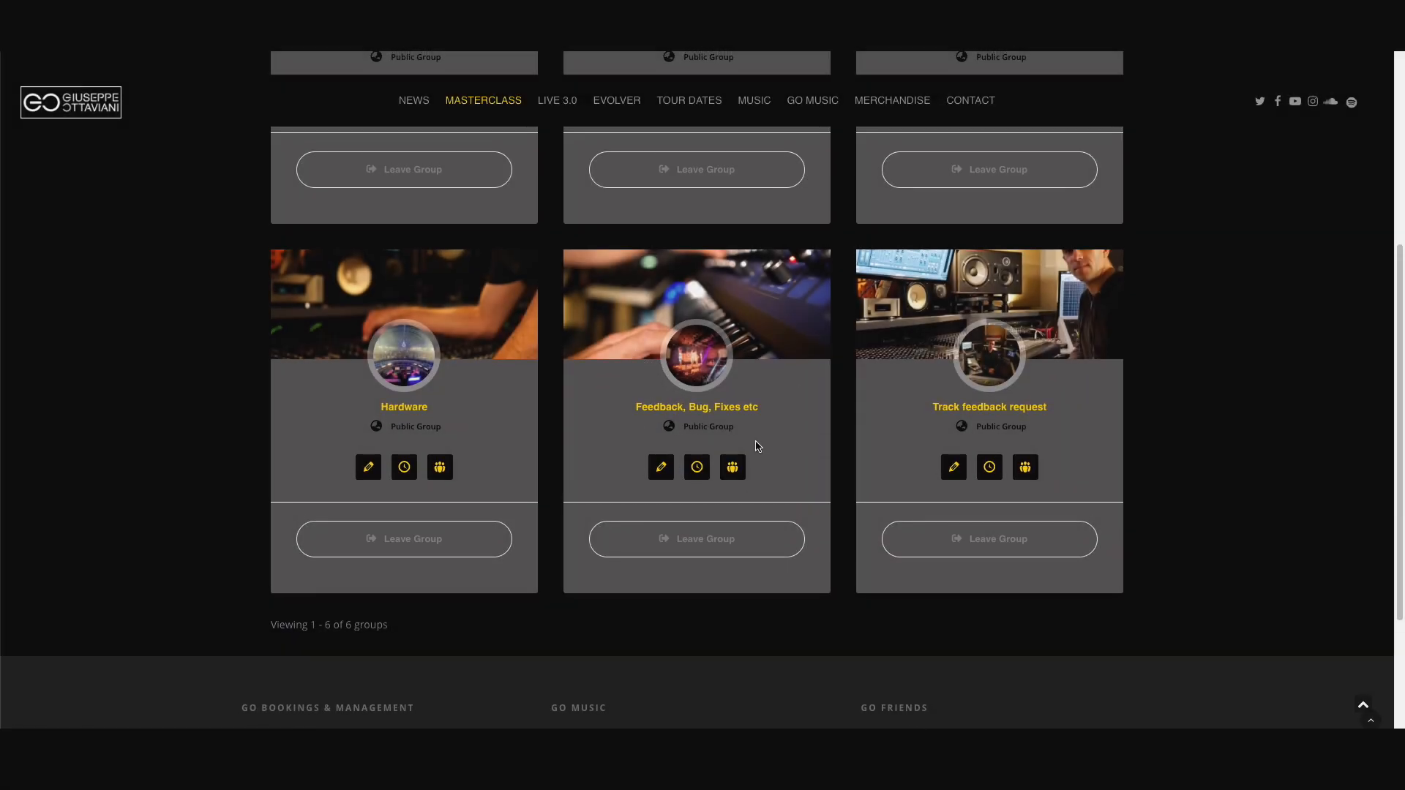
mouse_move(667, 444)
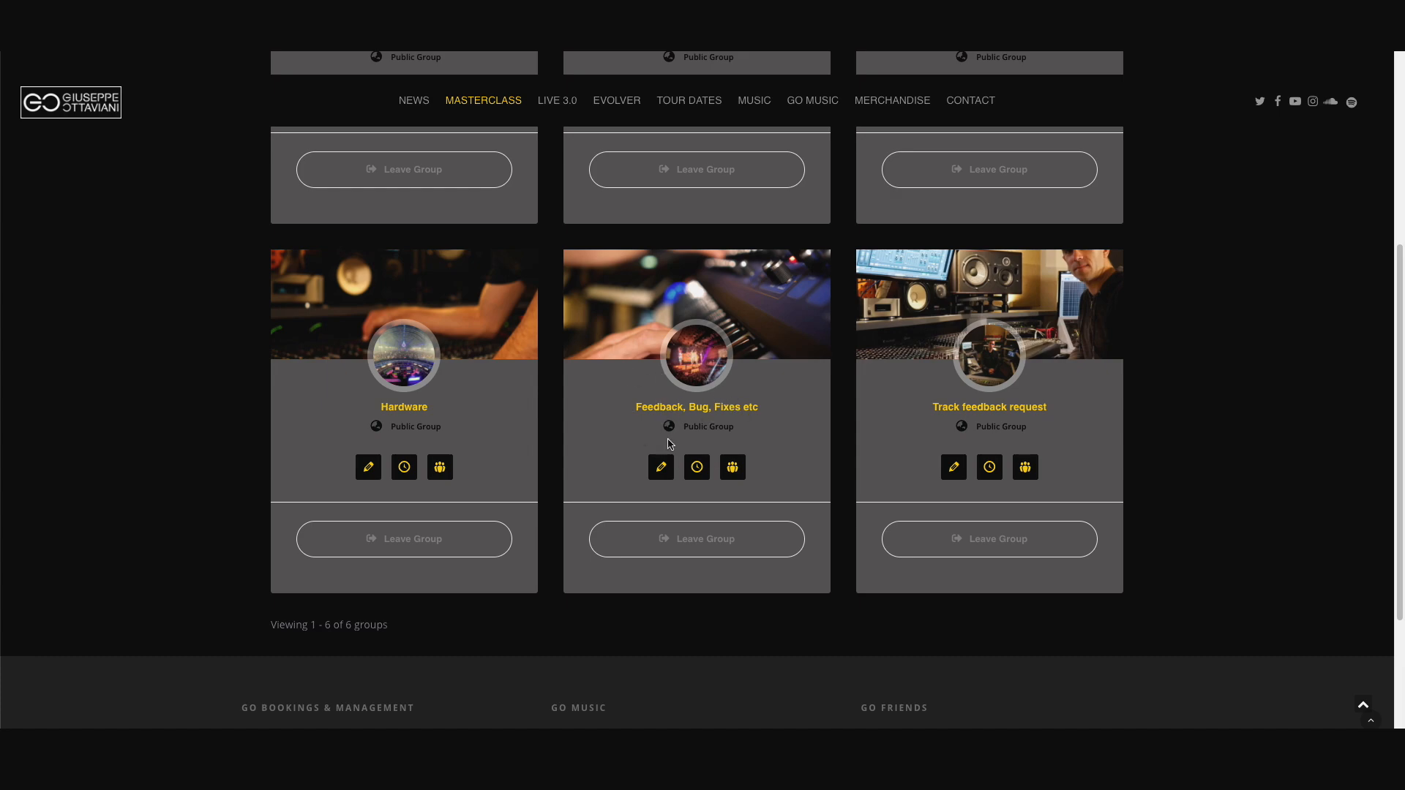
mouse_move(627, 376)
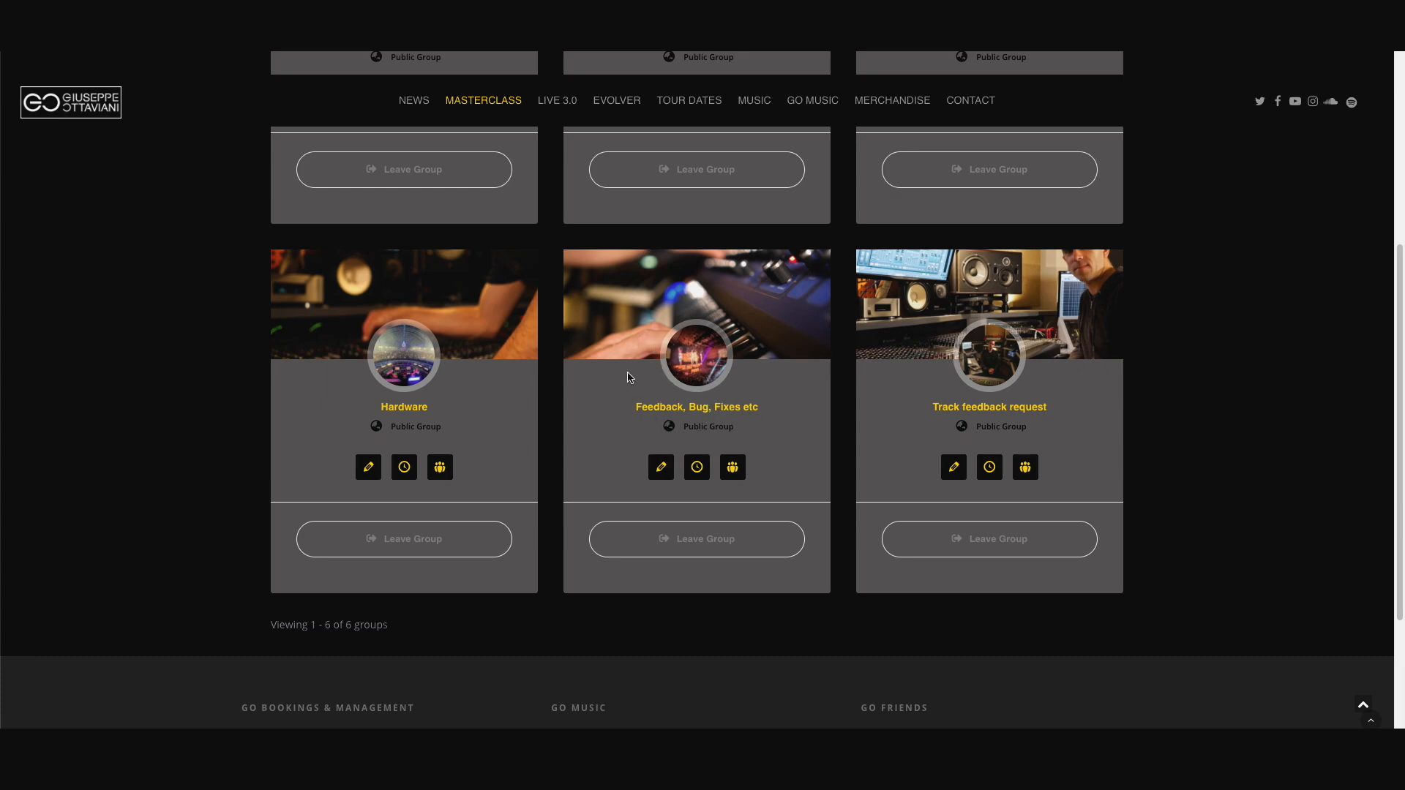
mouse_move(647, 364)
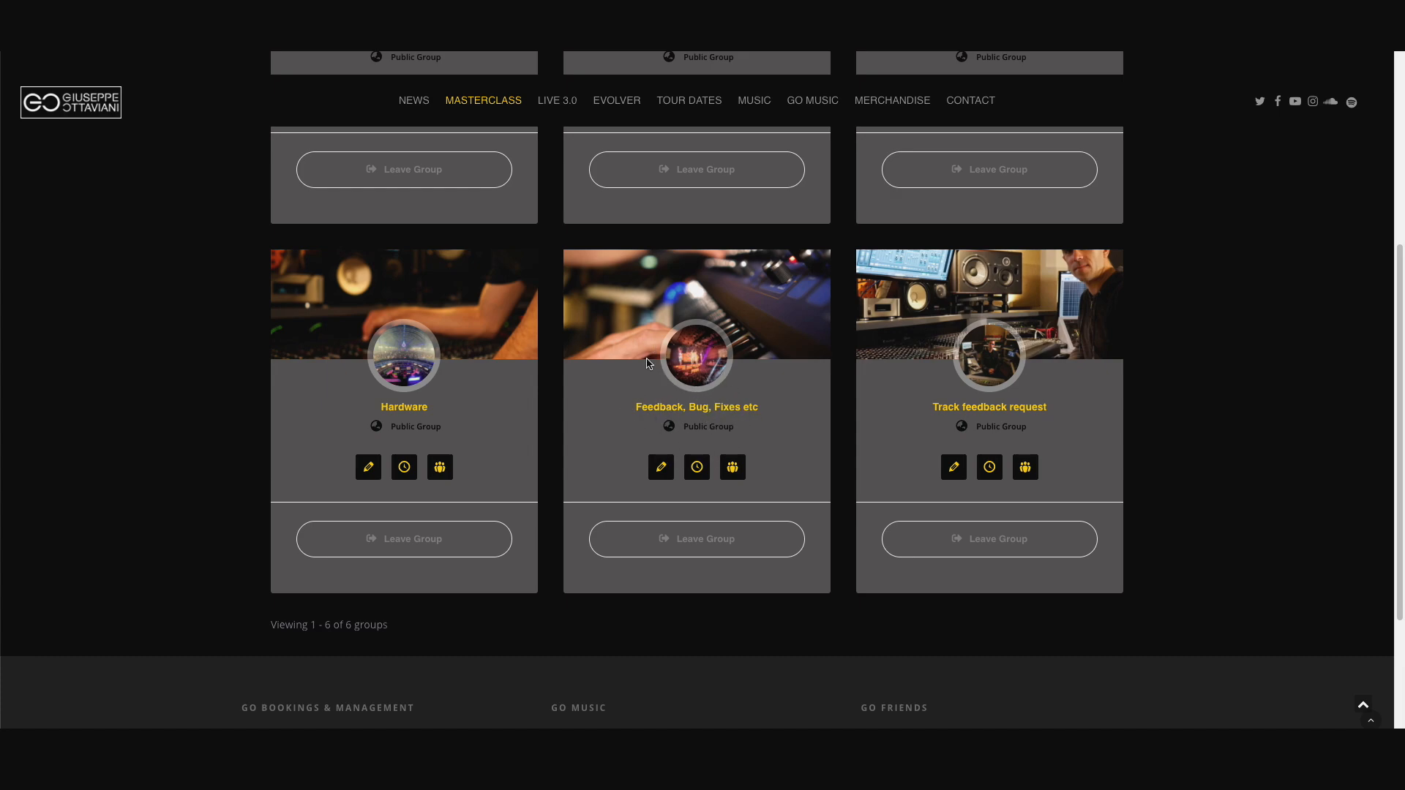
mouse_move(774, 414)
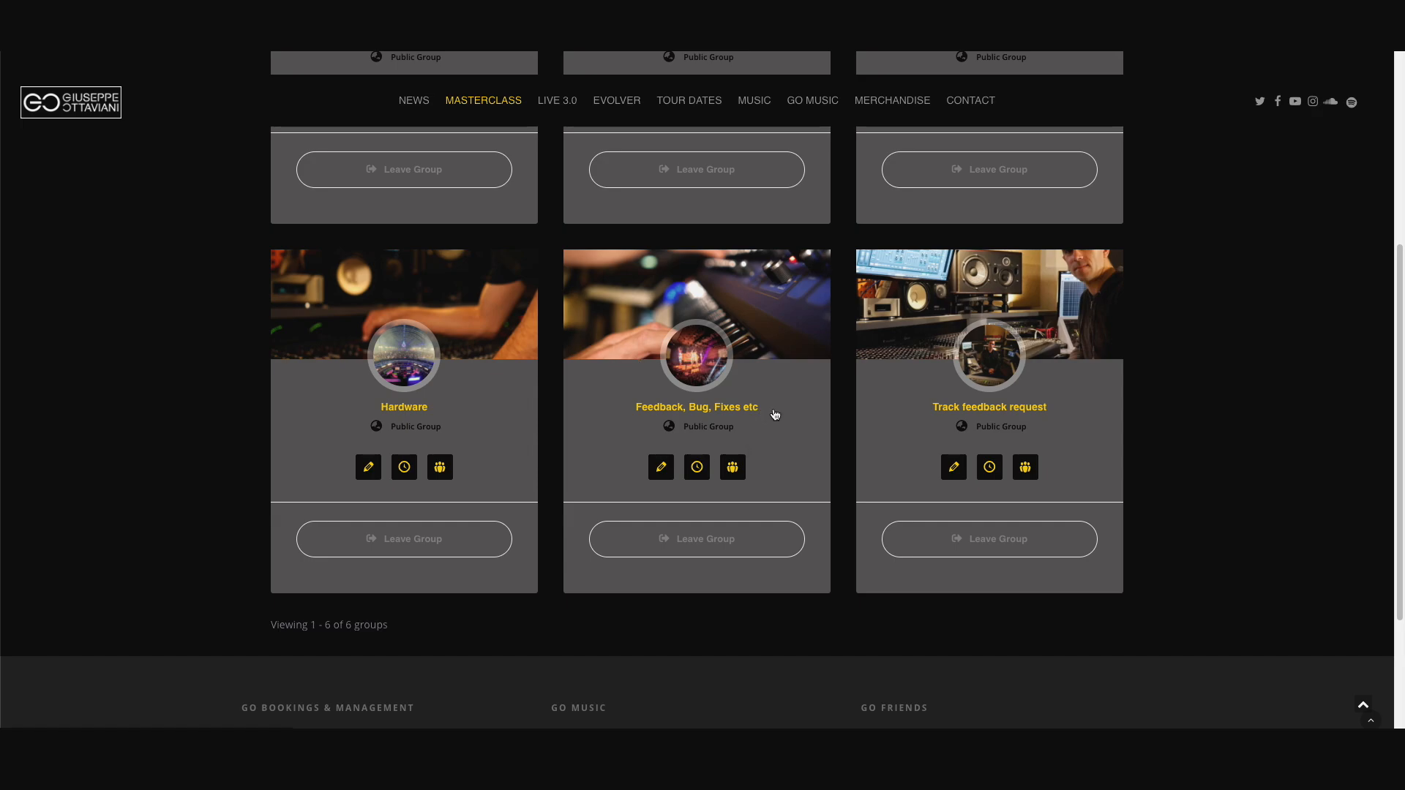
mouse_move(749, 409)
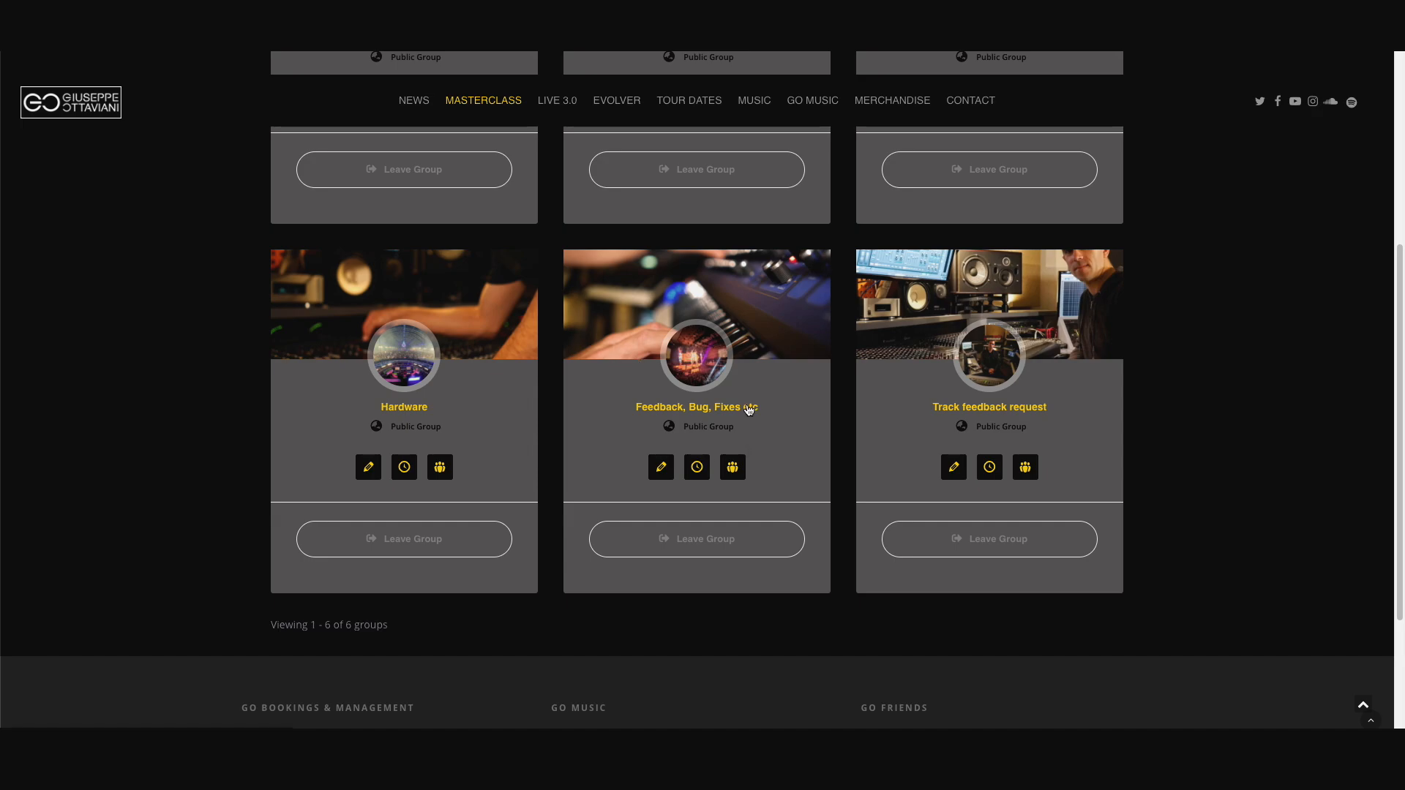
mouse_move(744, 411)
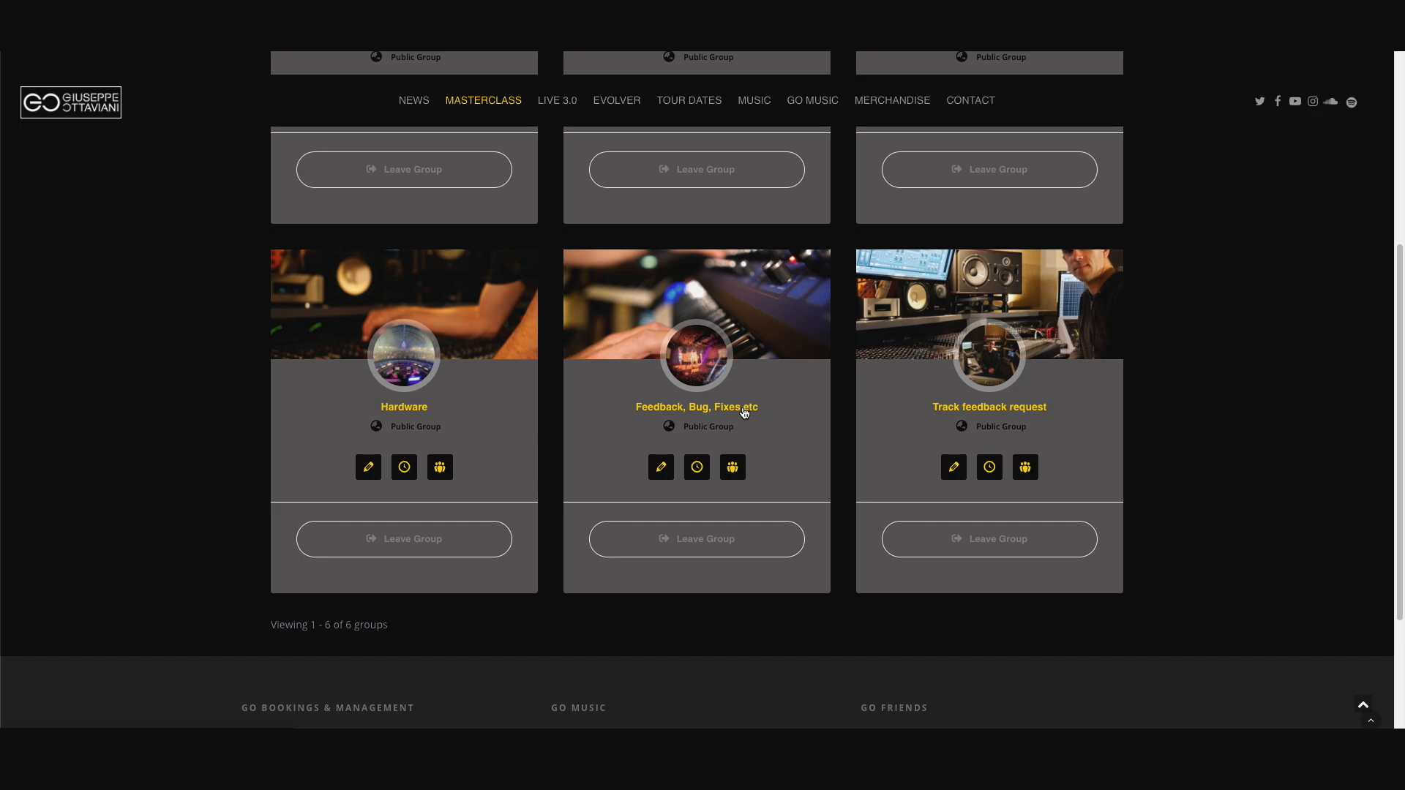
- Open the Feedback, Bug, Fixes Etc group and scroll through its posts and replies
click(696, 407)
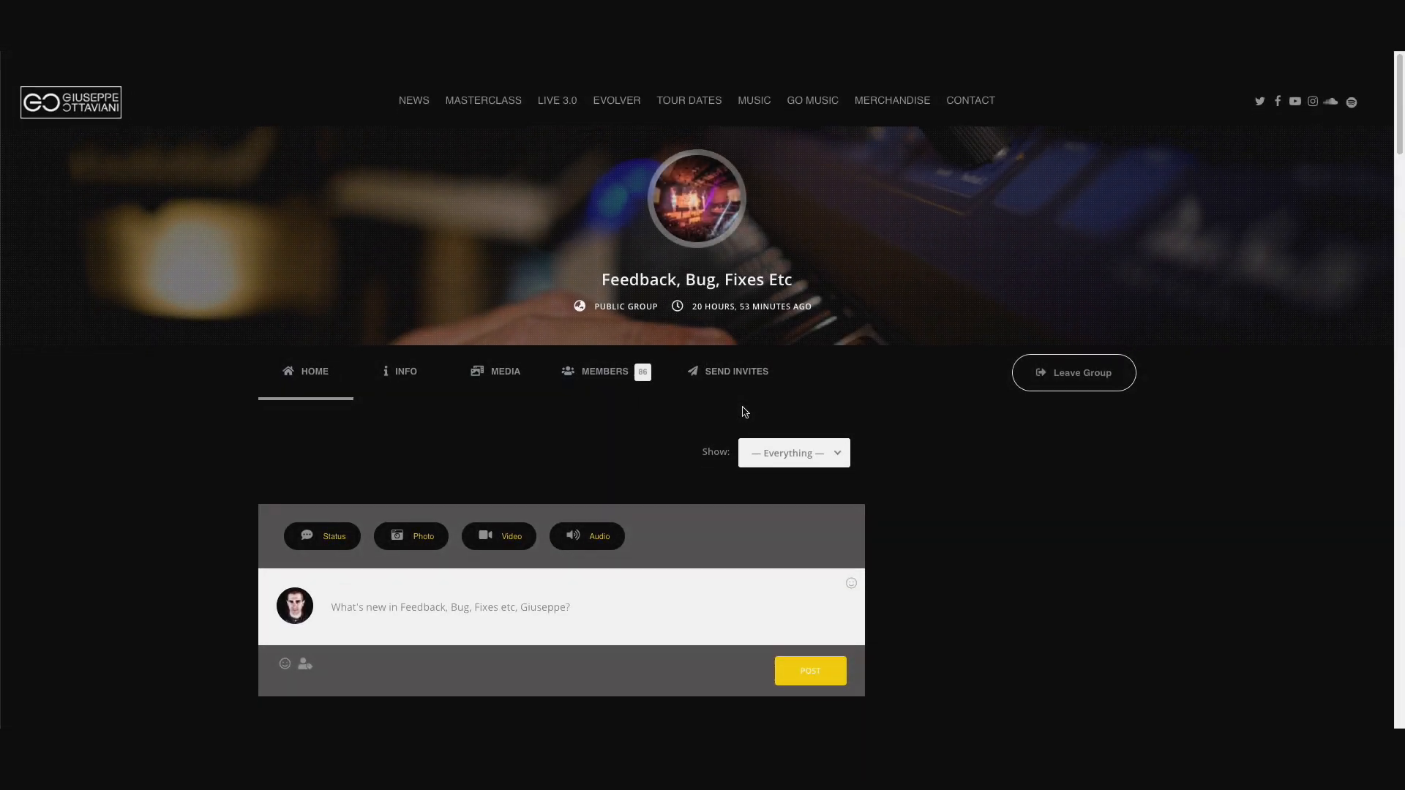
scroll(down, 3)
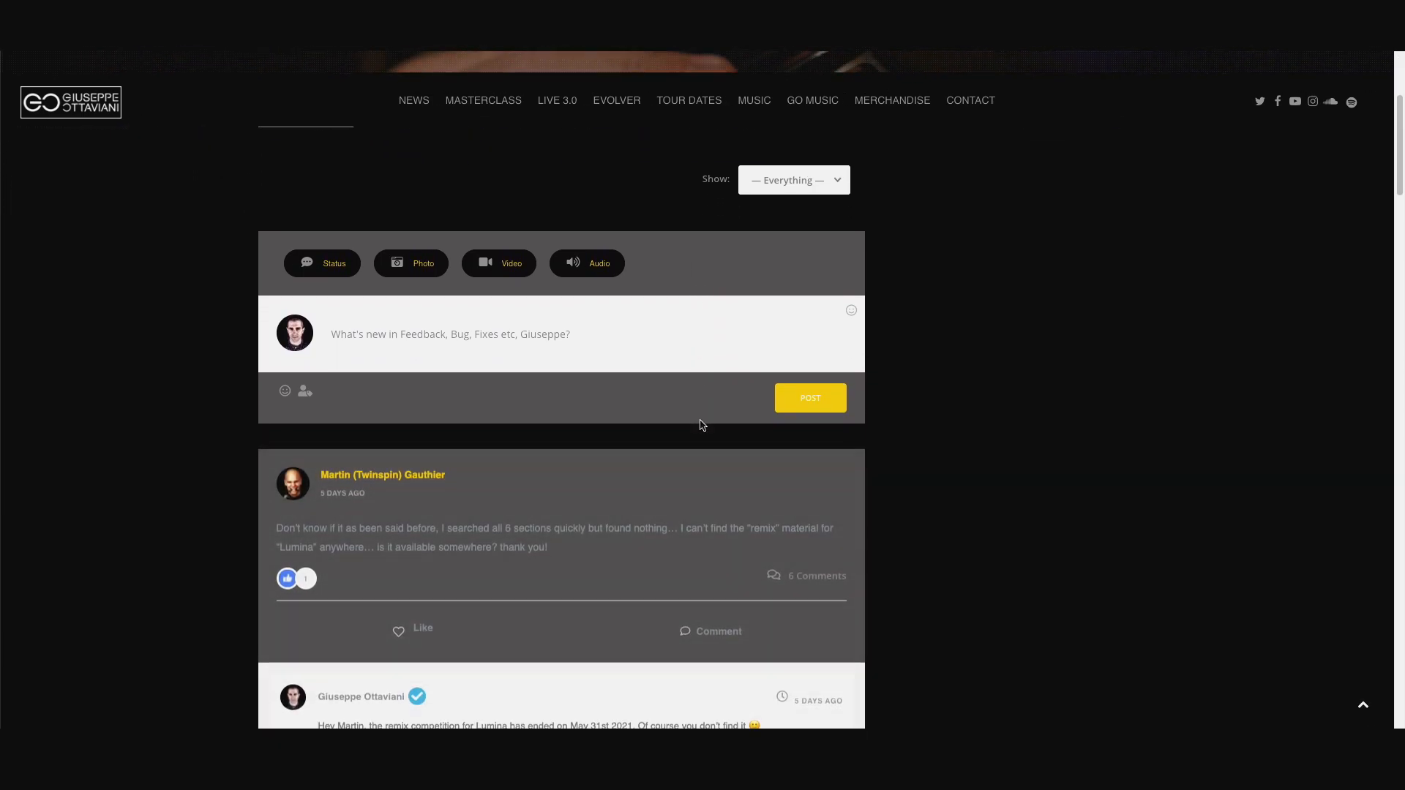
scroll(down, 3)
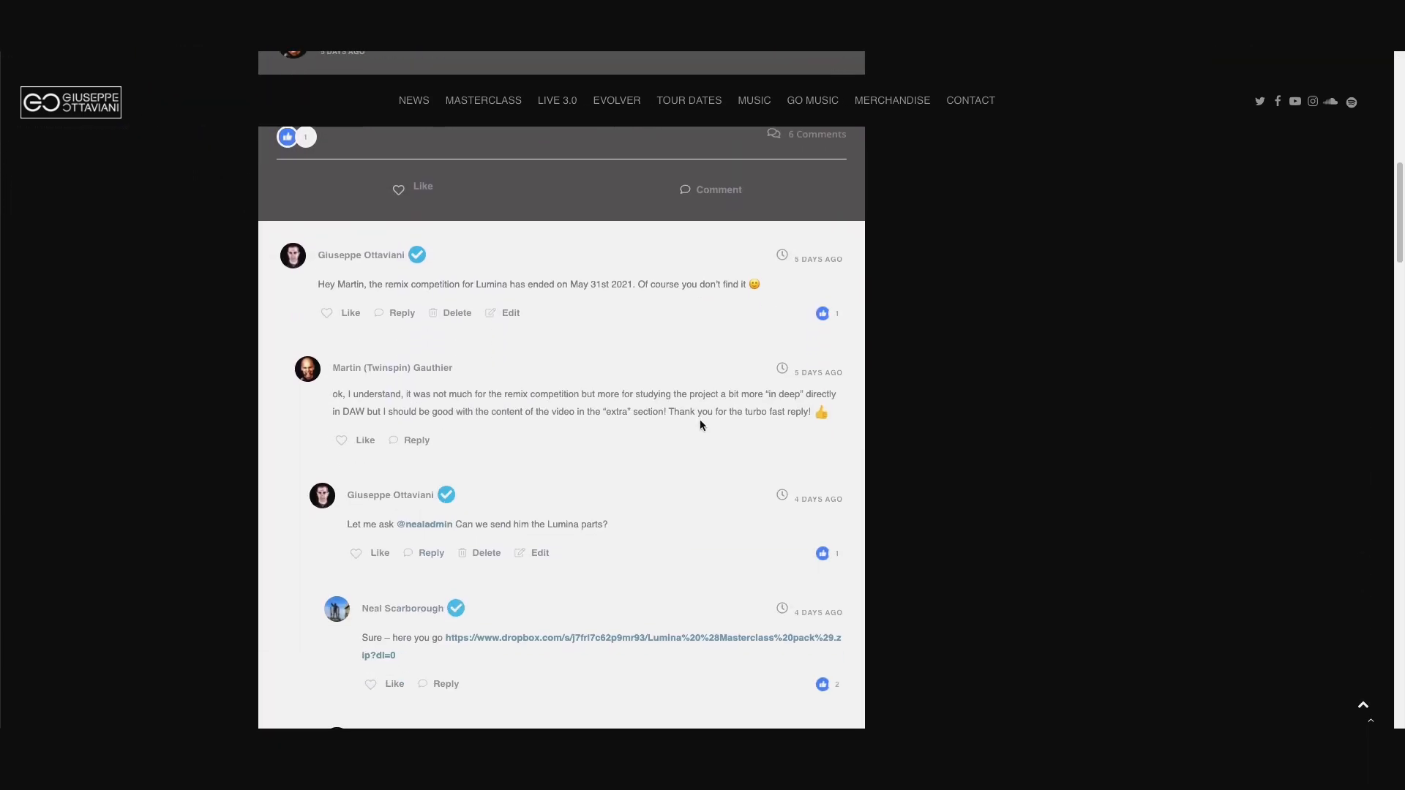
scroll(down, 3)
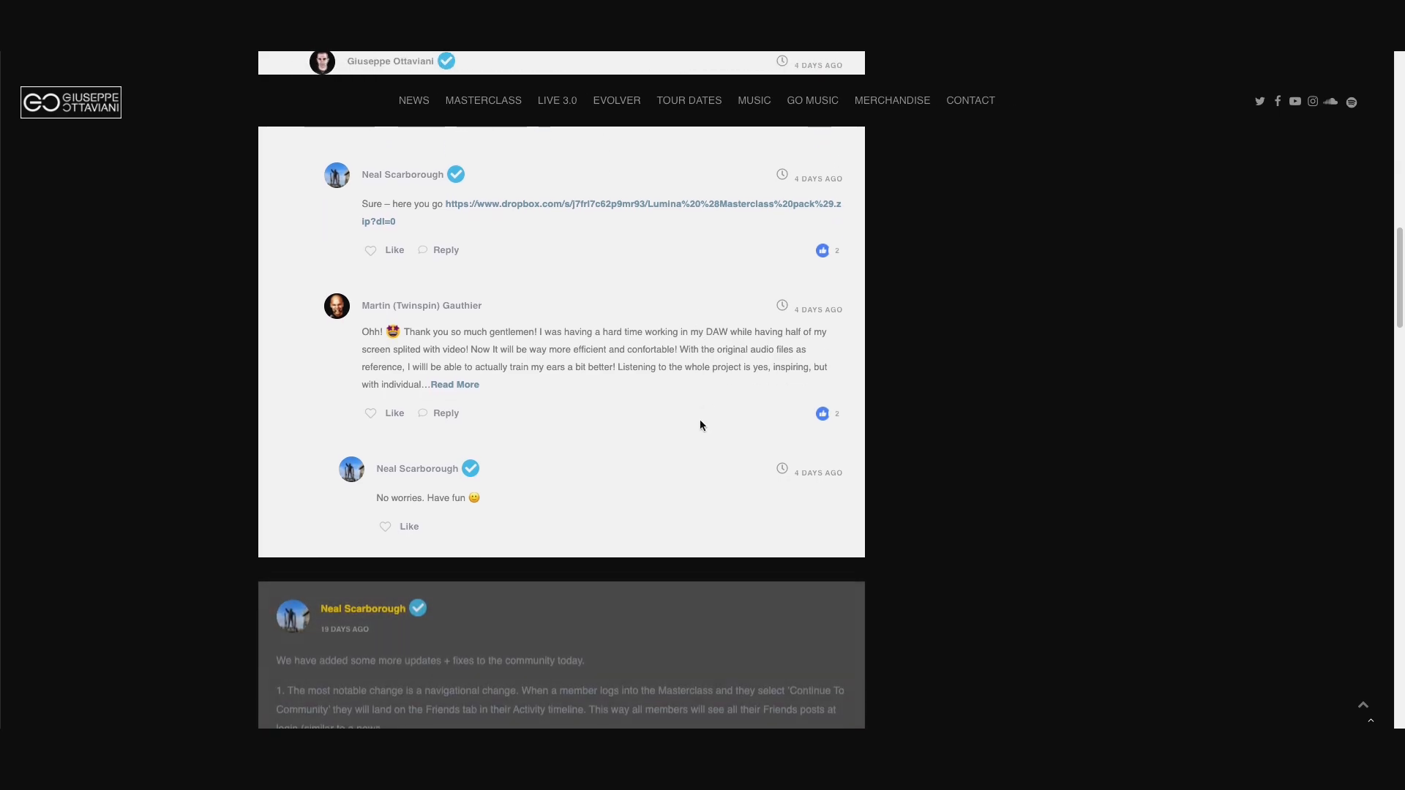
scroll(down, 3)
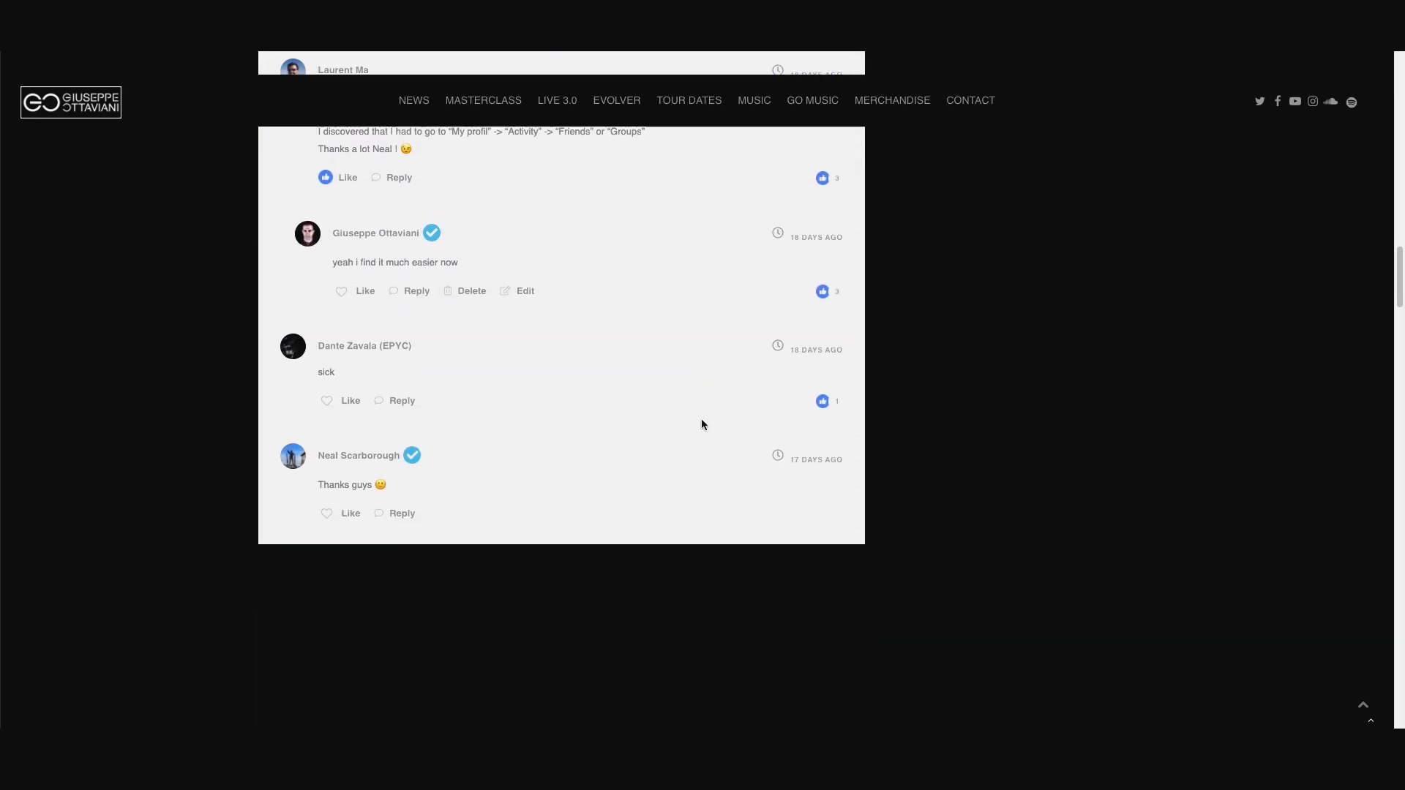
scroll(up, 3)
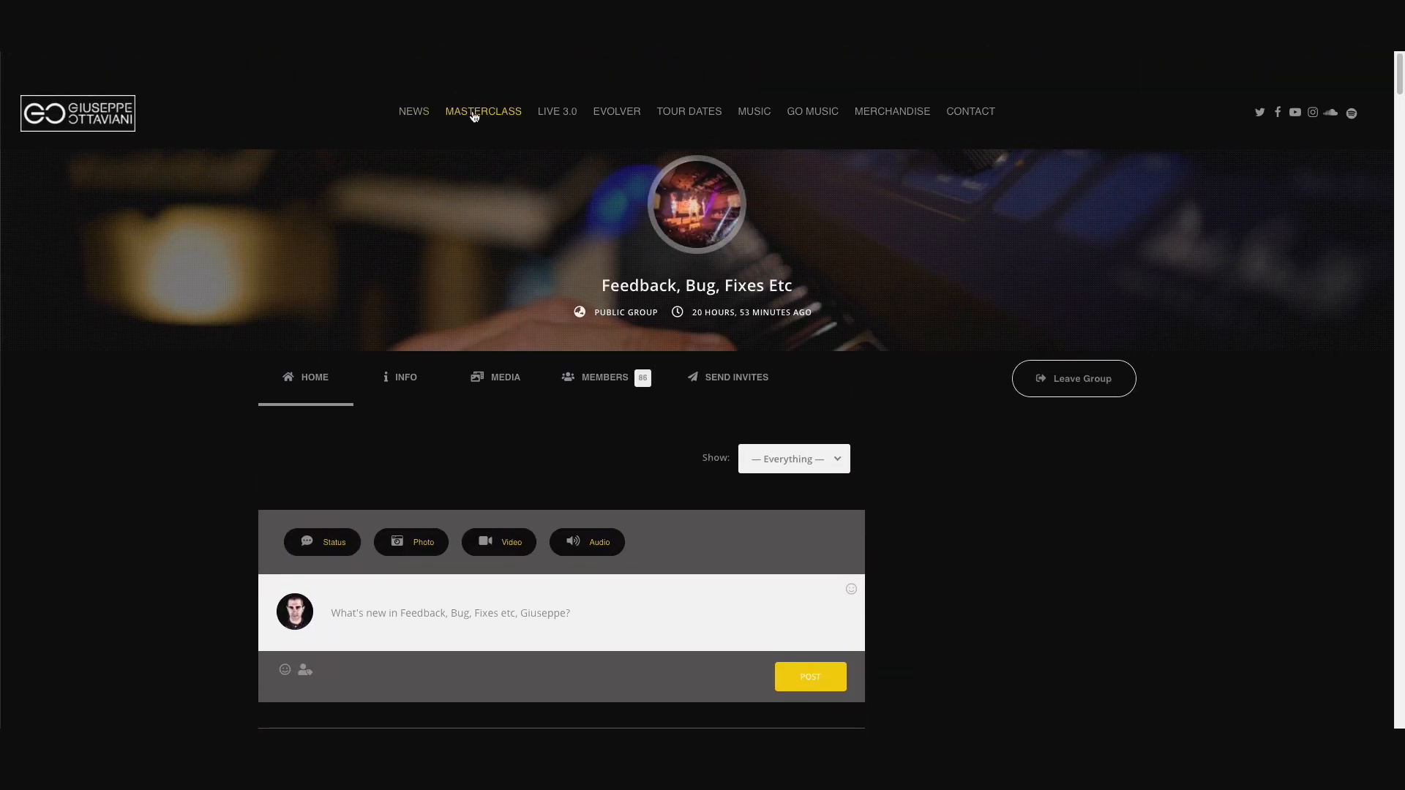
- Go back via MASTERCLASS to the profile page, showing About Me and My Groups
click(483, 112)
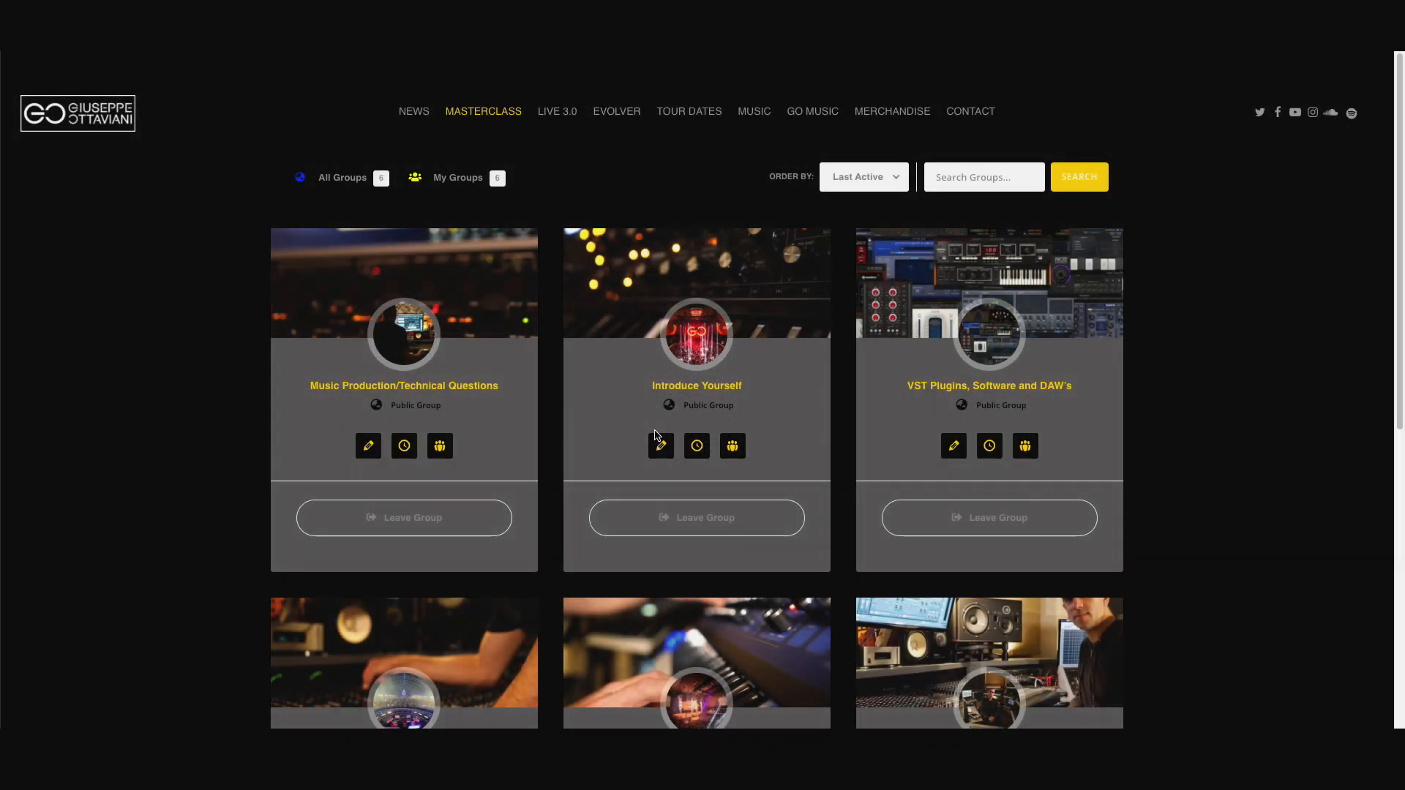
mouse_move(495, 124)
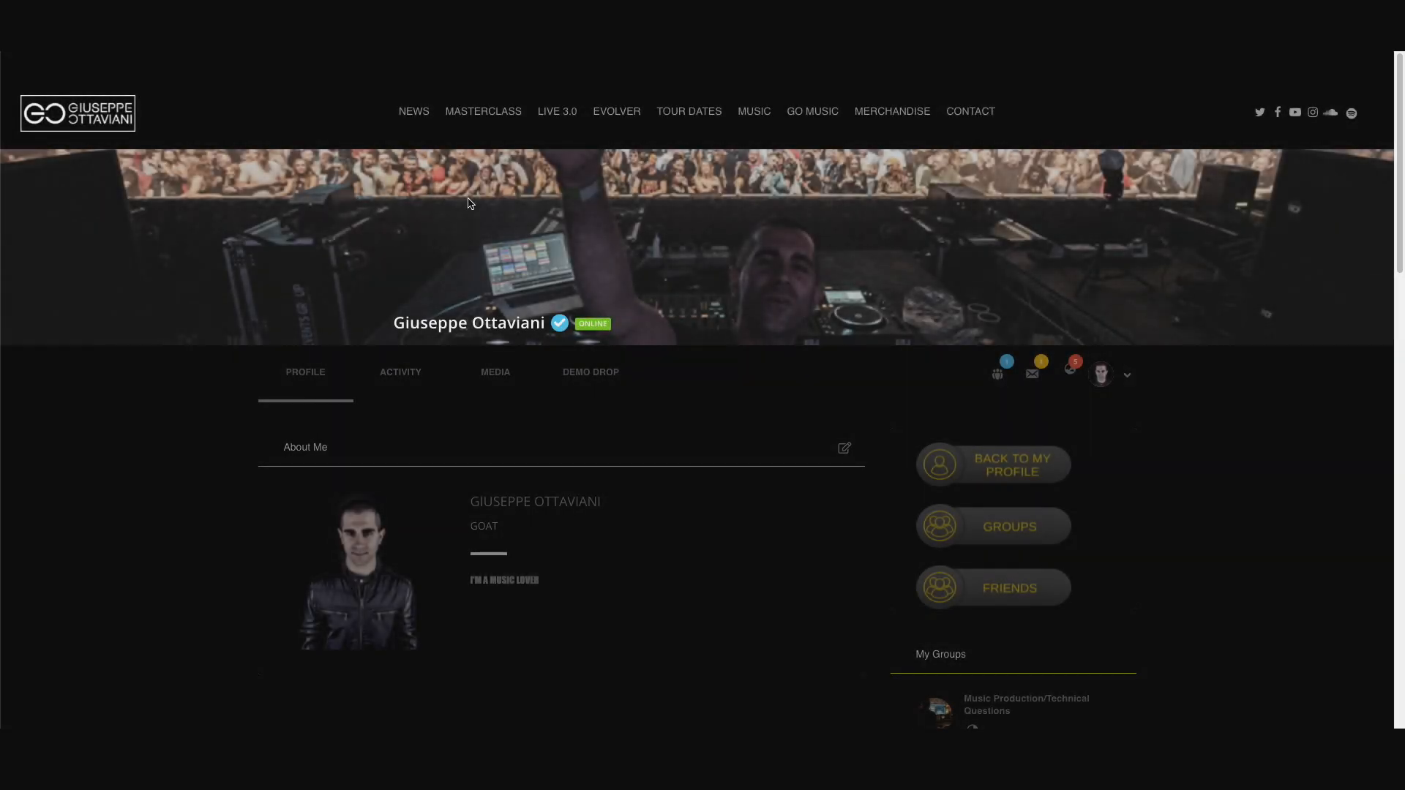
scroll(down, 3)
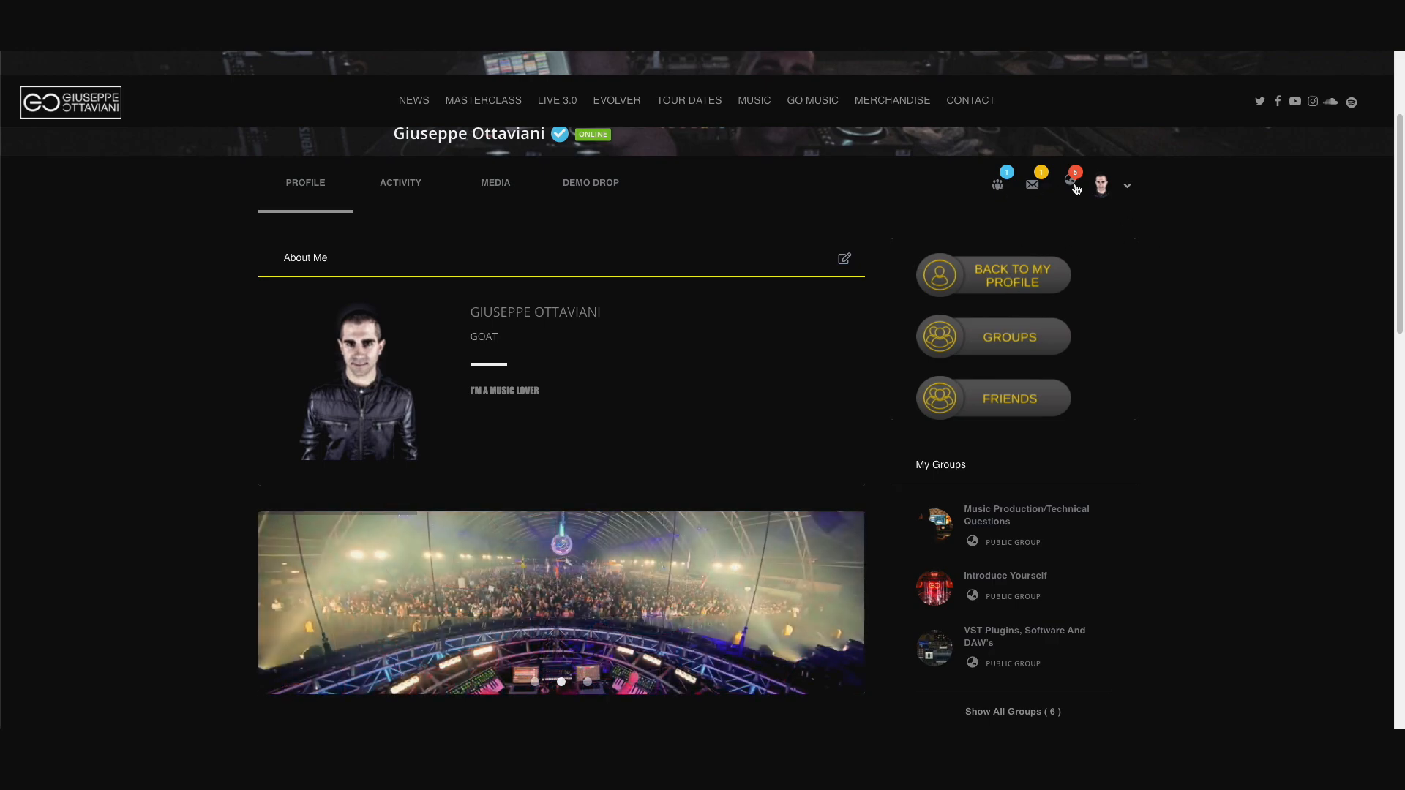
click(1072, 184)
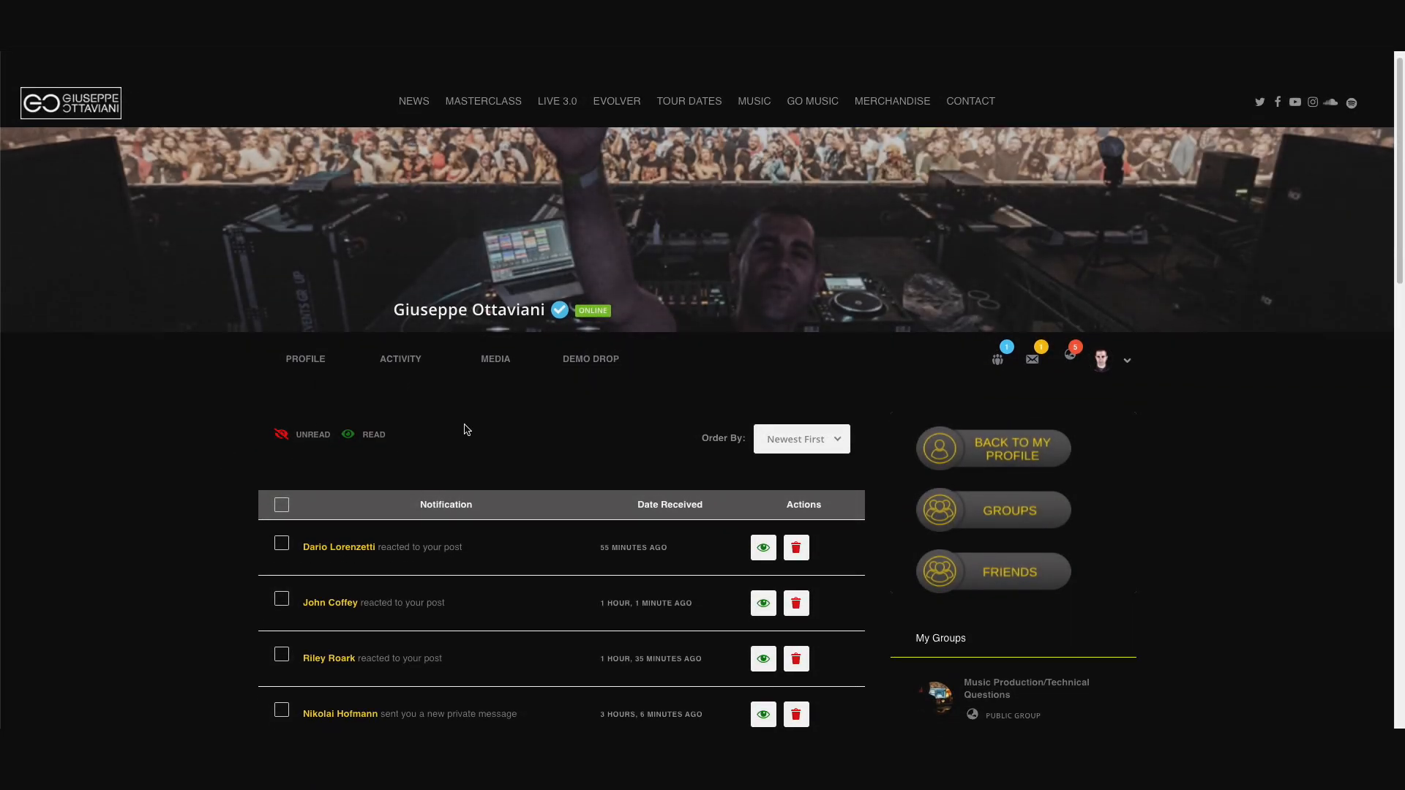
scroll(down, 3)
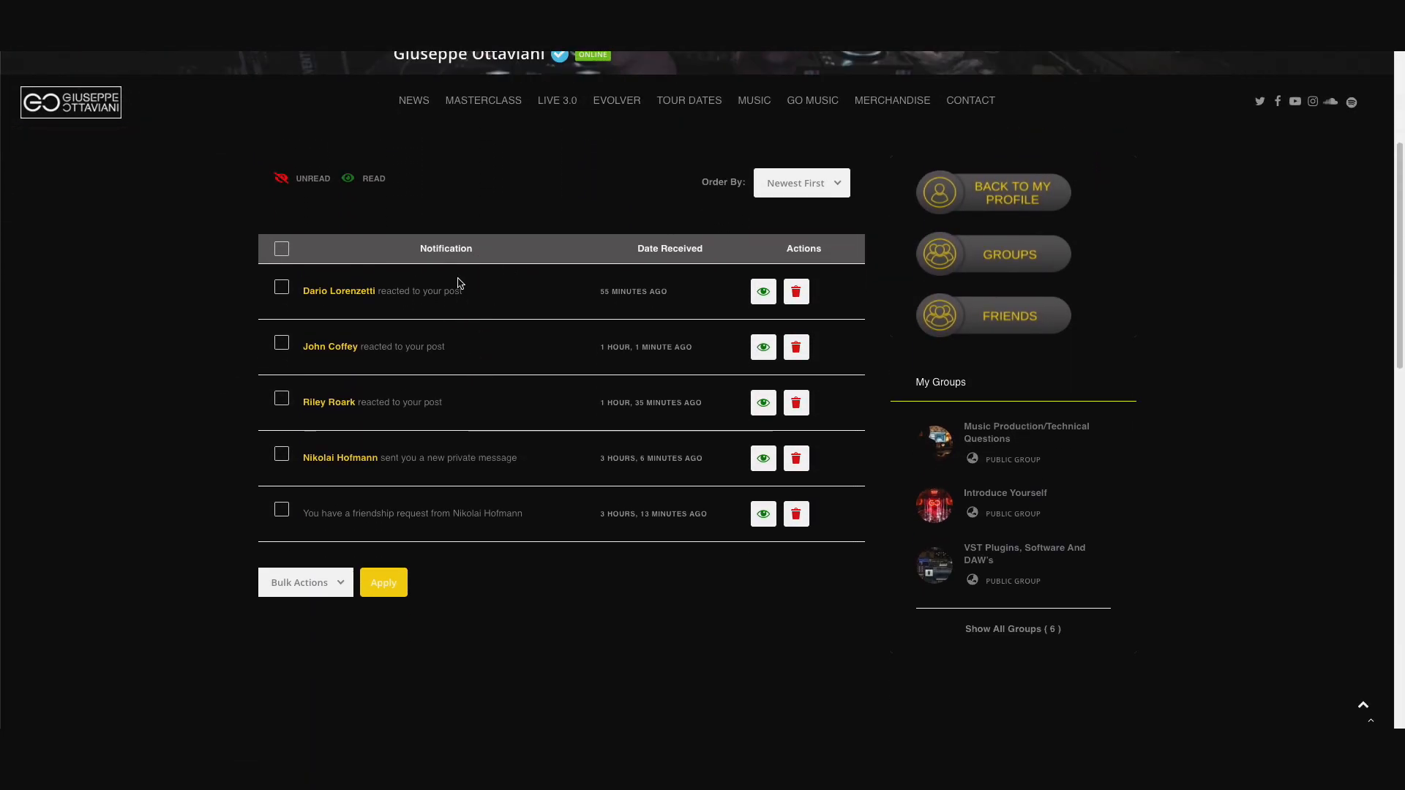
scroll(up, 3)
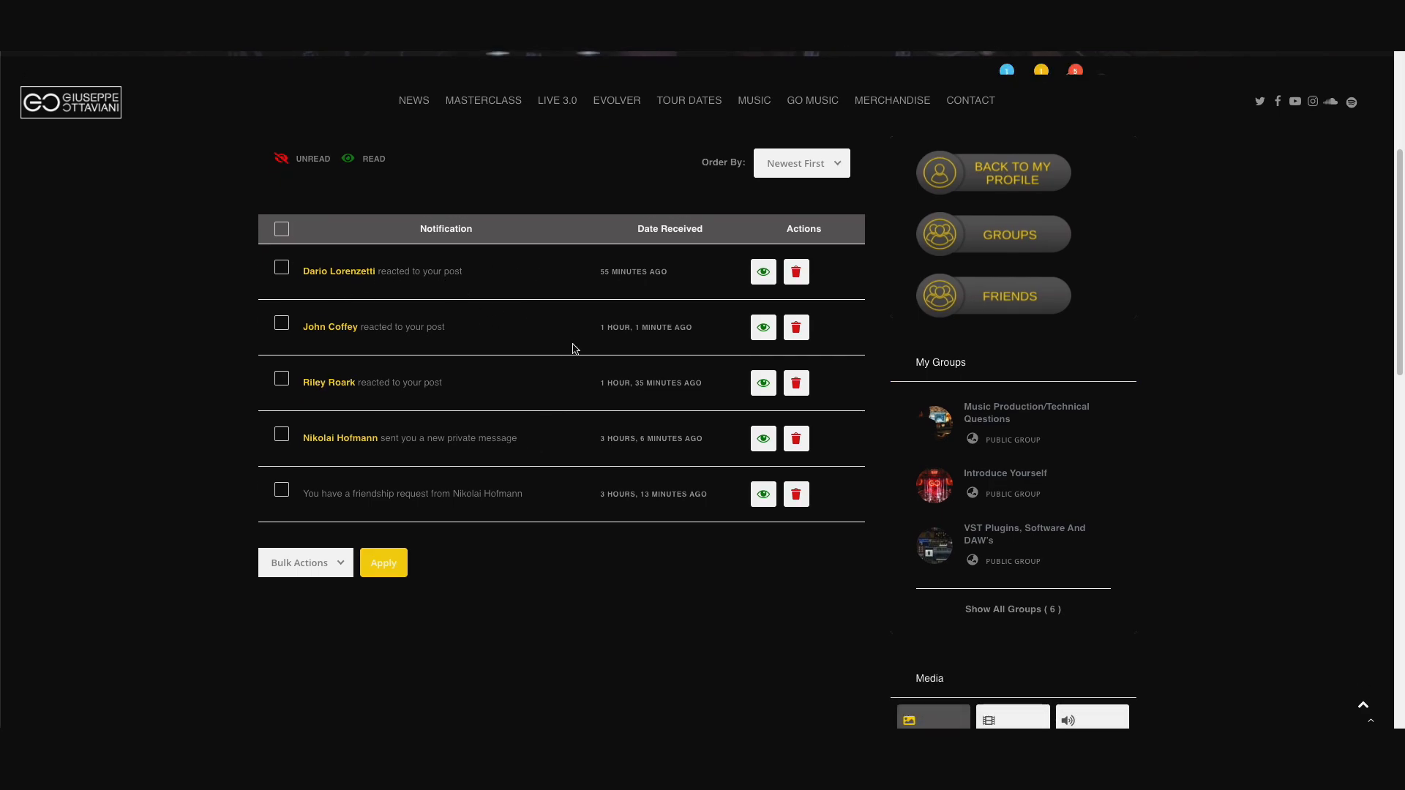
scroll(down, 3)
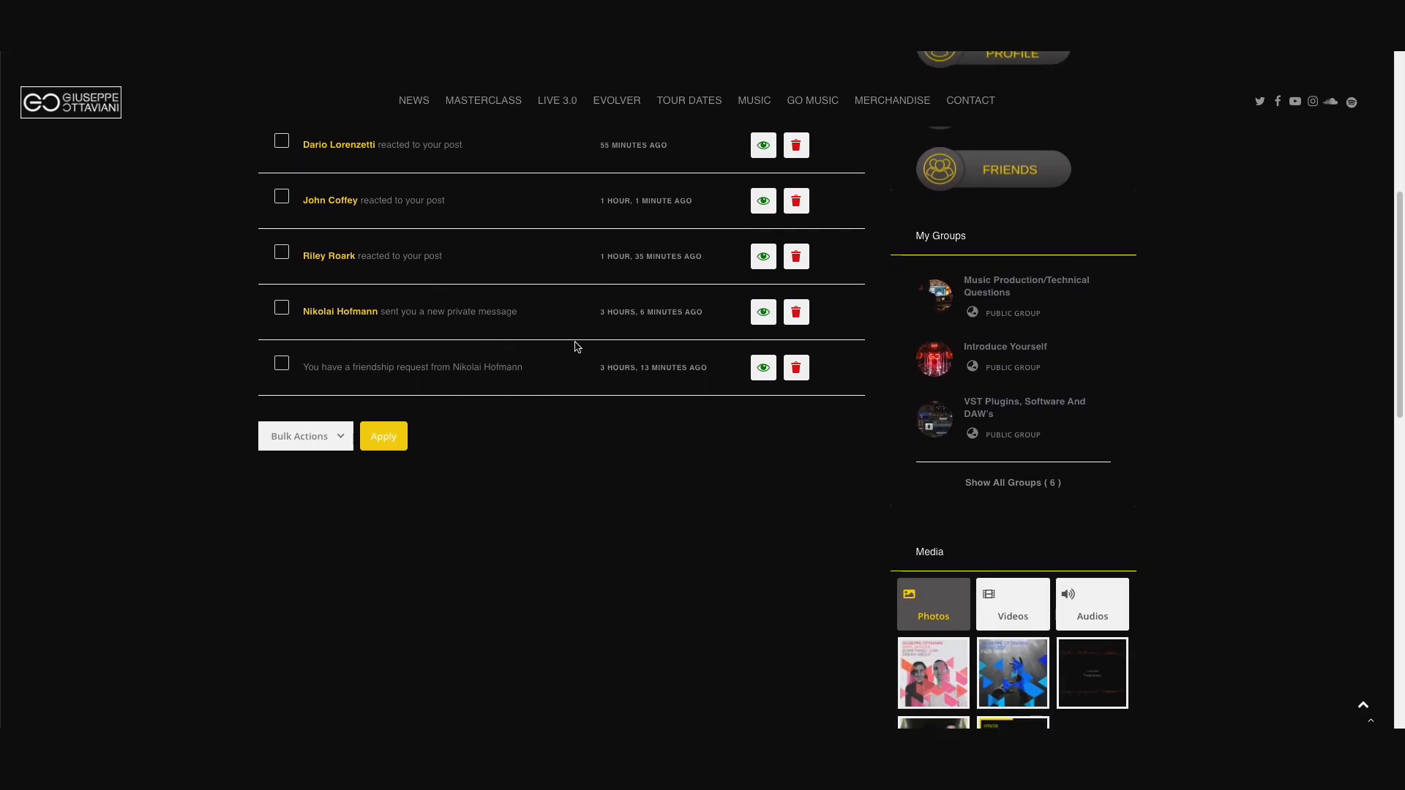
scroll(up, 3)
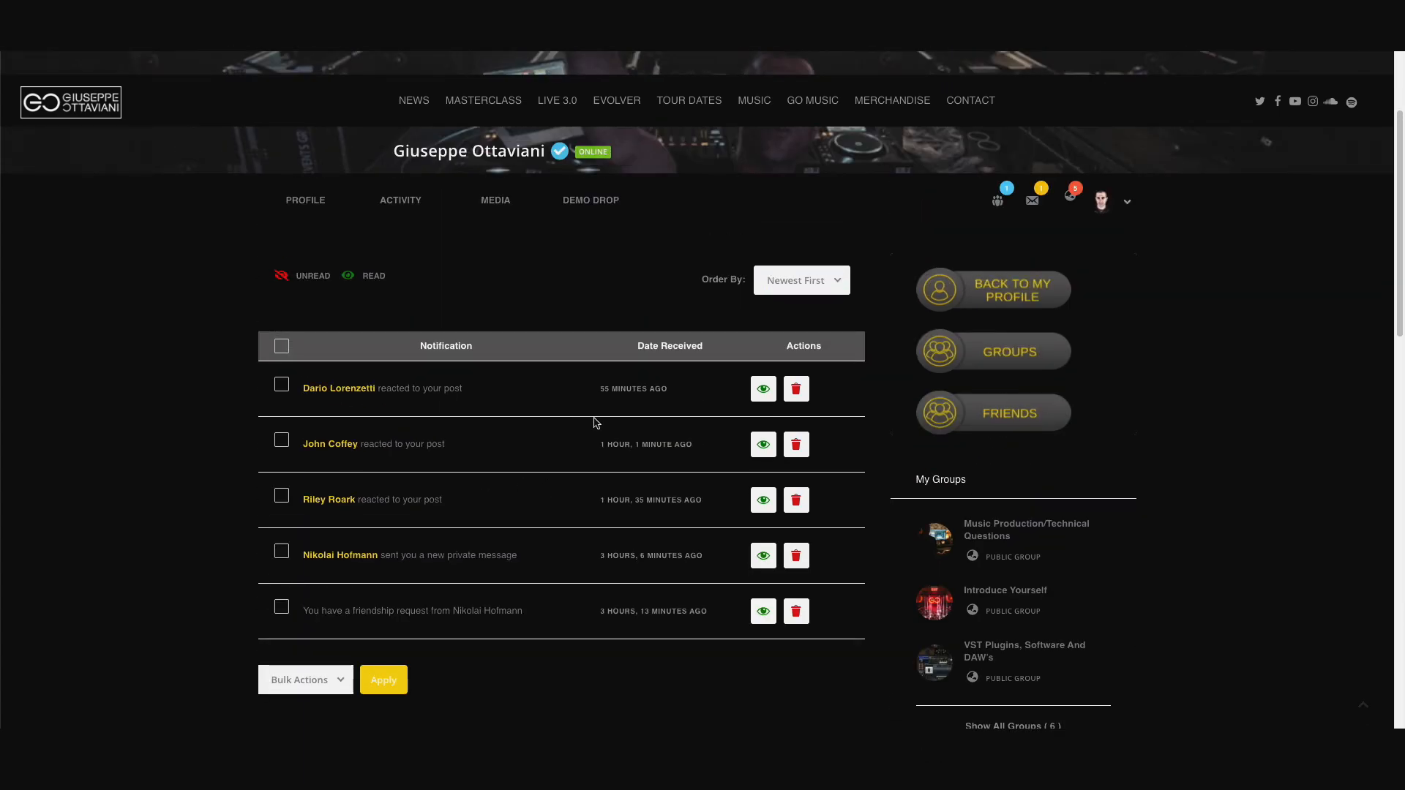
scroll(up, 3)
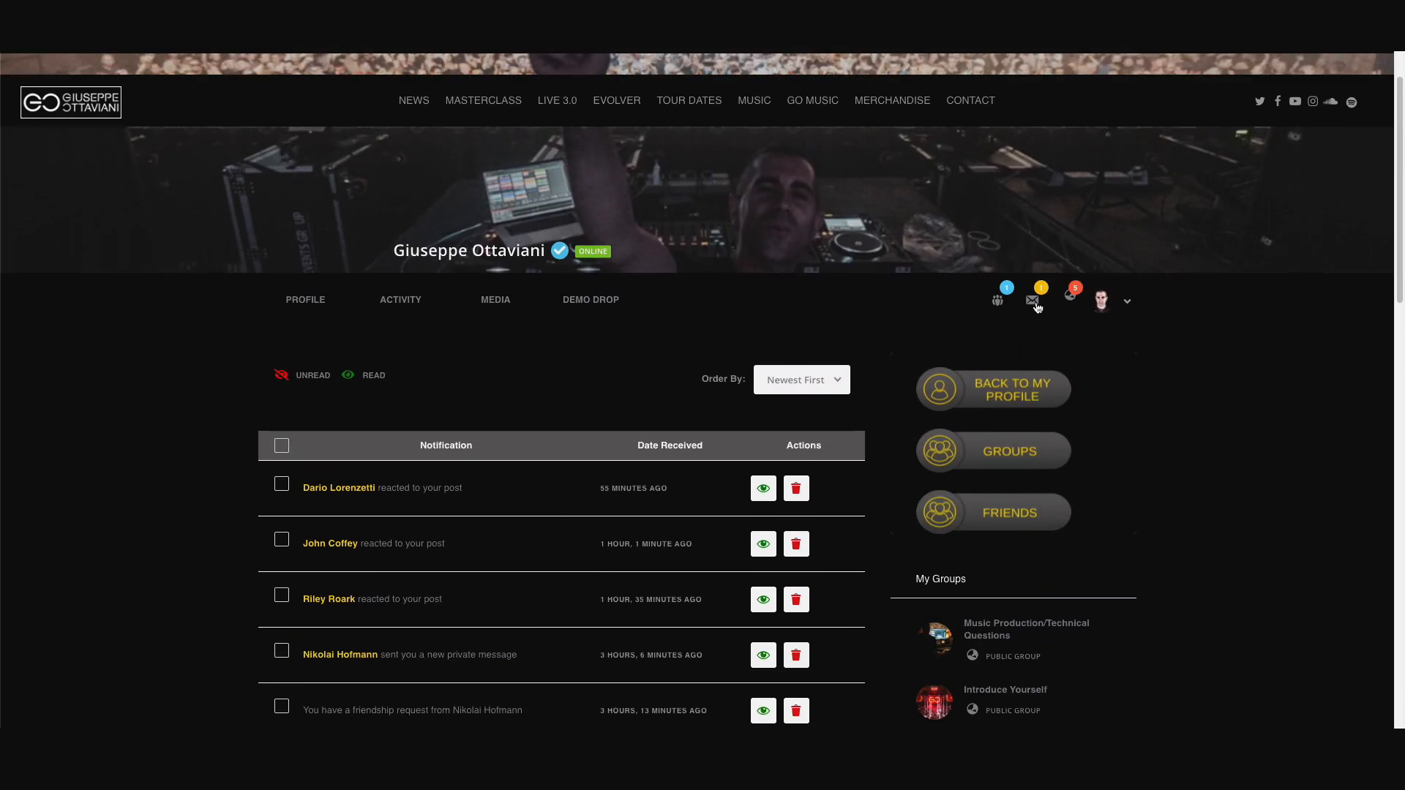
click(1041, 300)
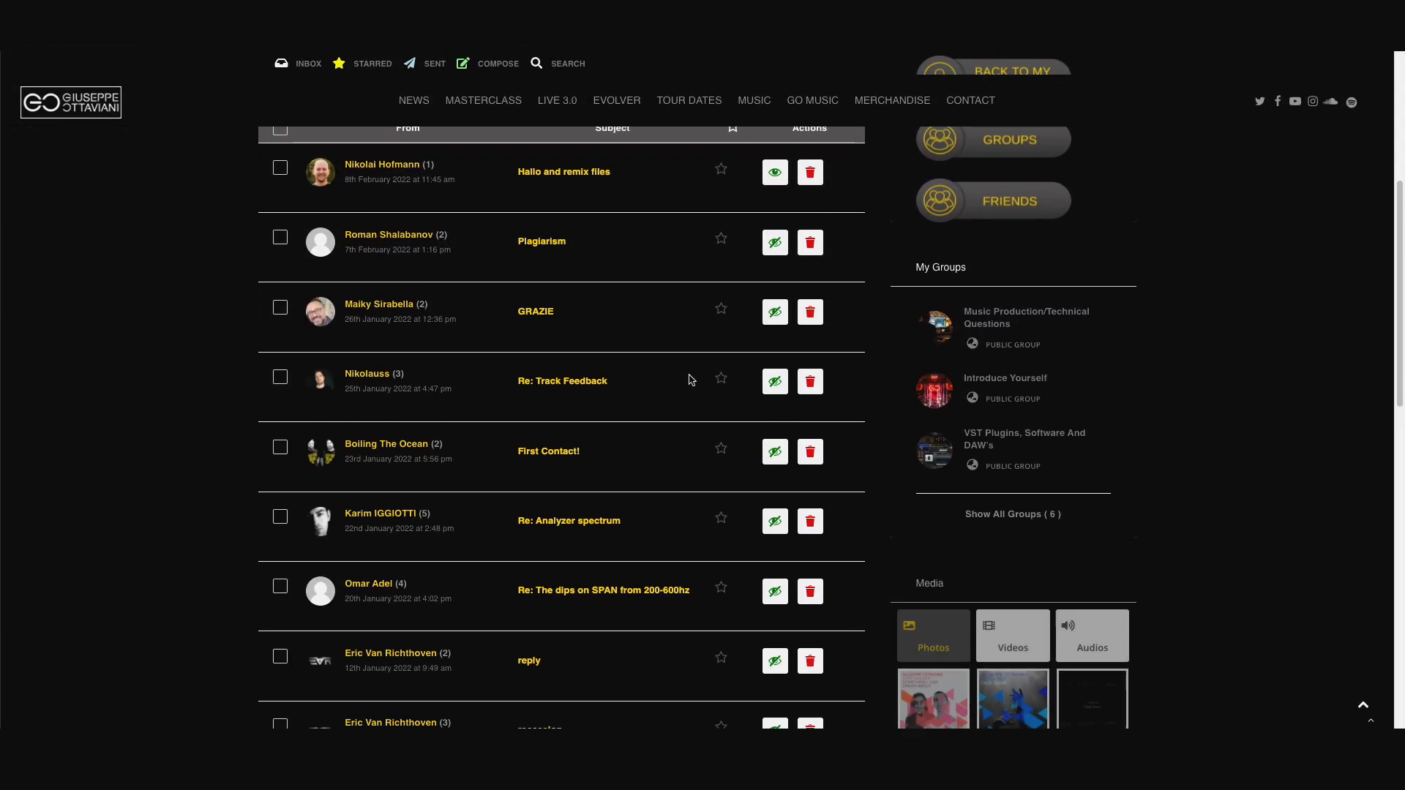
scroll(up, 3)
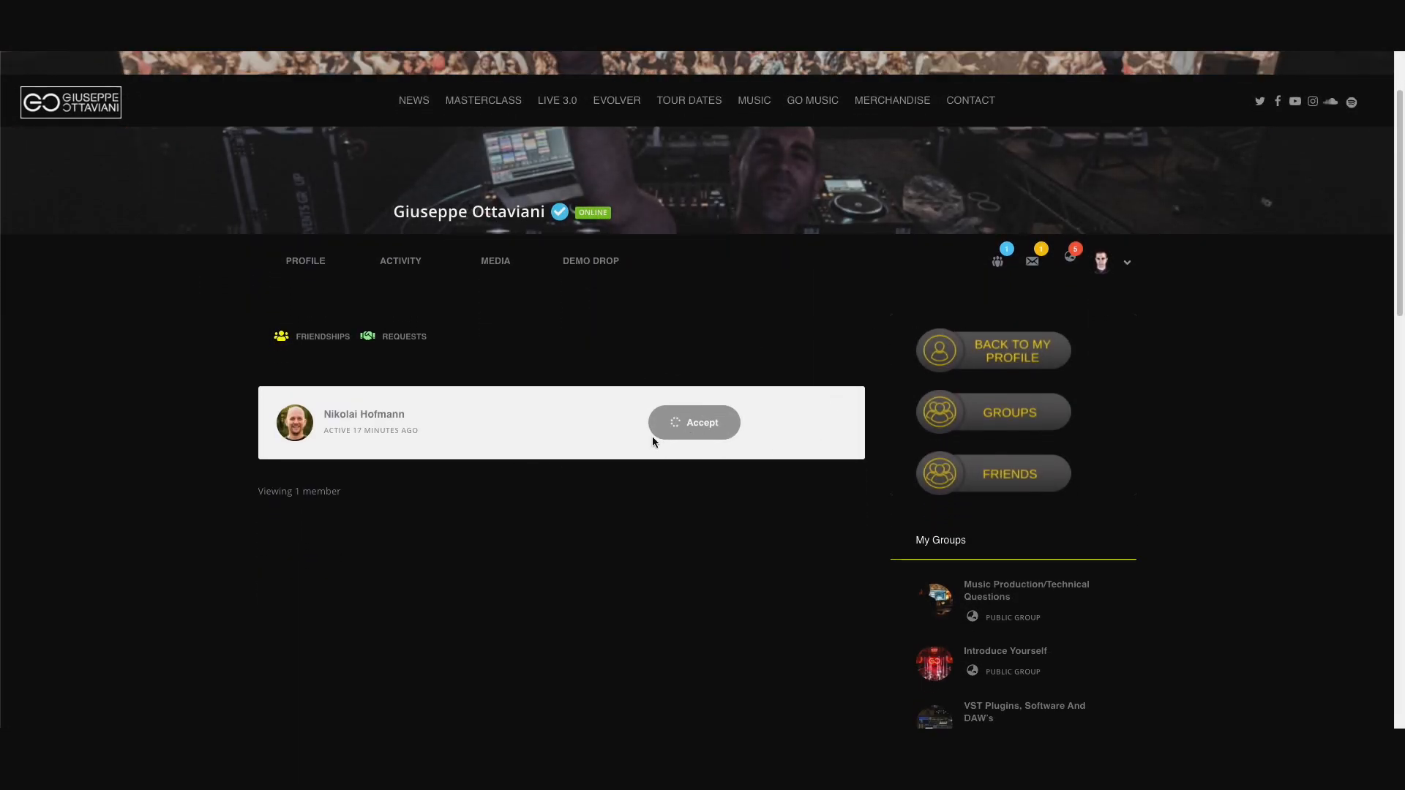
click(694, 422)
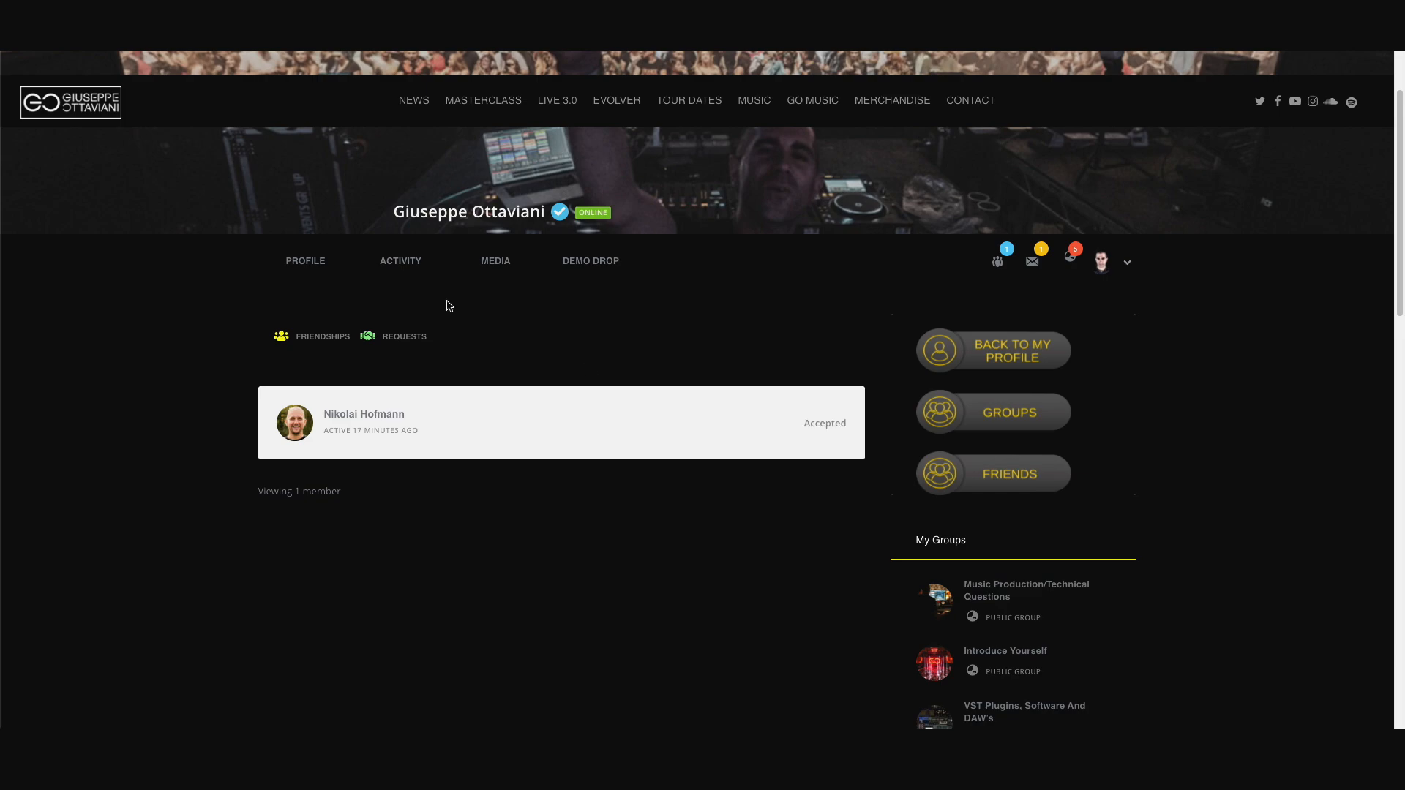
mouse_move(1003, 342)
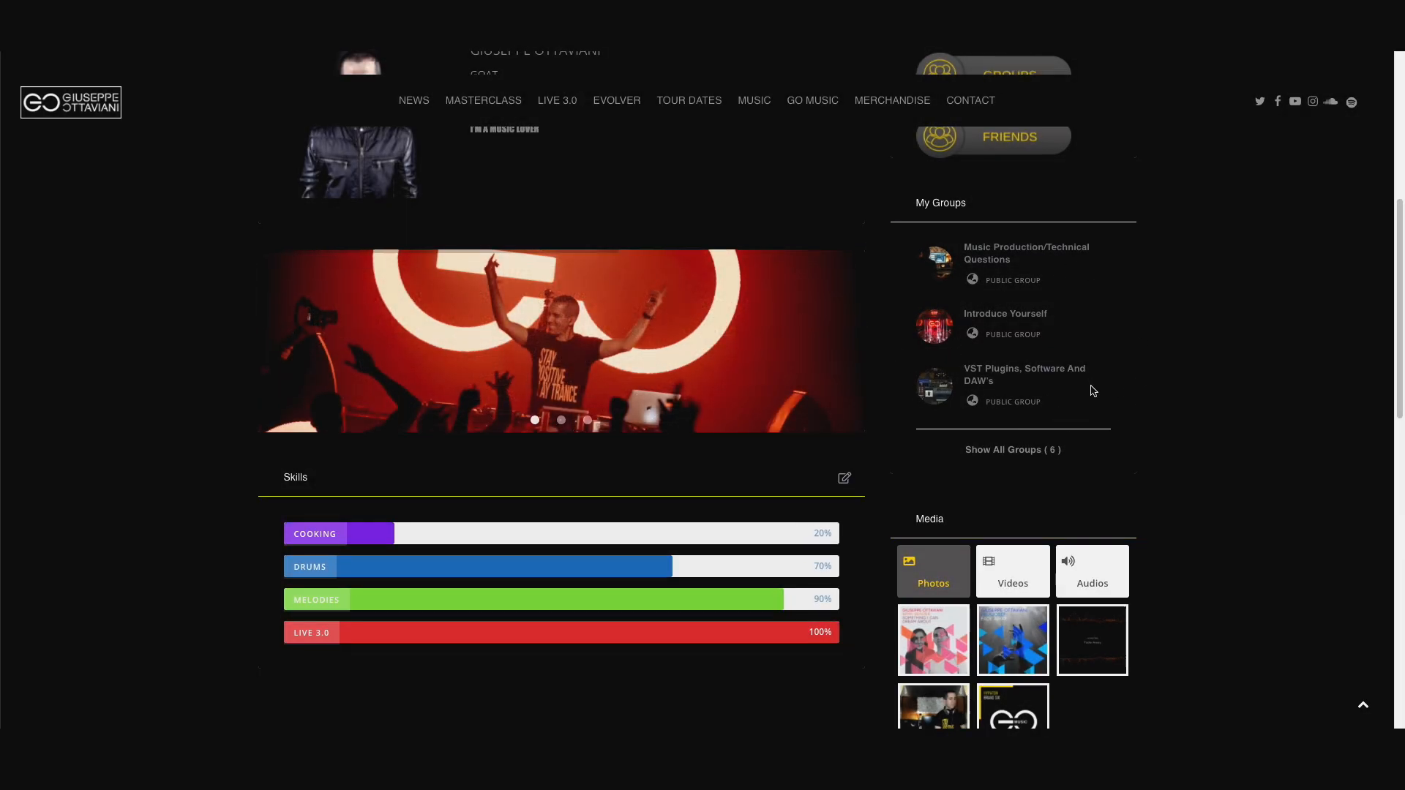
scroll(down, 3)
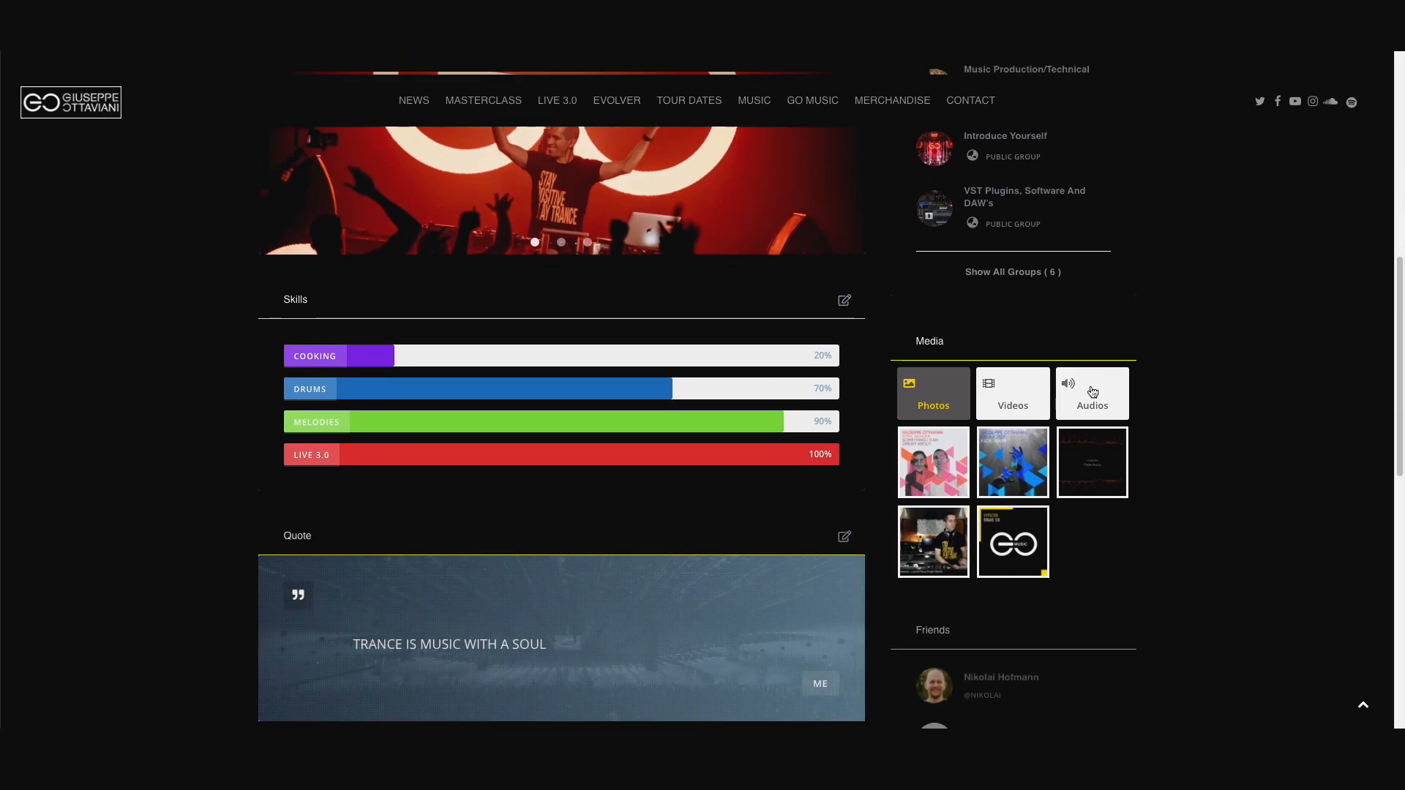
scroll(down, 3)
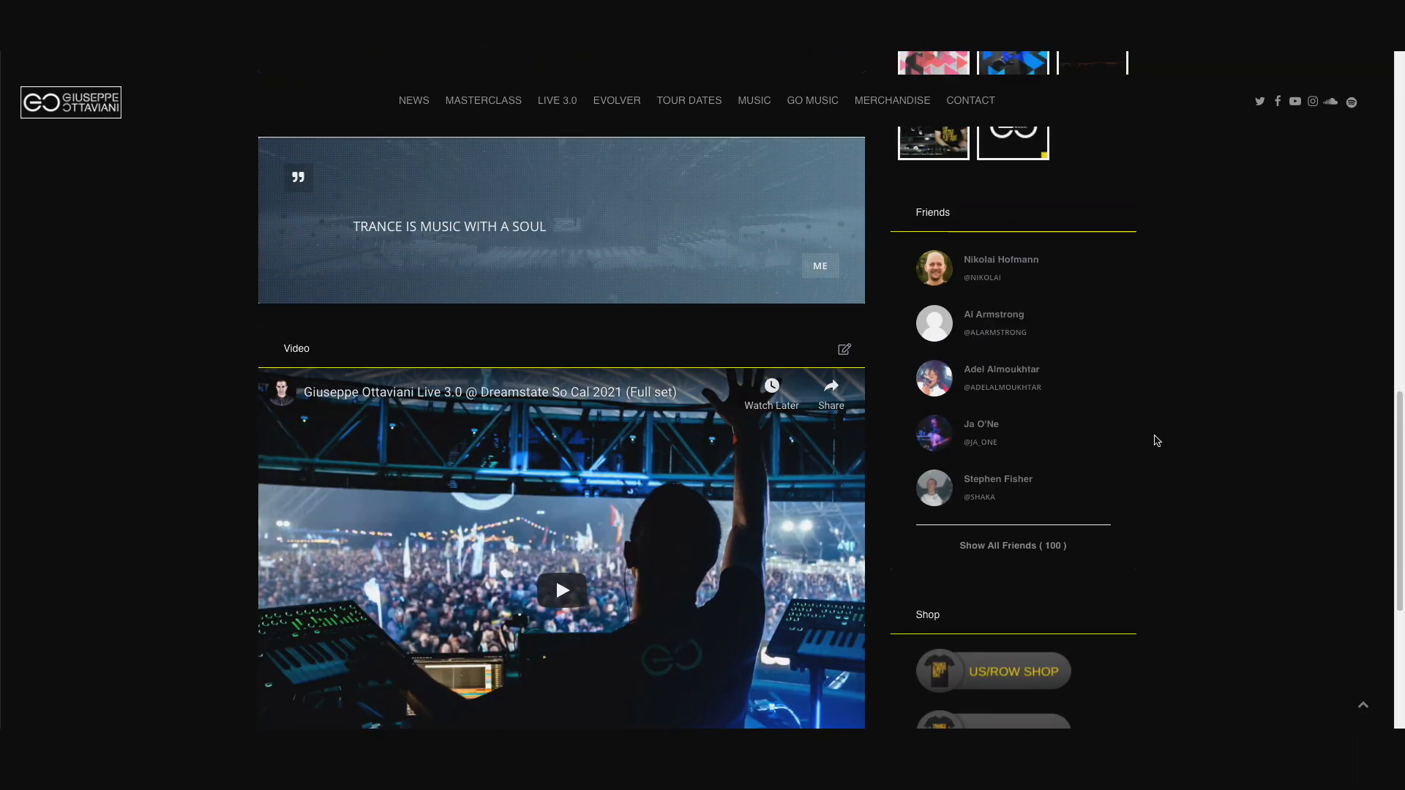
mouse_move(1066, 559)
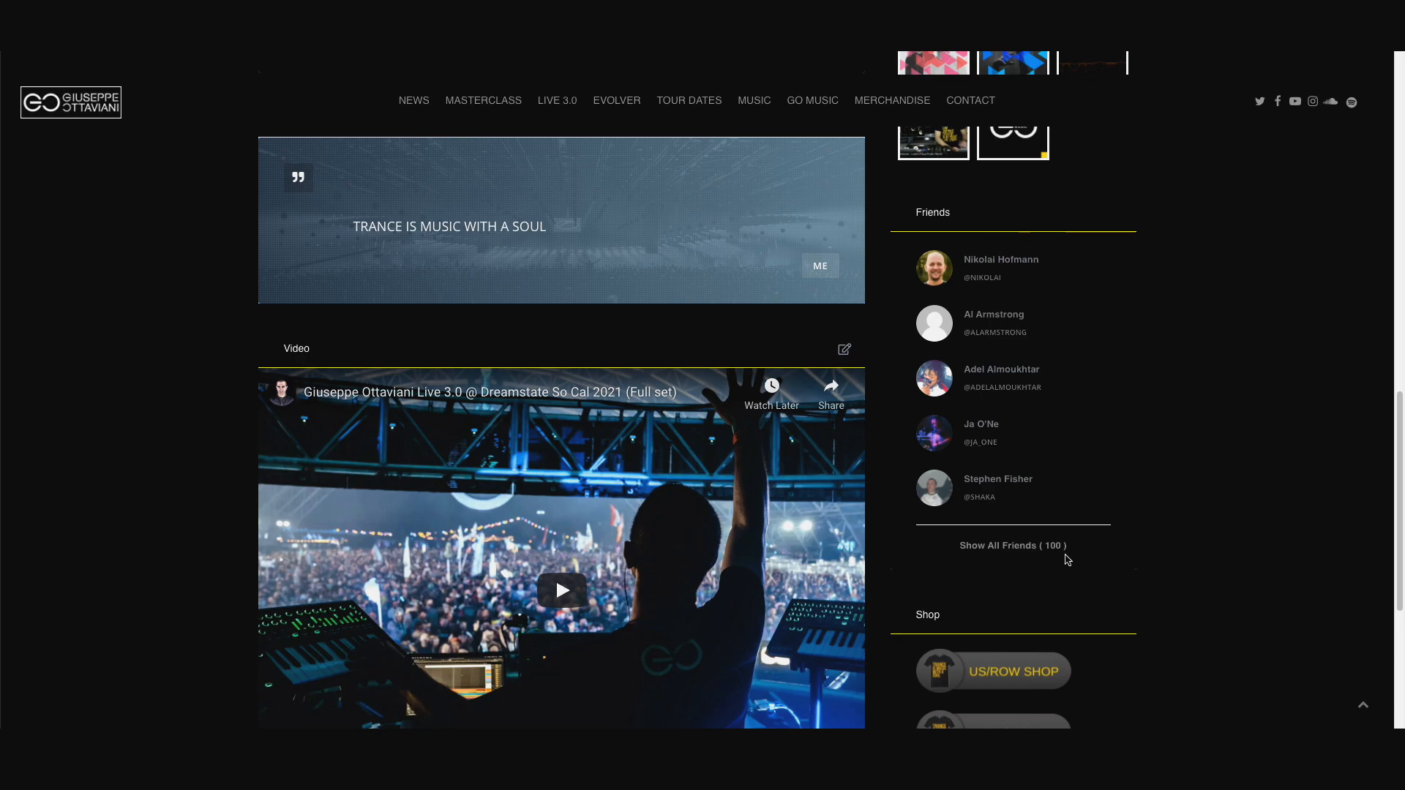
scroll(down, 3)
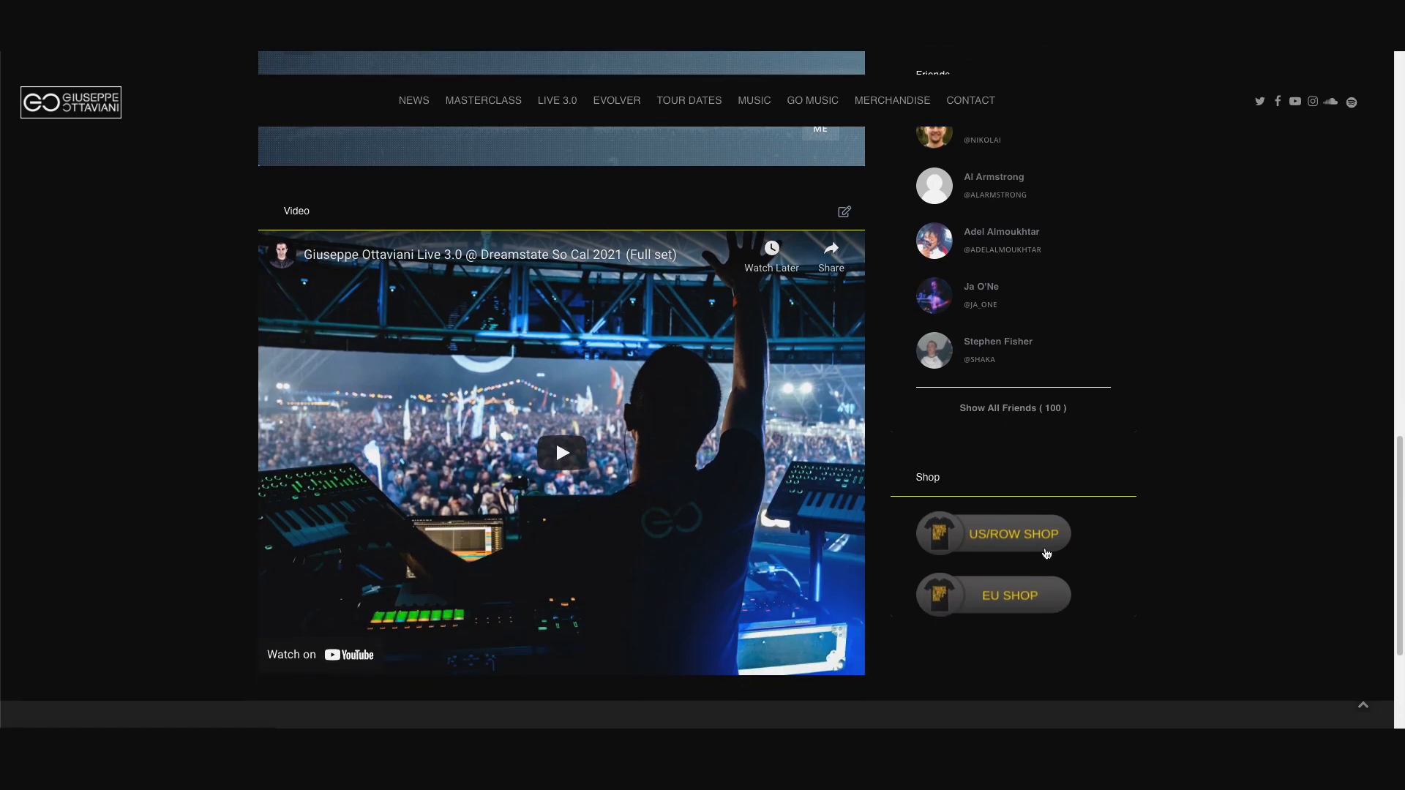
scroll(down, 3)
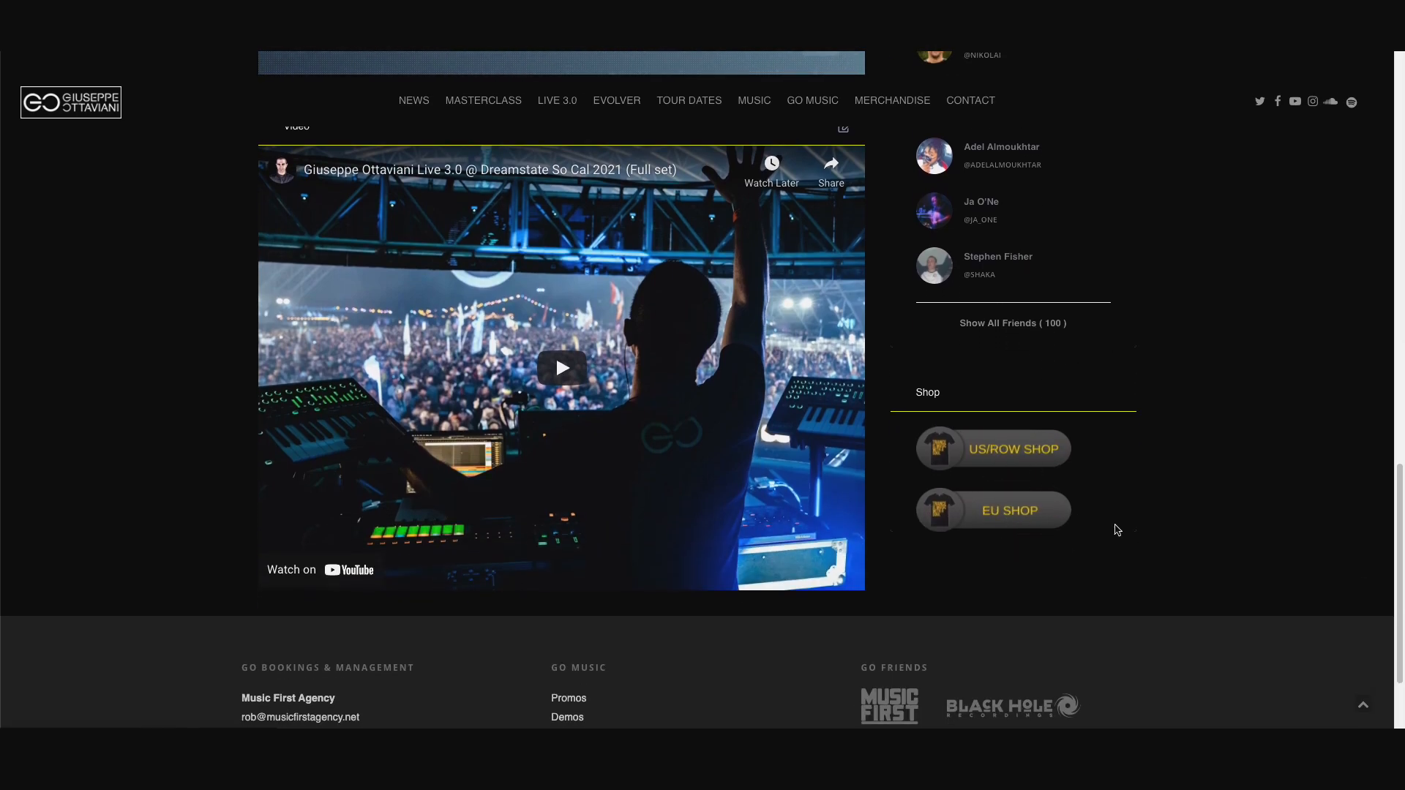
mouse_move(982, 570)
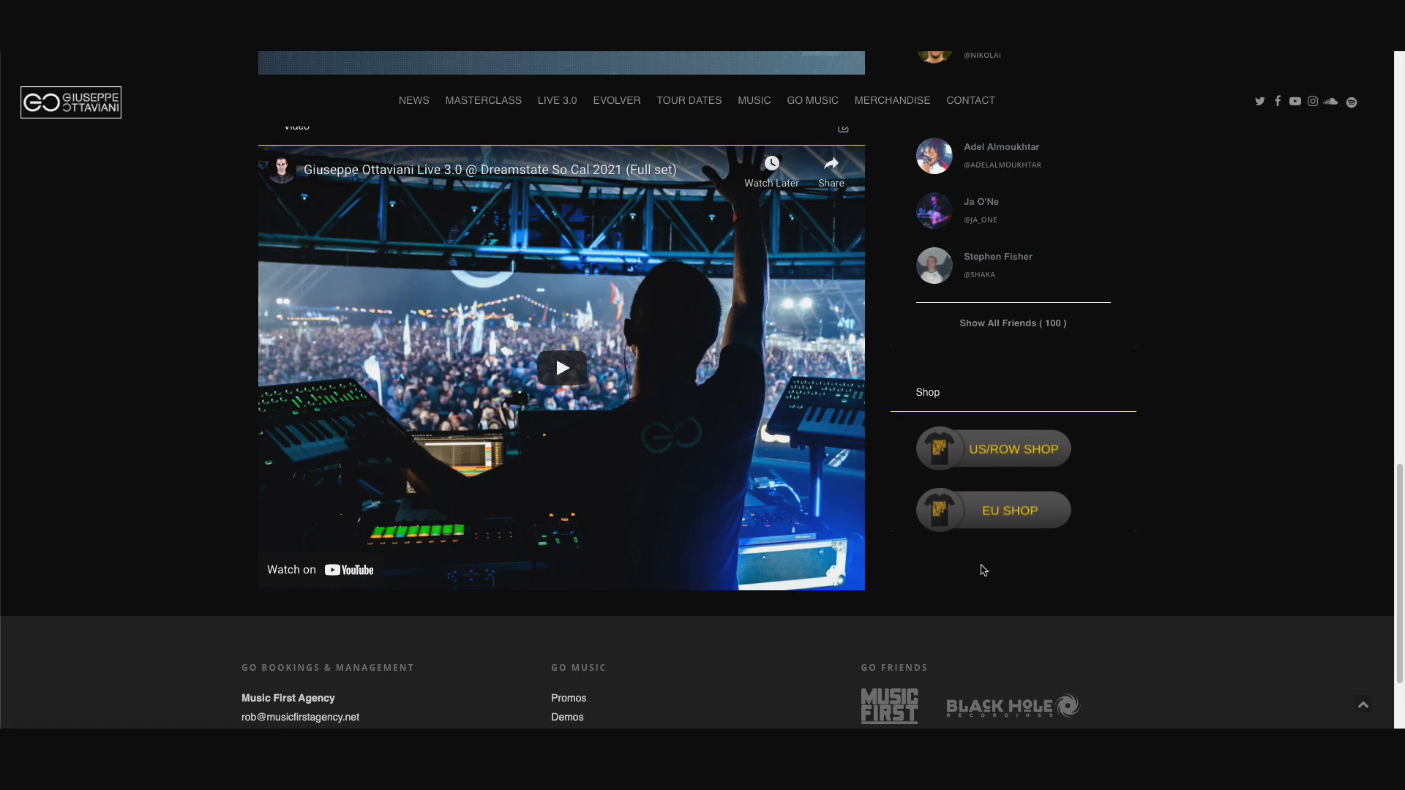
mouse_move(1140, 542)
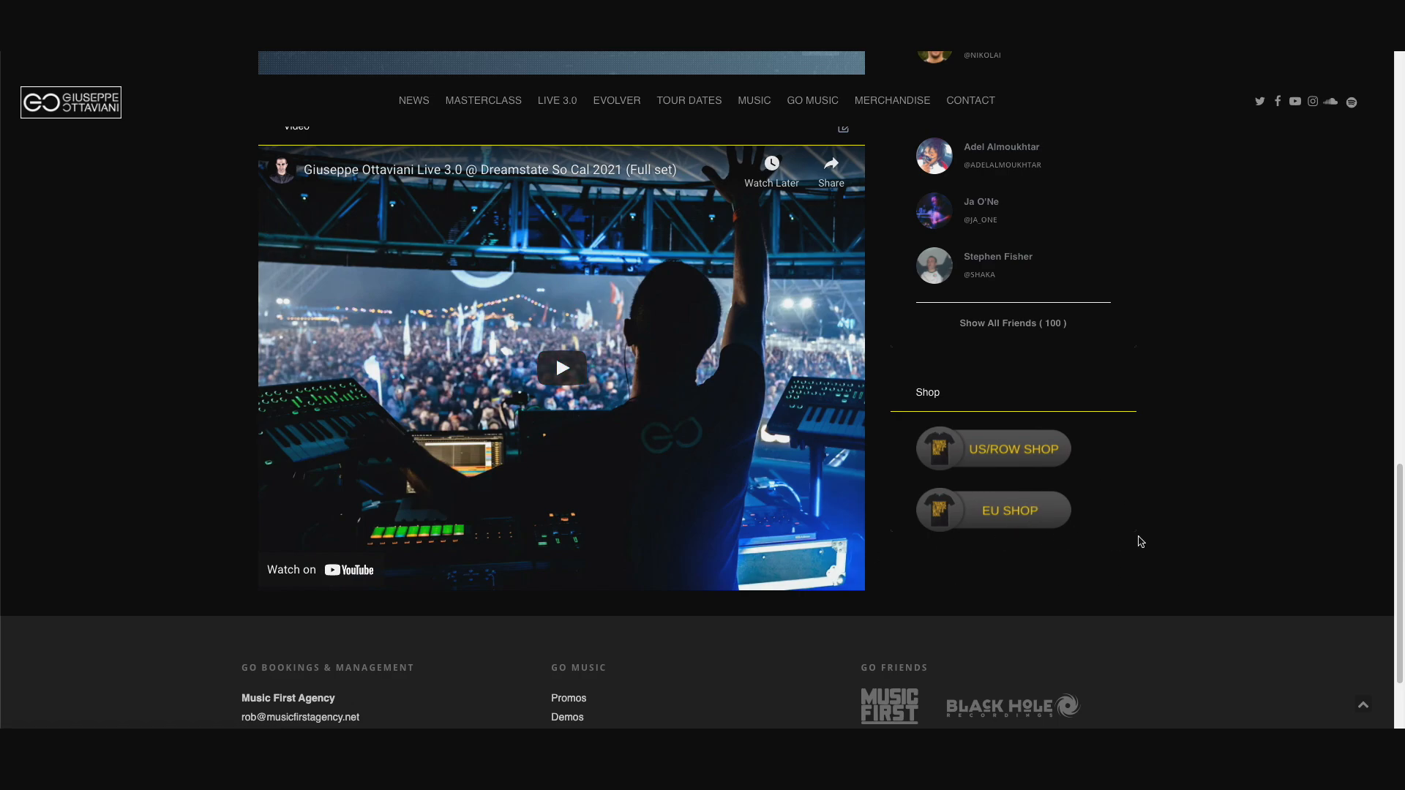
scroll(up, 3)
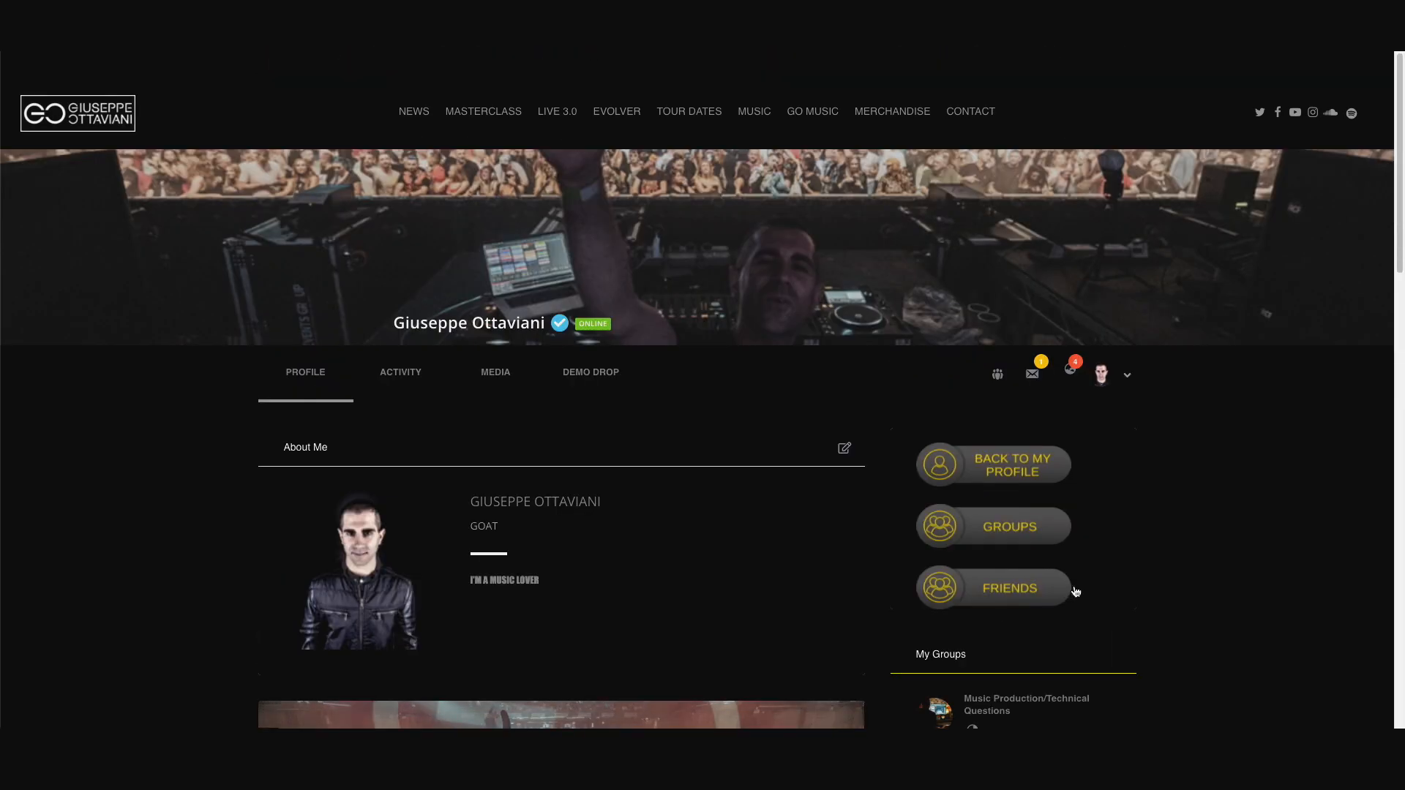
scroll(down, 3)
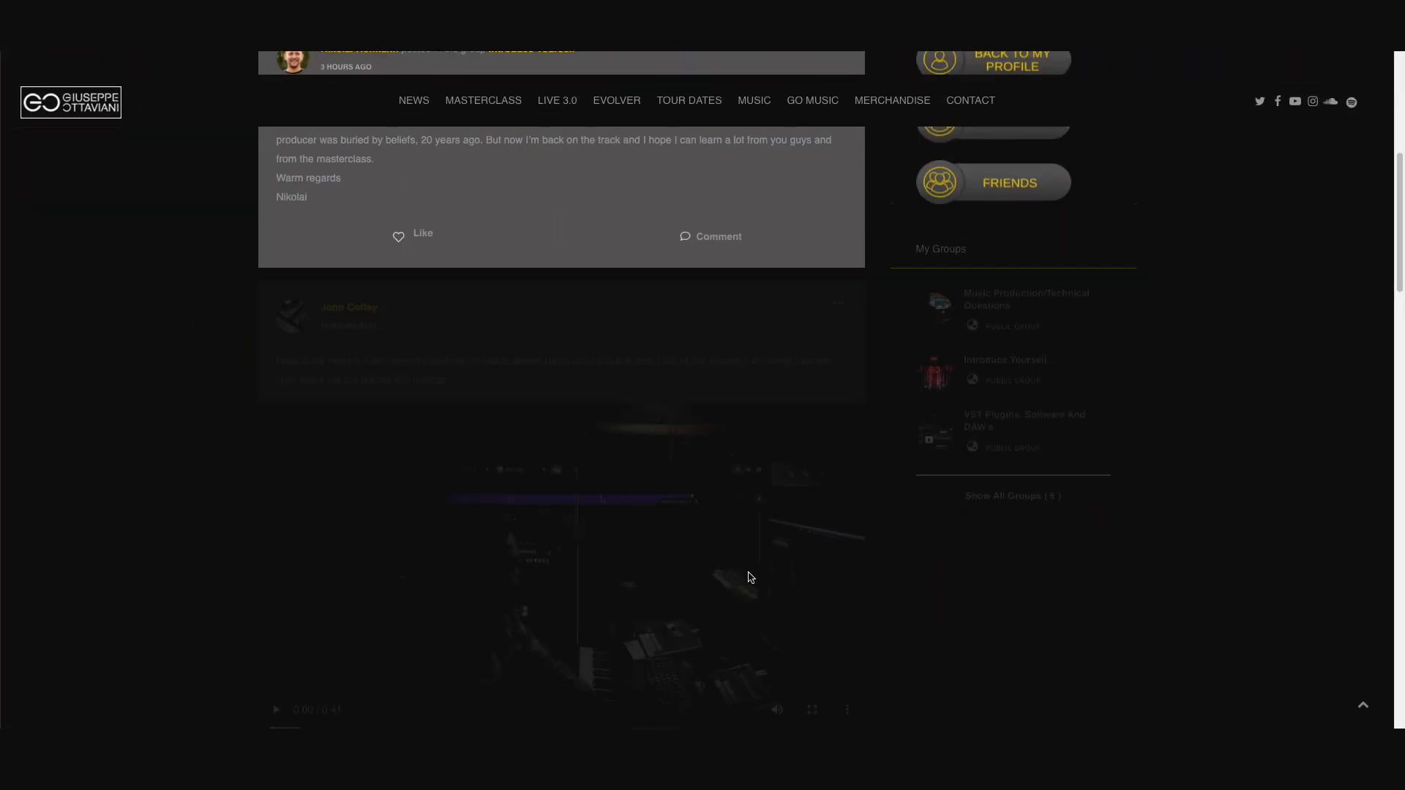
scroll(down, 3)
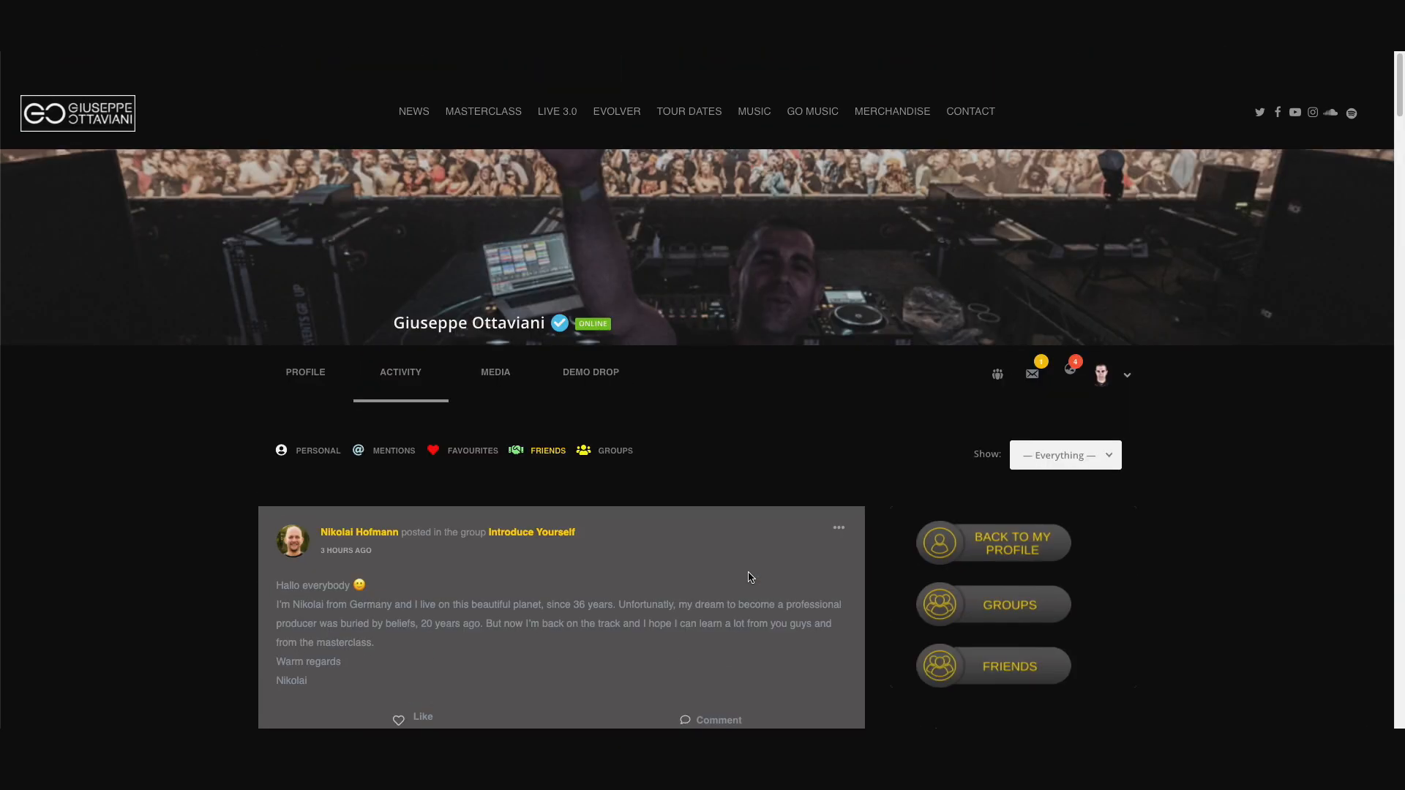
mouse_move(539, 485)
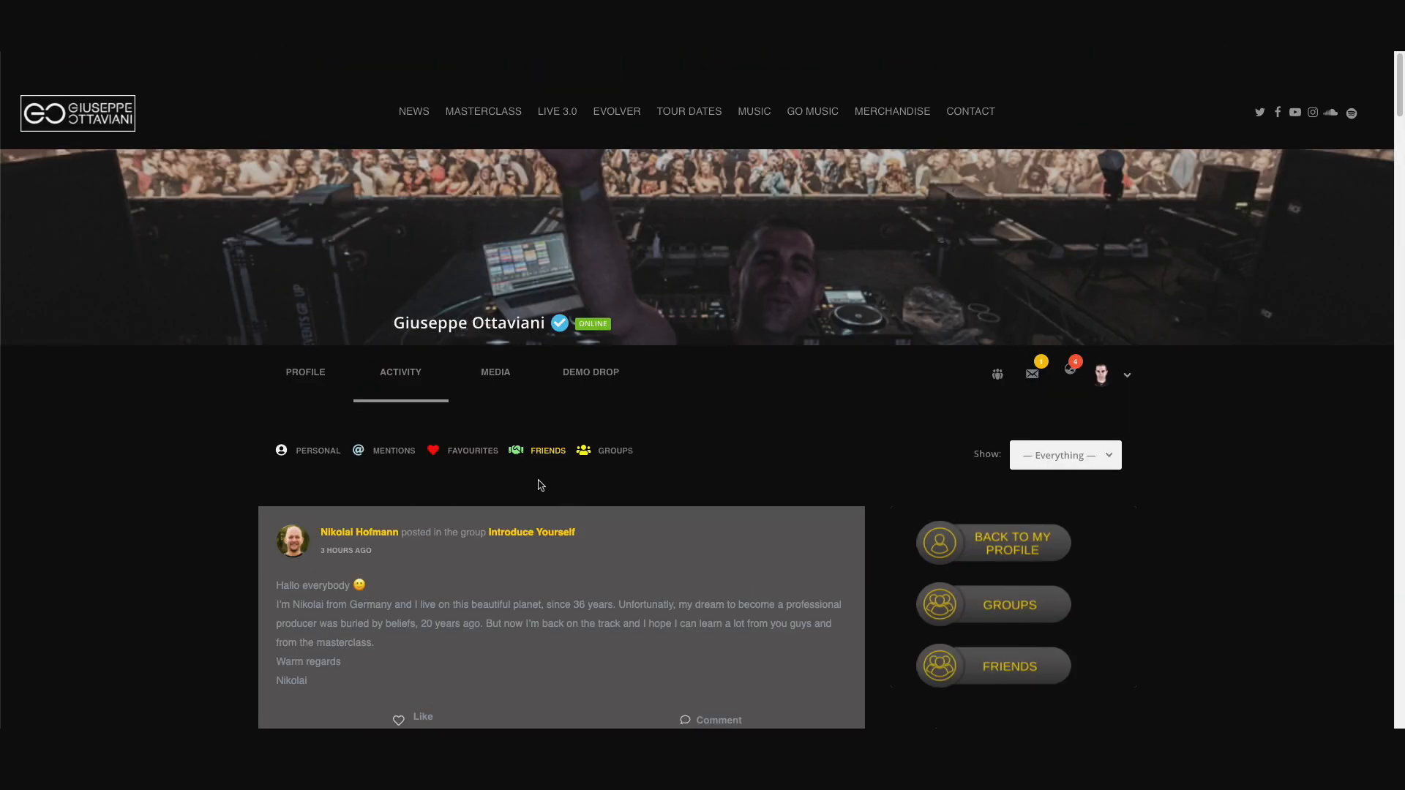
mouse_move(717, 526)
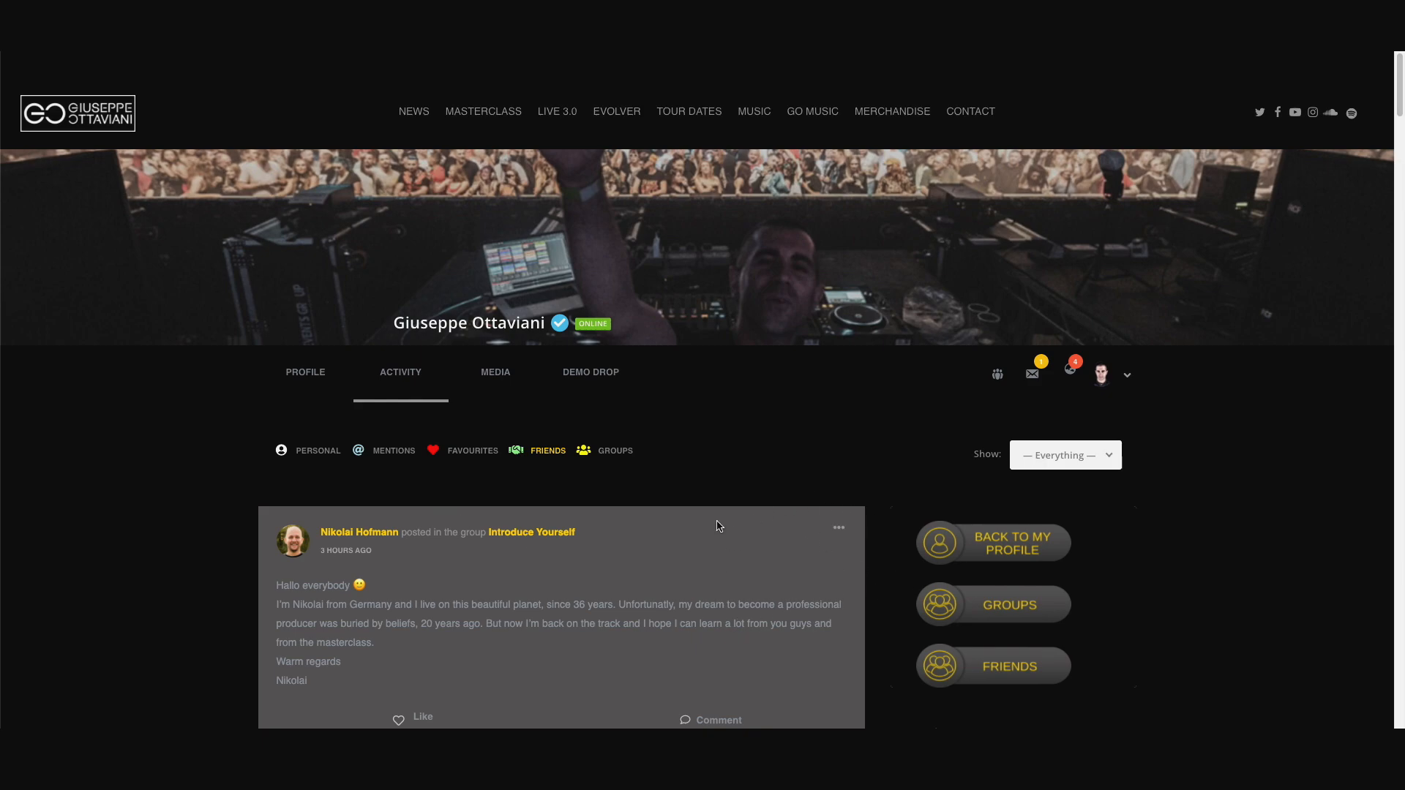
mouse_move(739, 479)
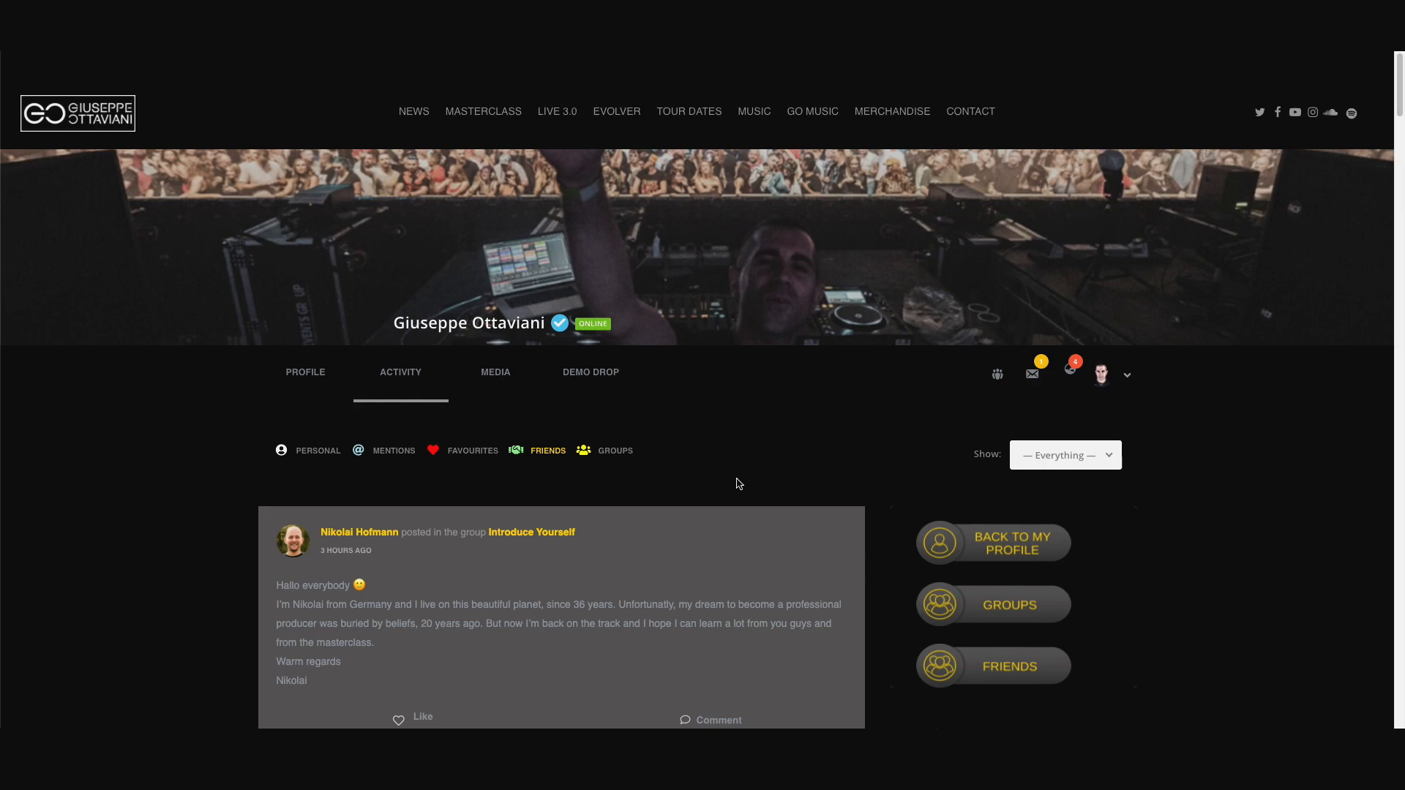
mouse_move(305, 371)
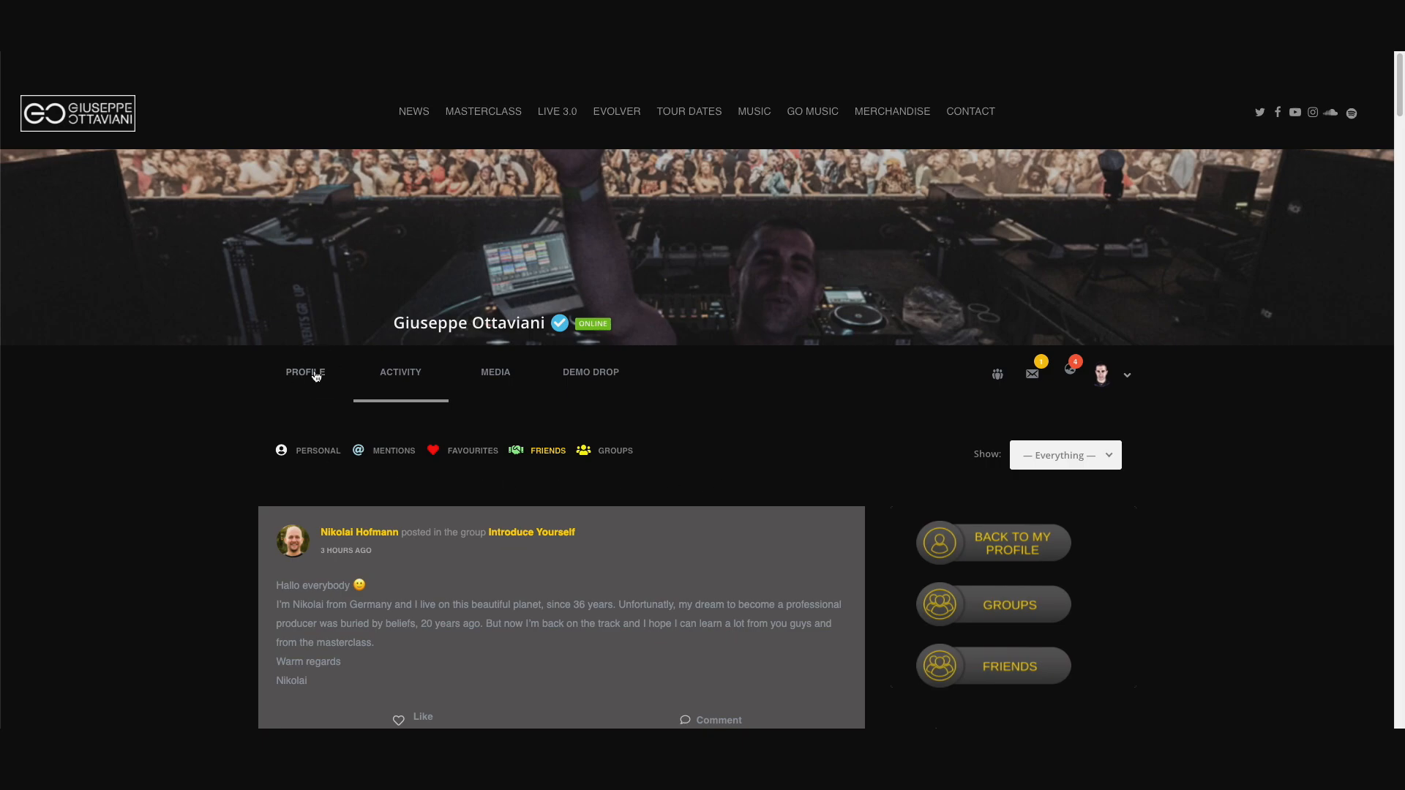
- Switch to the Profile tab and scroll to About Me and My Groups
click(304, 372)
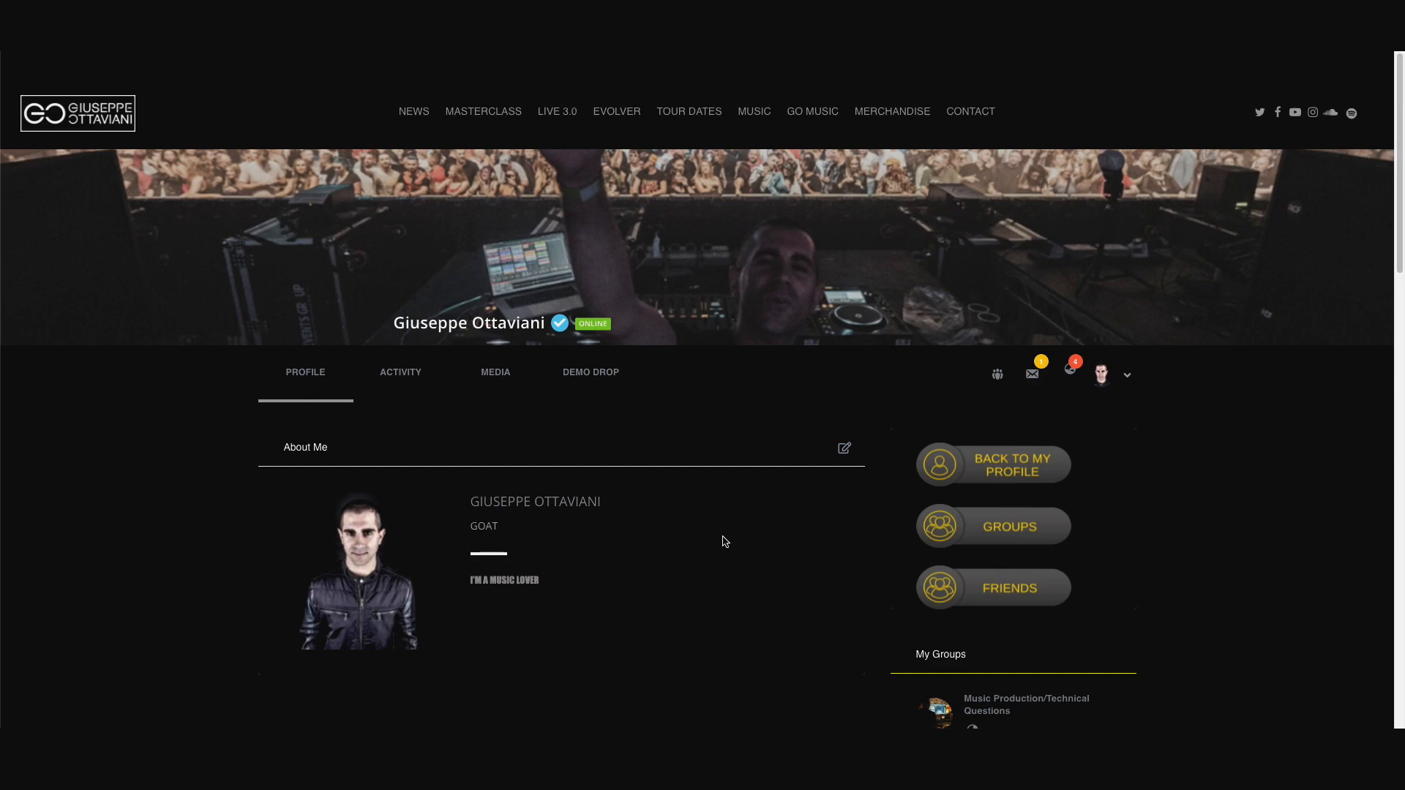
scroll(down, 3)
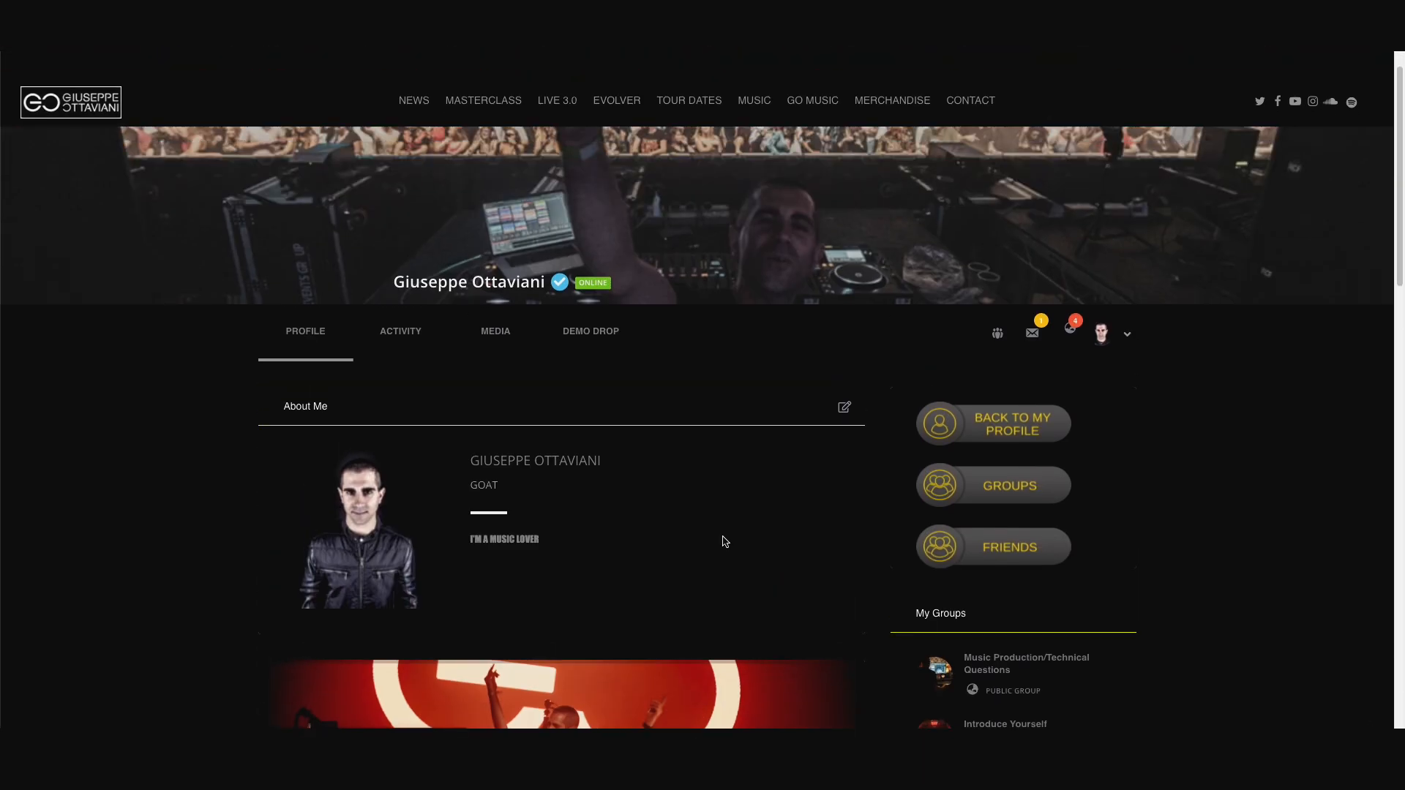